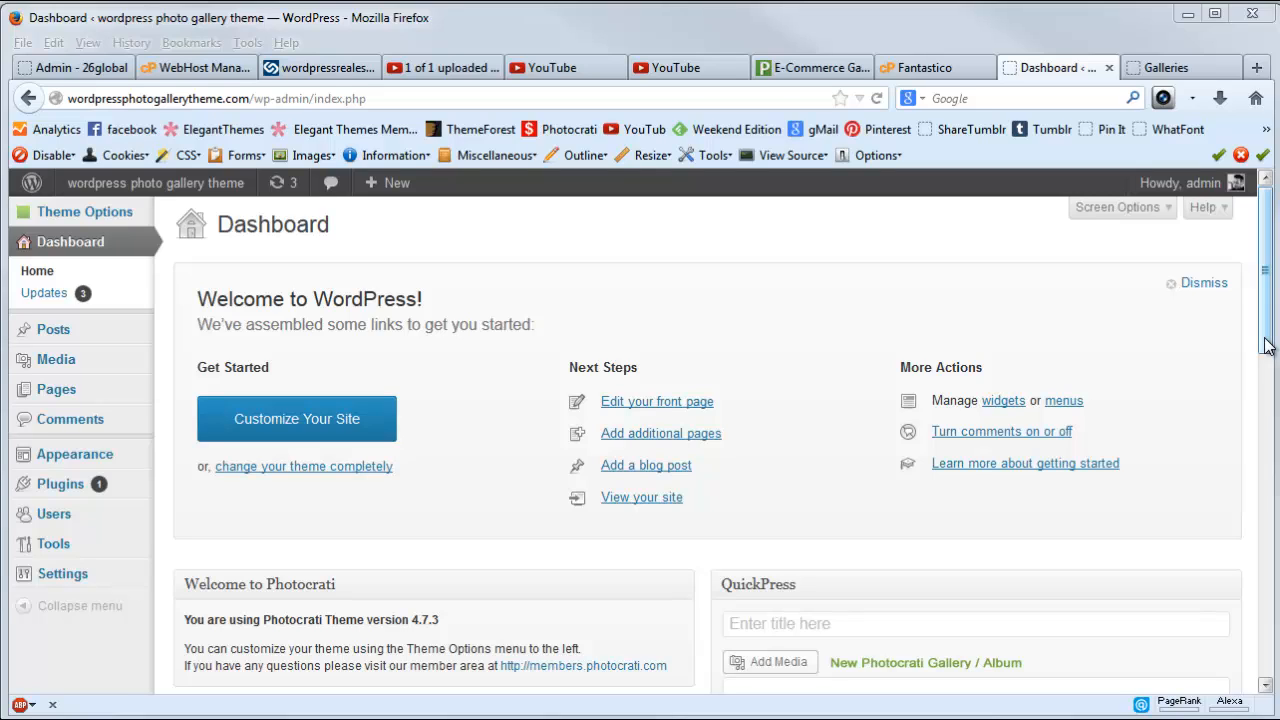
pyautogui.moveTo(1269, 303)
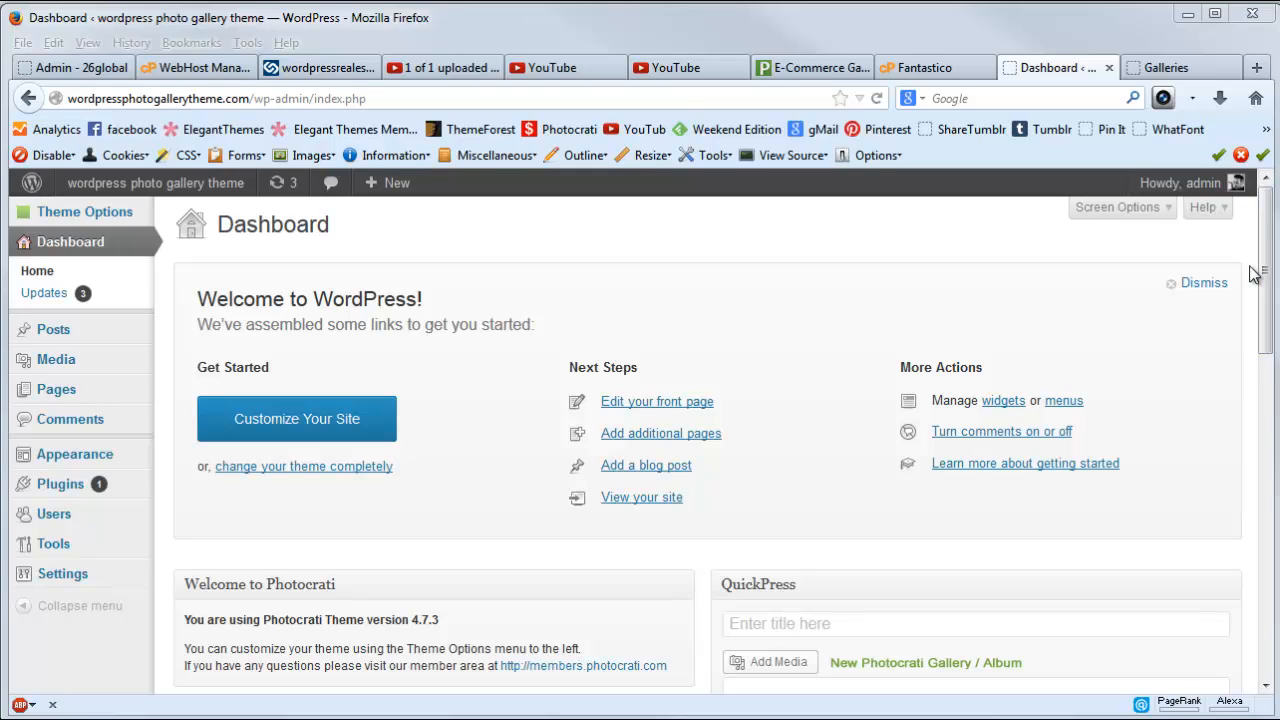
pyautogui.moveTo(573, 246)
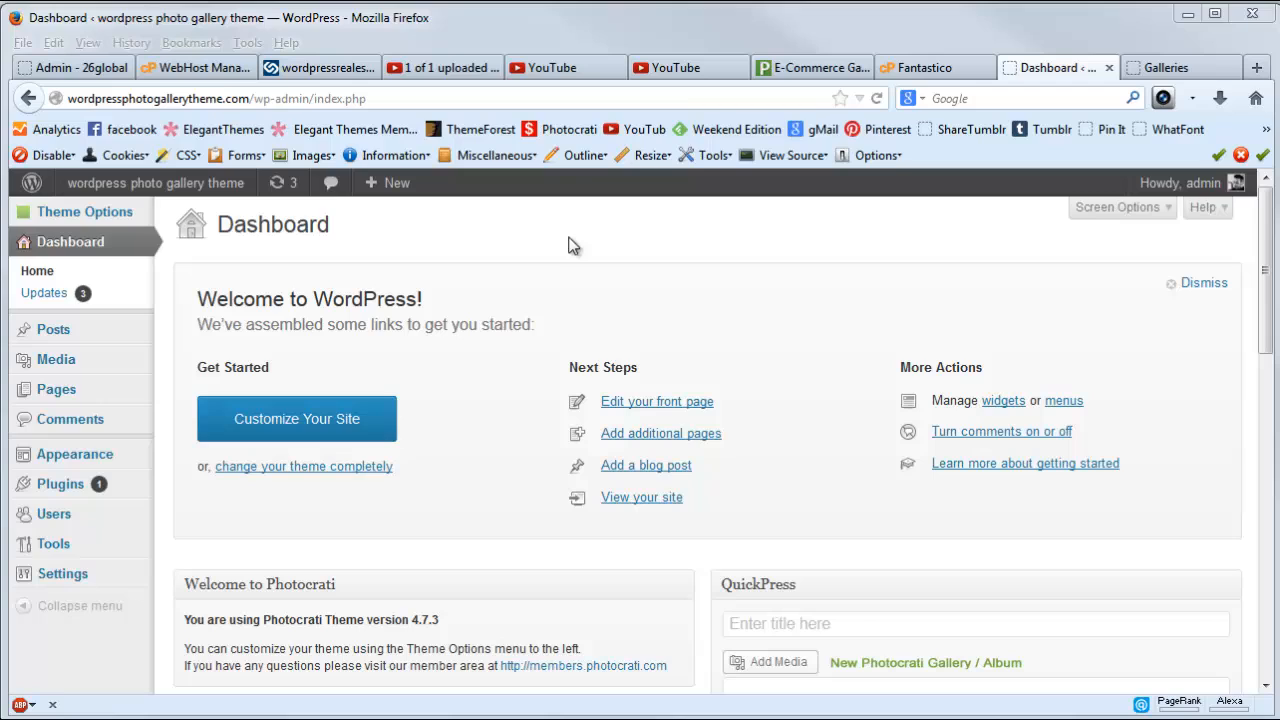
pyautogui.moveTo(505, 237)
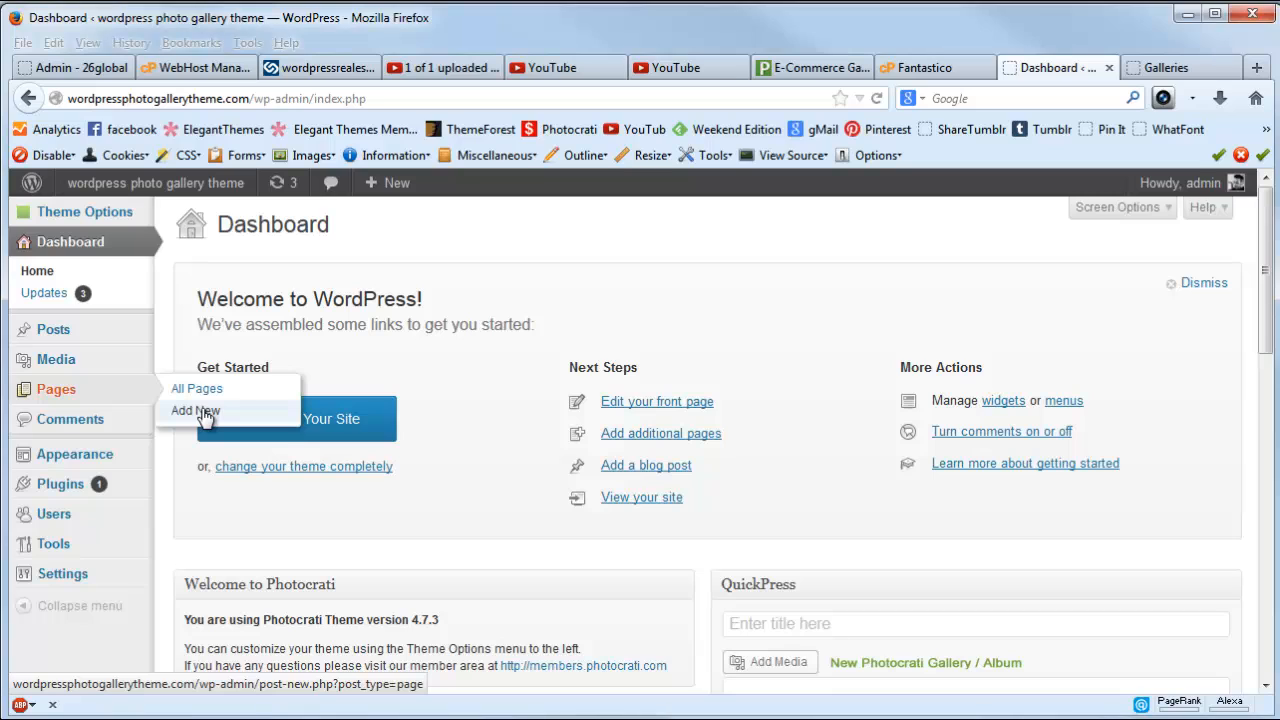
# Start a new blank page and place the cursor in its title field.
pyautogui.click(195, 410)
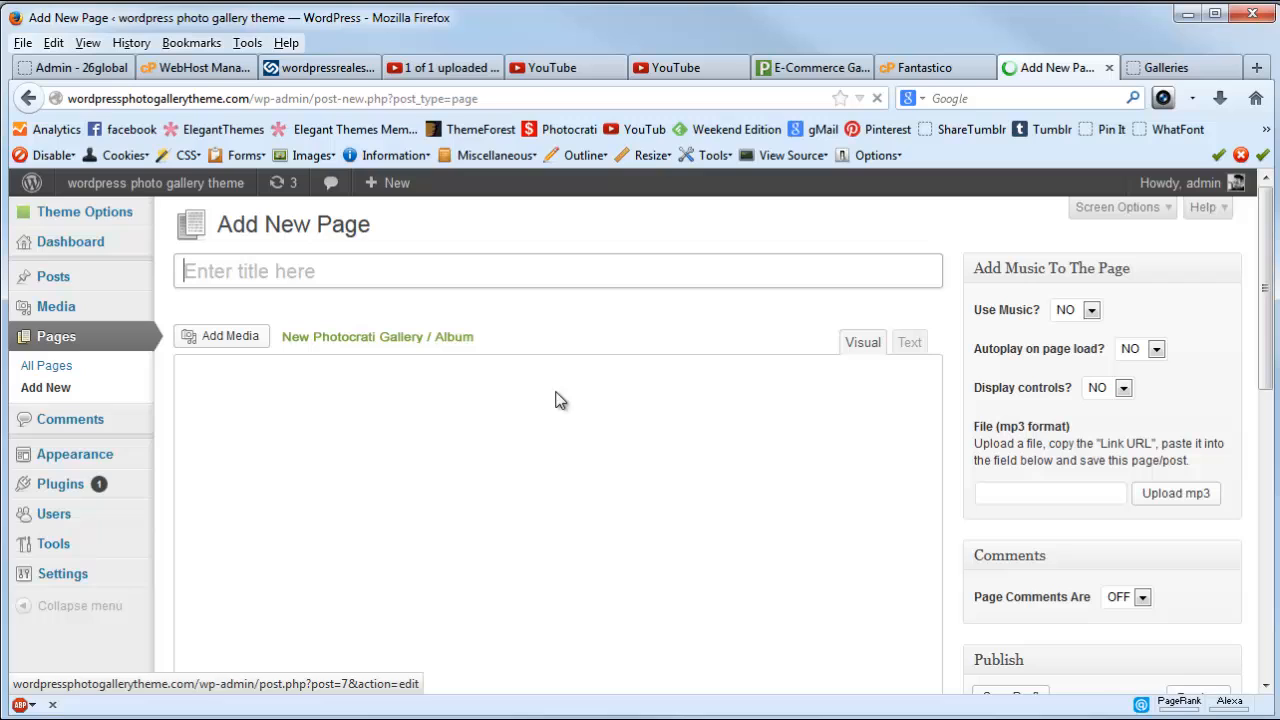
pyautogui.click(84, 211)
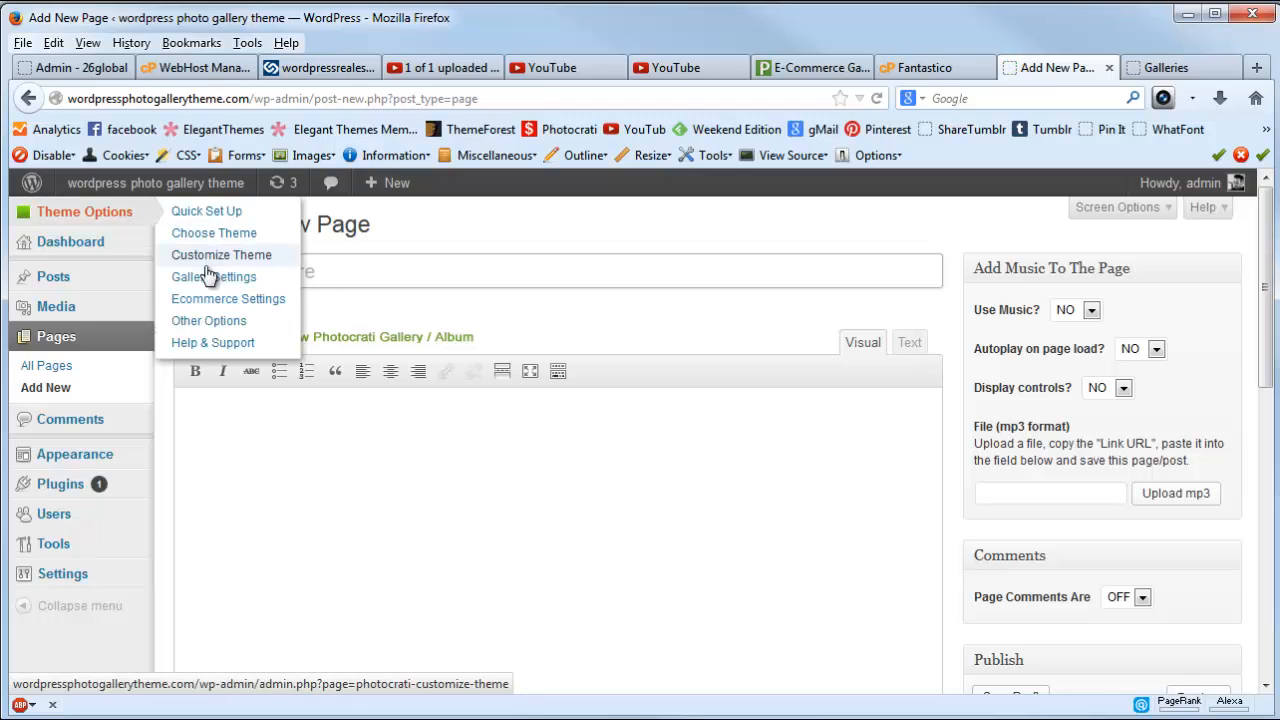
pyautogui.moveTo(228, 299)
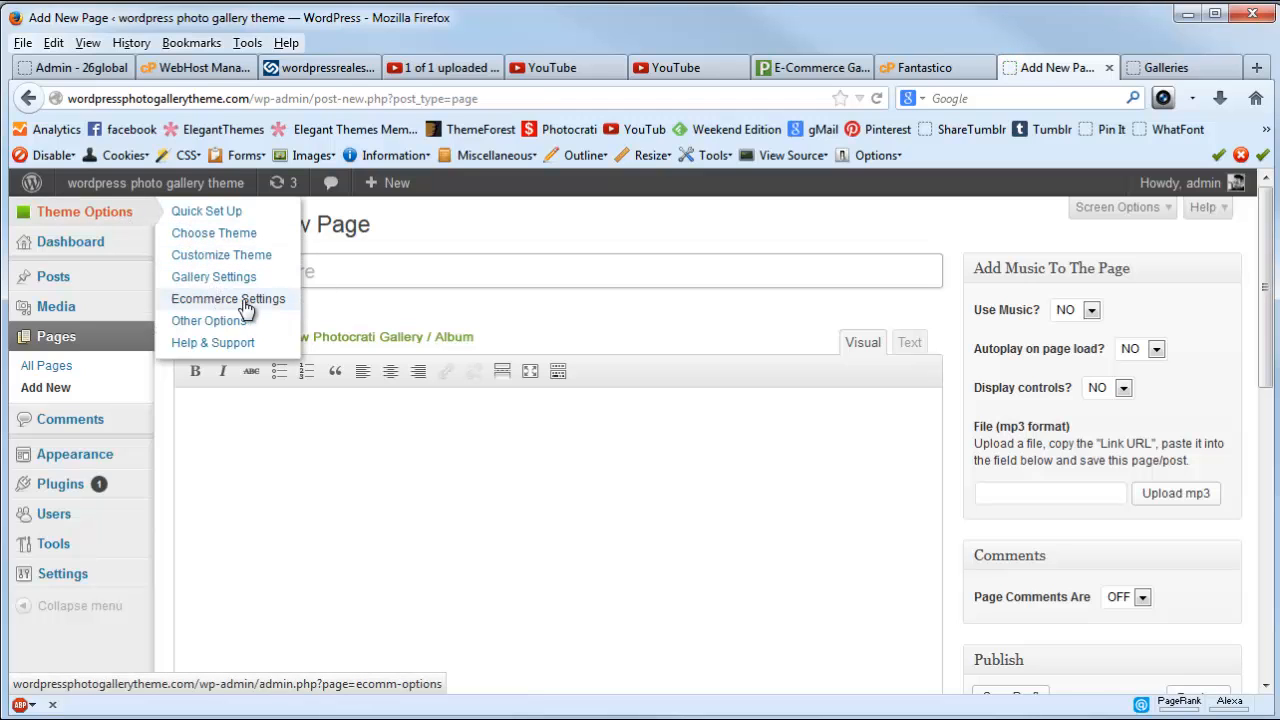
pyautogui.moveTo(255, 305)
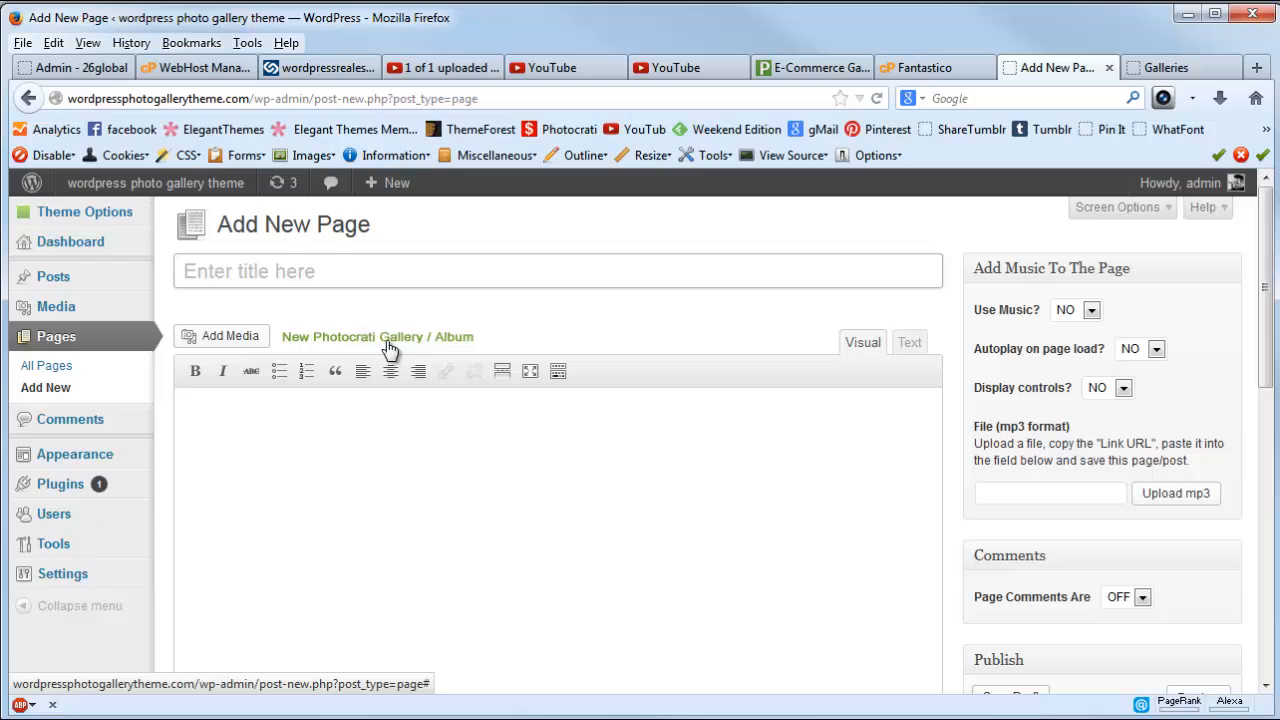
pyautogui.click(413, 271)
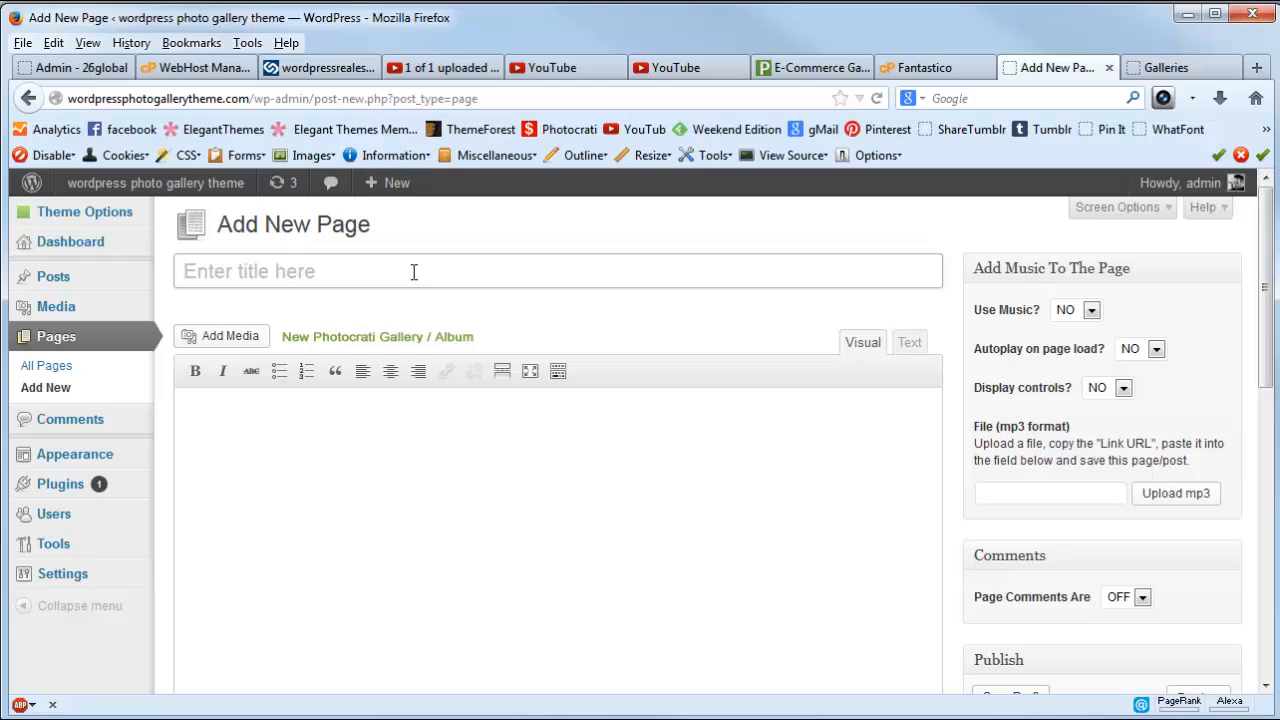
# Title the new page 'Prints' and publish it.
pyautogui.write('Print')
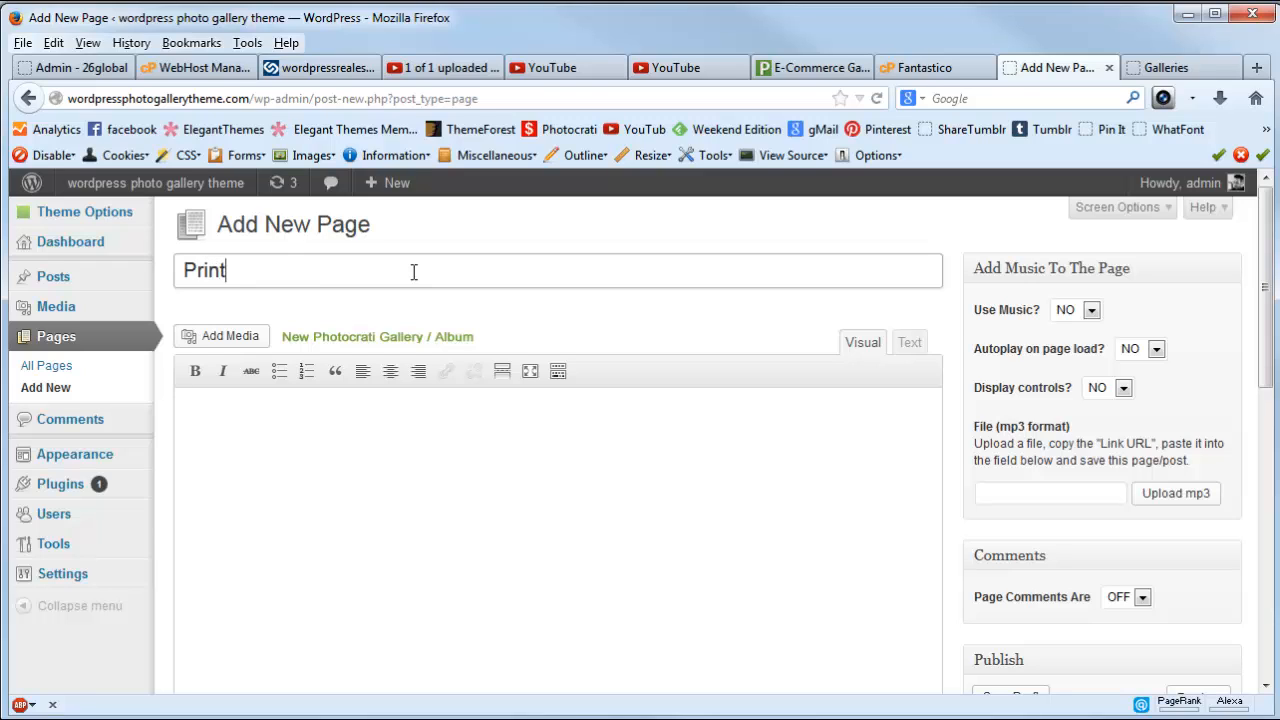
pyautogui.write('s')
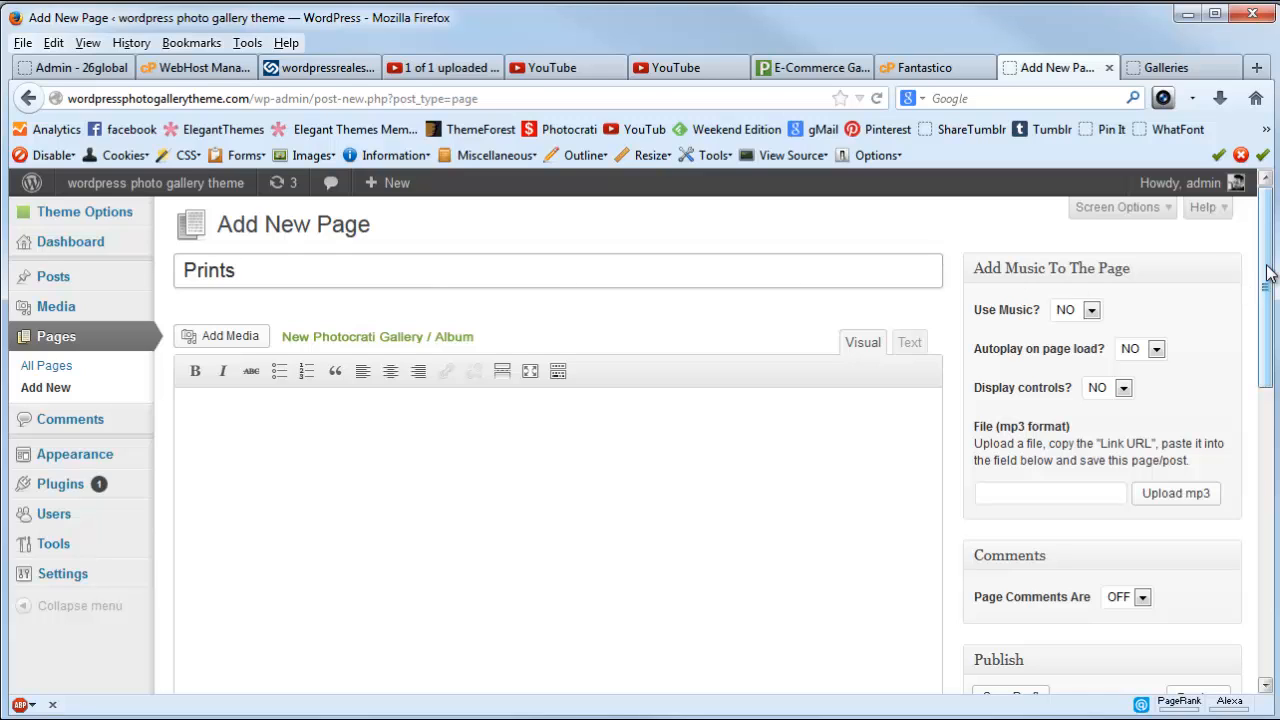
pyautogui.click(558, 270)
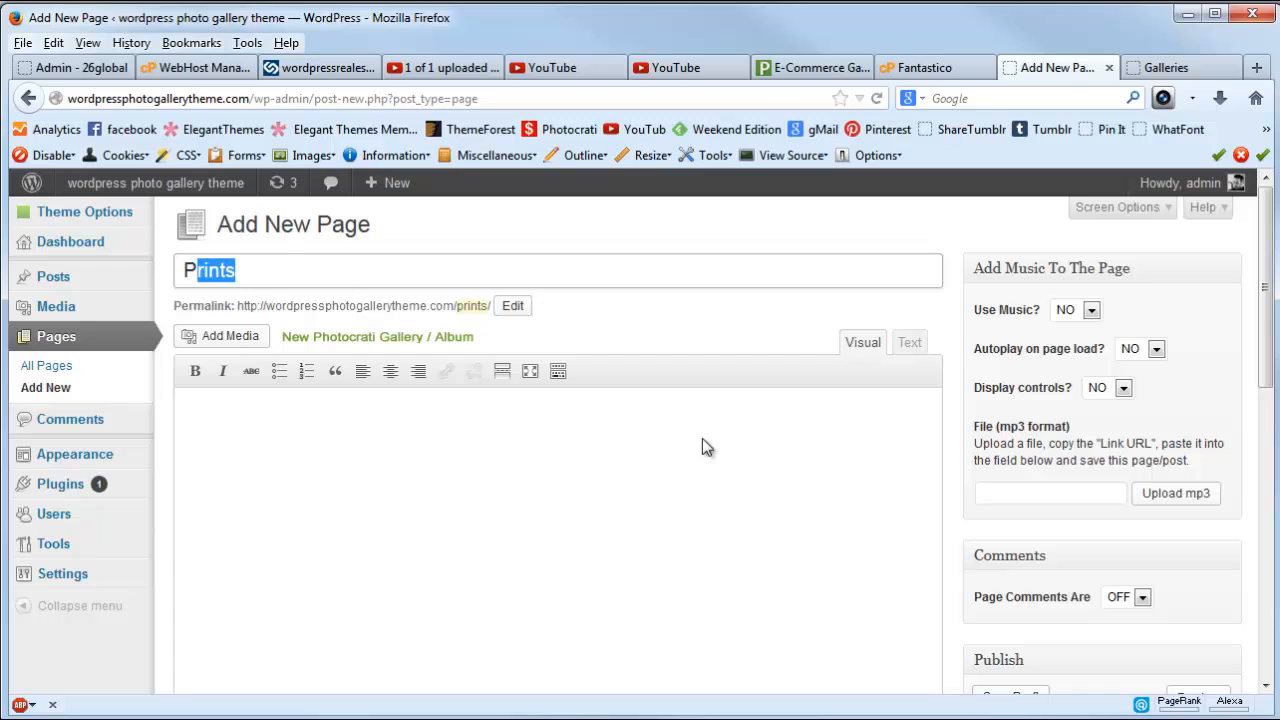
pyautogui.scroll(-3)
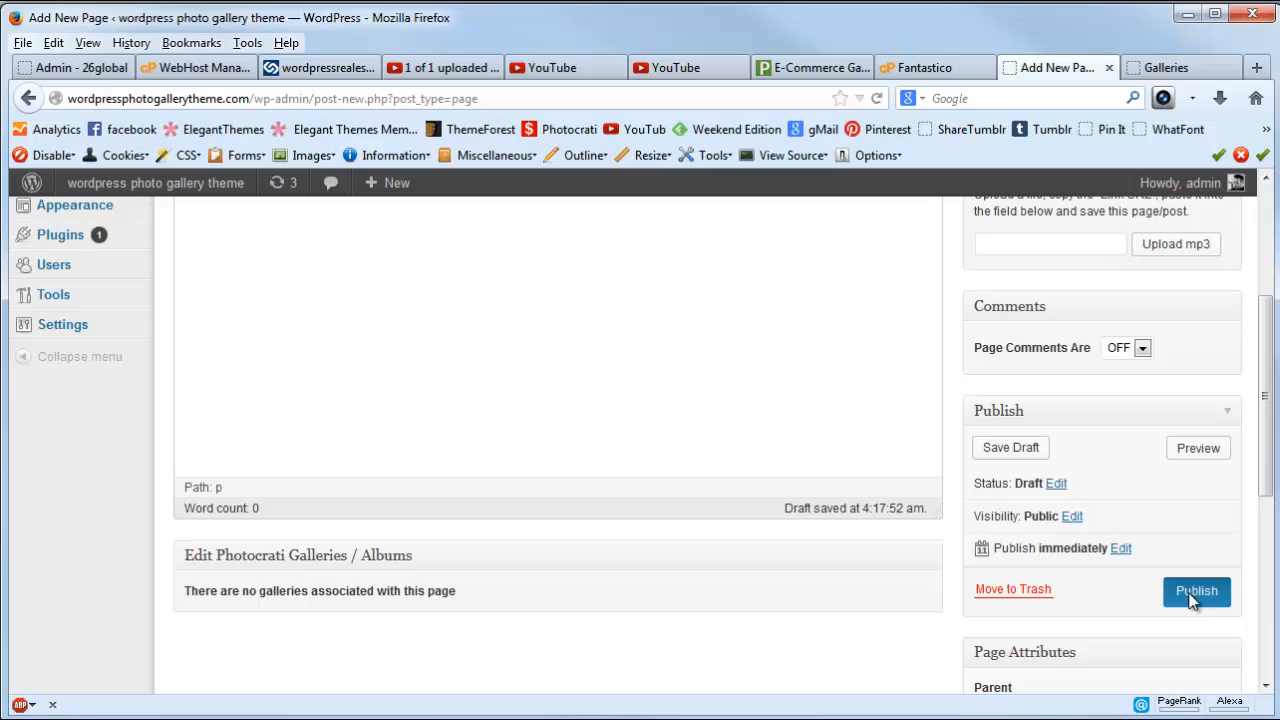
pyautogui.click(1196, 591)
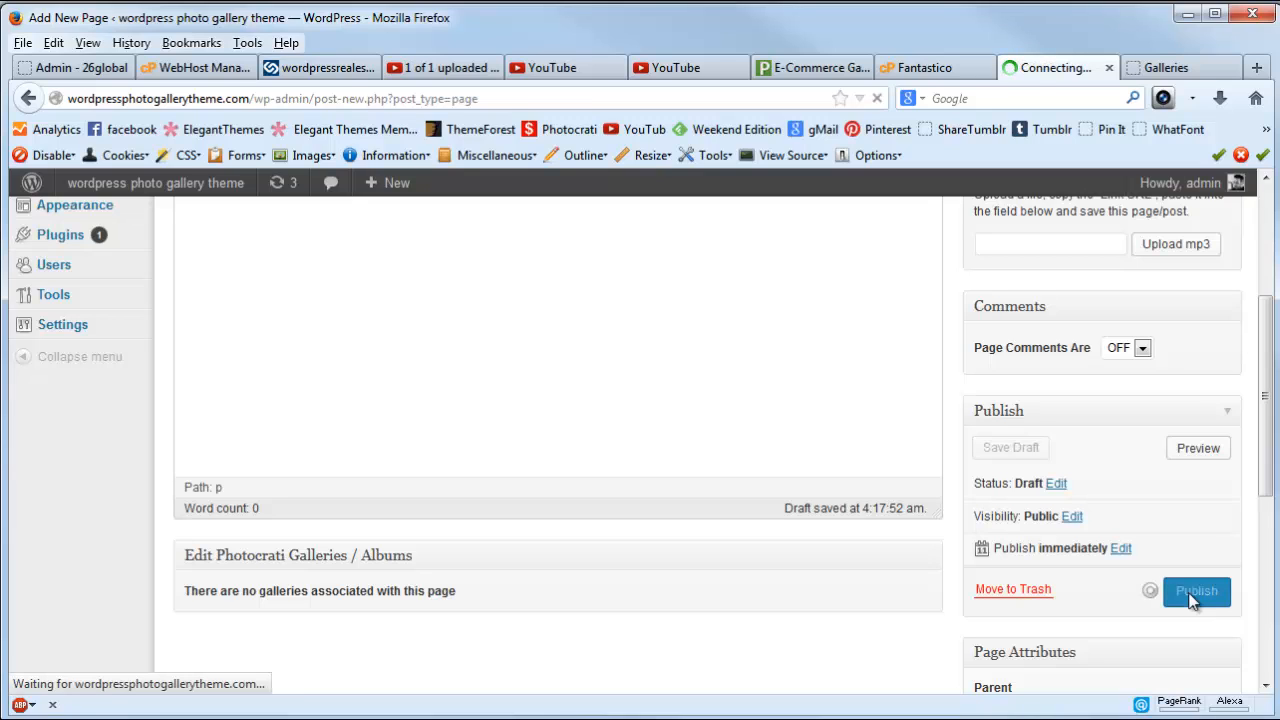
pyautogui.click(1197, 591)
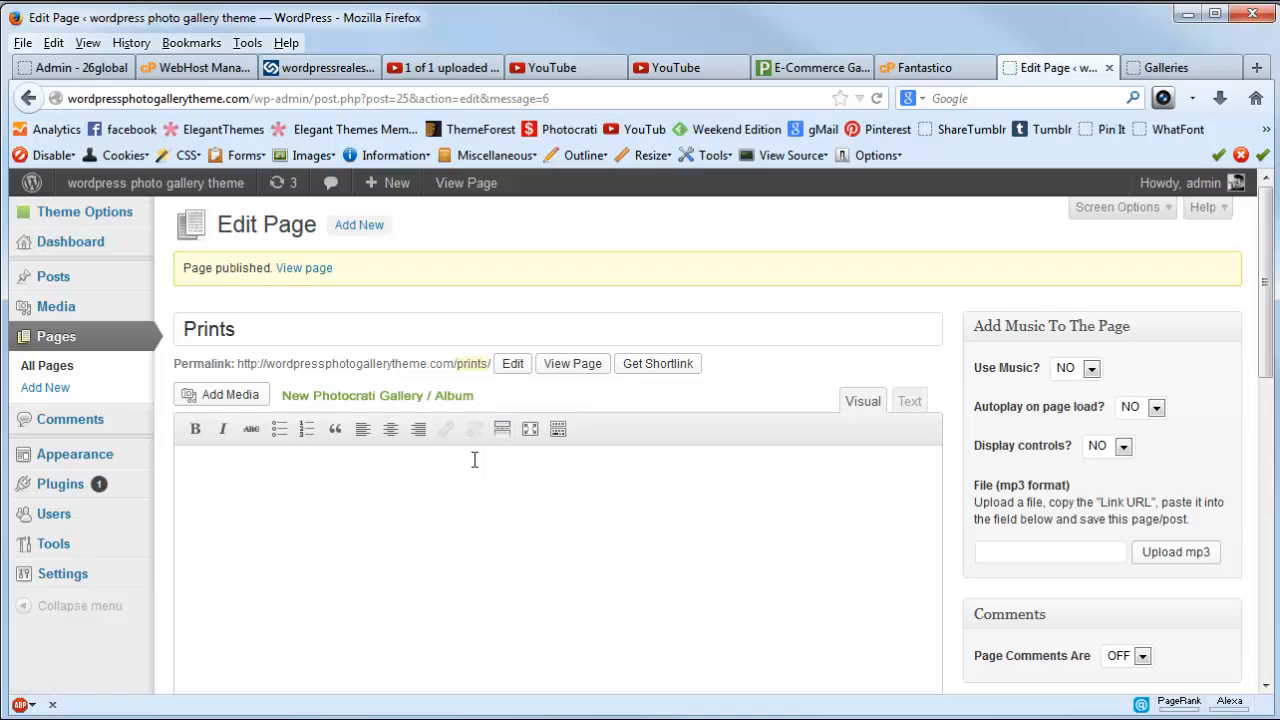
pyautogui.moveTo(425, 407)
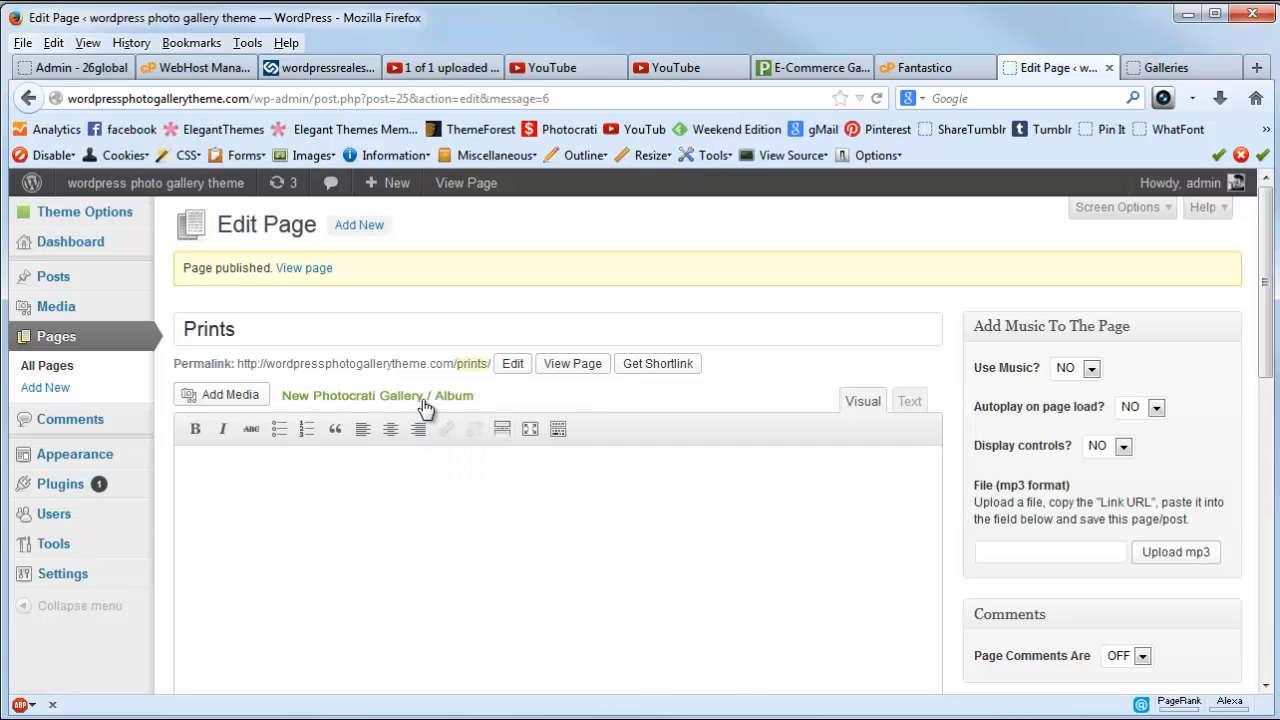
pyautogui.moveTo(407, 402)
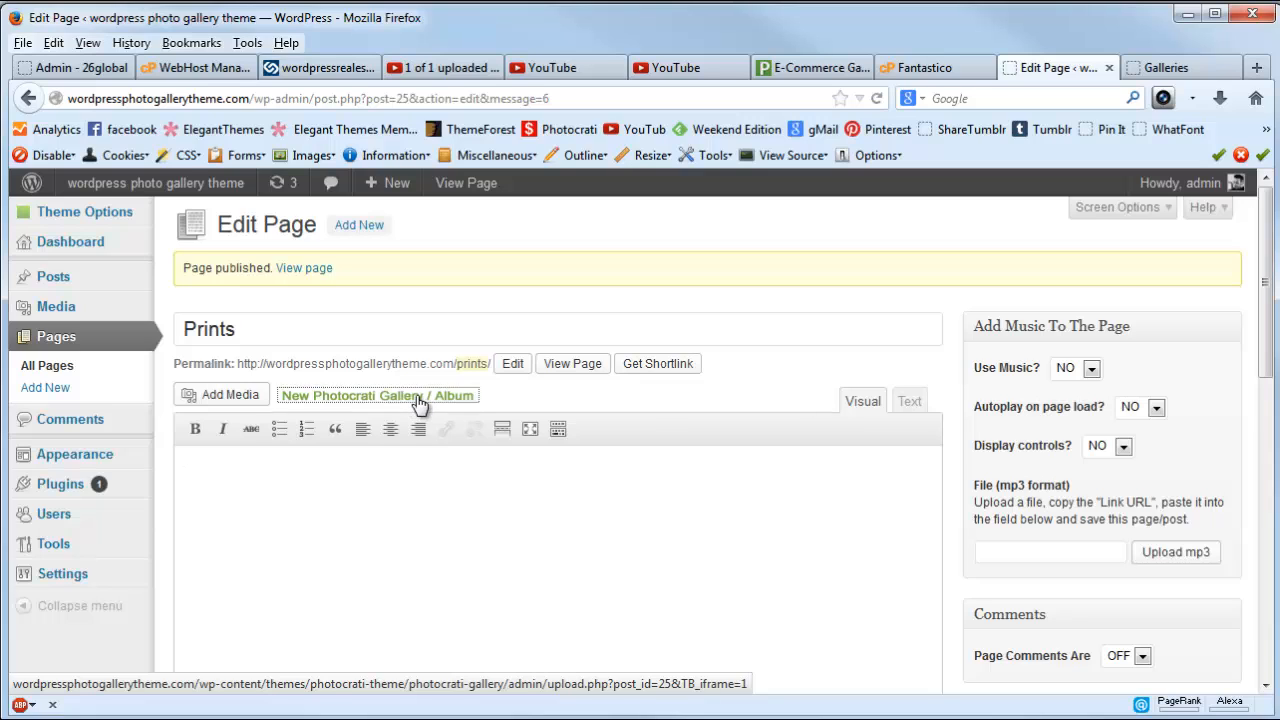
# Start a Photocrati gallery named 'Landscape…', with E-Commerce type and 3:2 aspect ratio.
pyautogui.click(378, 395)
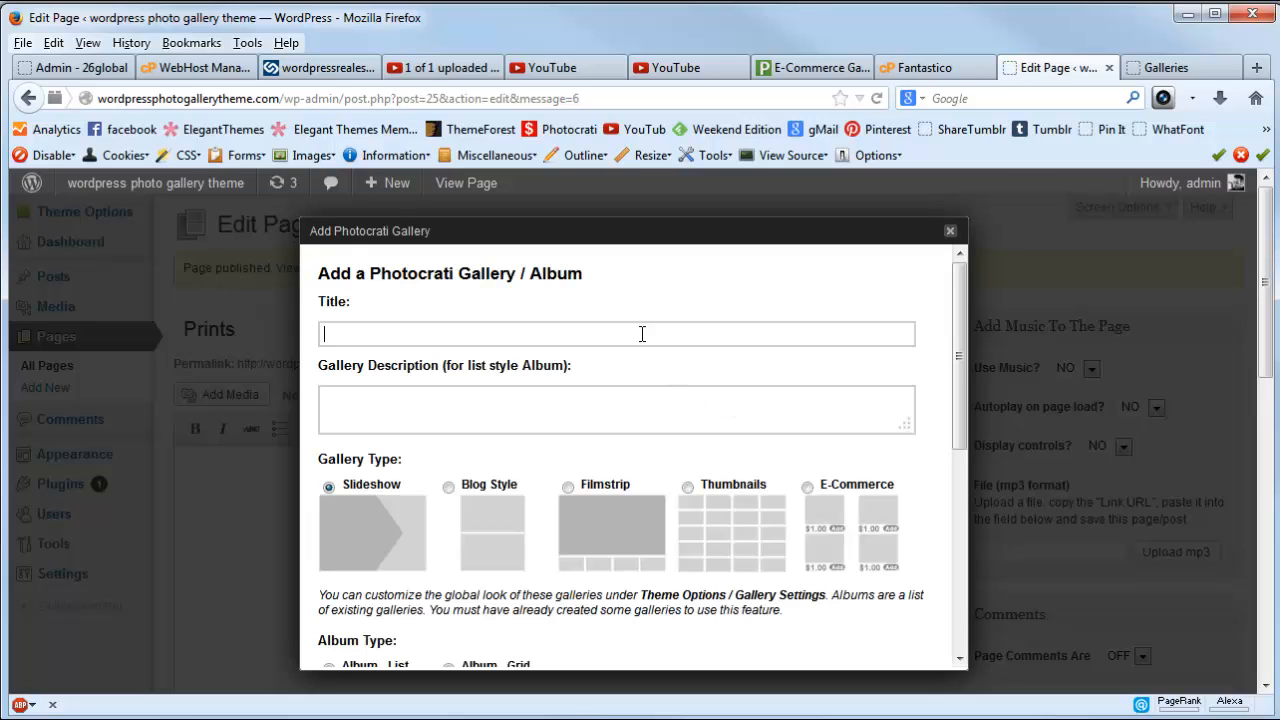
pyautogui.write('Landscape Prints Tw')
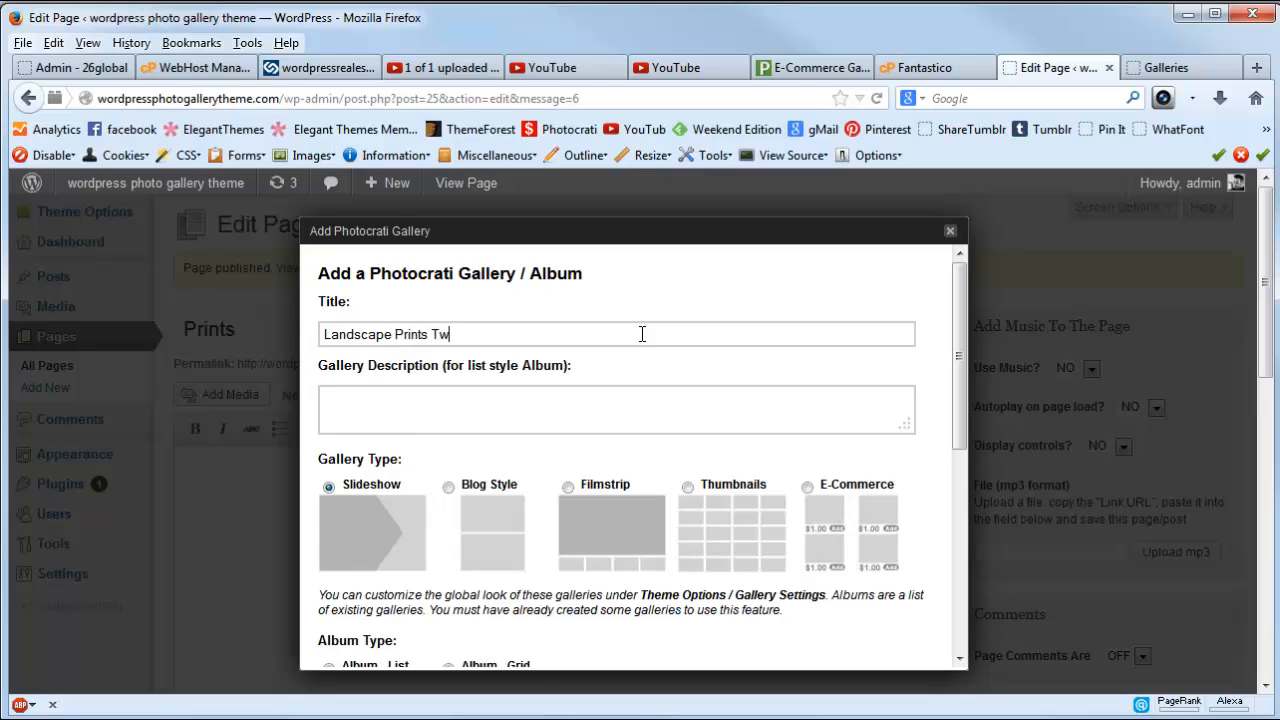
pyautogui.write('o')
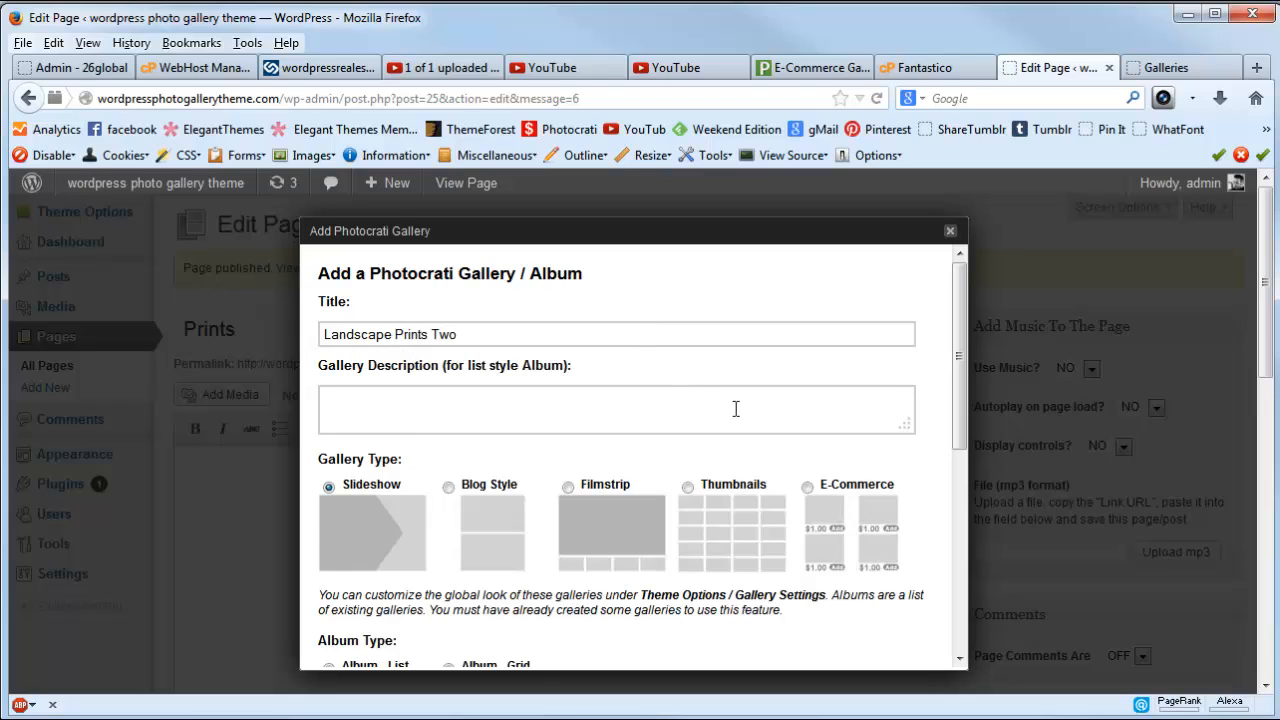
pyautogui.scroll(-3)
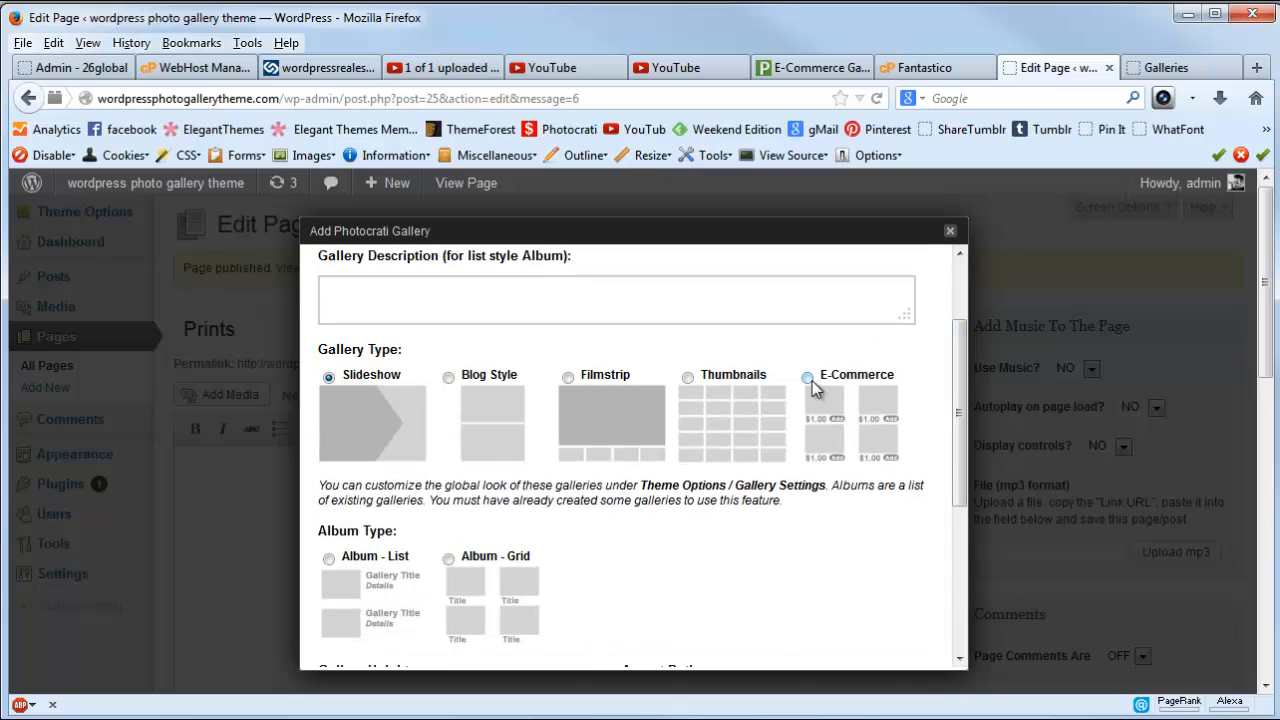
pyautogui.click(807, 375)
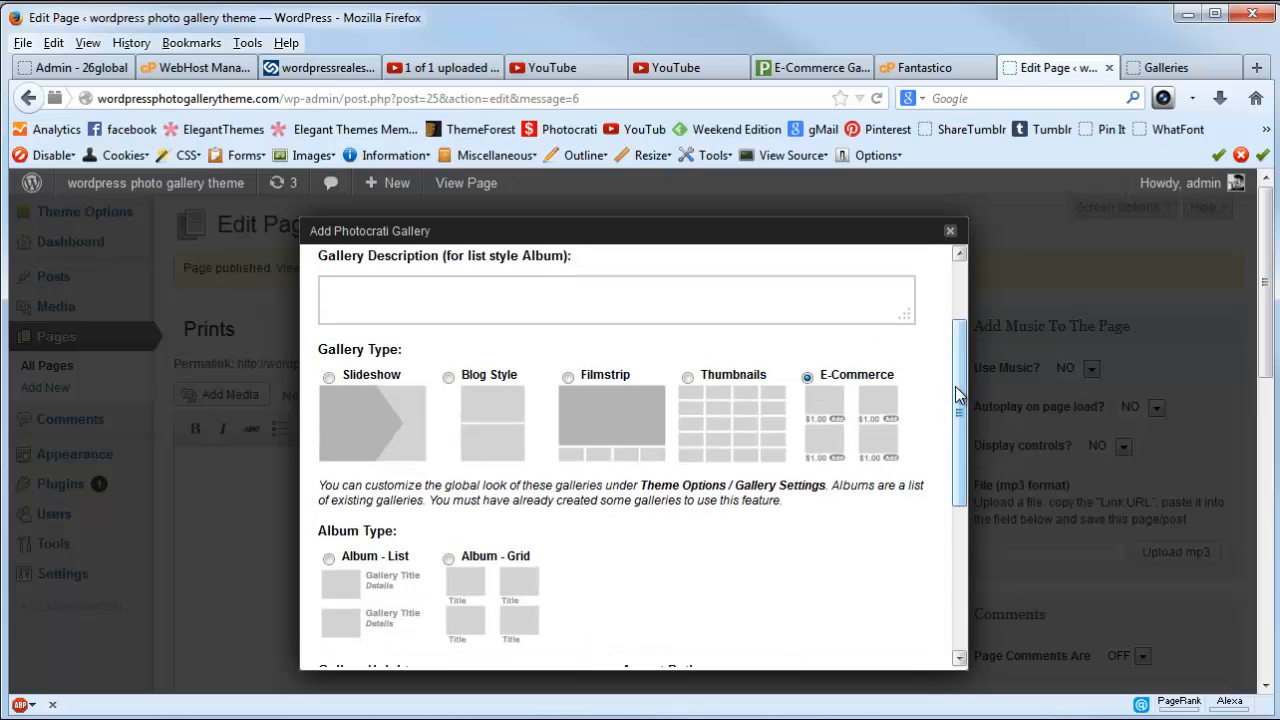
pyautogui.scroll(-3)
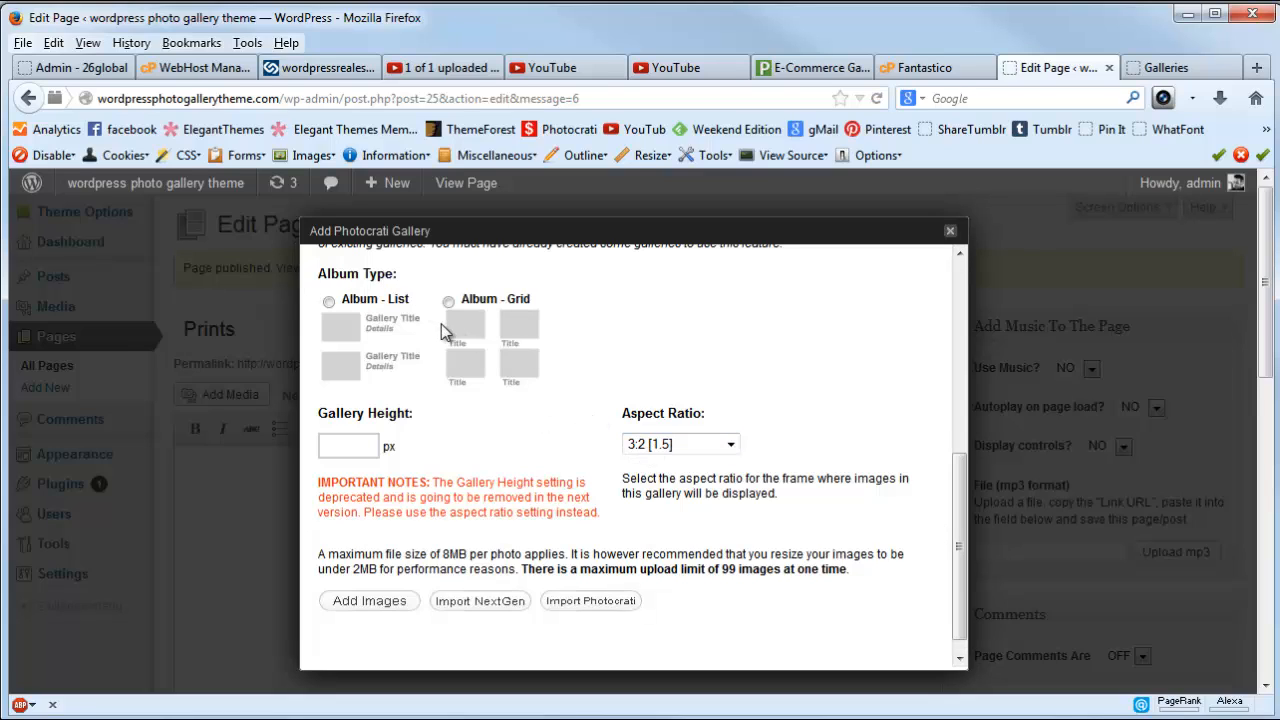
pyautogui.moveTo(405, 335)
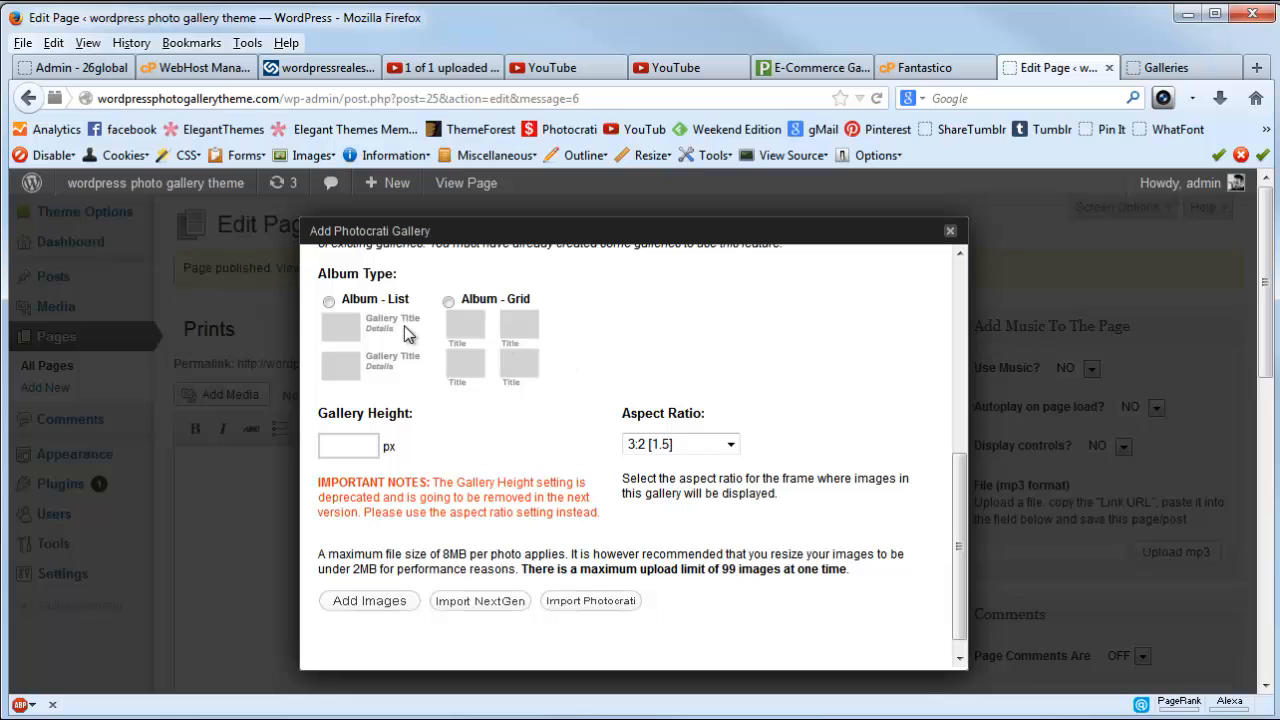
pyautogui.scroll(3)
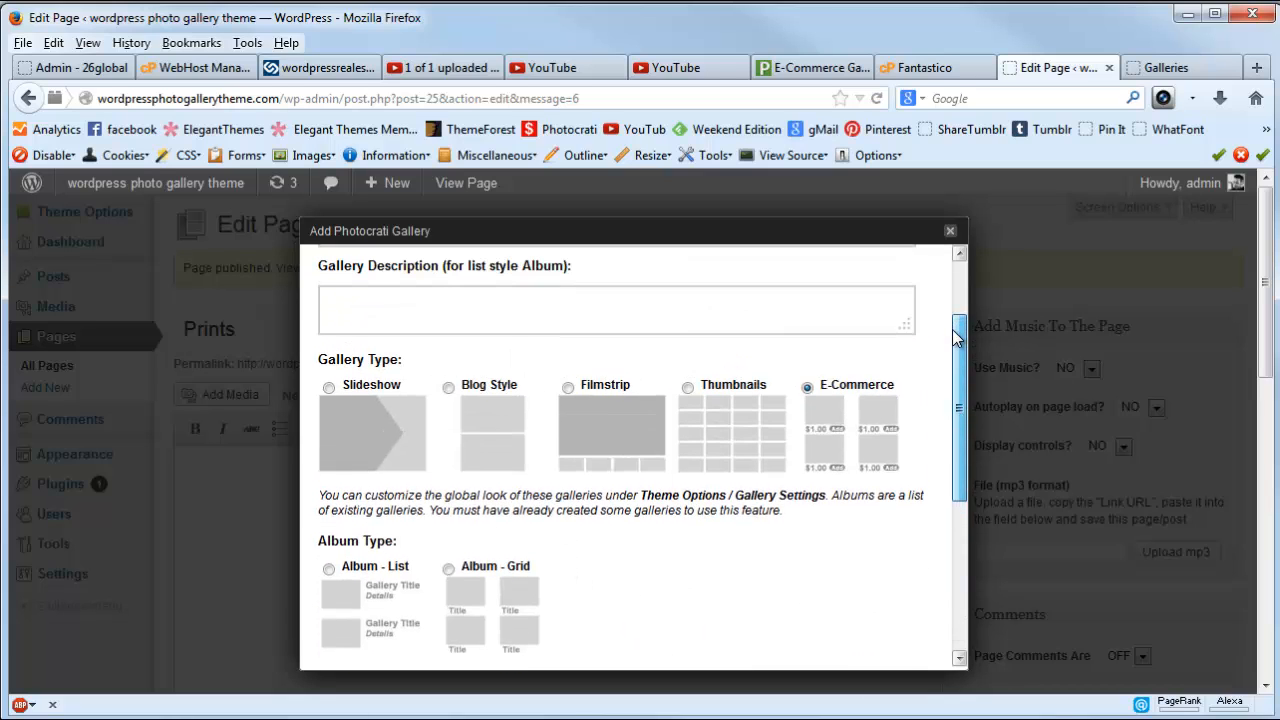
pyautogui.scroll(-3)
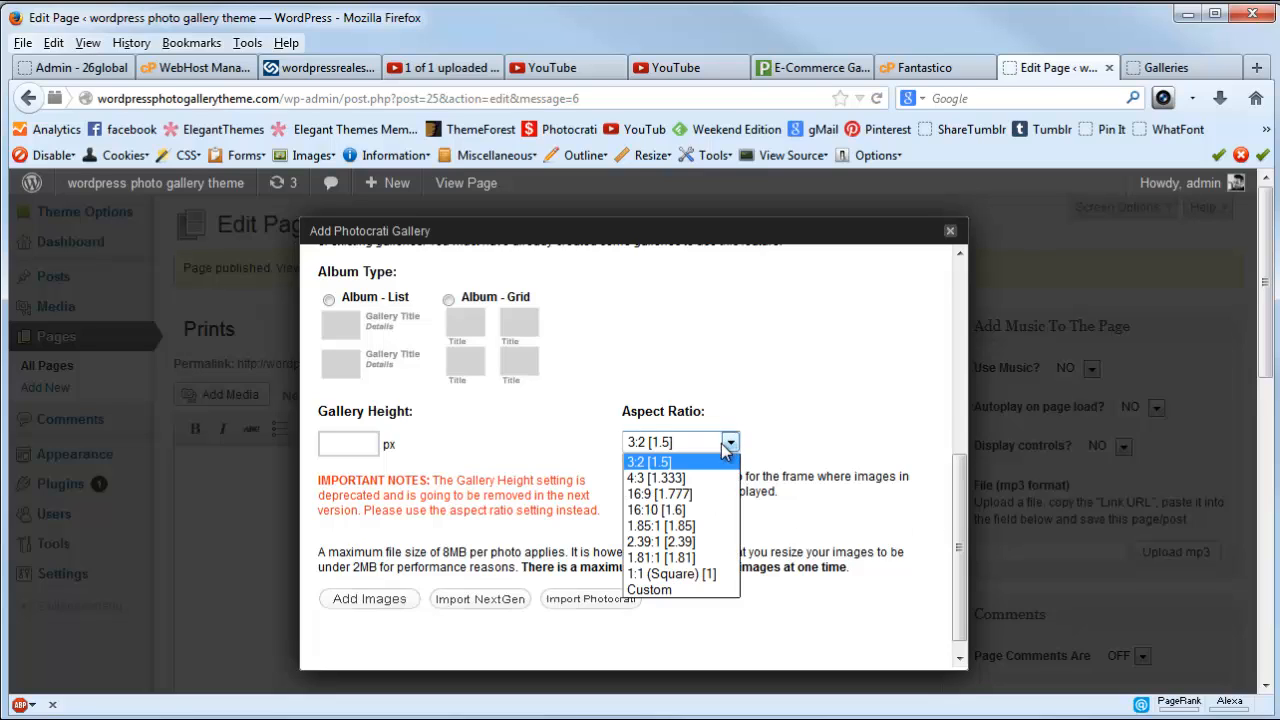
pyautogui.moveTo(715, 469)
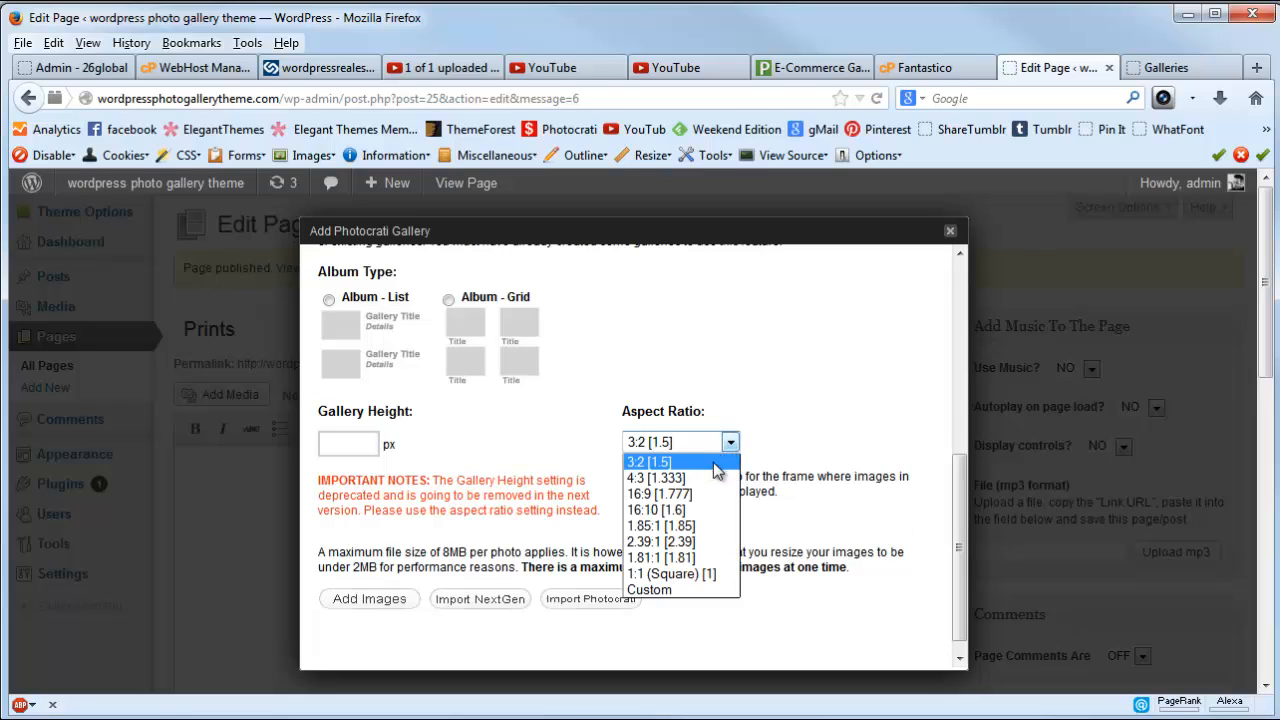
pyautogui.click(649, 461)
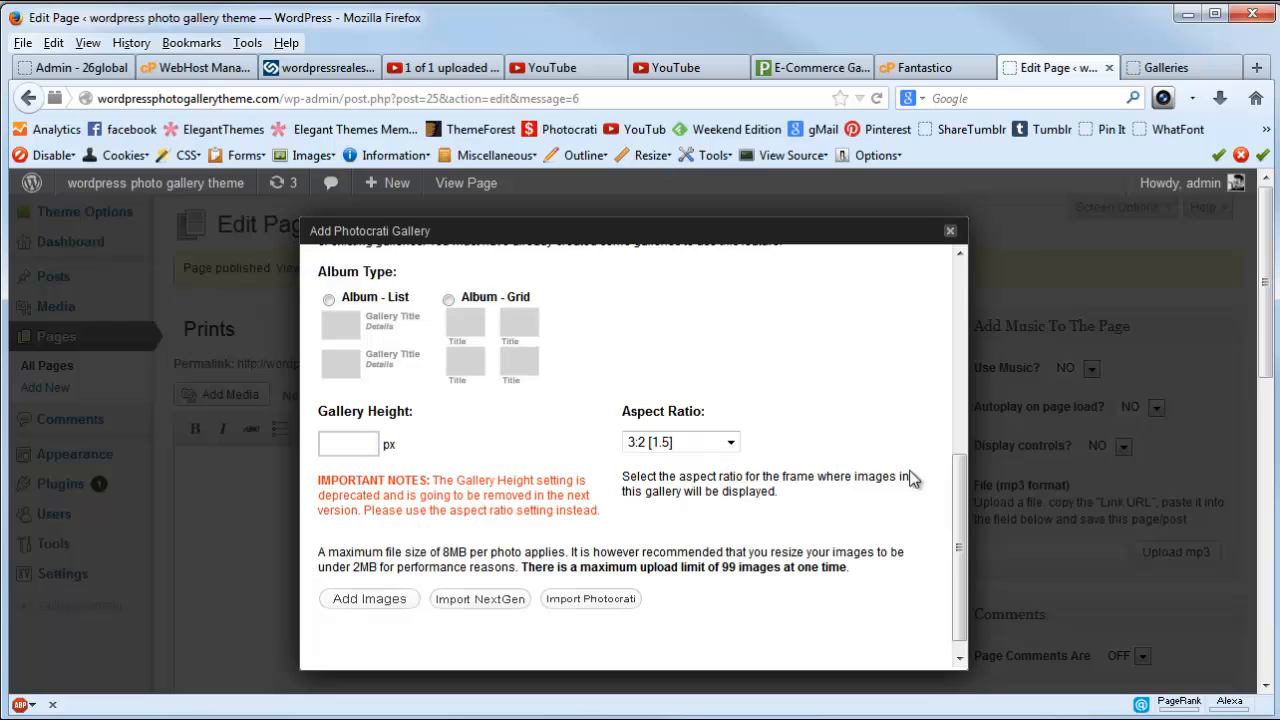
pyautogui.scroll(3)
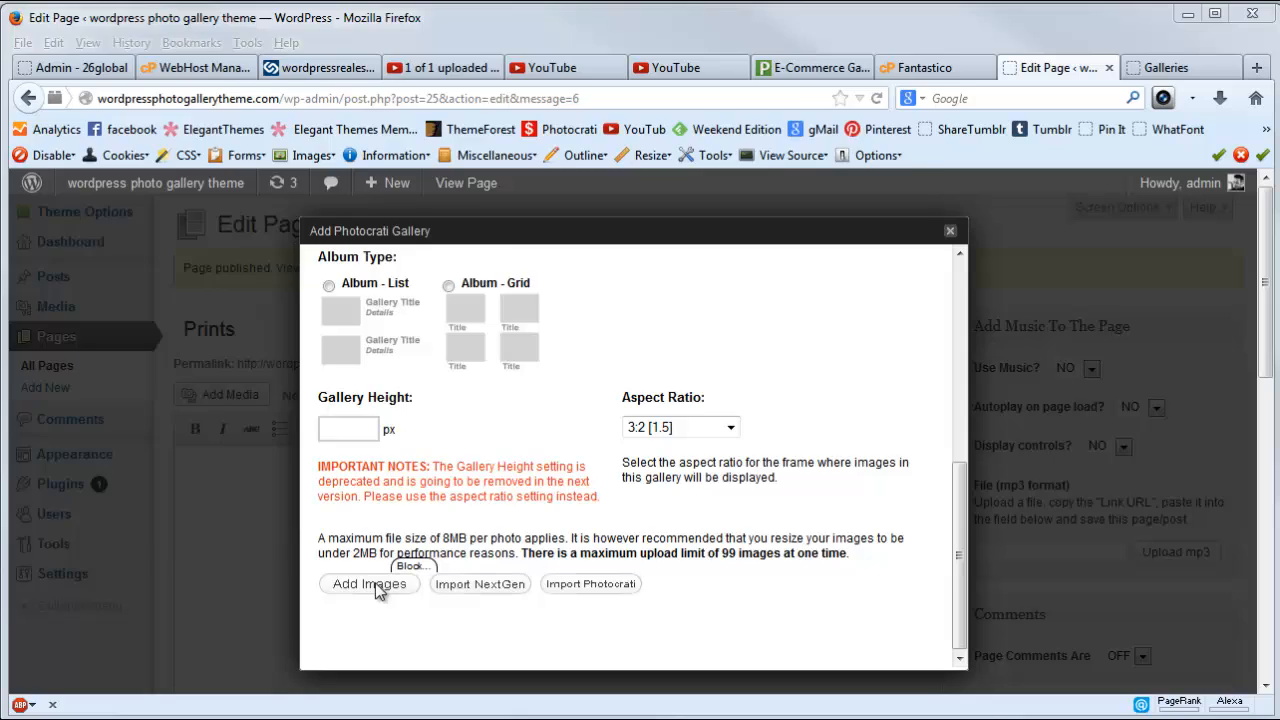
# Upload landscape, landscape2, landscape3 and landscape4 into the gallery.
pyautogui.click(369, 584)
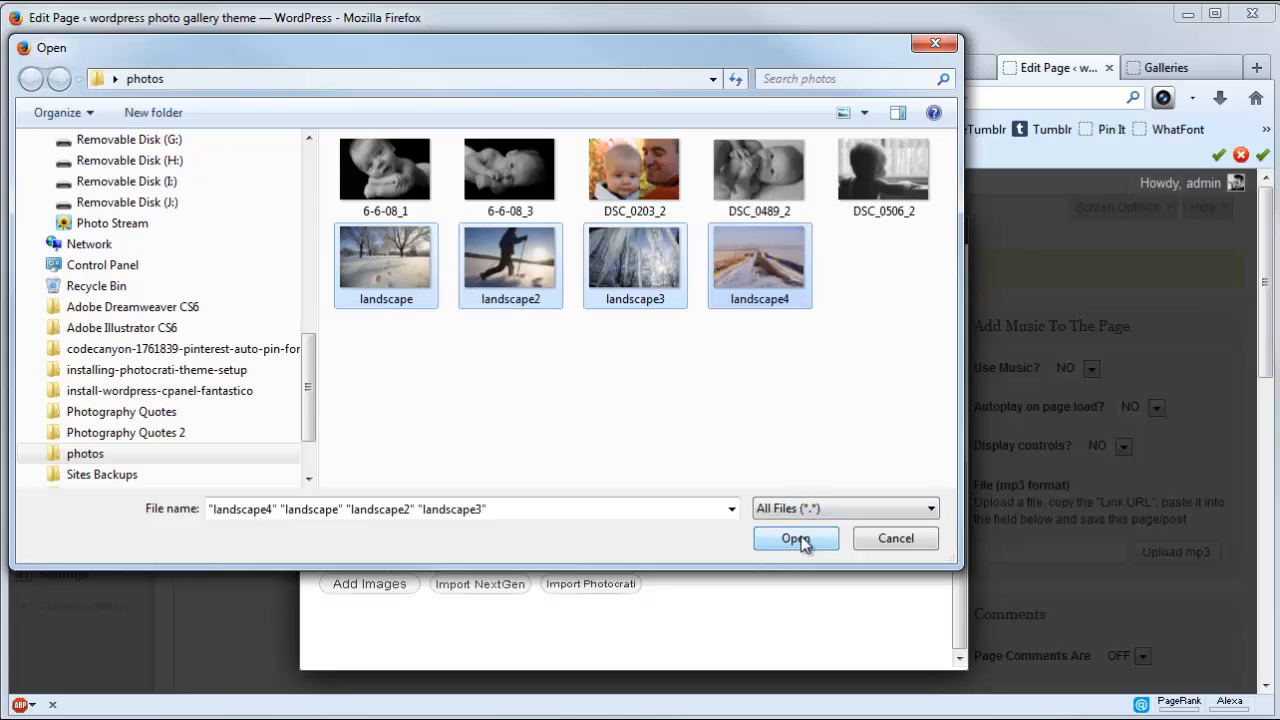
pyautogui.click(796, 538)
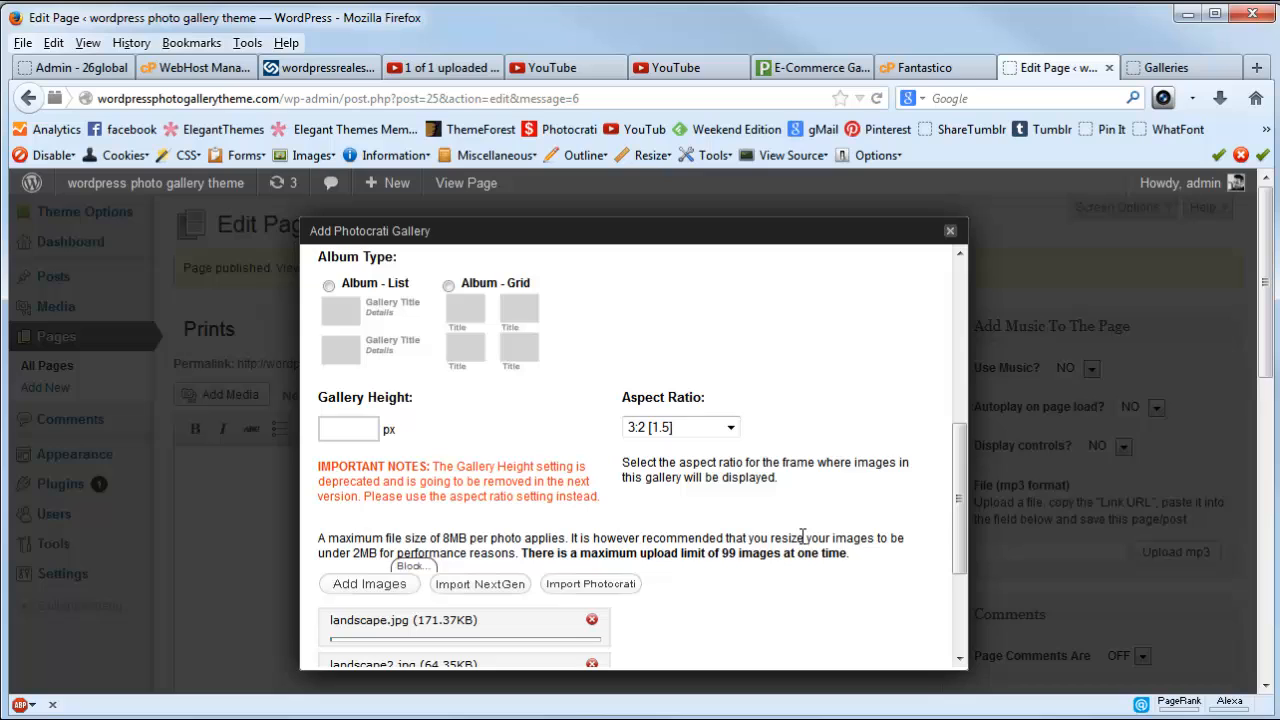
pyautogui.scroll(-3)
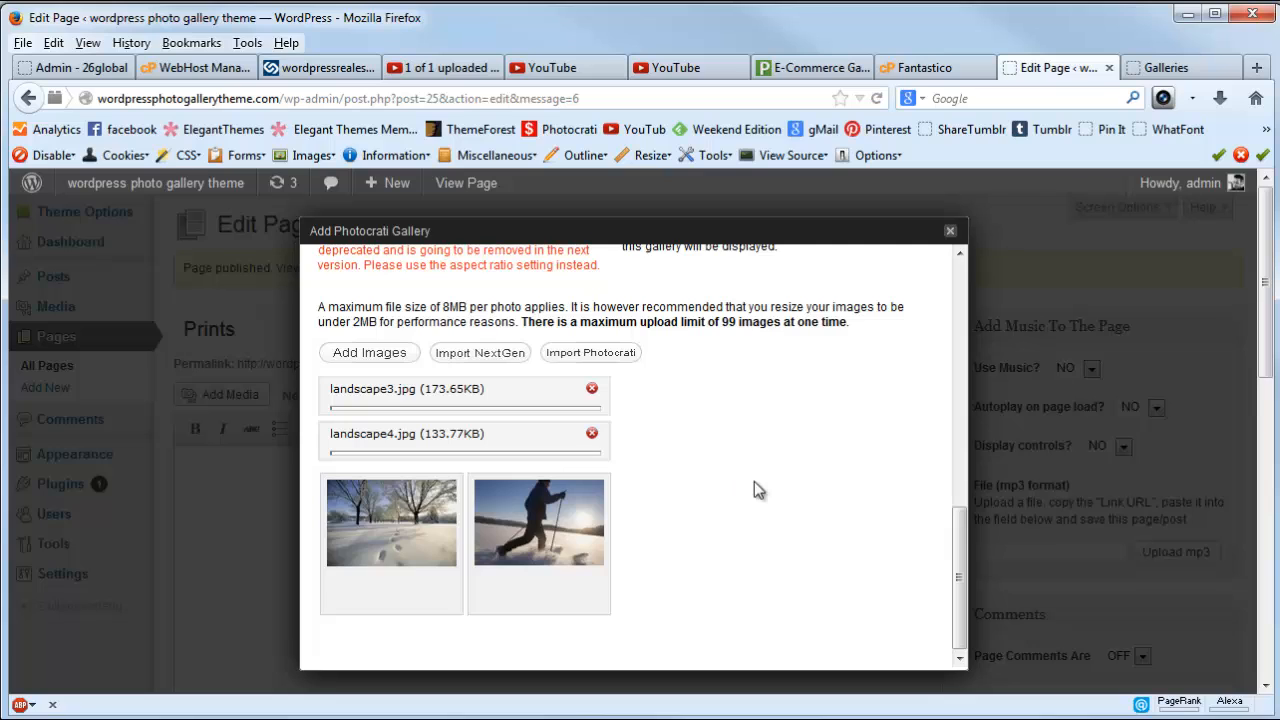
pyautogui.scroll(3)
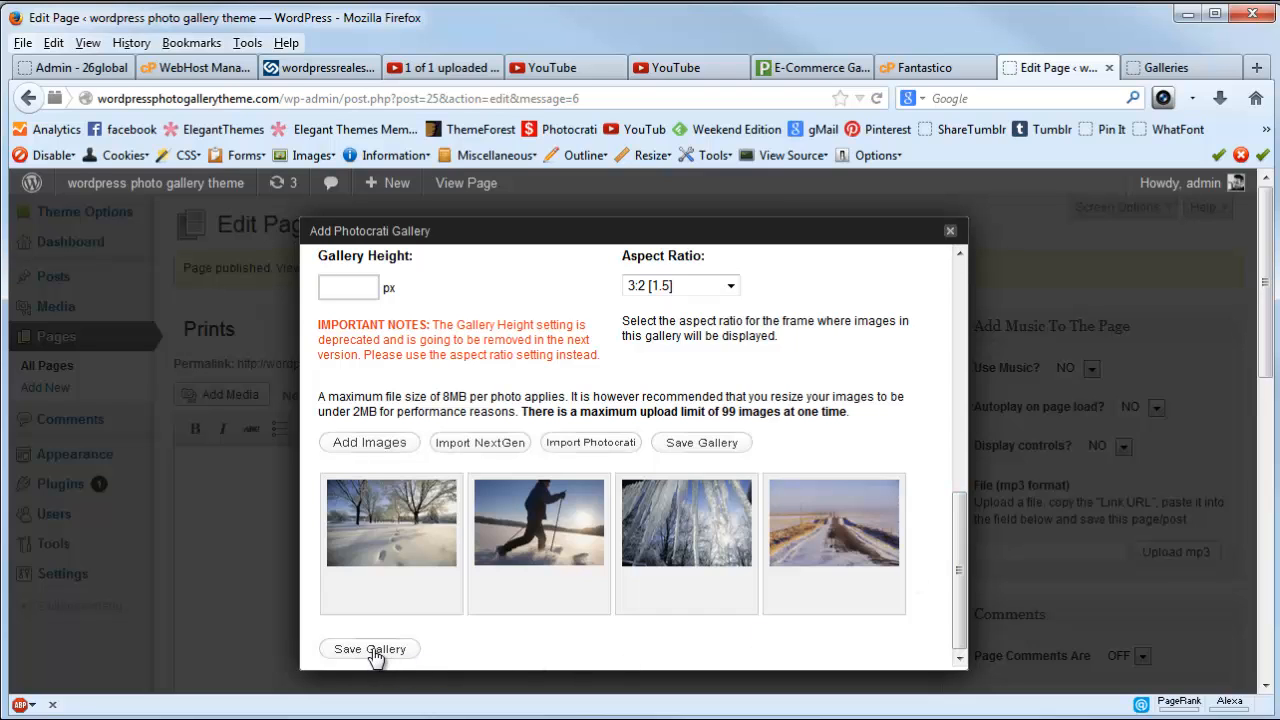
# Save the Landscape Prints Two gallery and insert it into the page.
pyautogui.click(370, 648)
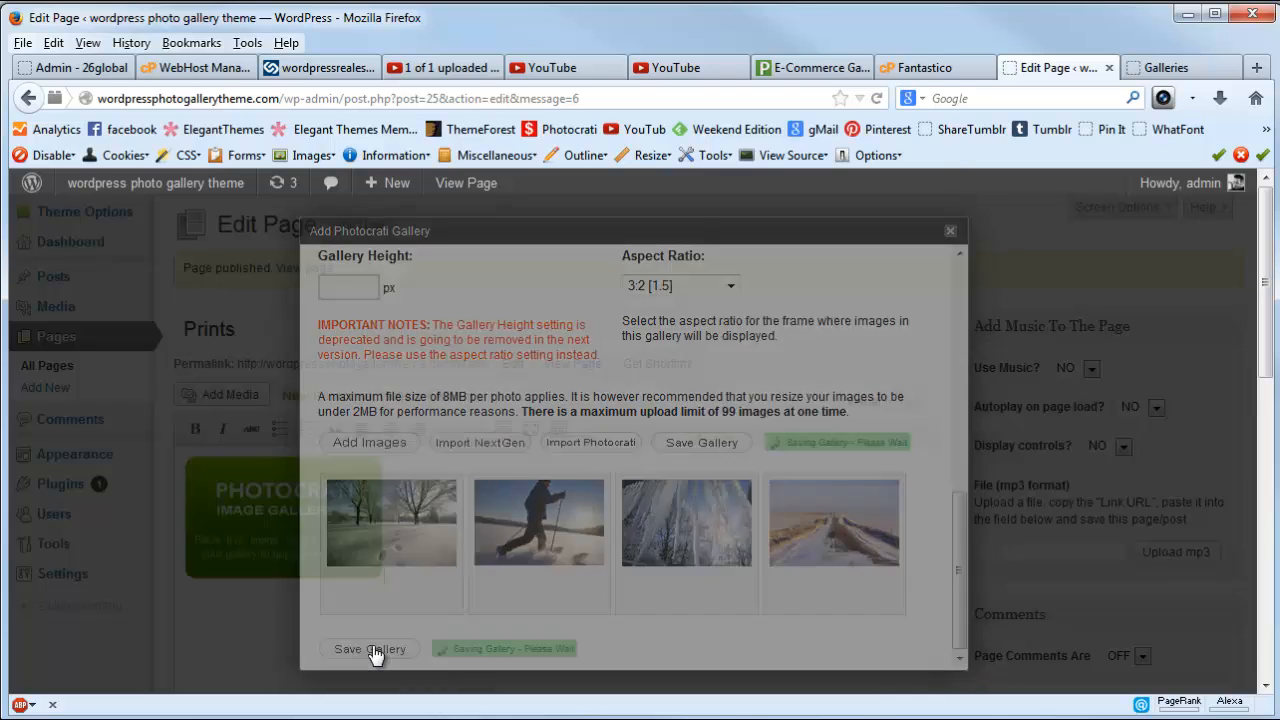
pyautogui.click(370, 648)
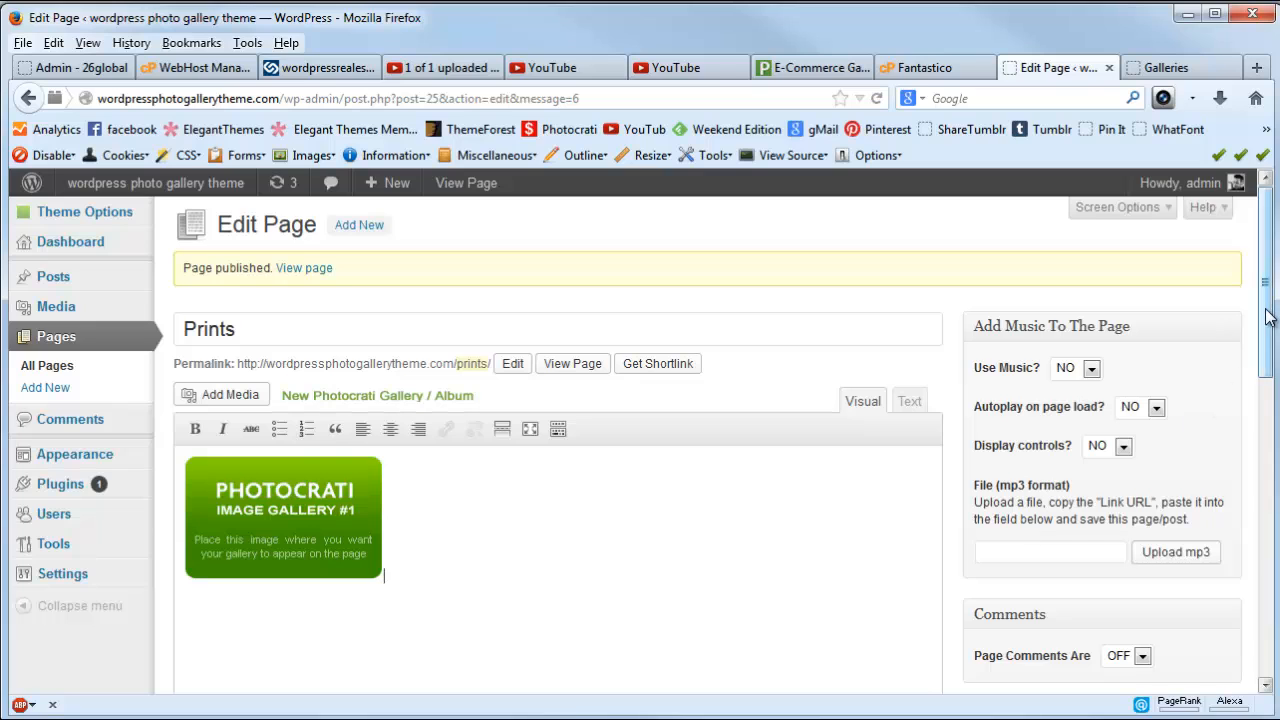
pyautogui.scroll(-3)
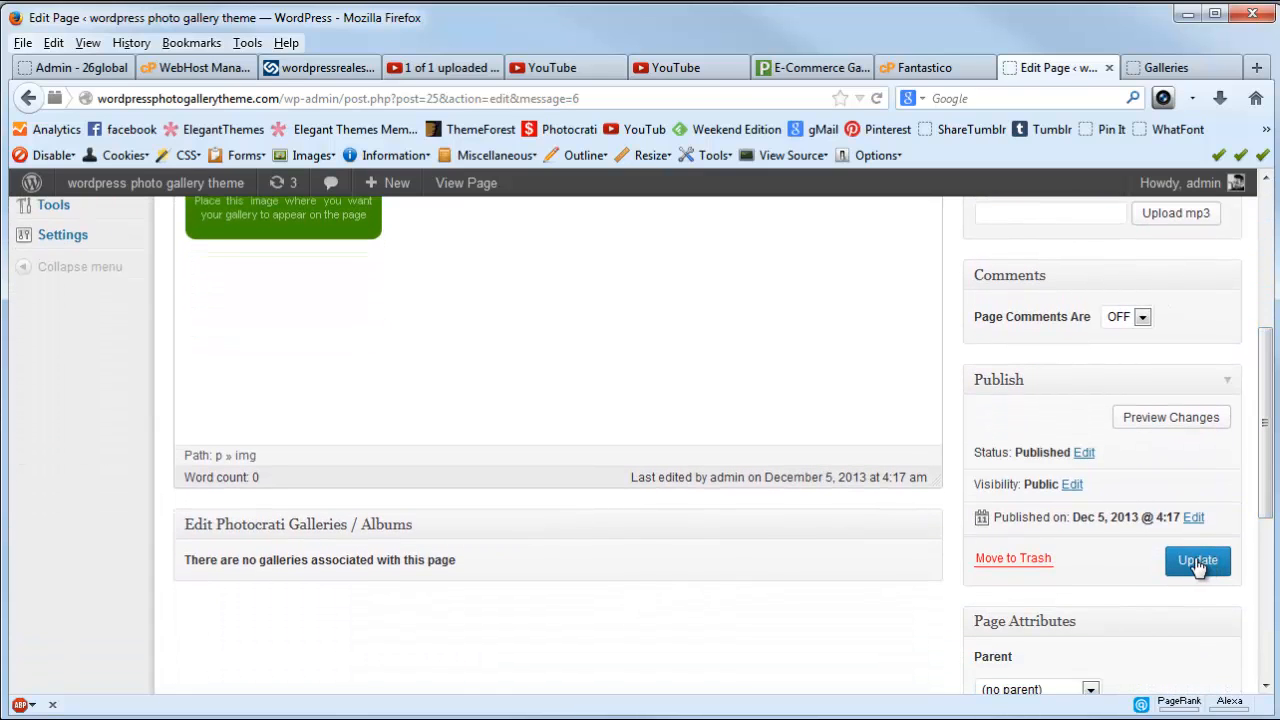
# Update the Prints page and scroll to the Edit Photocrati Galleries / Albums box.
pyautogui.click(1197, 560)
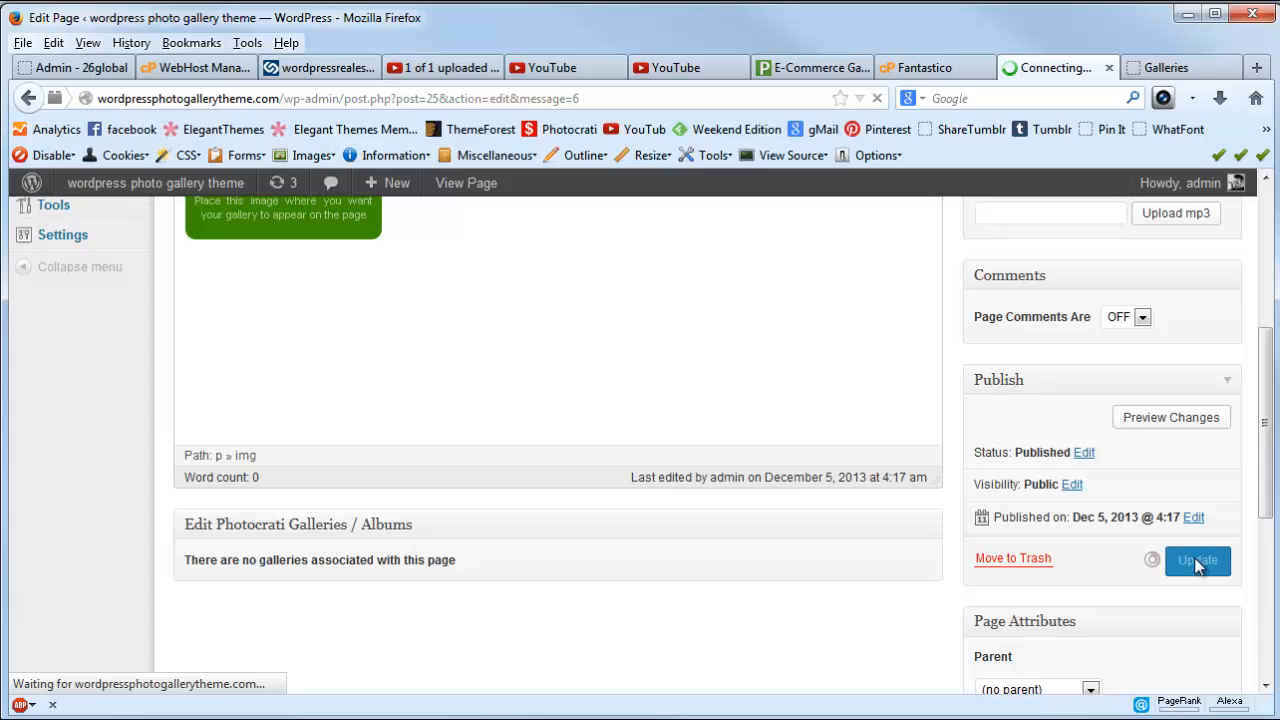
pyautogui.click(1197, 560)
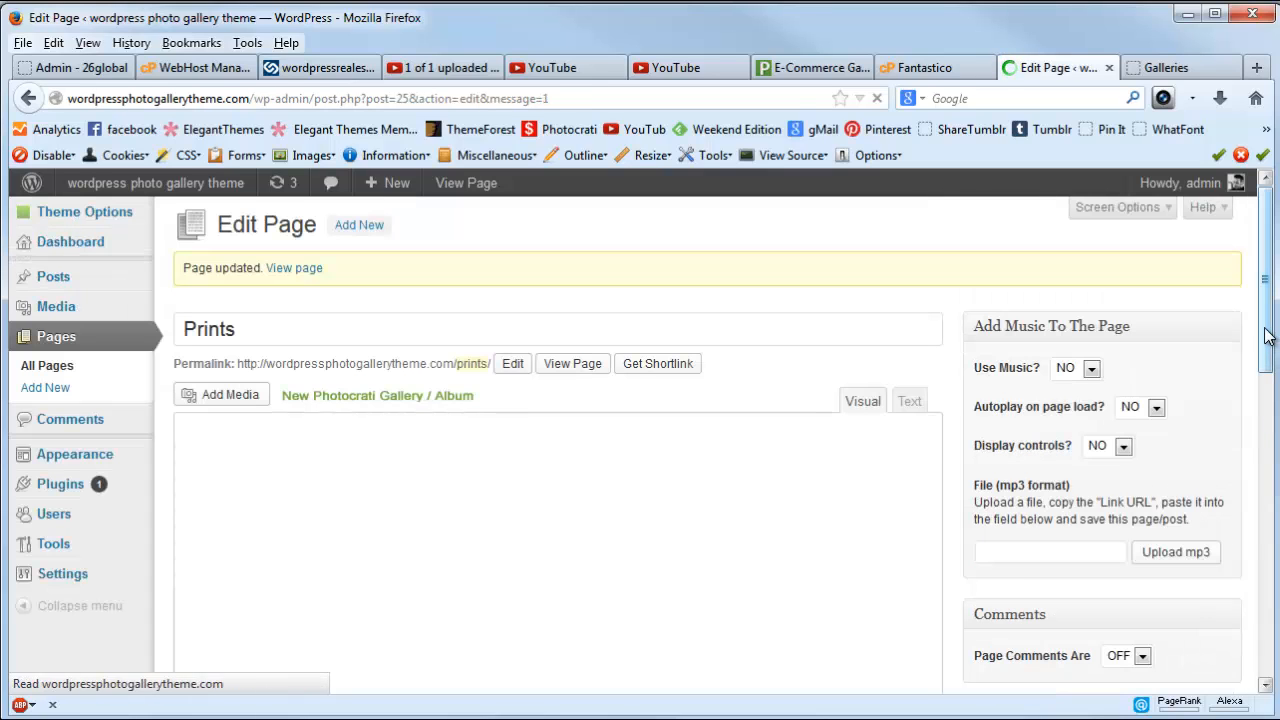
pyautogui.scroll(-3)
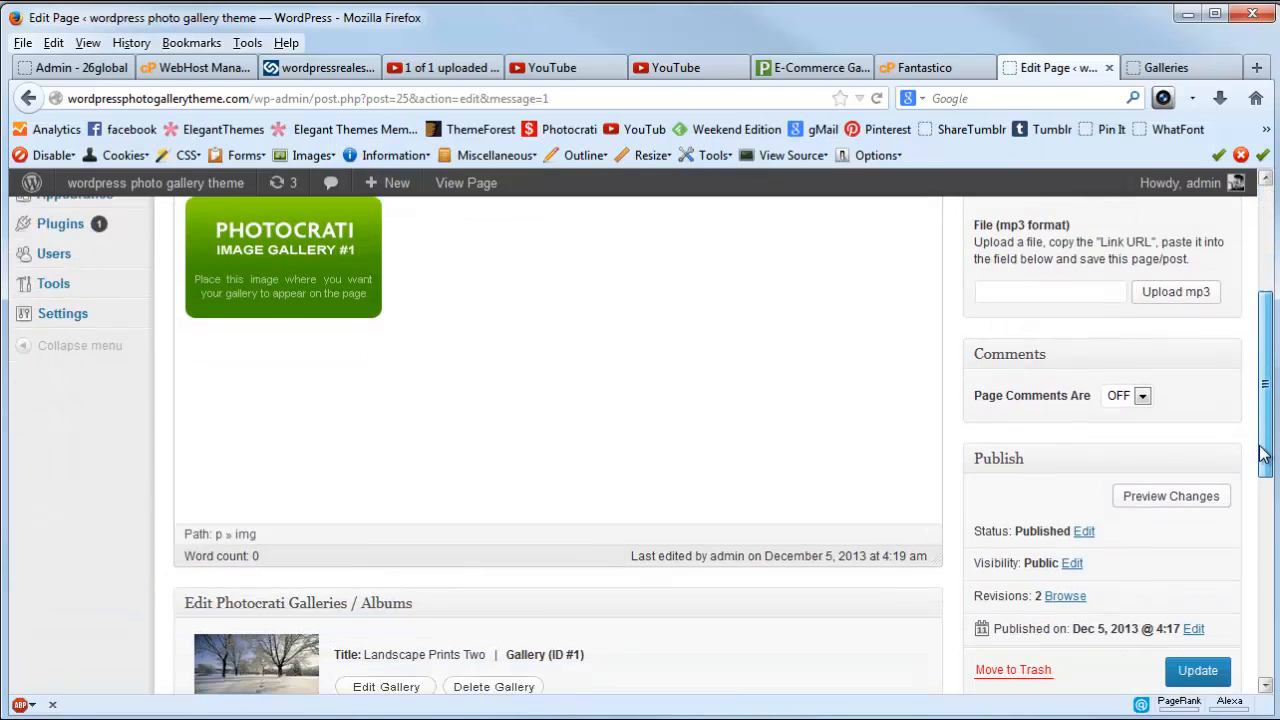
pyautogui.scroll(-3)
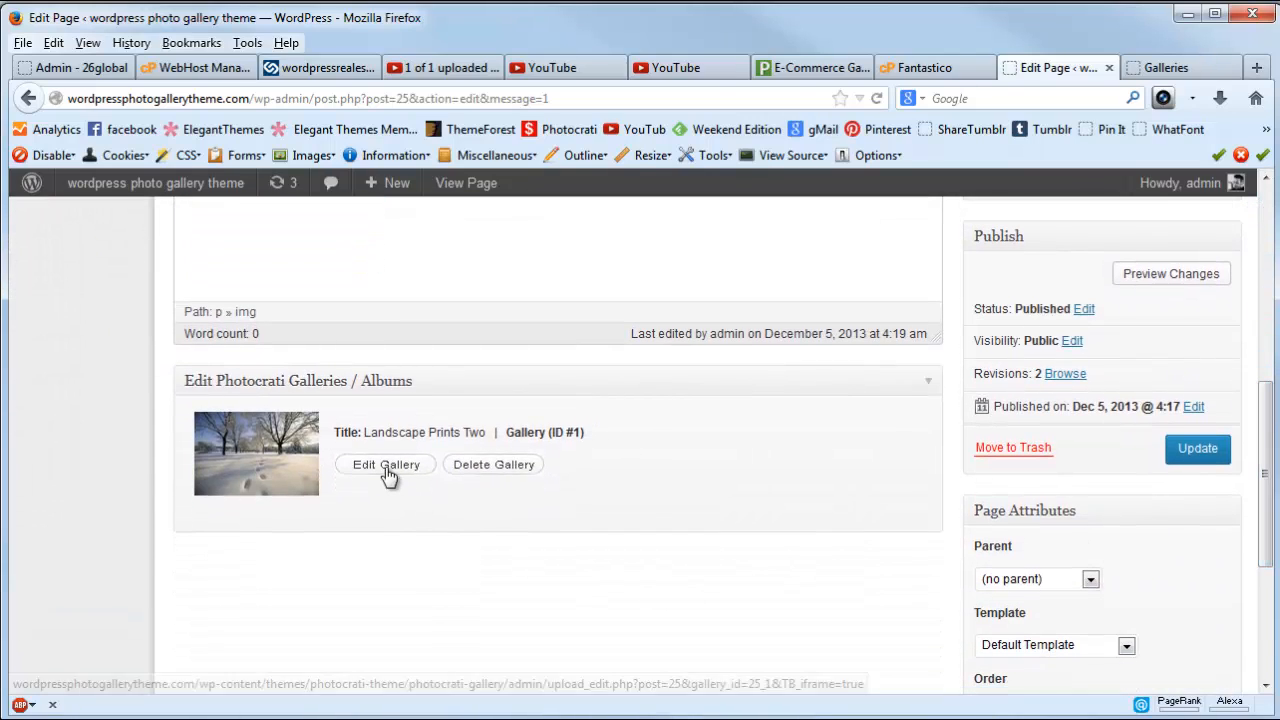
# Reopen Landscape Prints Two and scroll down to its four-photo image list.
pyautogui.click(386, 464)
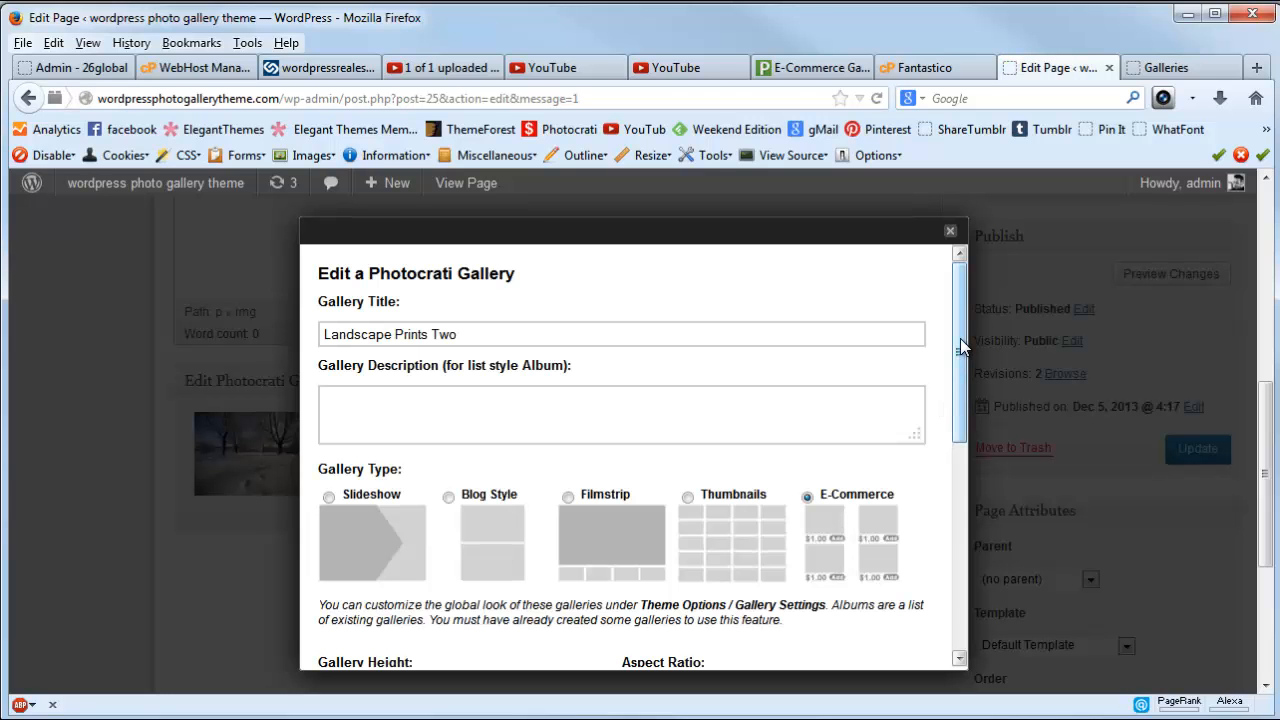
pyautogui.scroll(-3)
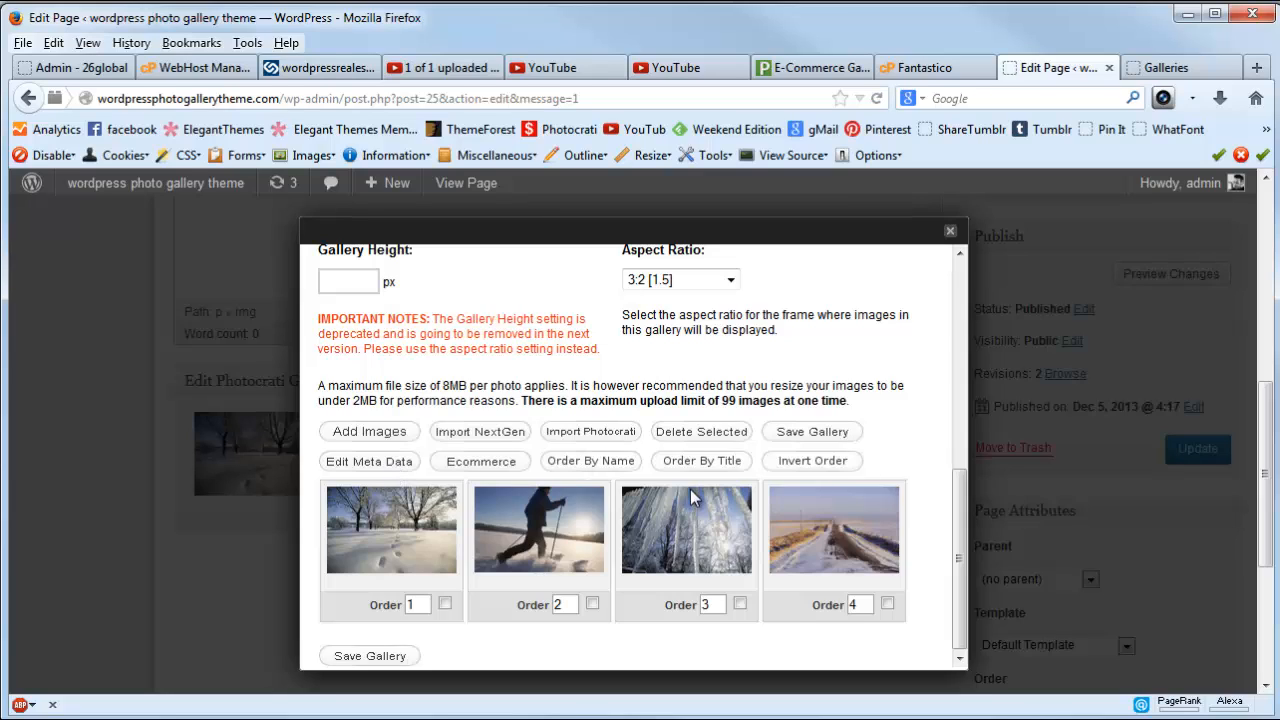
pyautogui.moveTo(457, 467)
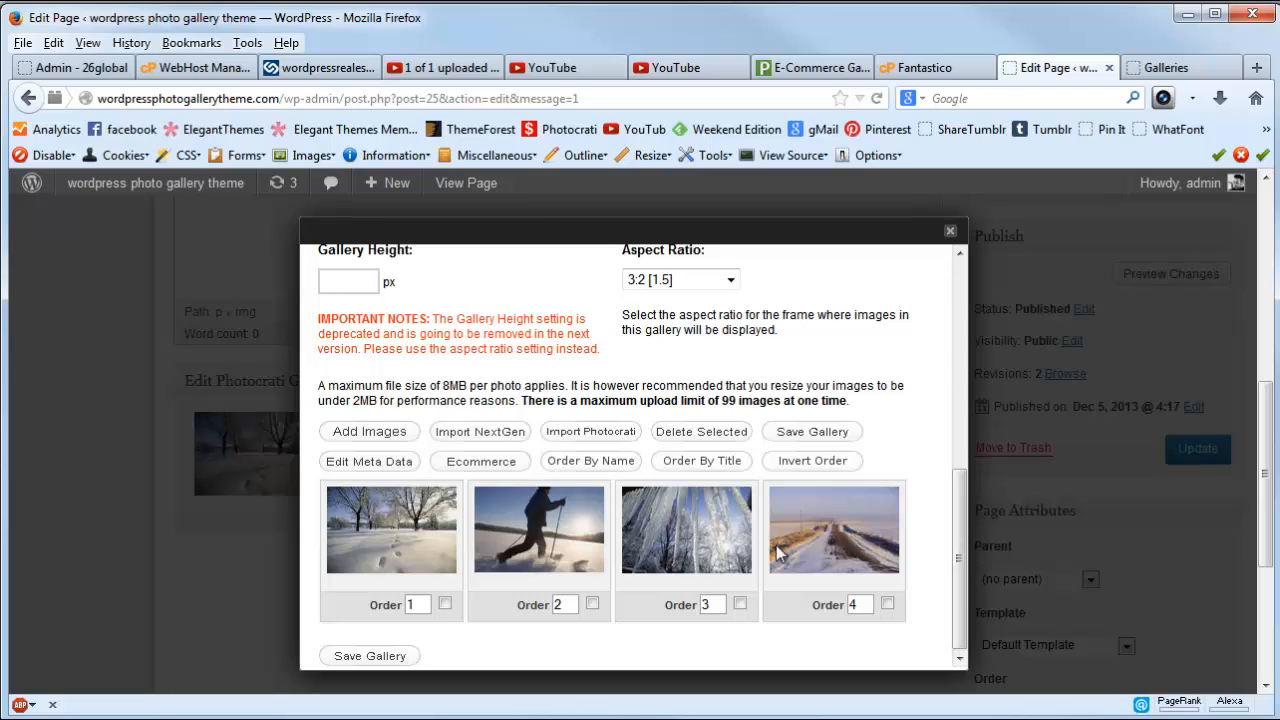
pyautogui.moveTo(725, 543)
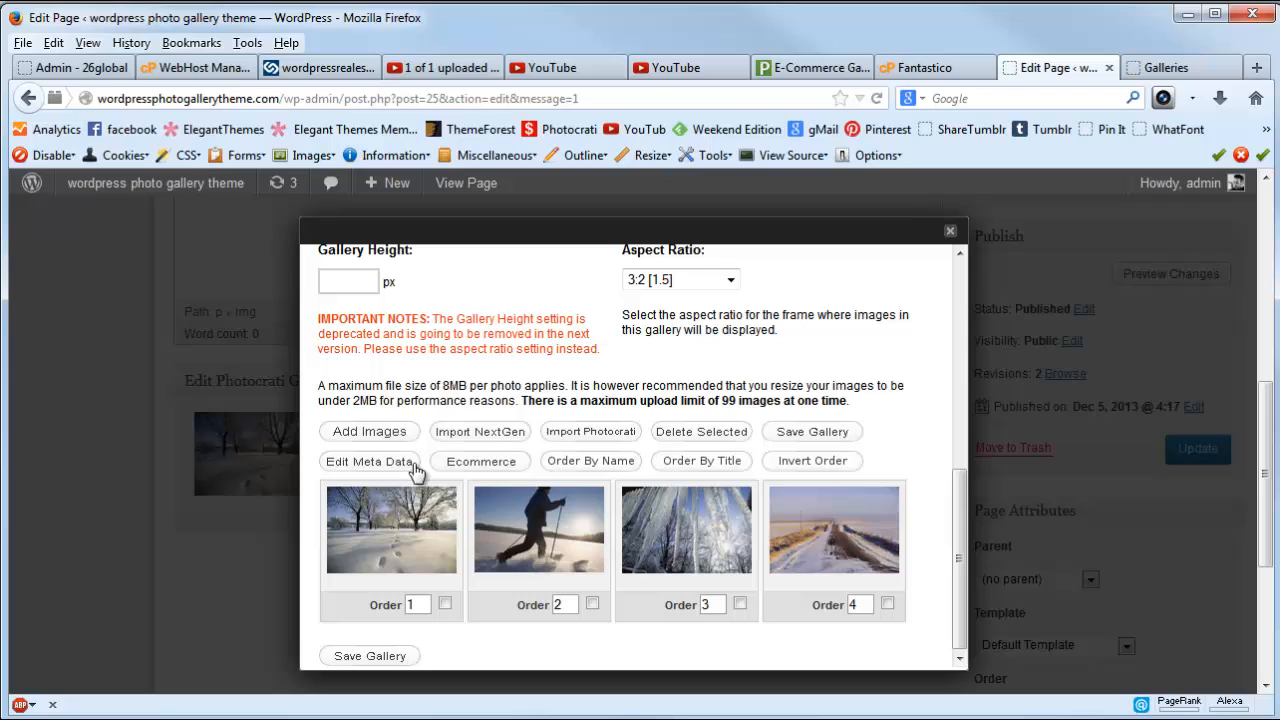
pyautogui.moveTo(370, 475)
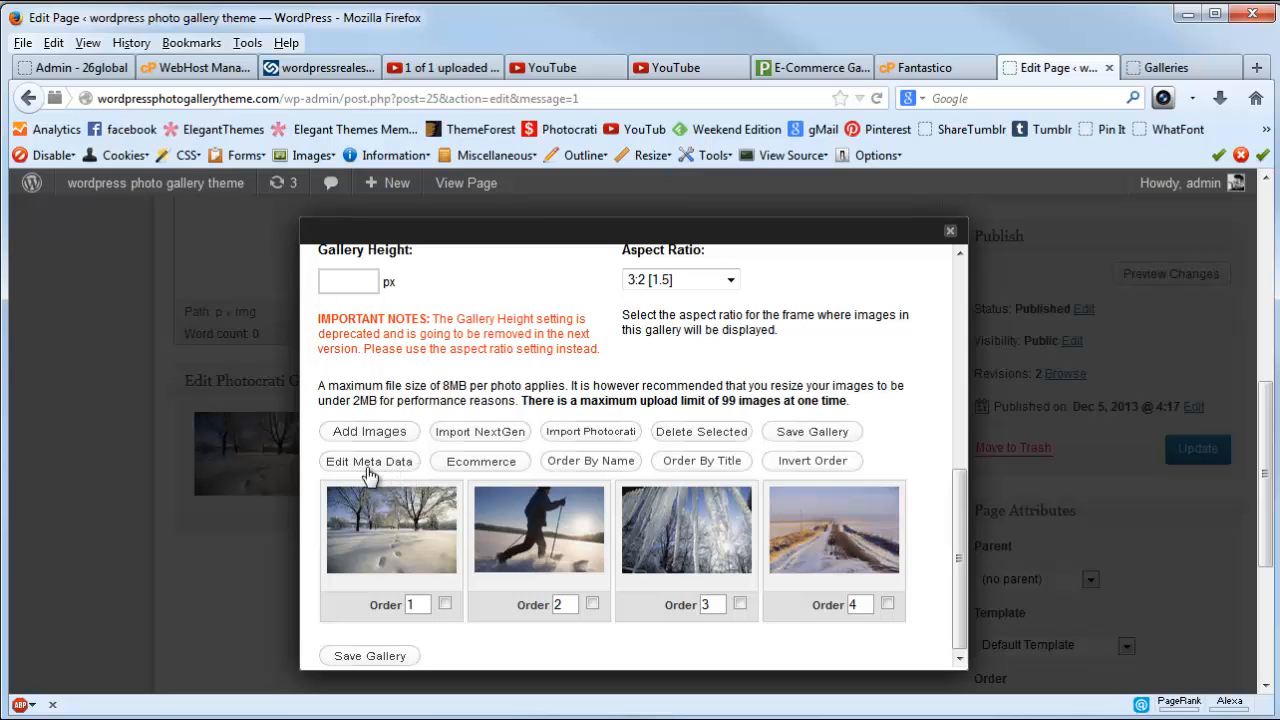
# Show the photos' metadata fields and caption the first one 'Beautiful snowy scene'.
pyautogui.click(368, 461)
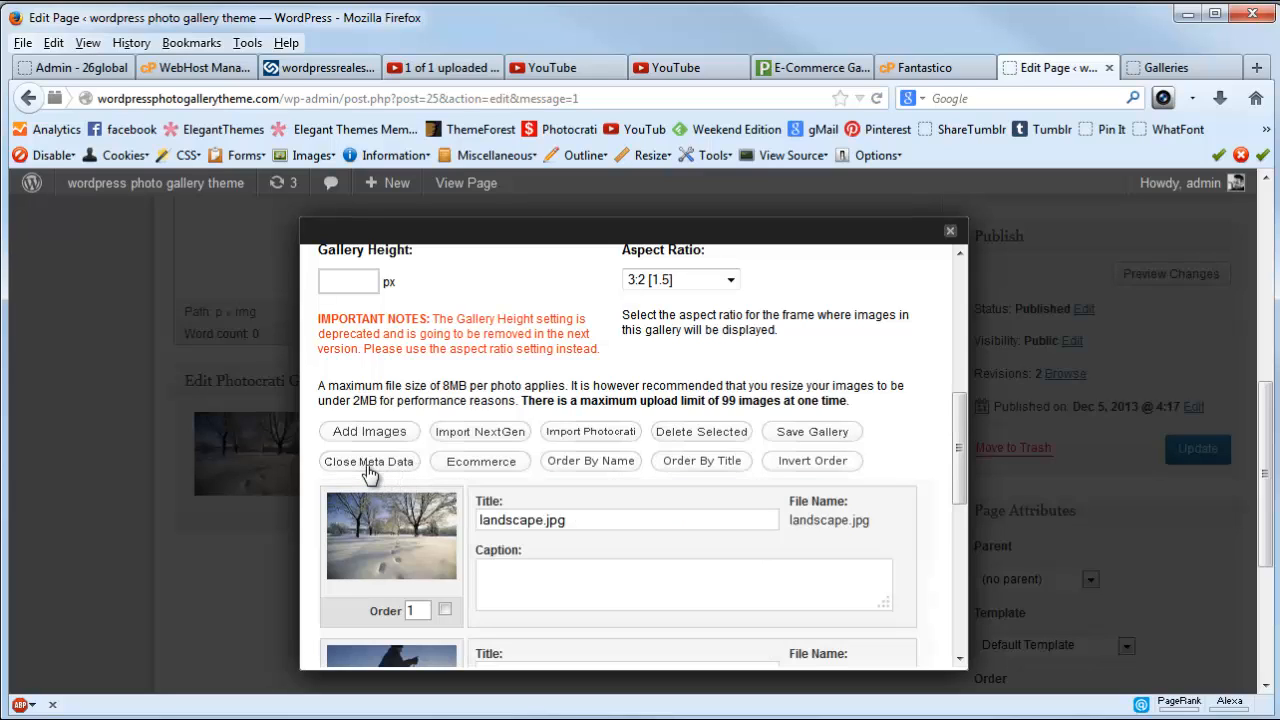
pyautogui.scroll(-3)
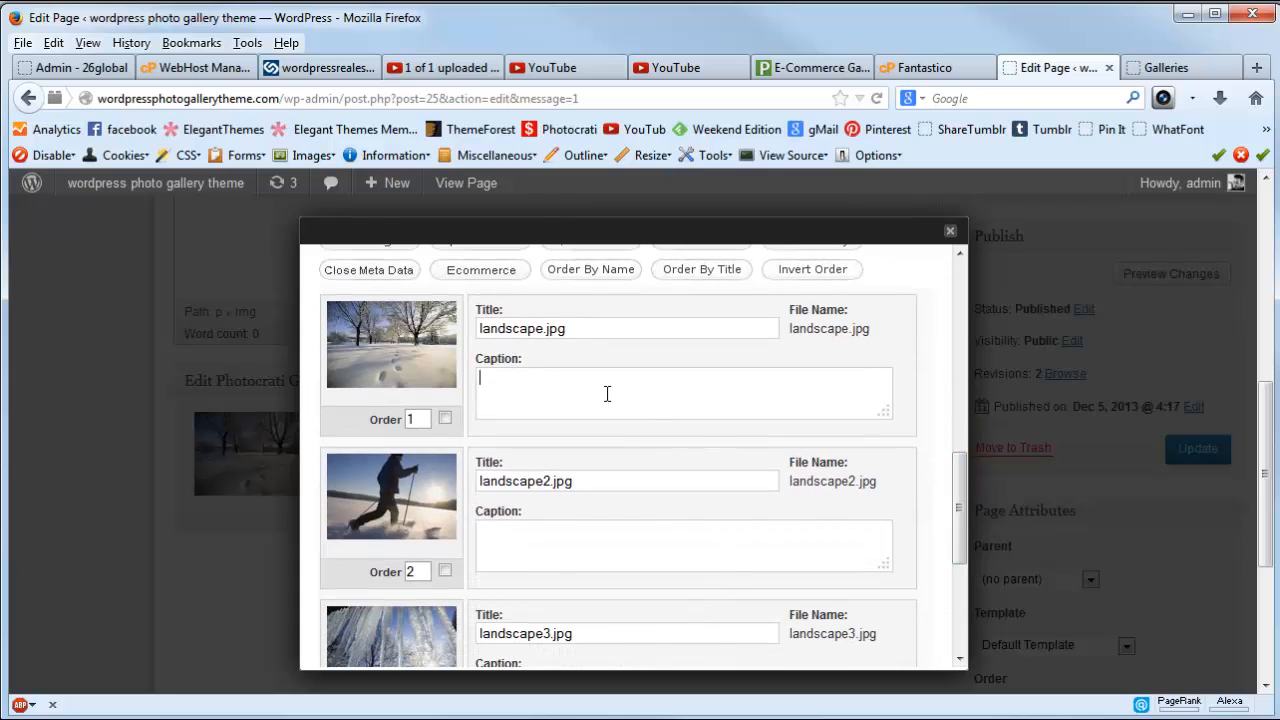
pyautogui.write('Beautiful')
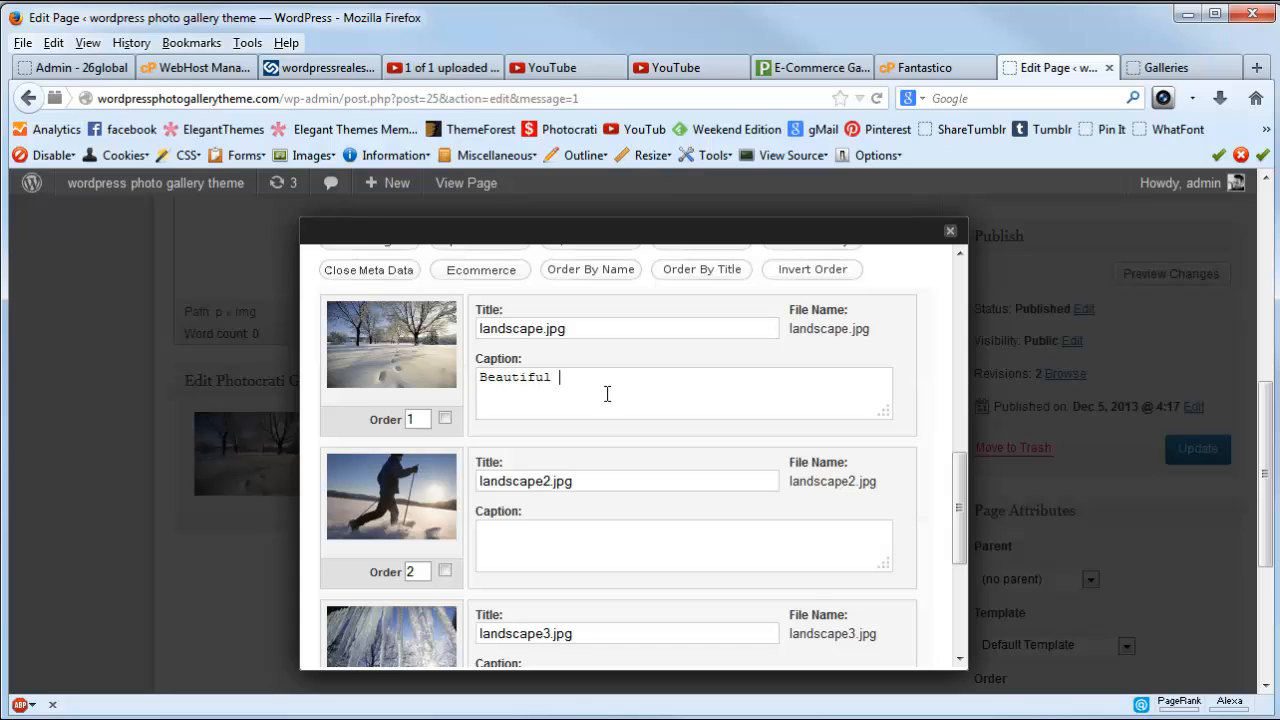
pyautogui.write('snowy scen')
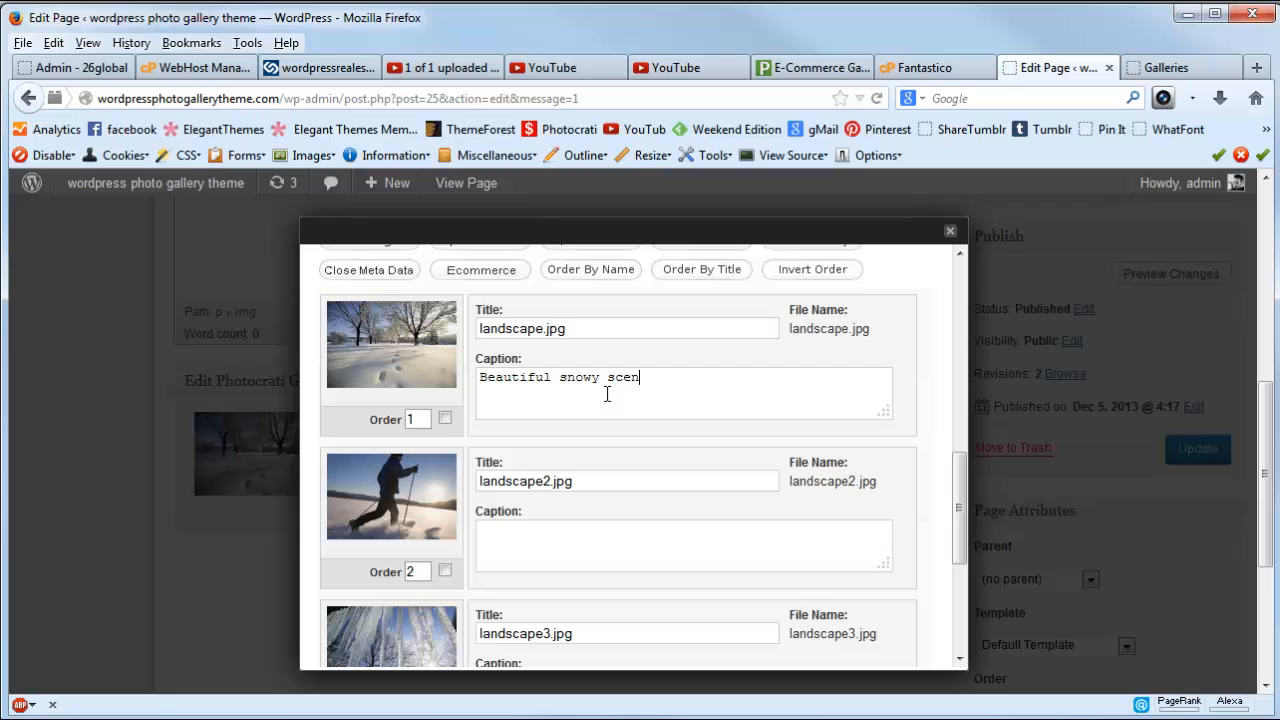
pyautogui.write('e')
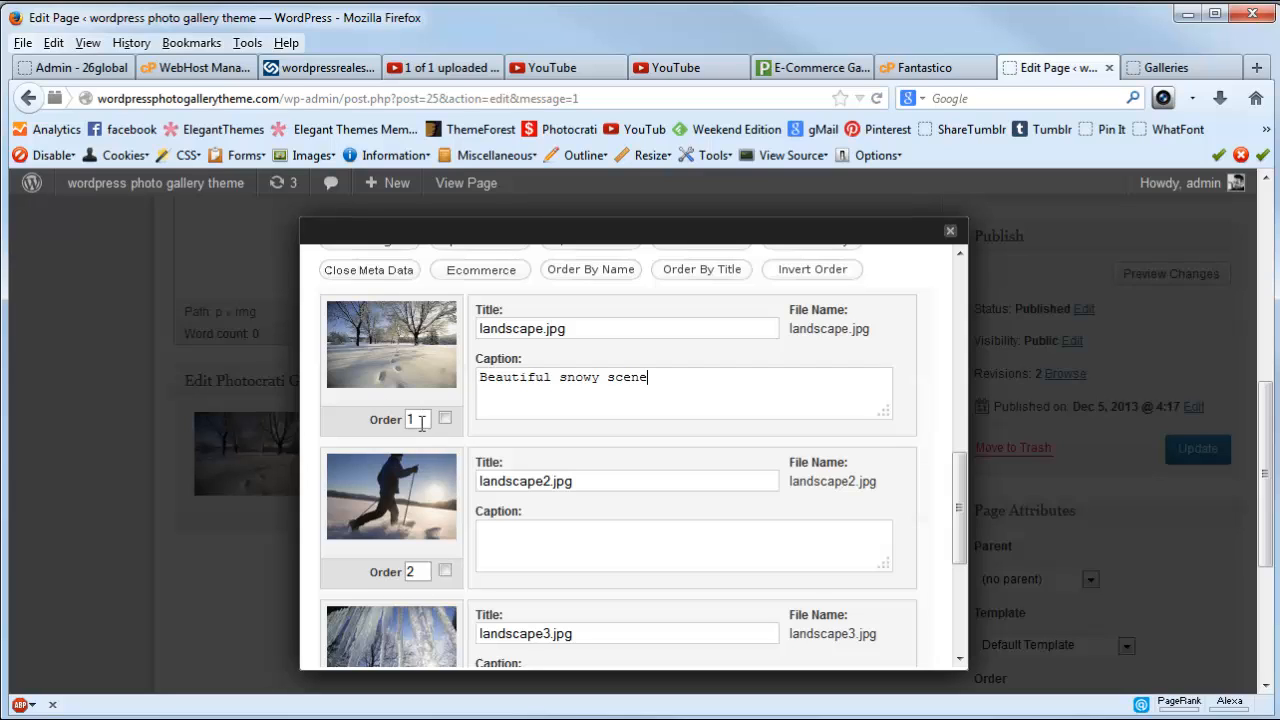
pyautogui.moveTo(416, 420)
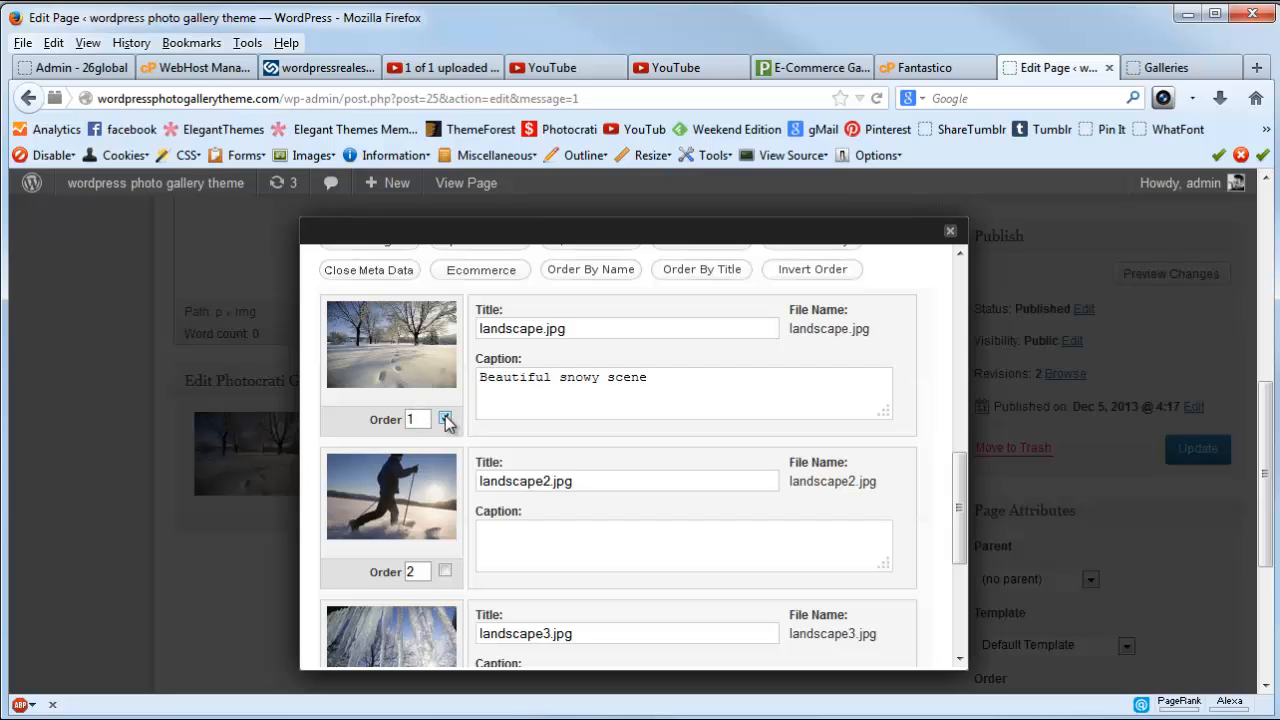
pyautogui.click(410, 419)
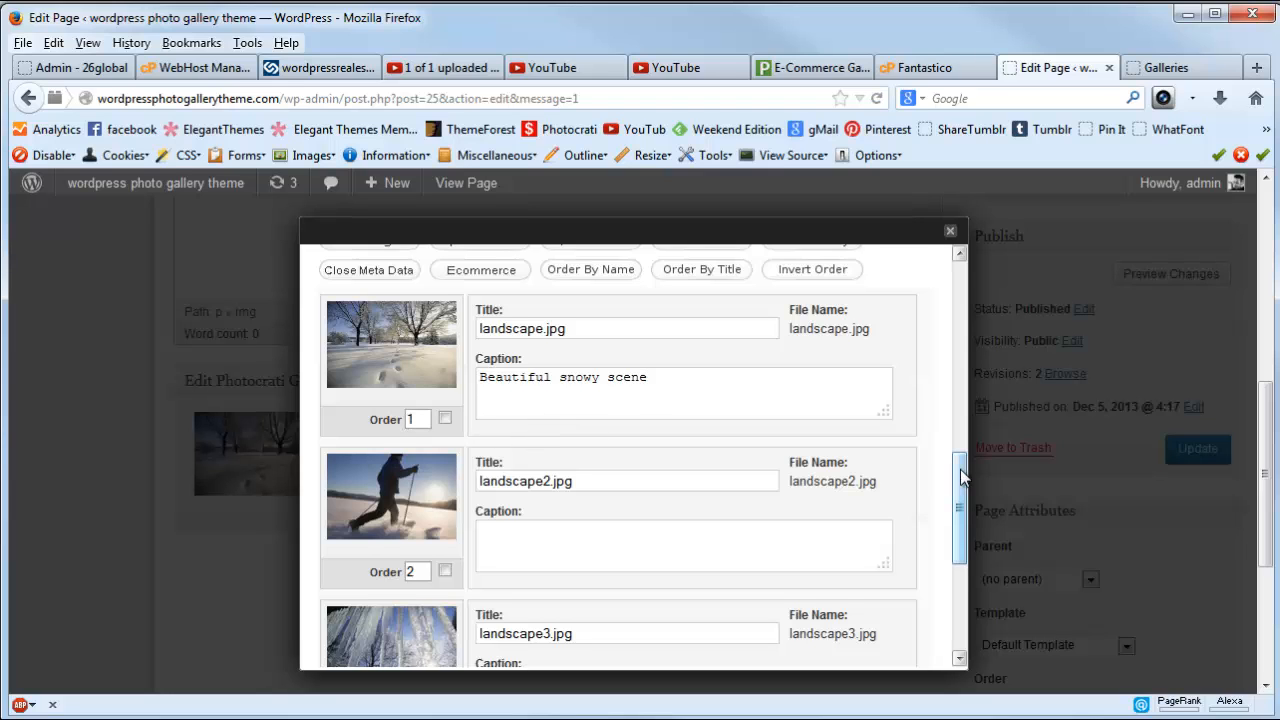
# Caption landscape2 'Skiing in Alaska' and landscape3 'Icicles!'.
pyautogui.scroll(3)
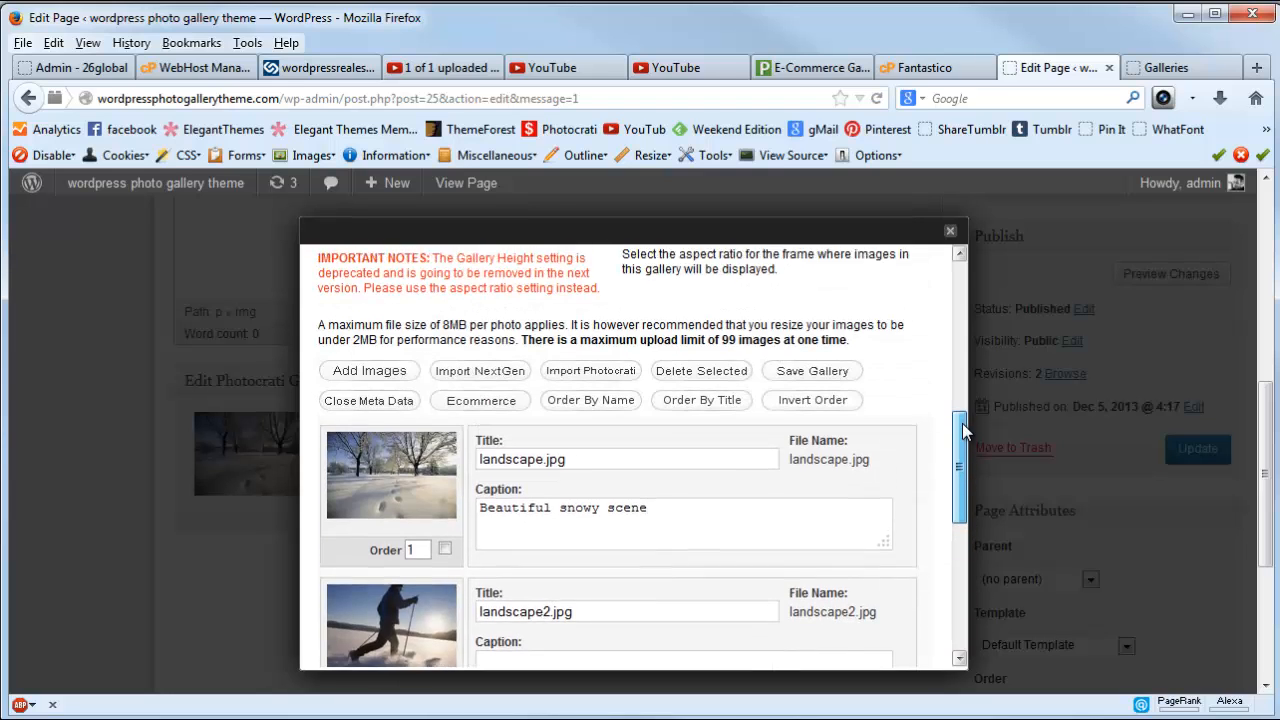
pyautogui.scroll(-3)
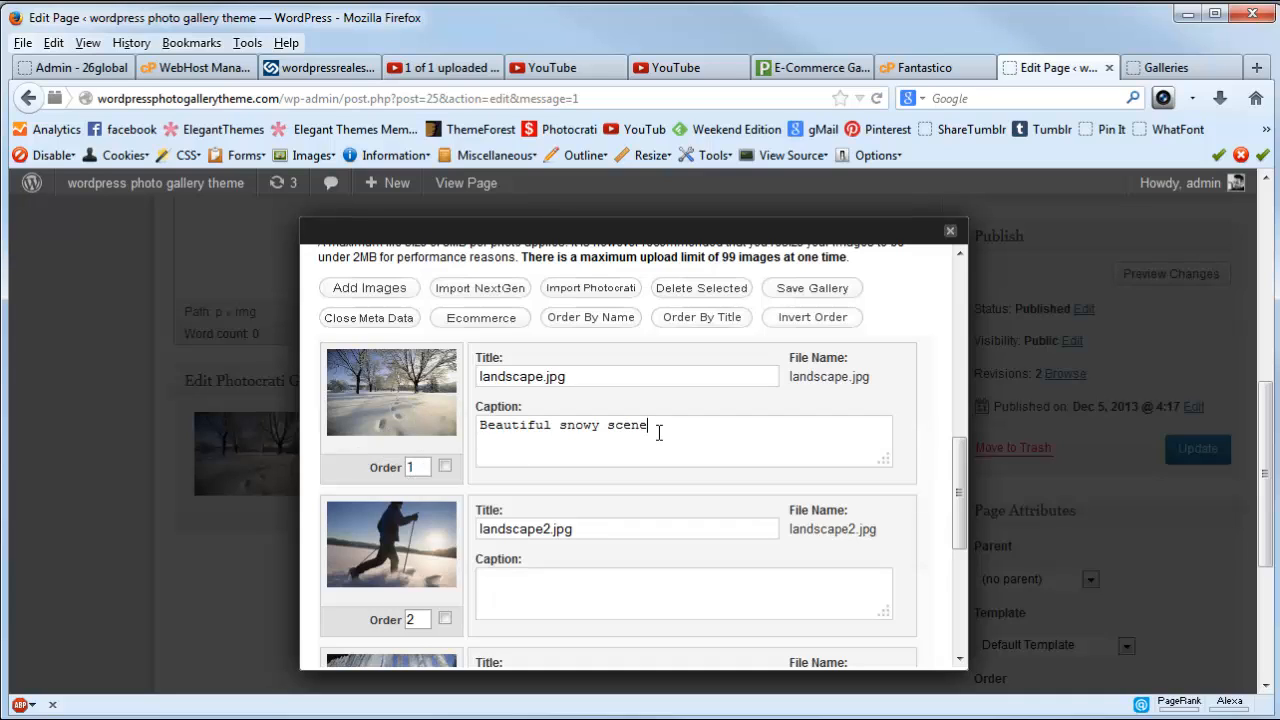
pyautogui.scroll(-3)
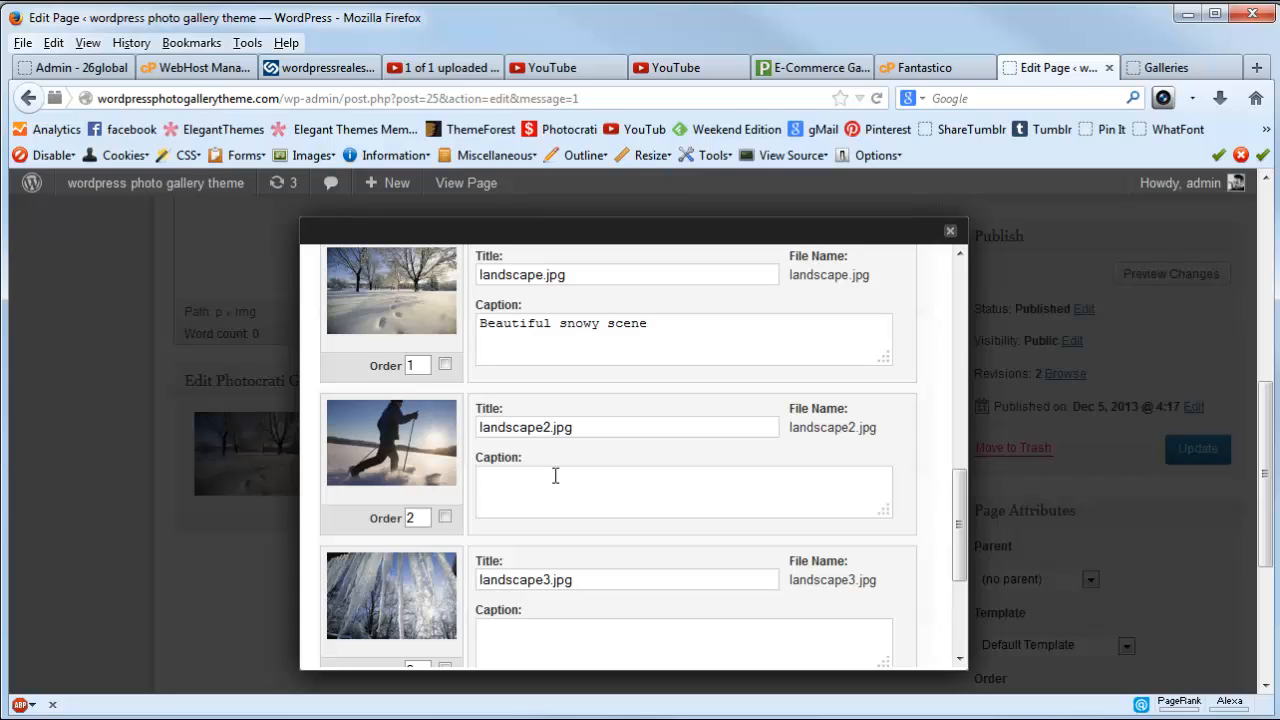
pyautogui.write('Skiing')
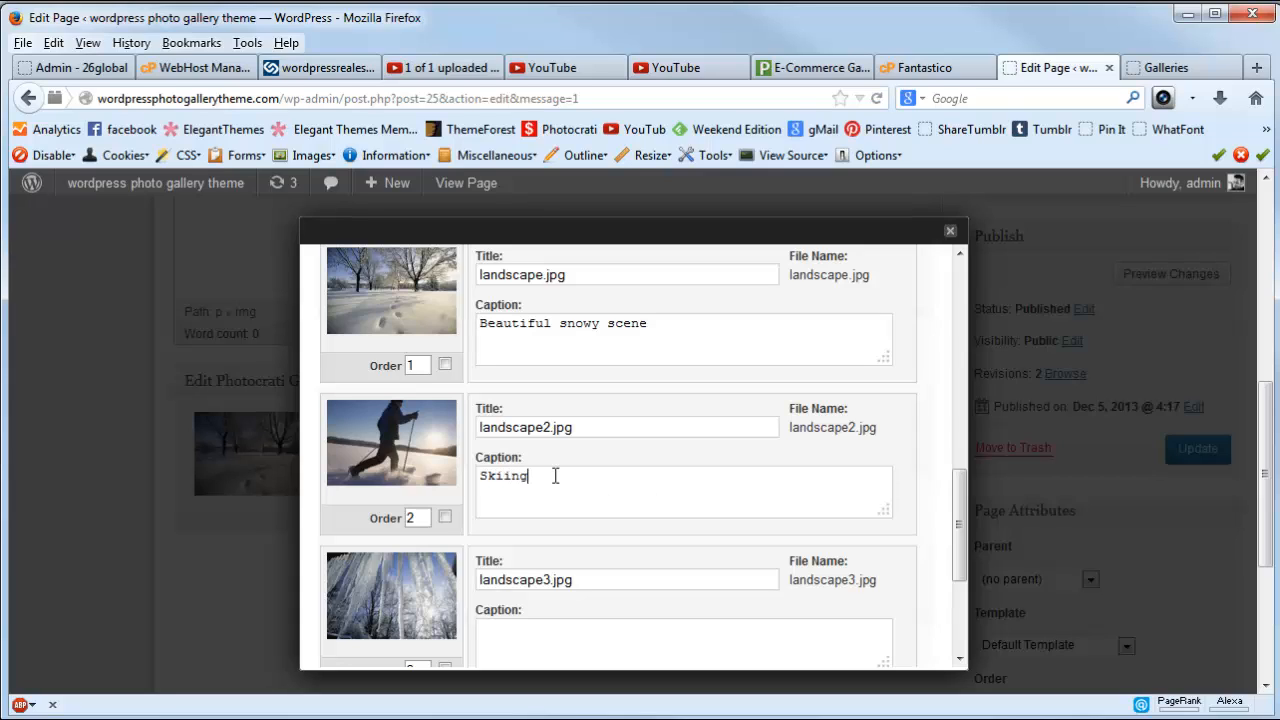
pyautogui.write('in')
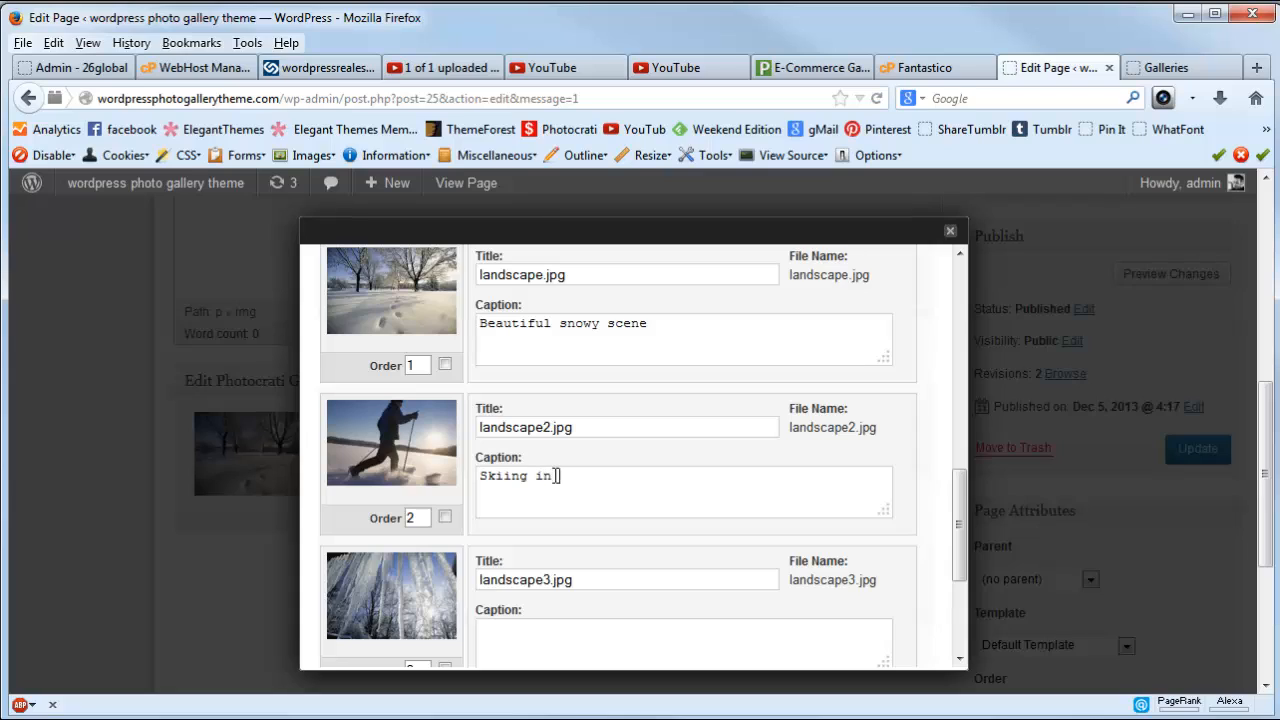
pyautogui.write('Alaska')
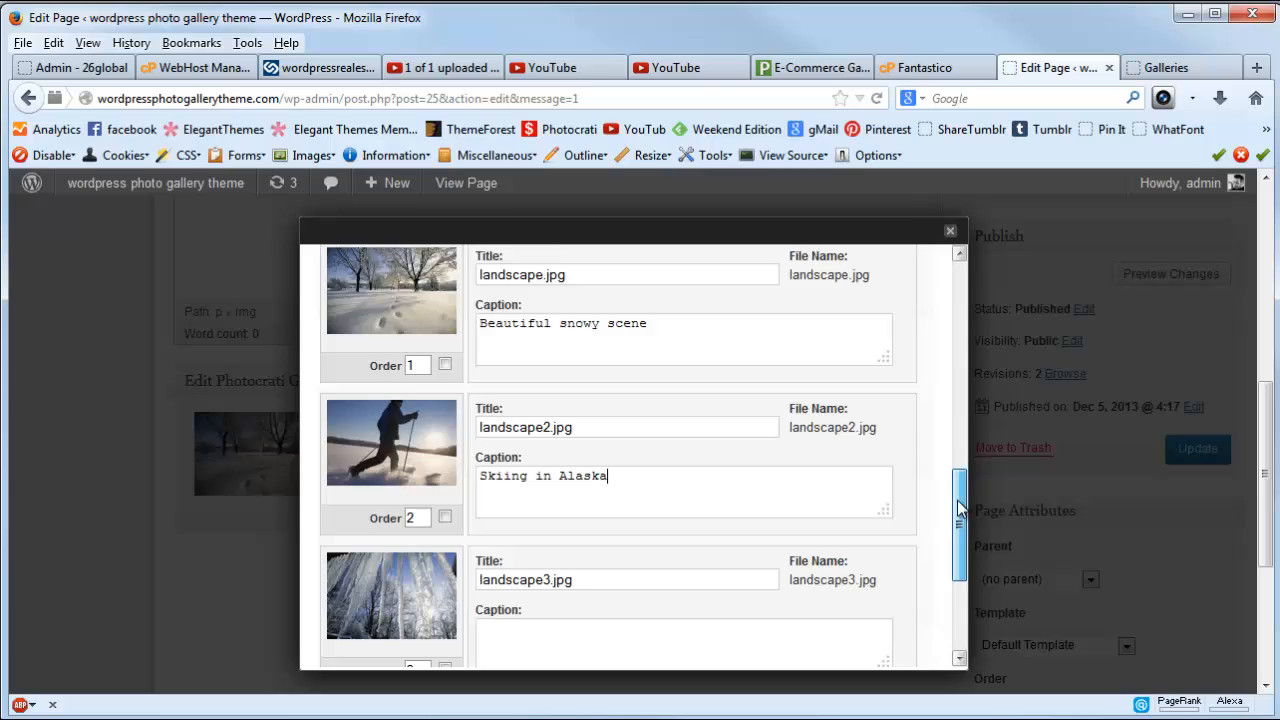
pyautogui.scroll(-3)
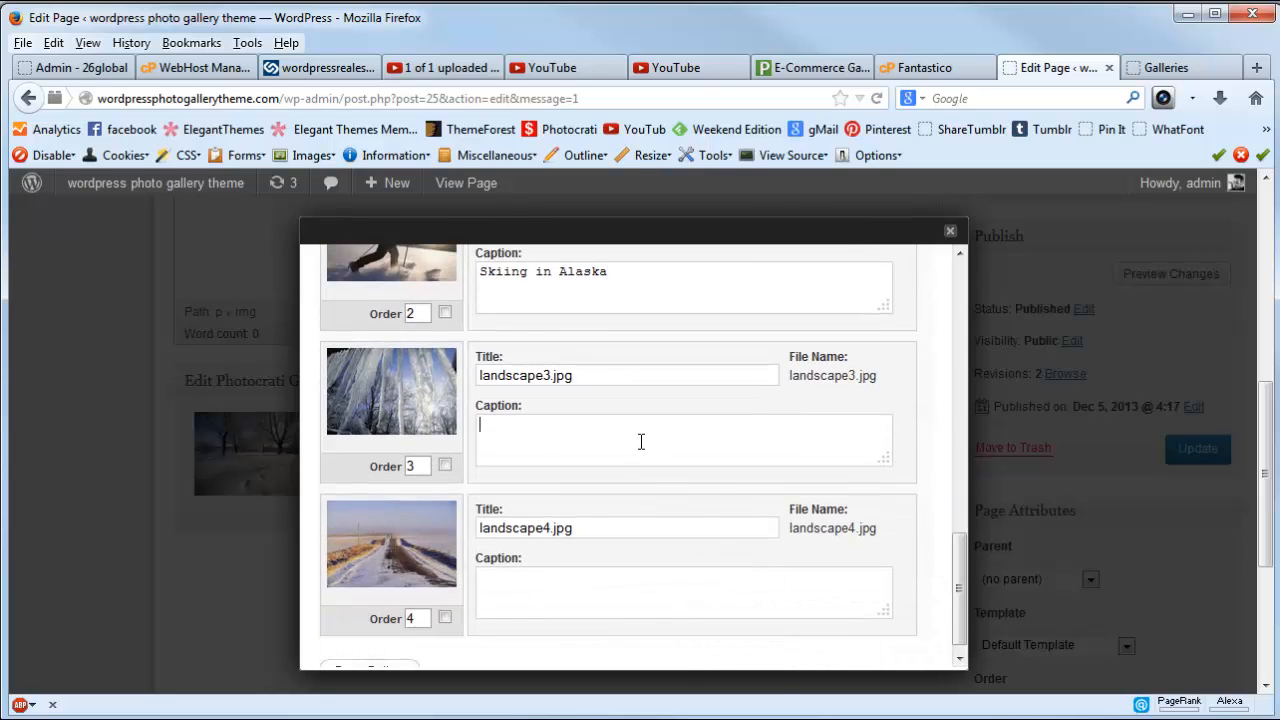
pyautogui.write('Icicl')
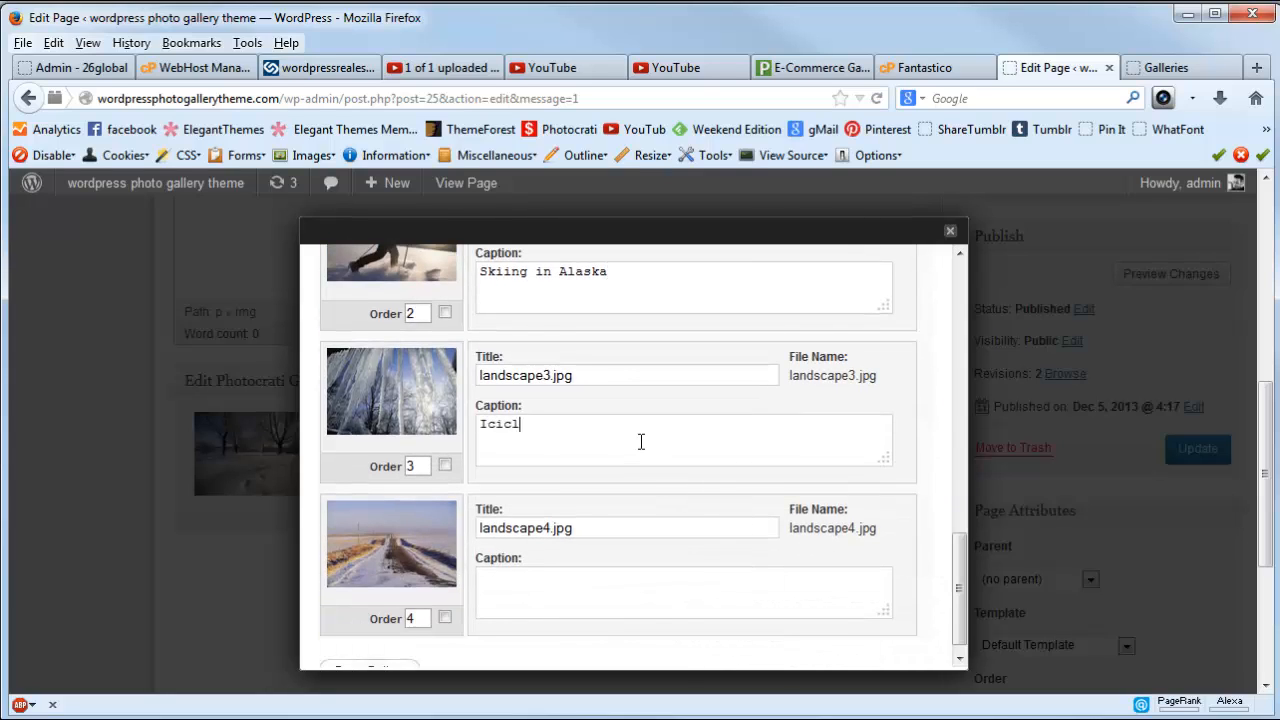
pyautogui.write('es!')
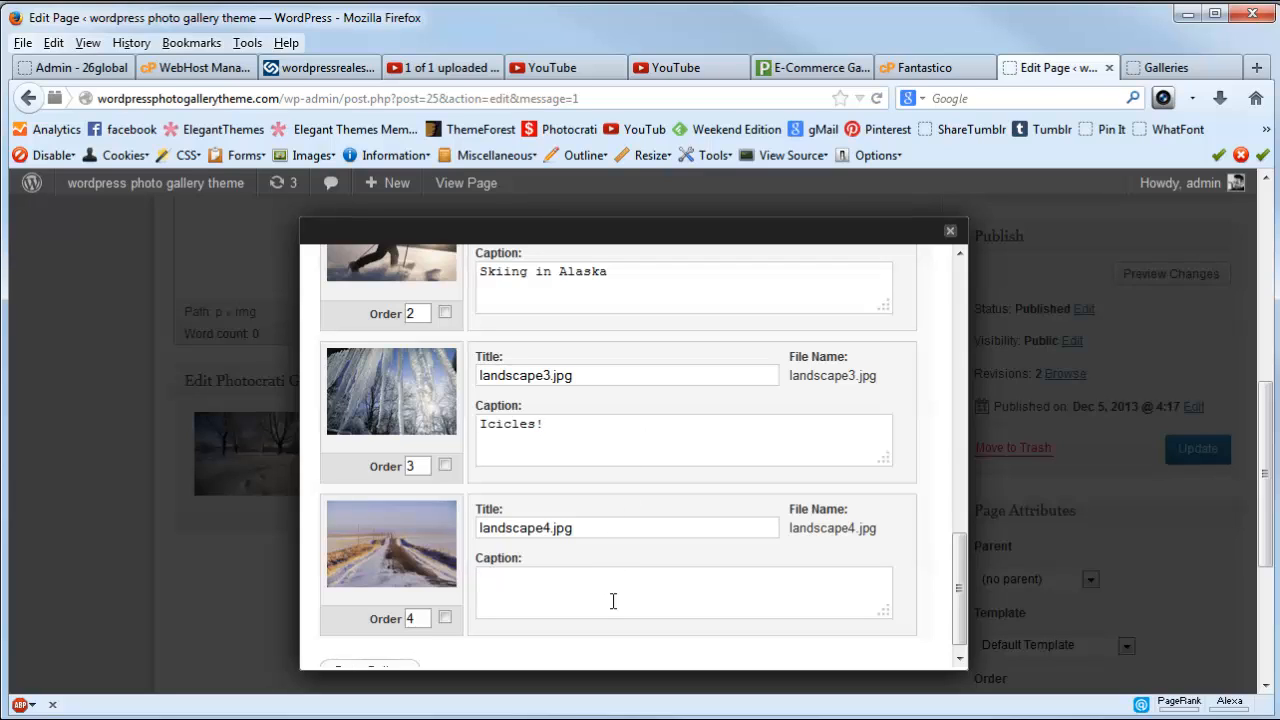
# Caption landscape4 'Road to nowhere.'.
pyautogui.write('Road to')
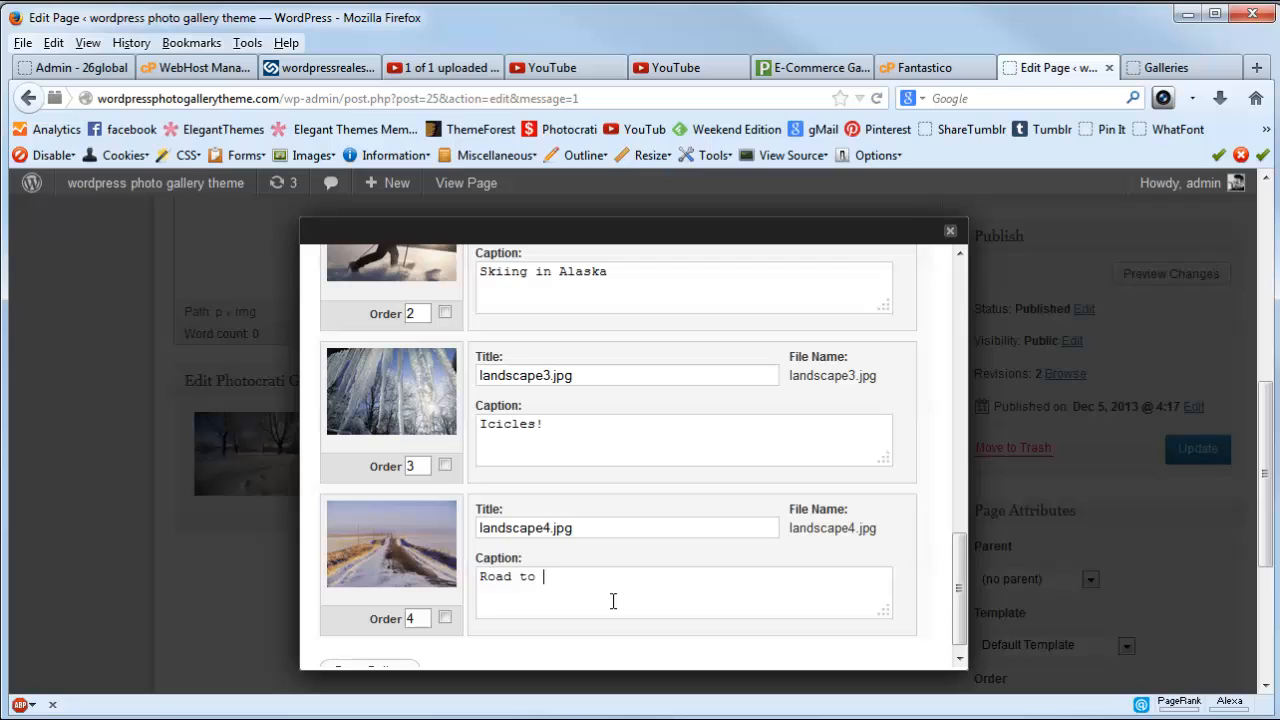
pyautogui.write('noww')
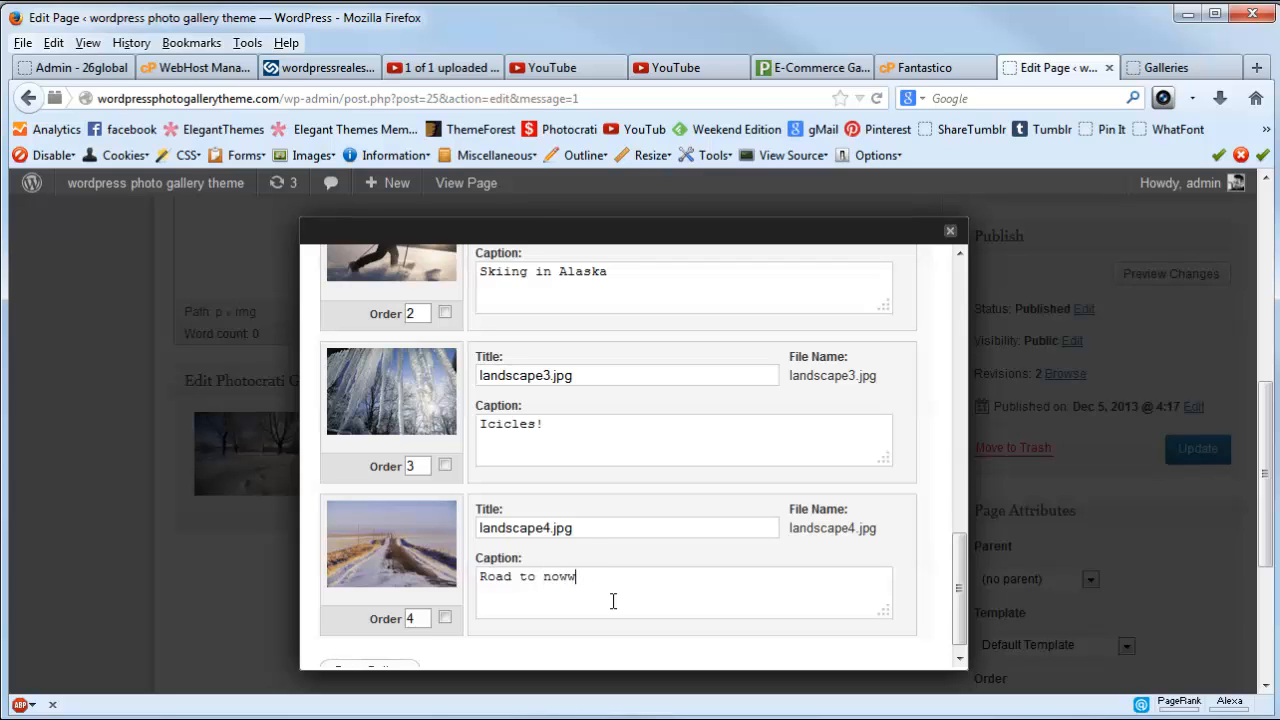
pyautogui.write('here')
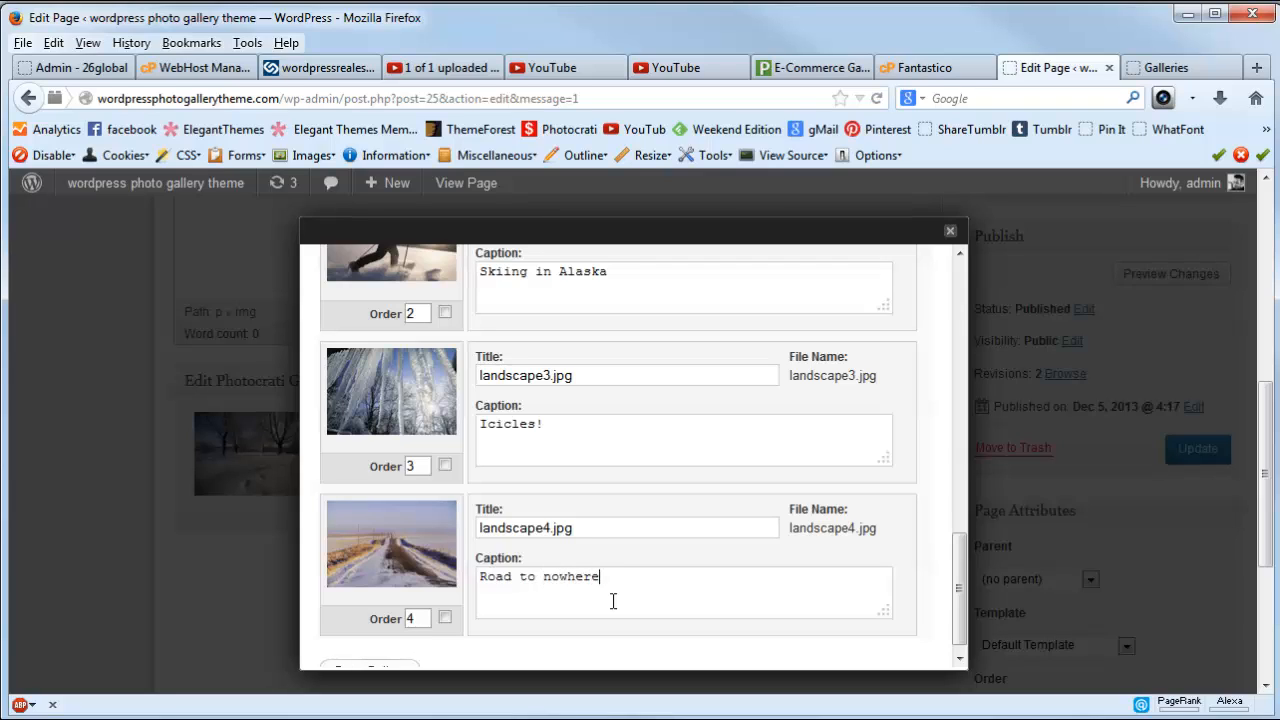
pyautogui.write('.')
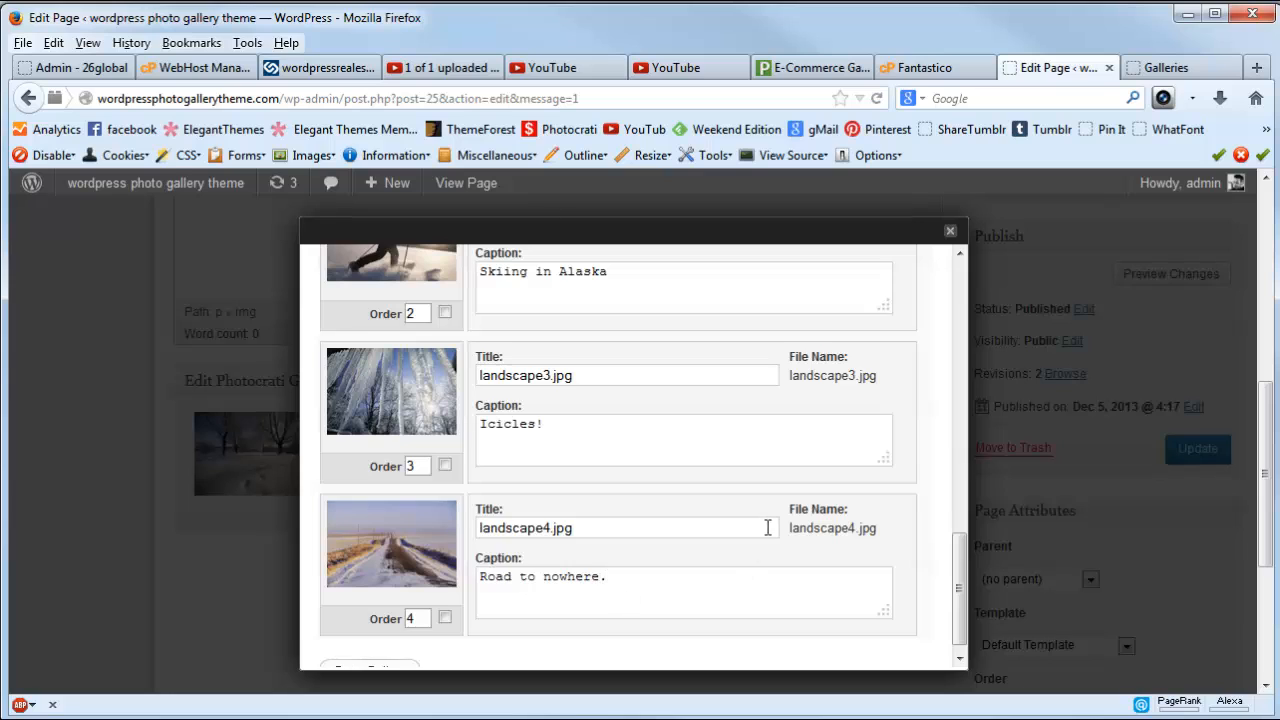
pyautogui.scroll(-3)
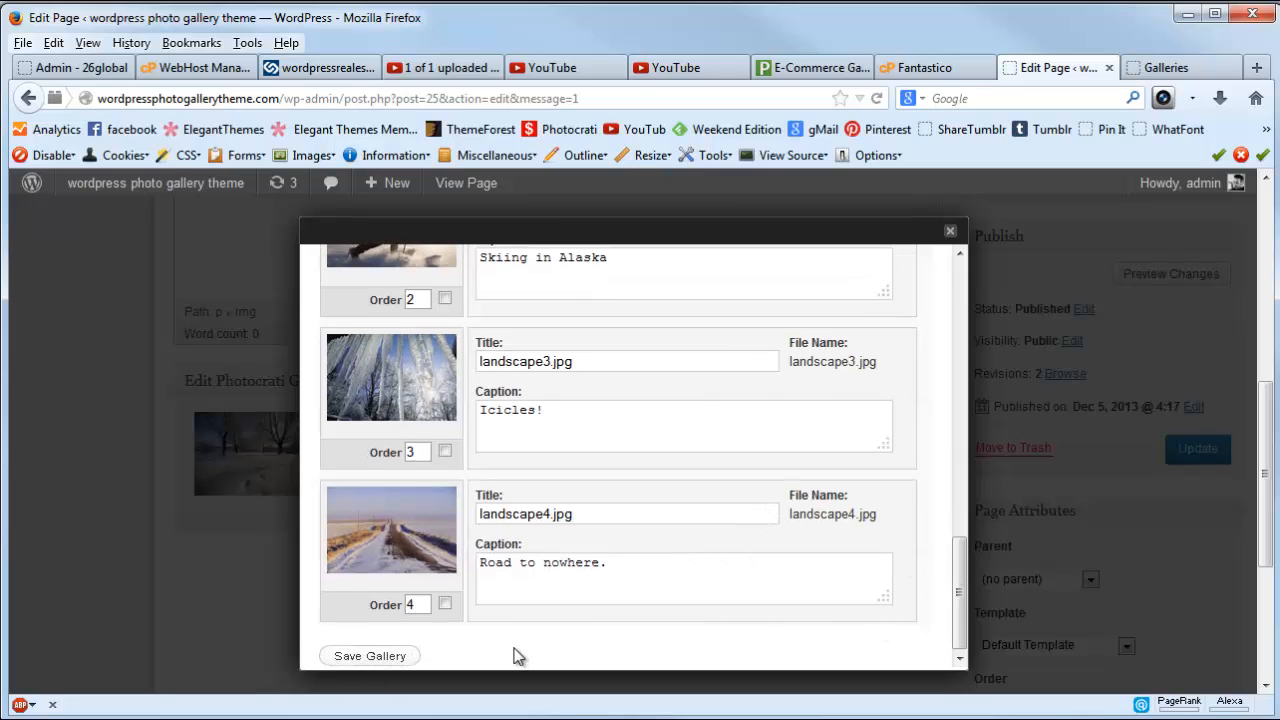
pyautogui.scroll(3)
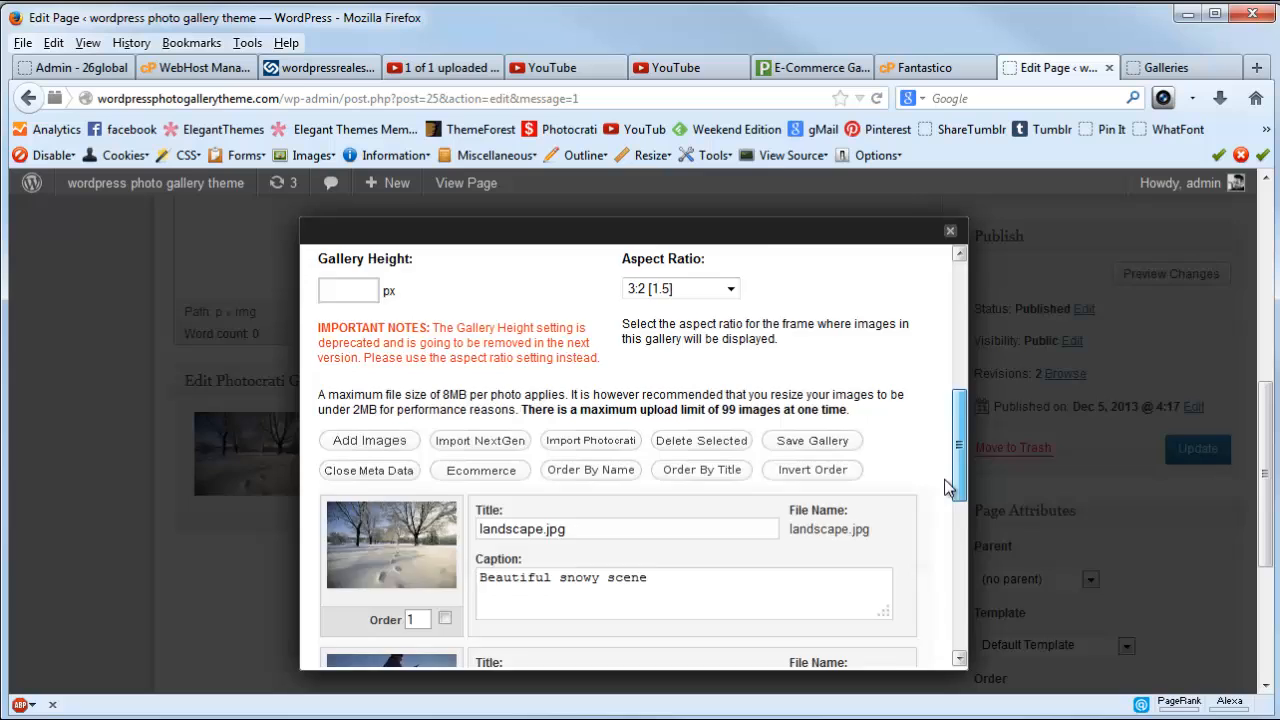
pyautogui.scroll(-3)
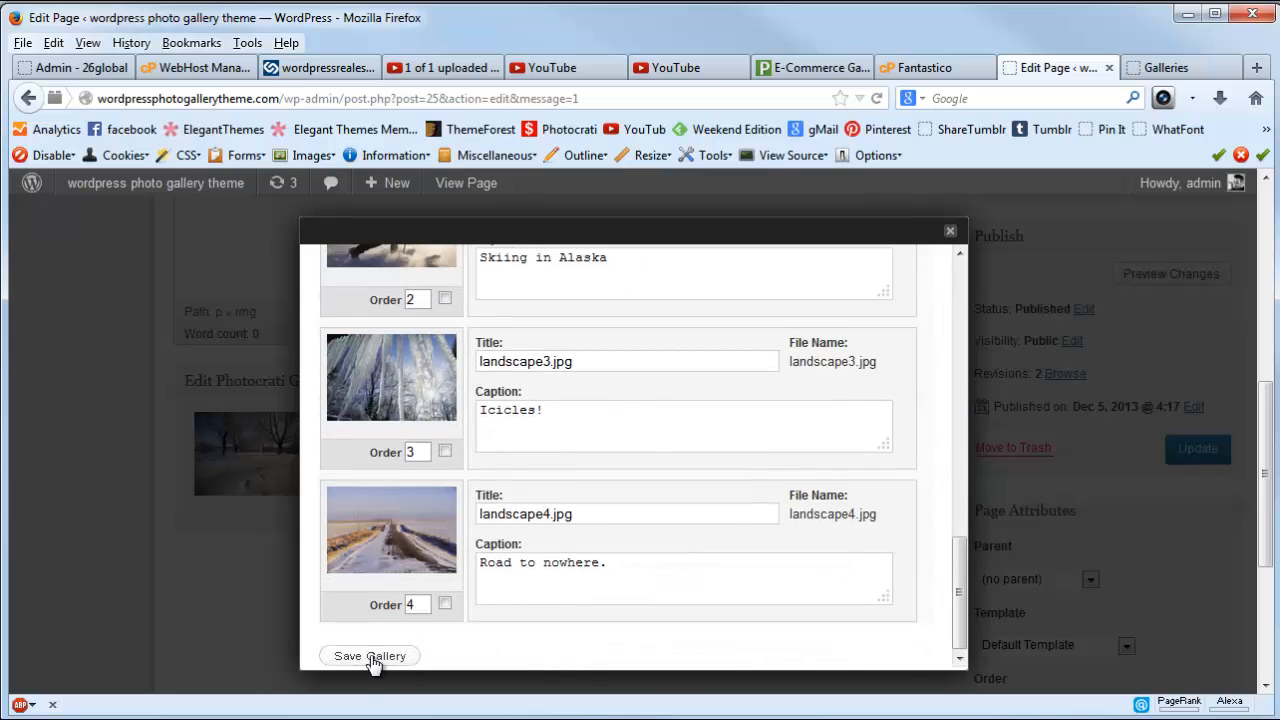
# Save the captioned gallery, then reopen Landscape Prints Two for editing.
pyautogui.click(370, 655)
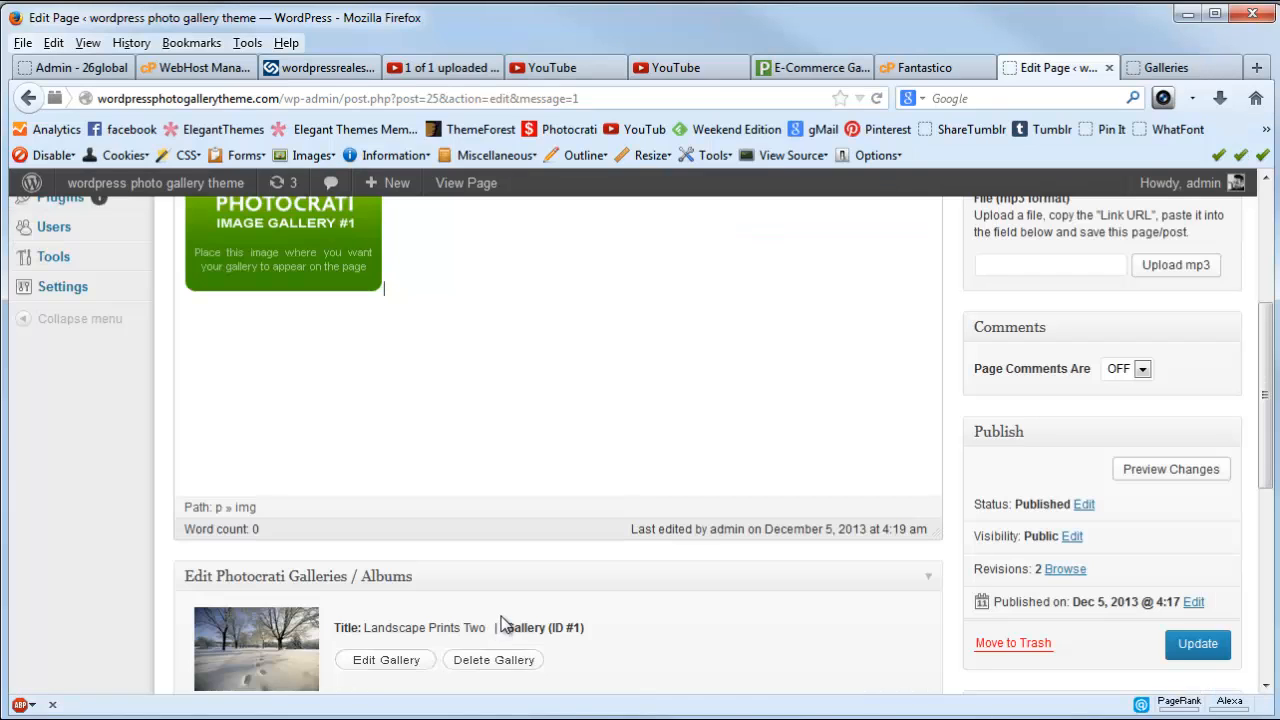
pyautogui.scroll(-3)
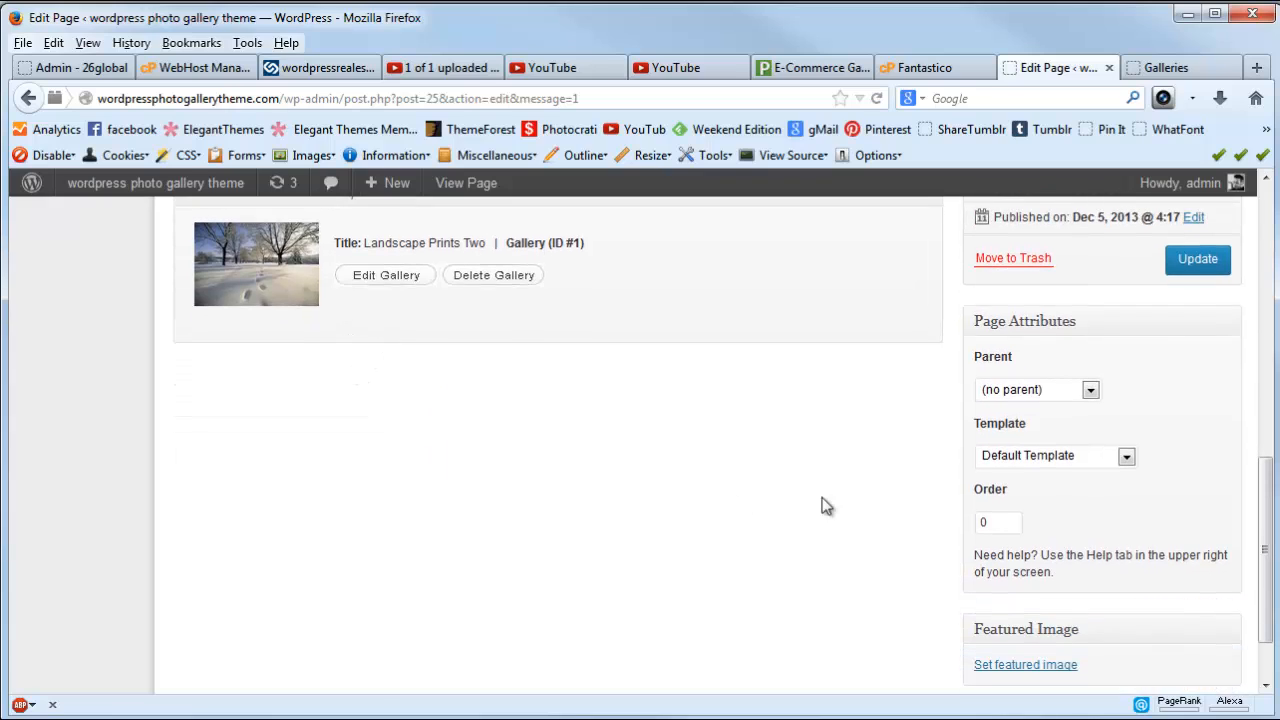
pyautogui.scroll(3)
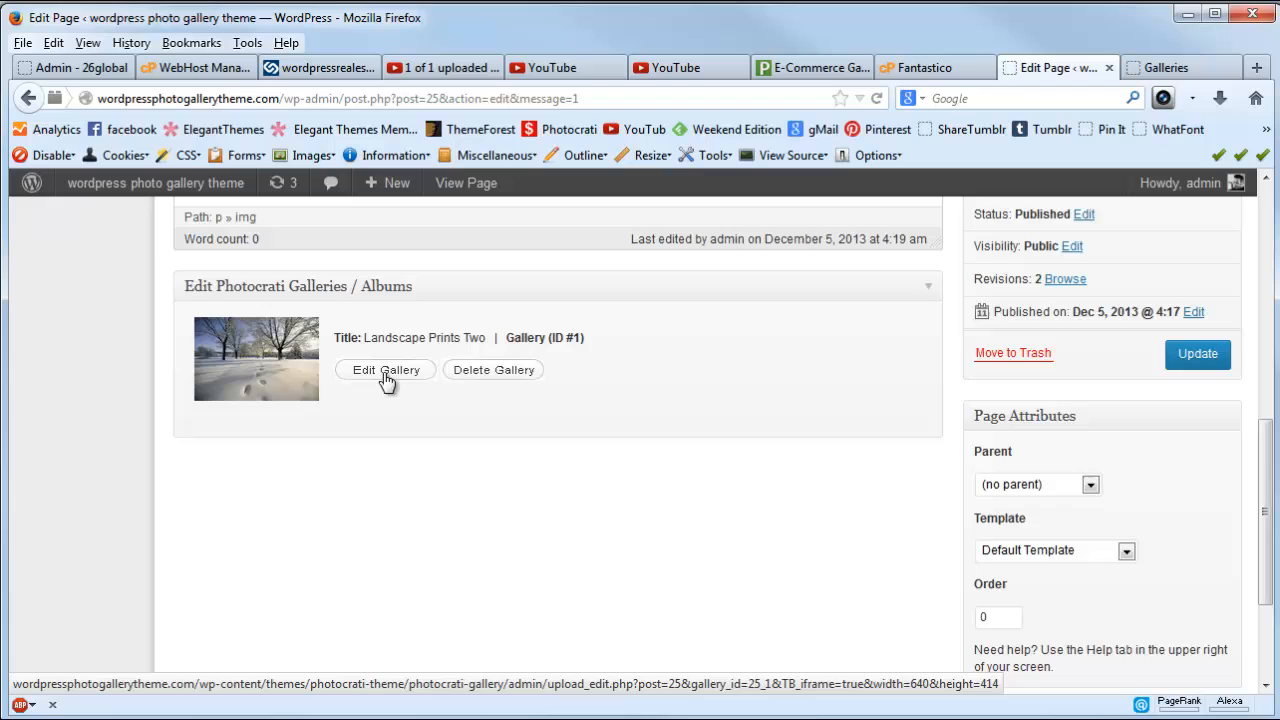
pyautogui.click(385, 369)
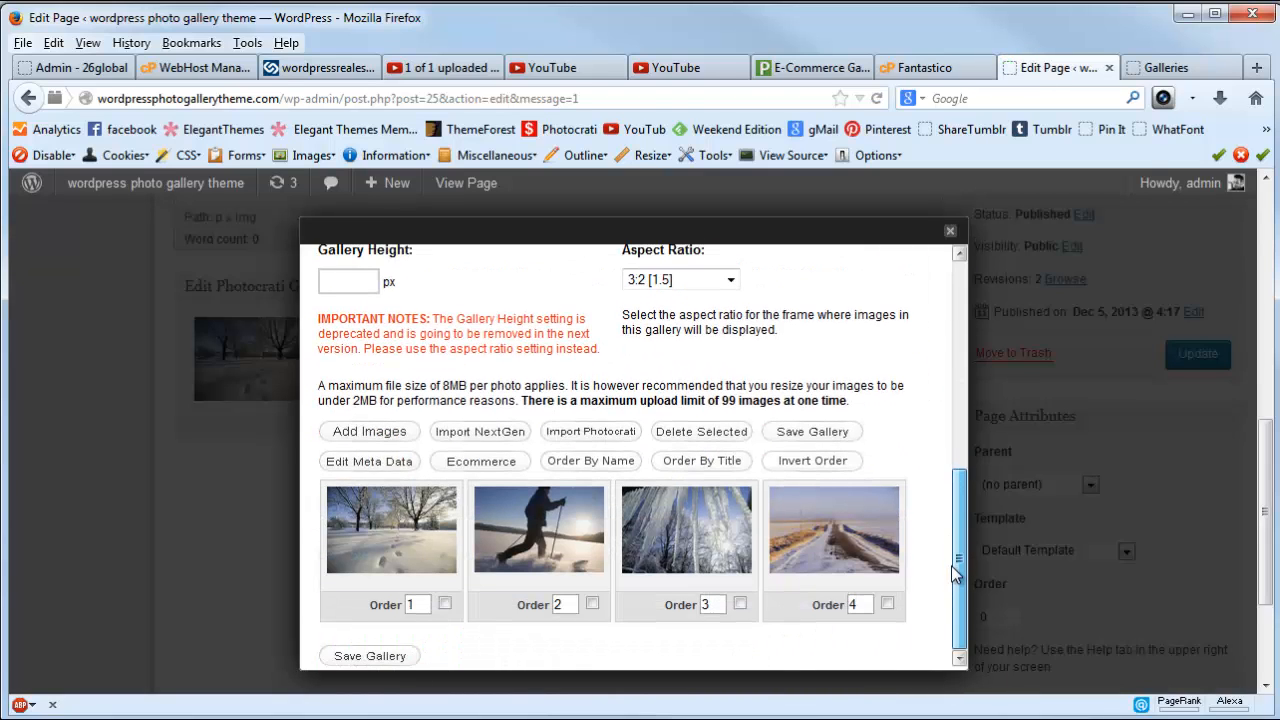
# Exclude the 5x7 print size for the first two photos and save the gallery.
pyautogui.click(480, 461)
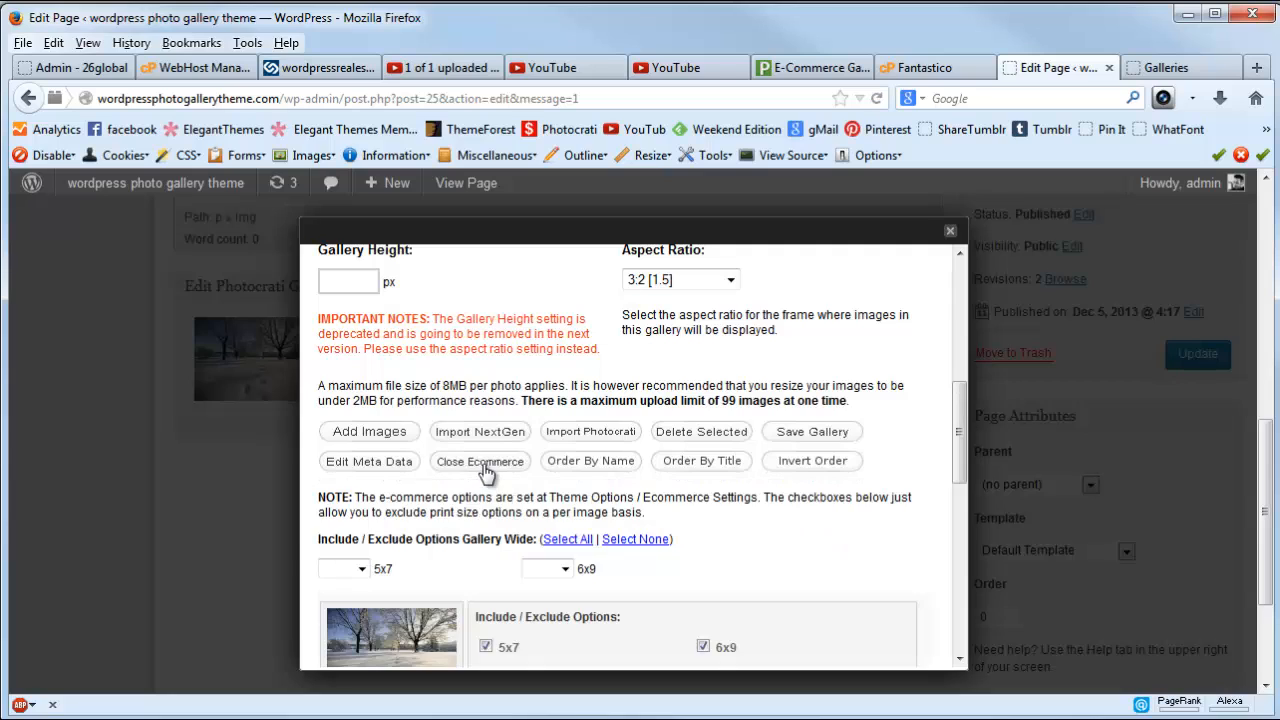
pyautogui.scroll(-3)
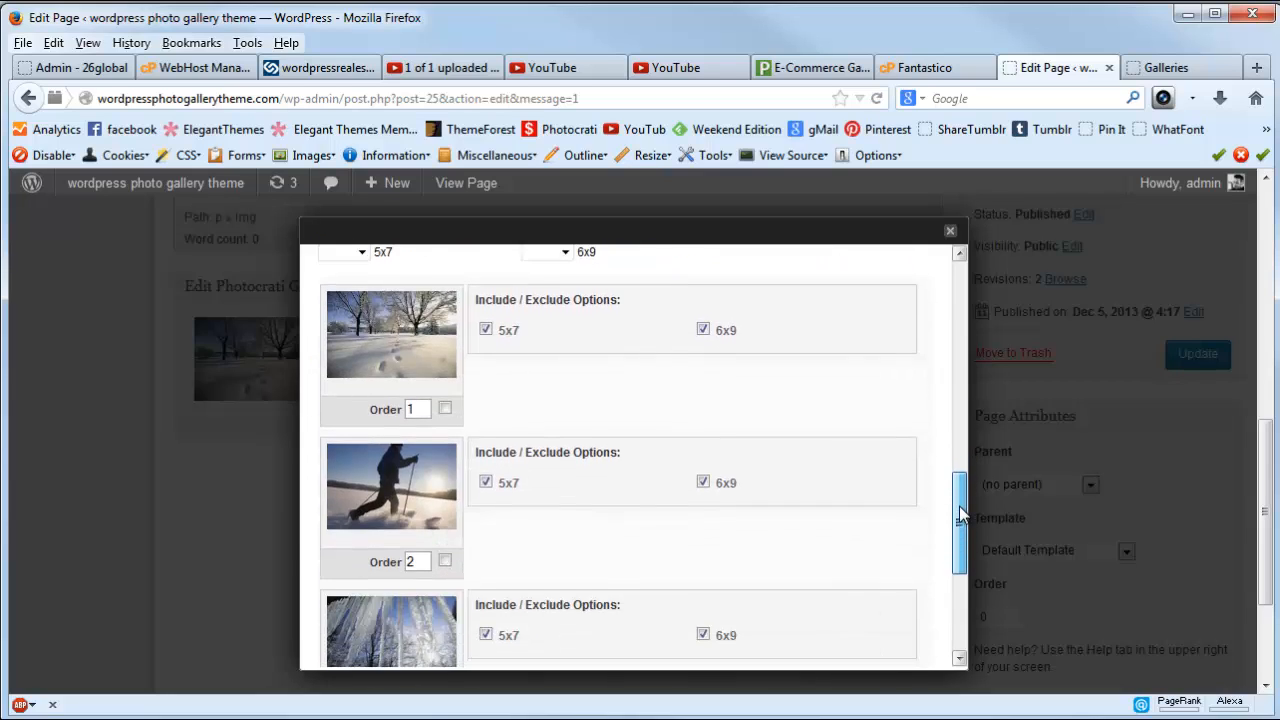
pyautogui.scroll(3)
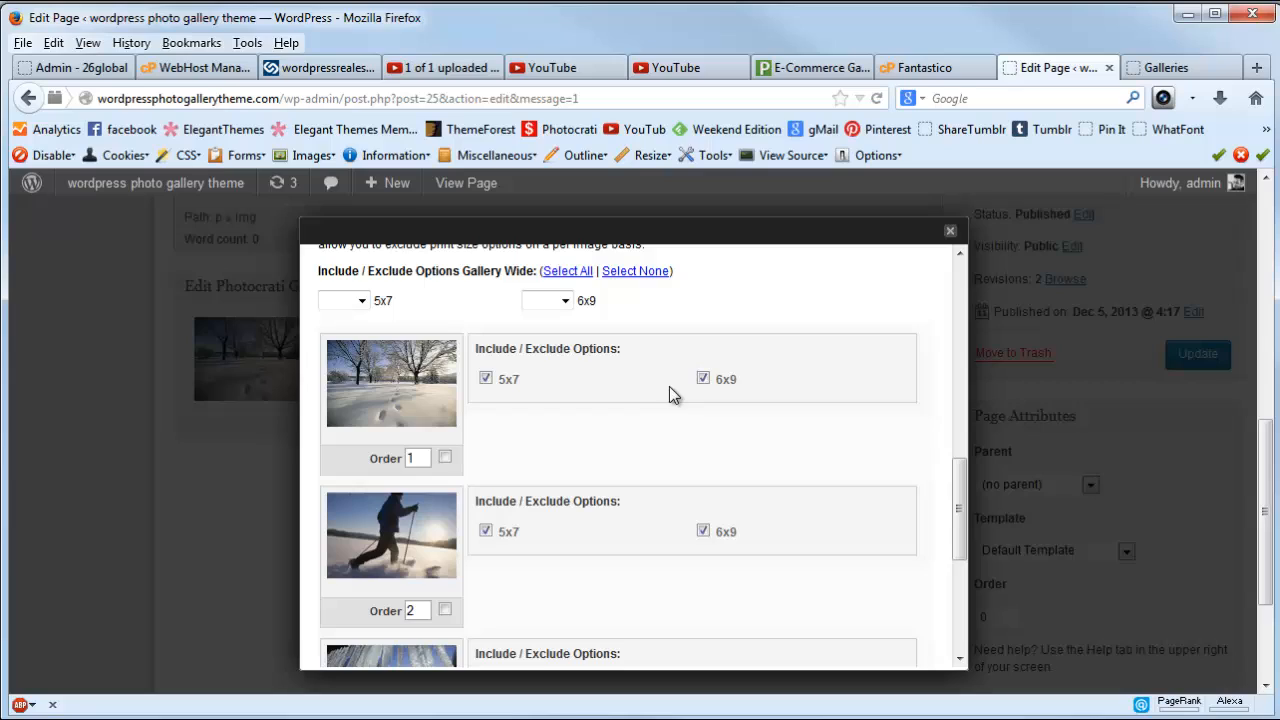
pyautogui.click(703, 378)
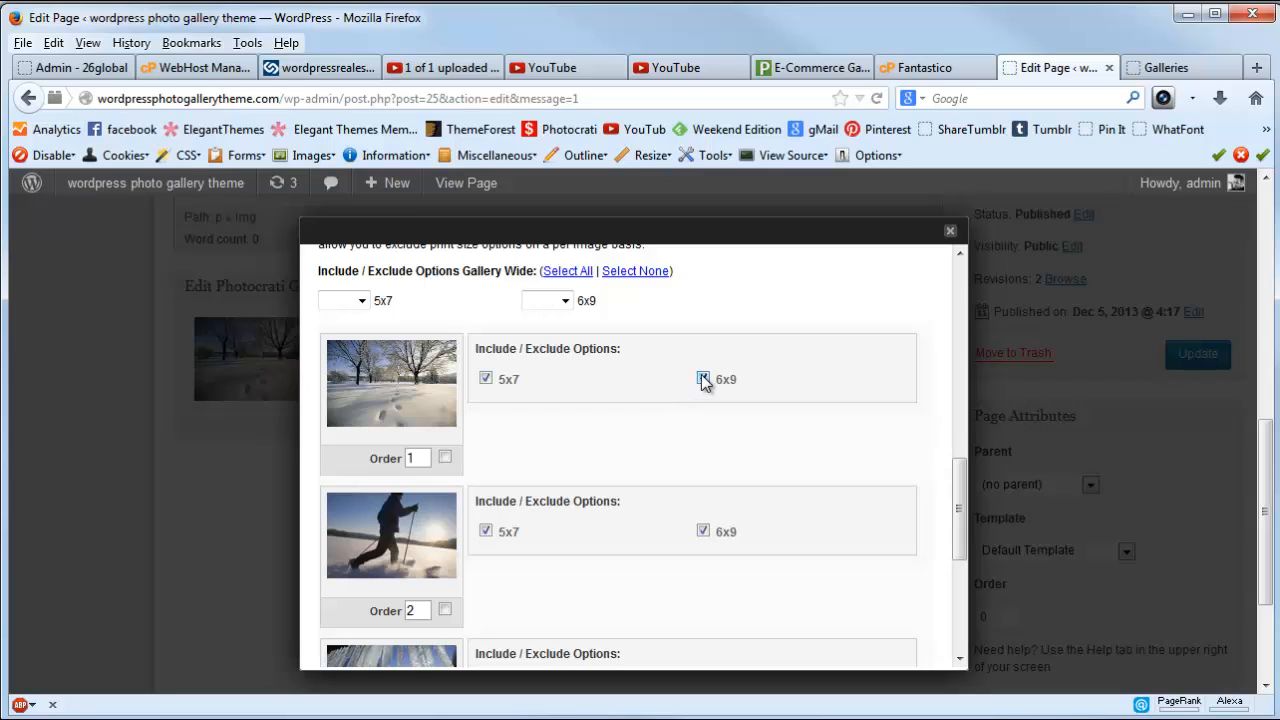
pyautogui.click(703, 379)
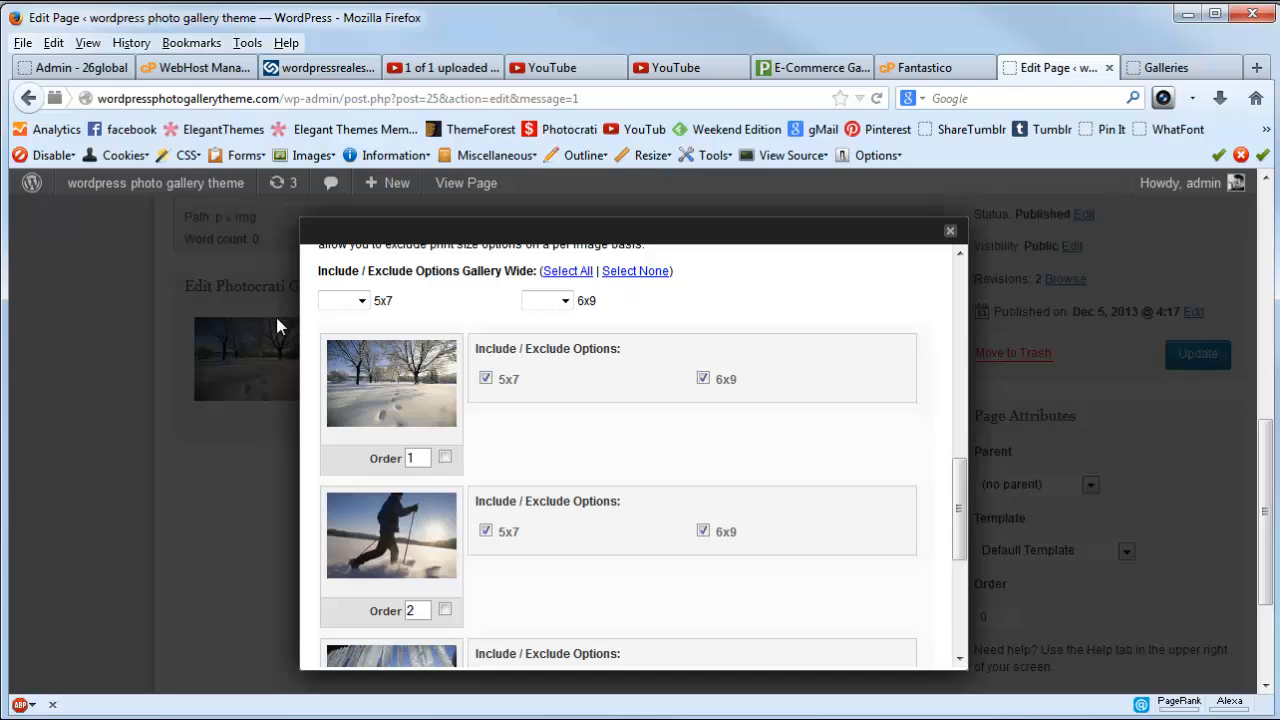
pyautogui.moveTo(530, 385)
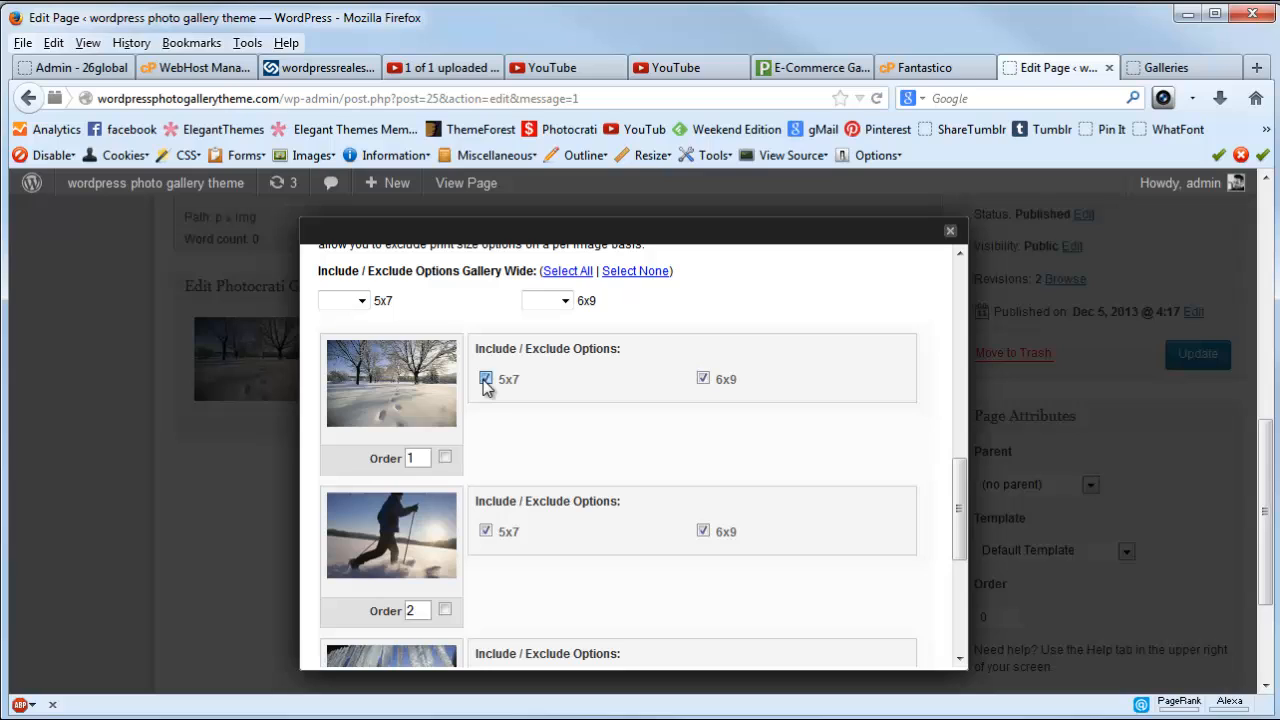
pyautogui.click(486, 378)
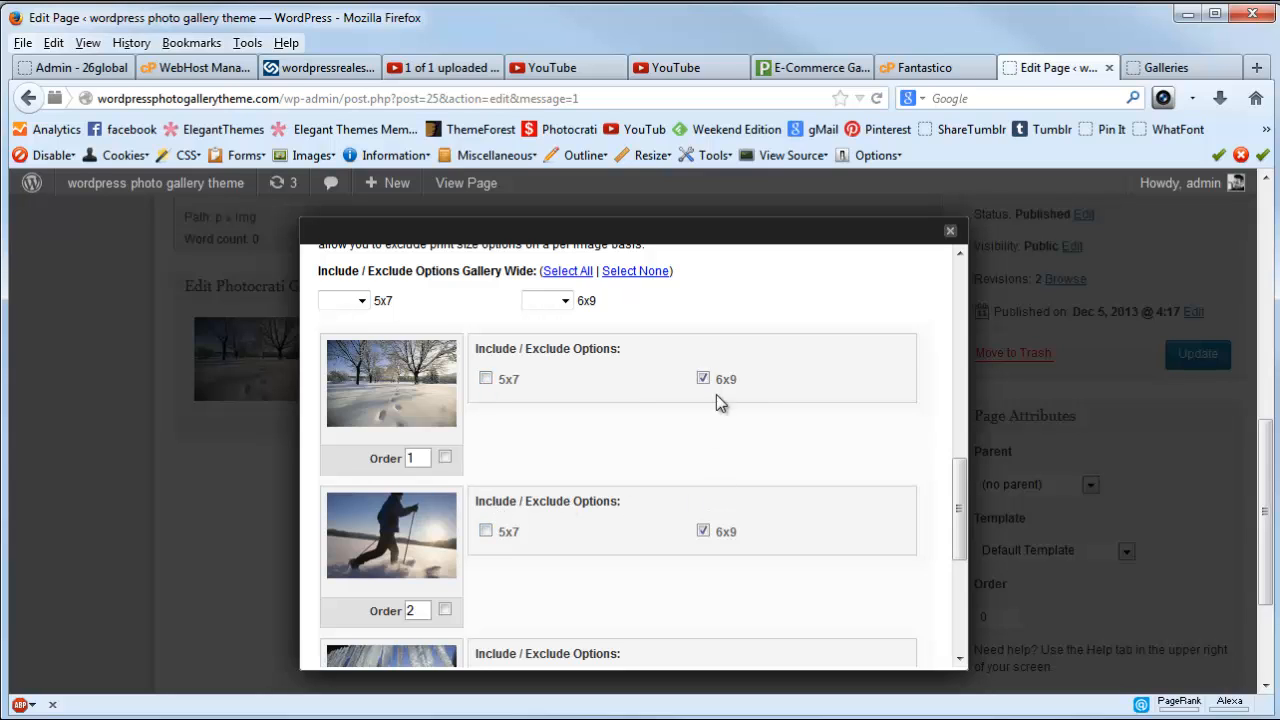
pyautogui.scroll(-3)
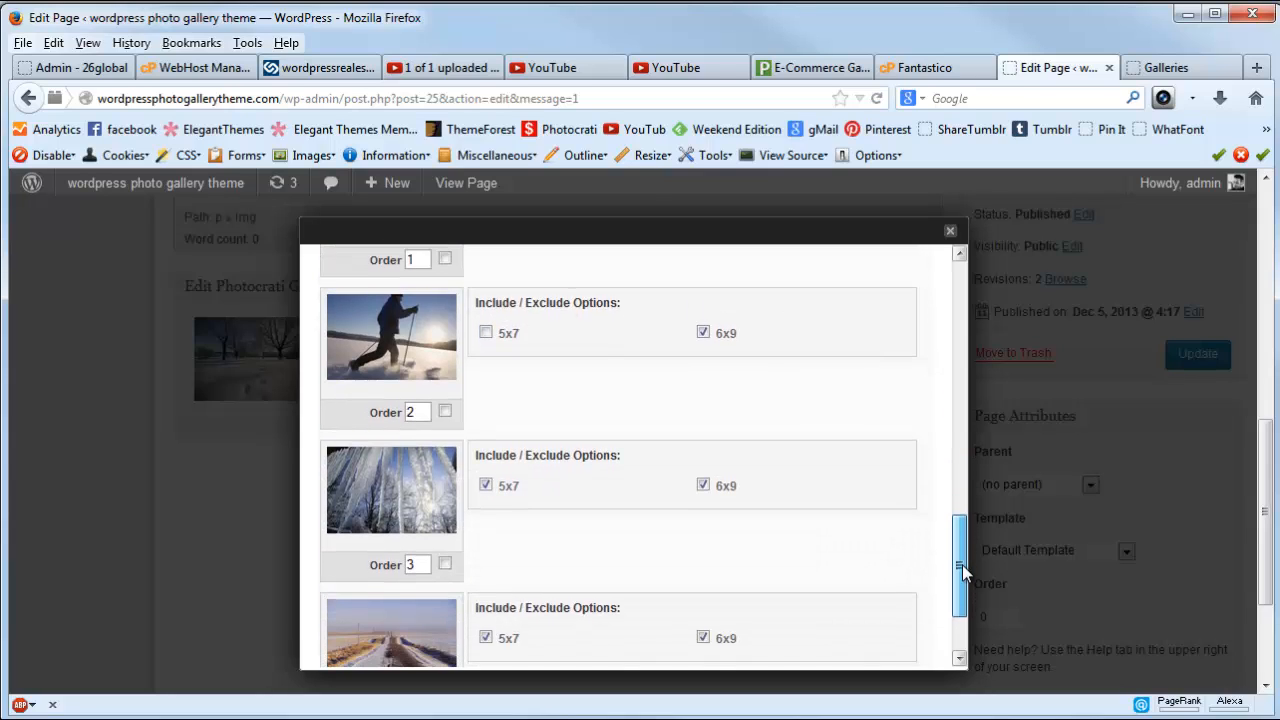
pyautogui.scroll(-3)
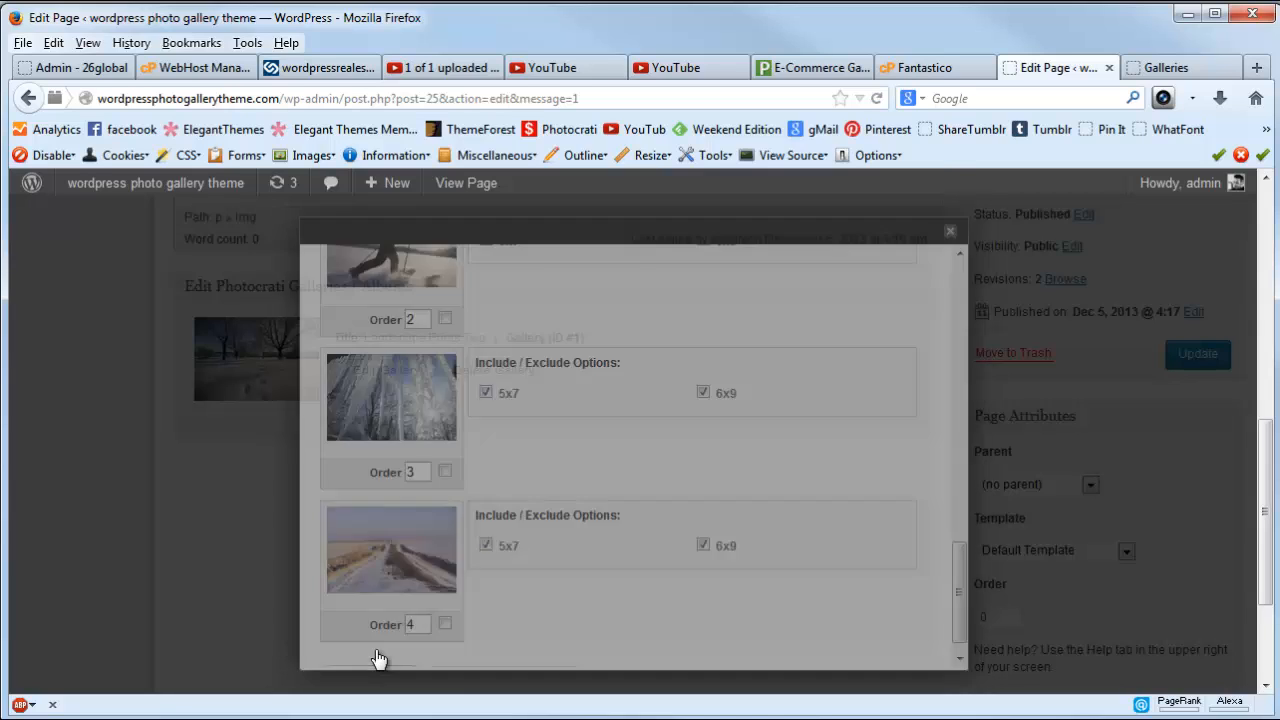
pyautogui.click(950, 230)
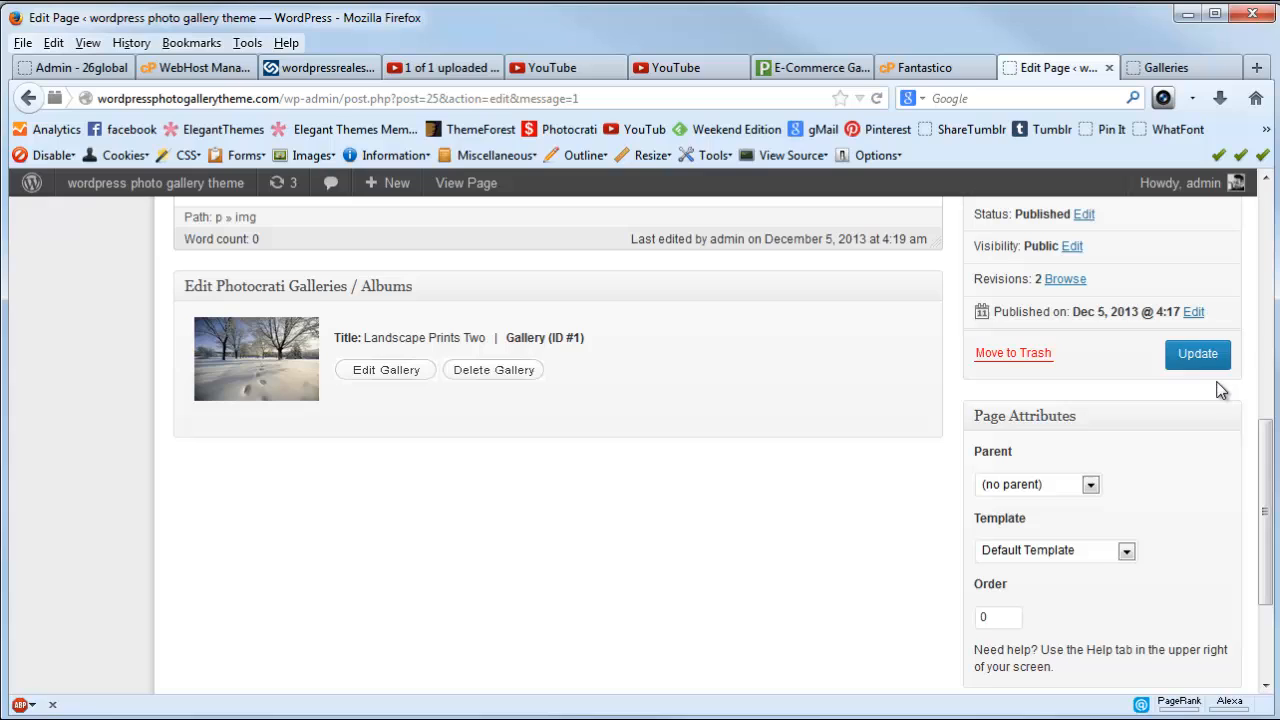
# Update the Prints page and open its live view in a new tab.
pyautogui.click(1197, 354)
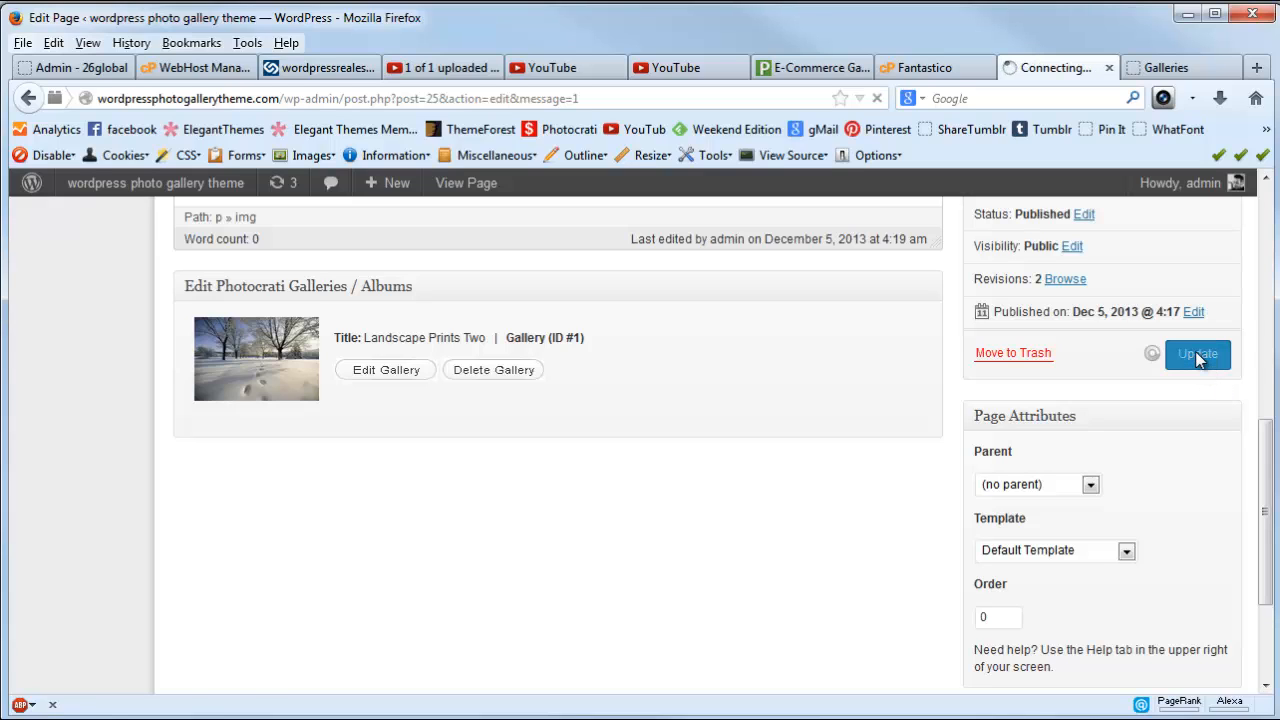
pyautogui.click(1197, 354)
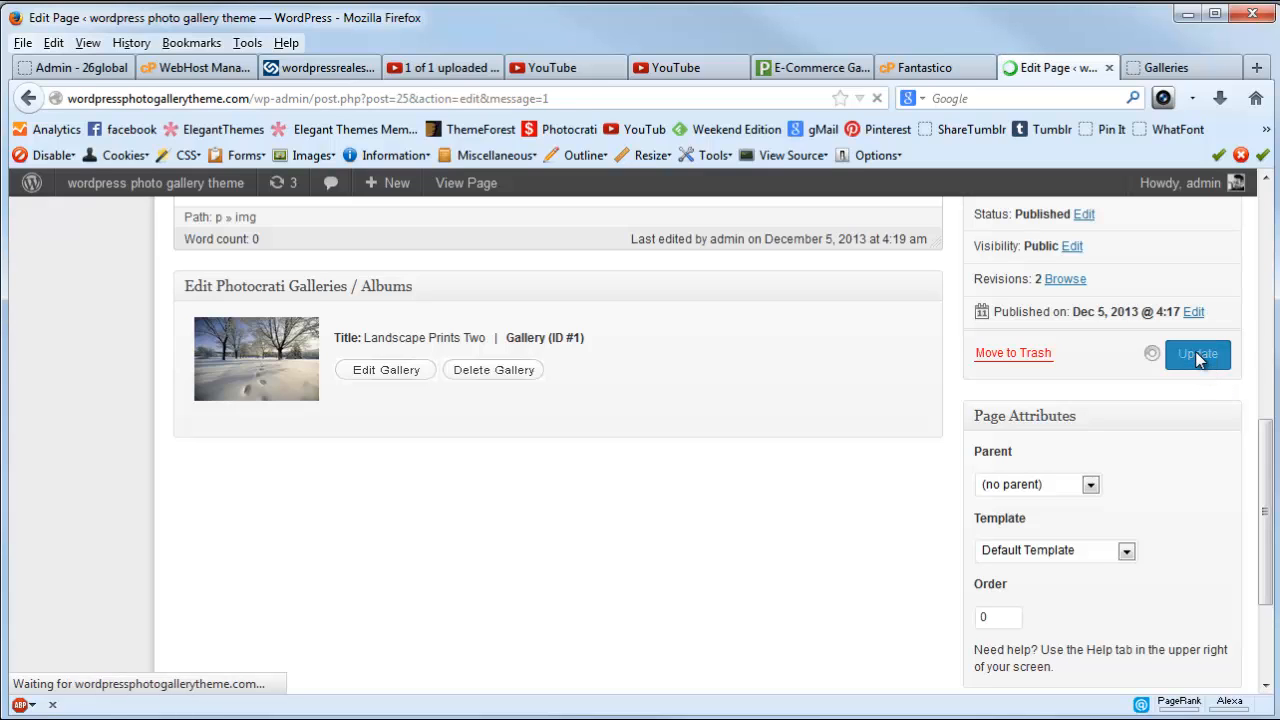
pyautogui.click(1197, 354)
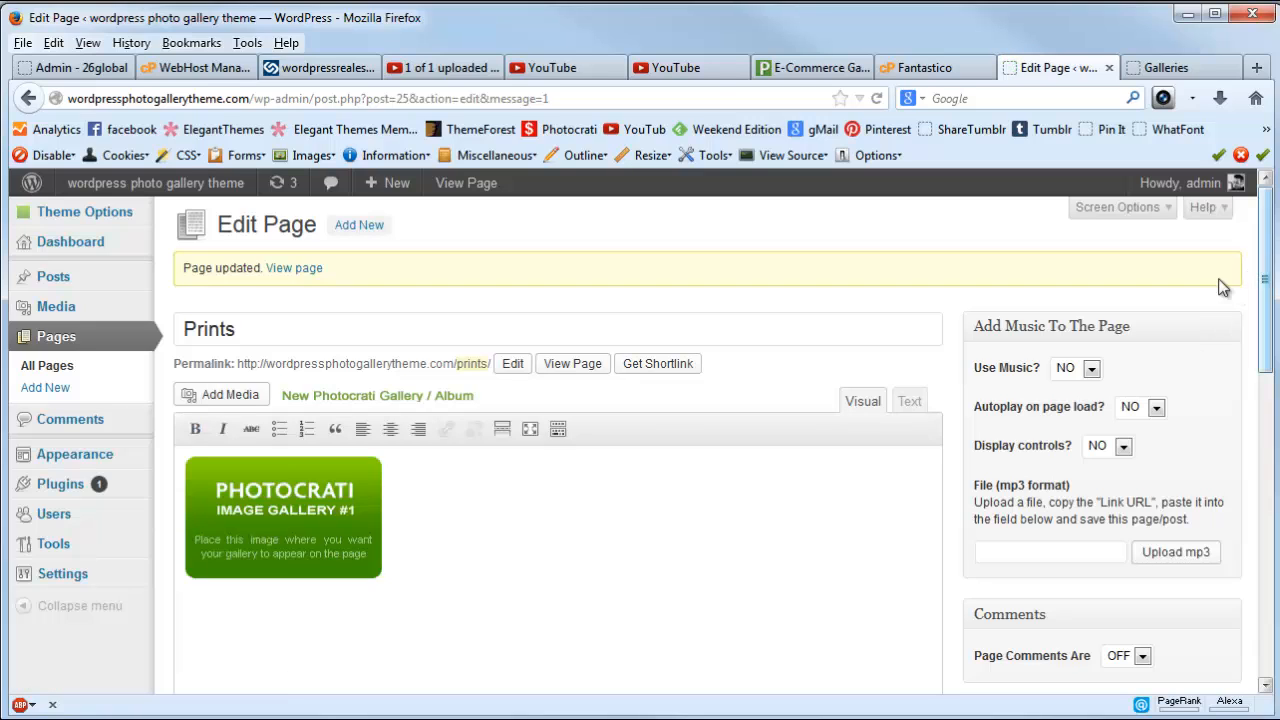
pyautogui.rightClick(572, 363)
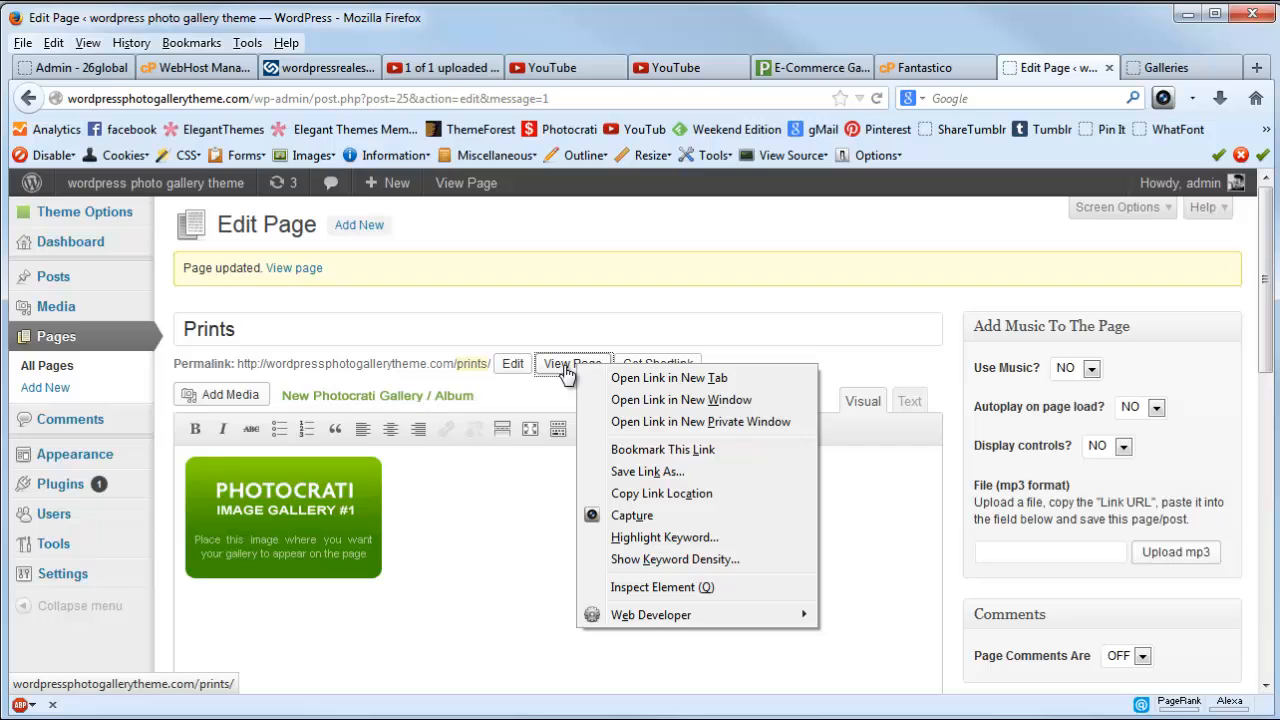
pyautogui.click(669, 378)
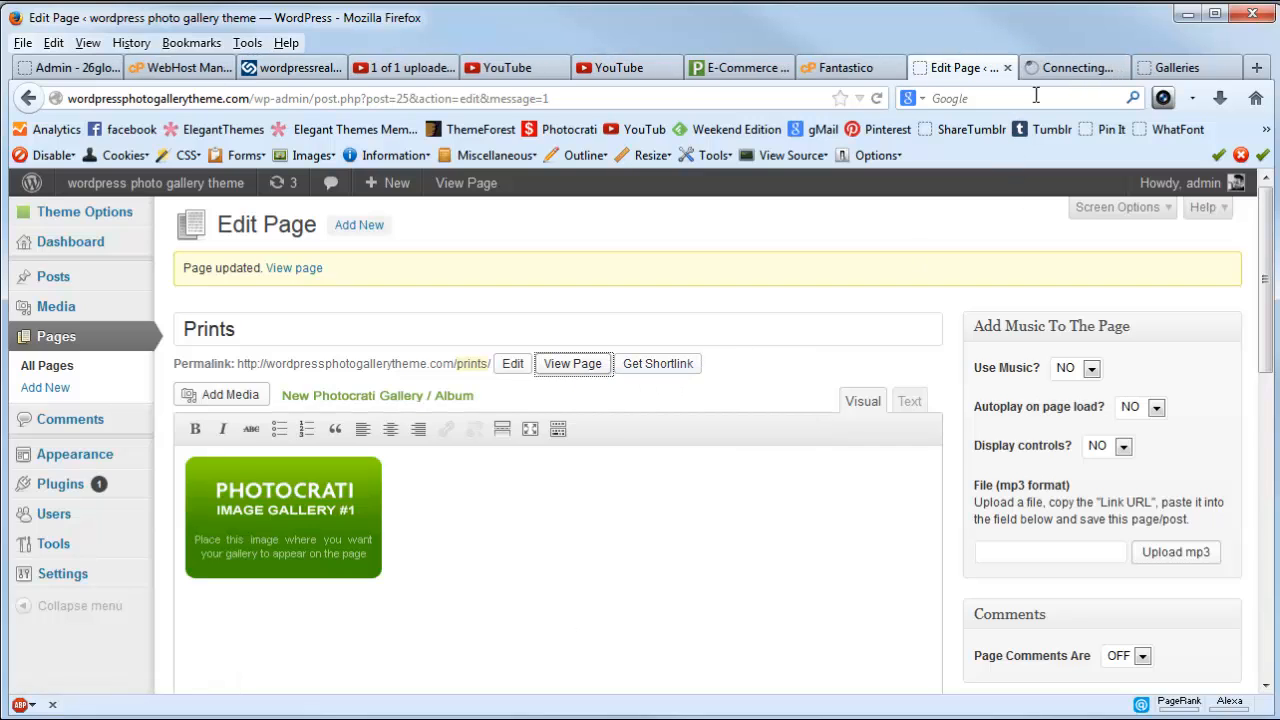
# On the live Prints page, preview the snowy trees photo in the lightbox, then close it.
pyautogui.click(571, 363)
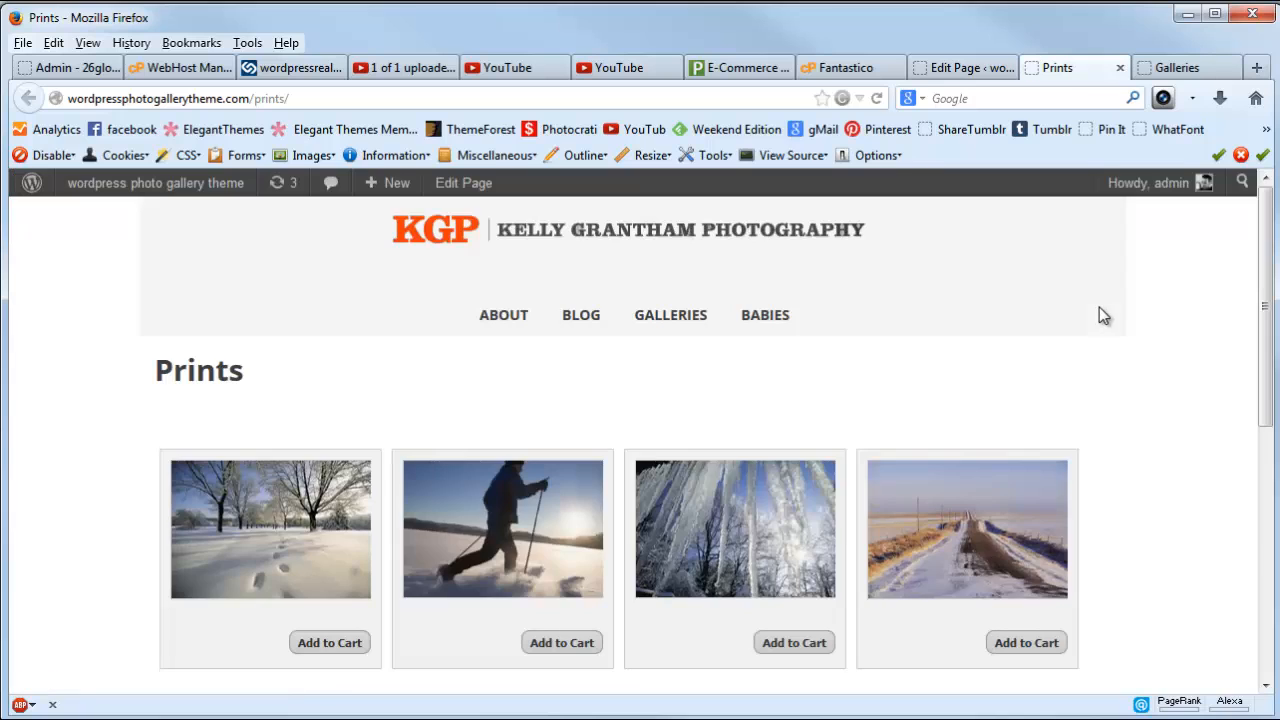
pyautogui.scroll(-3)
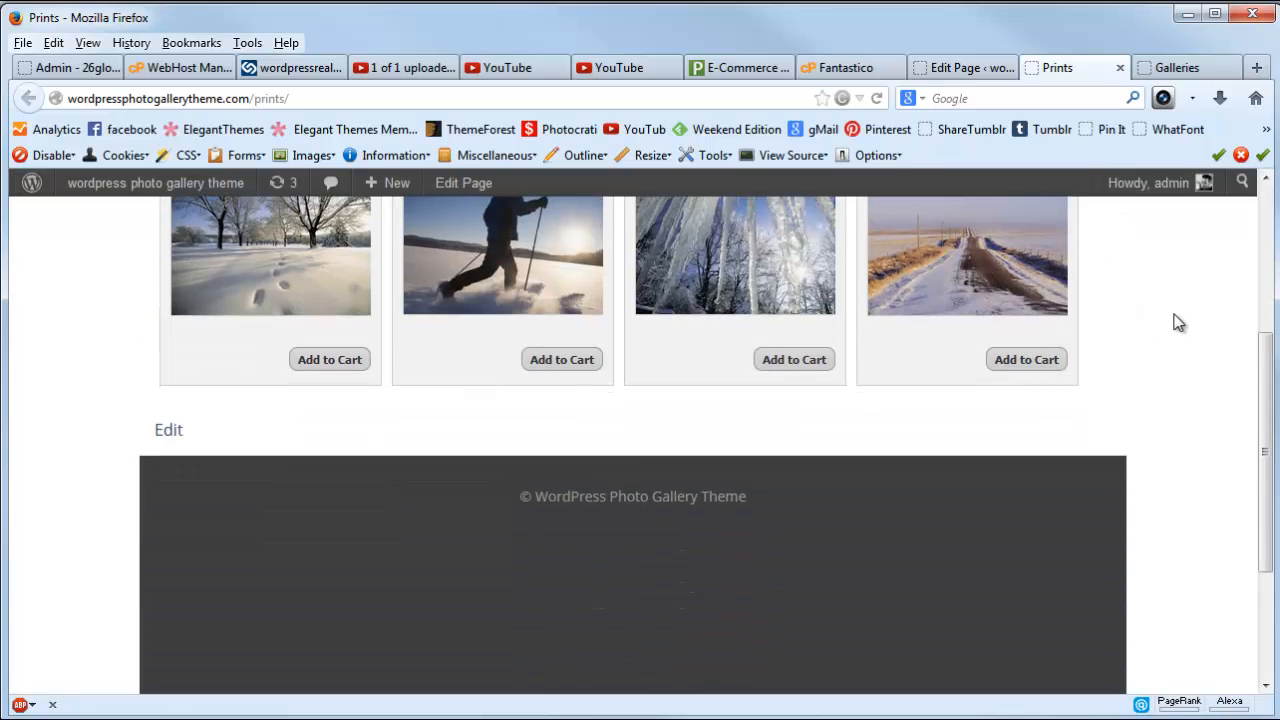
pyautogui.scroll(3)
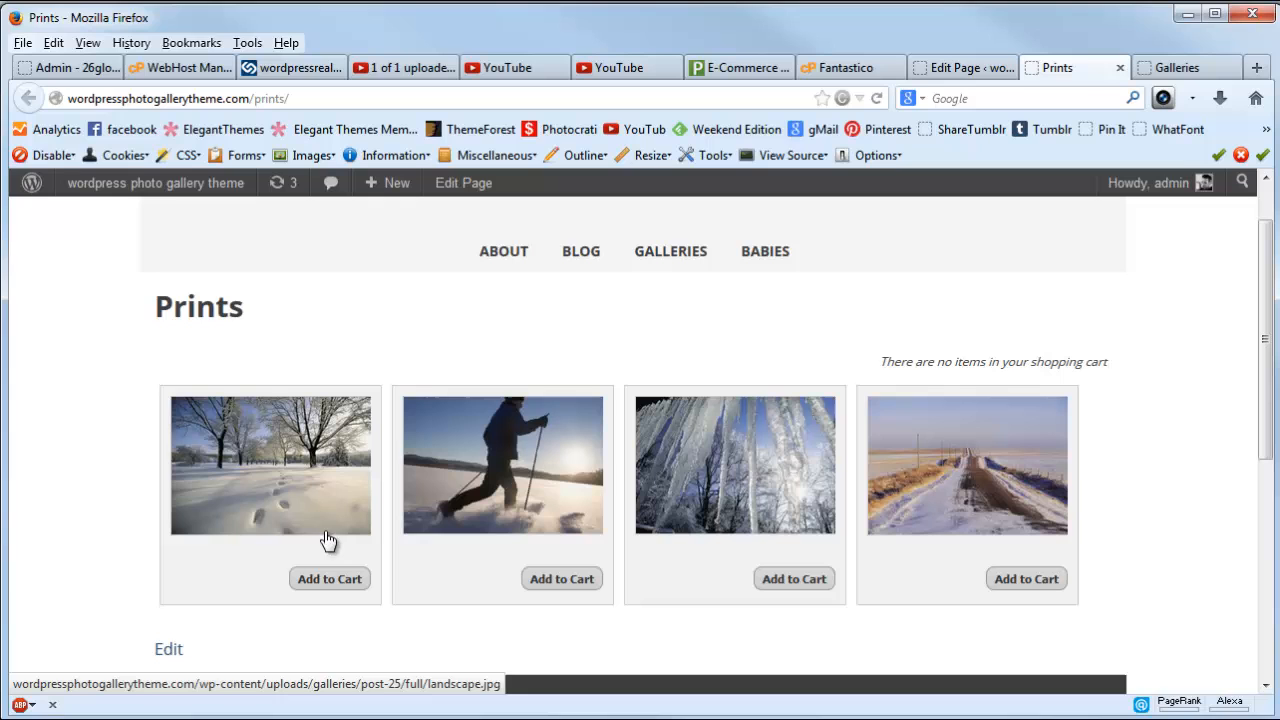
pyautogui.moveTo(305, 488)
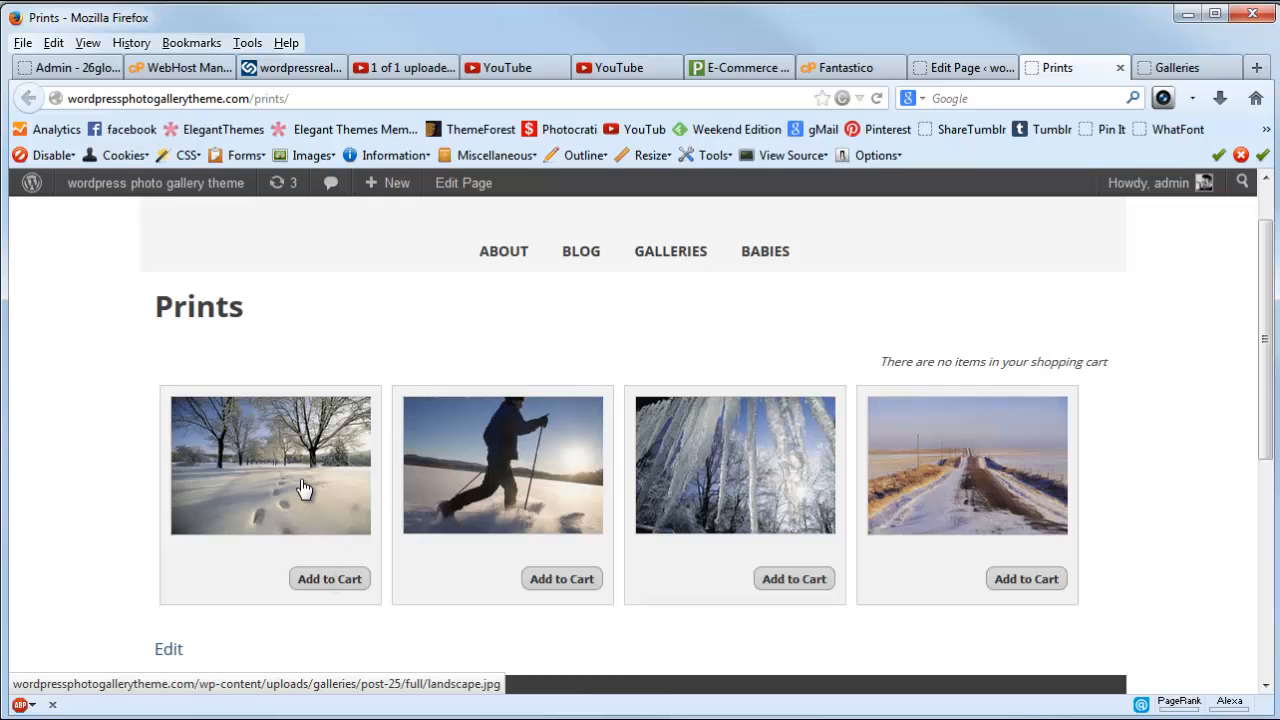
pyautogui.click(270, 465)
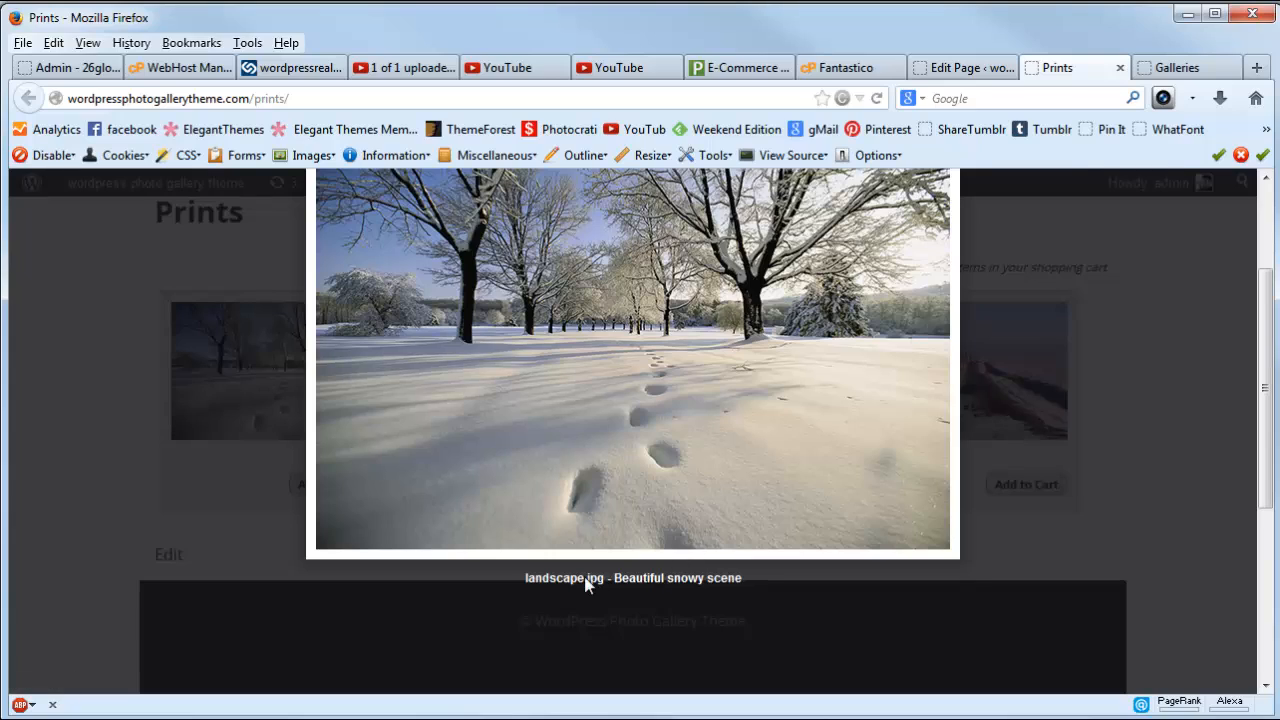
pyautogui.moveTo(538, 585)
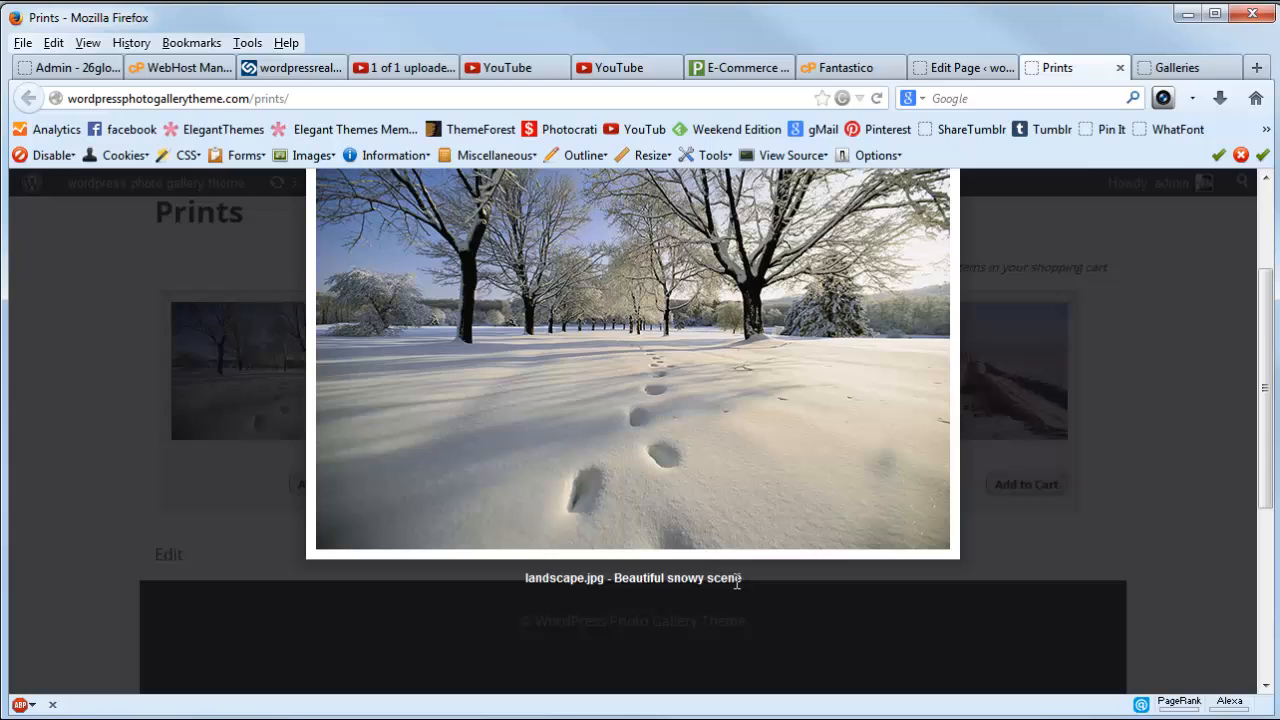
pyautogui.moveTo(427, 343)
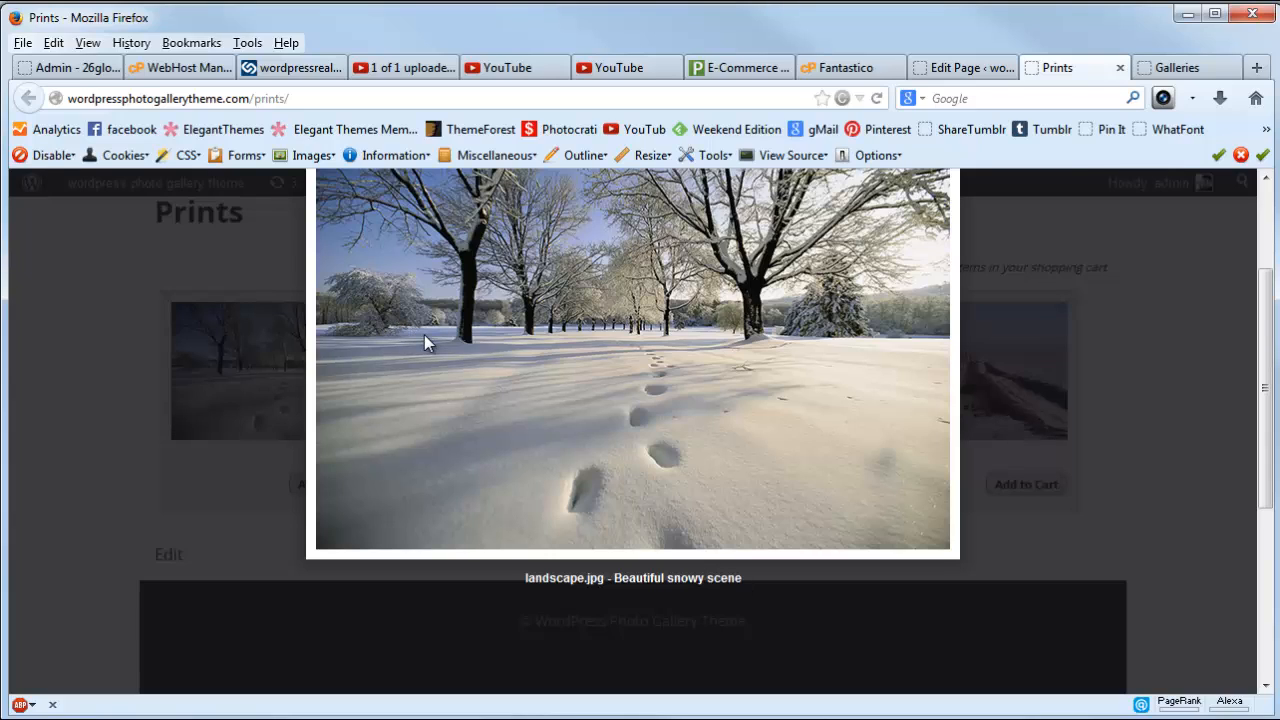
pyautogui.moveTo(519, 590)
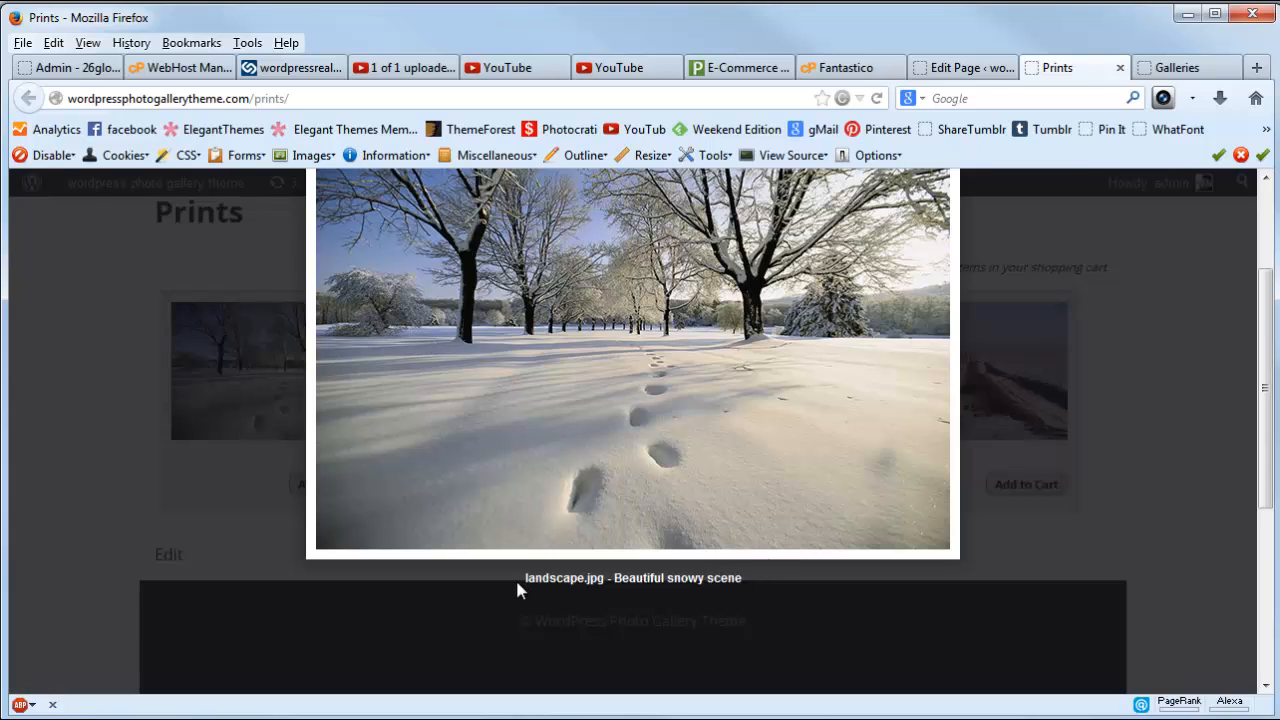
pyautogui.moveTo(740, 585)
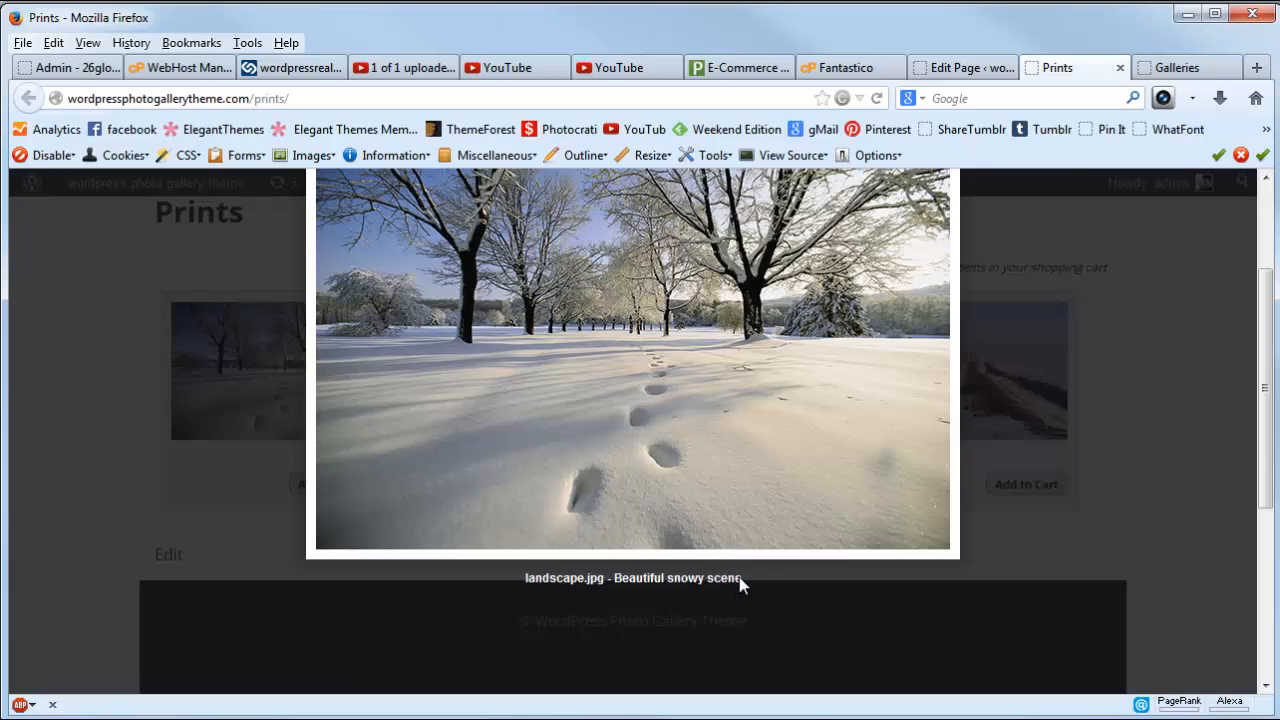
pyautogui.moveTo(605, 581)
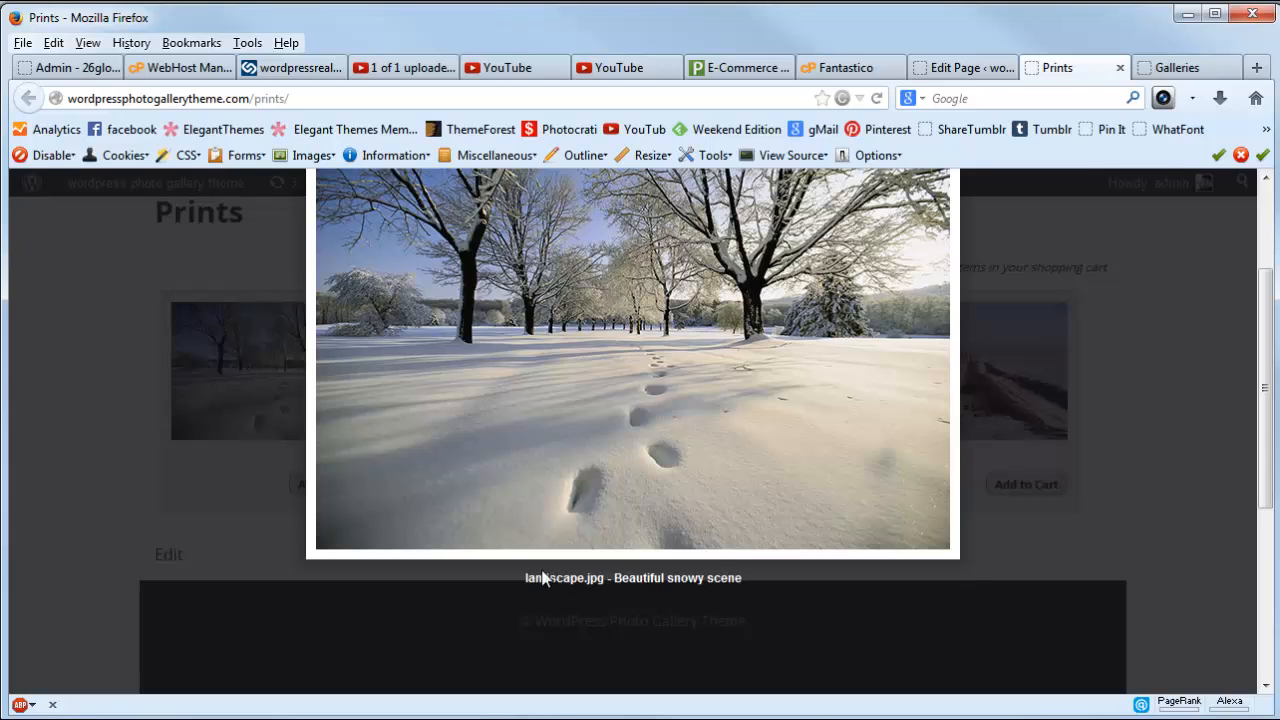
pyautogui.moveTo(733, 583)
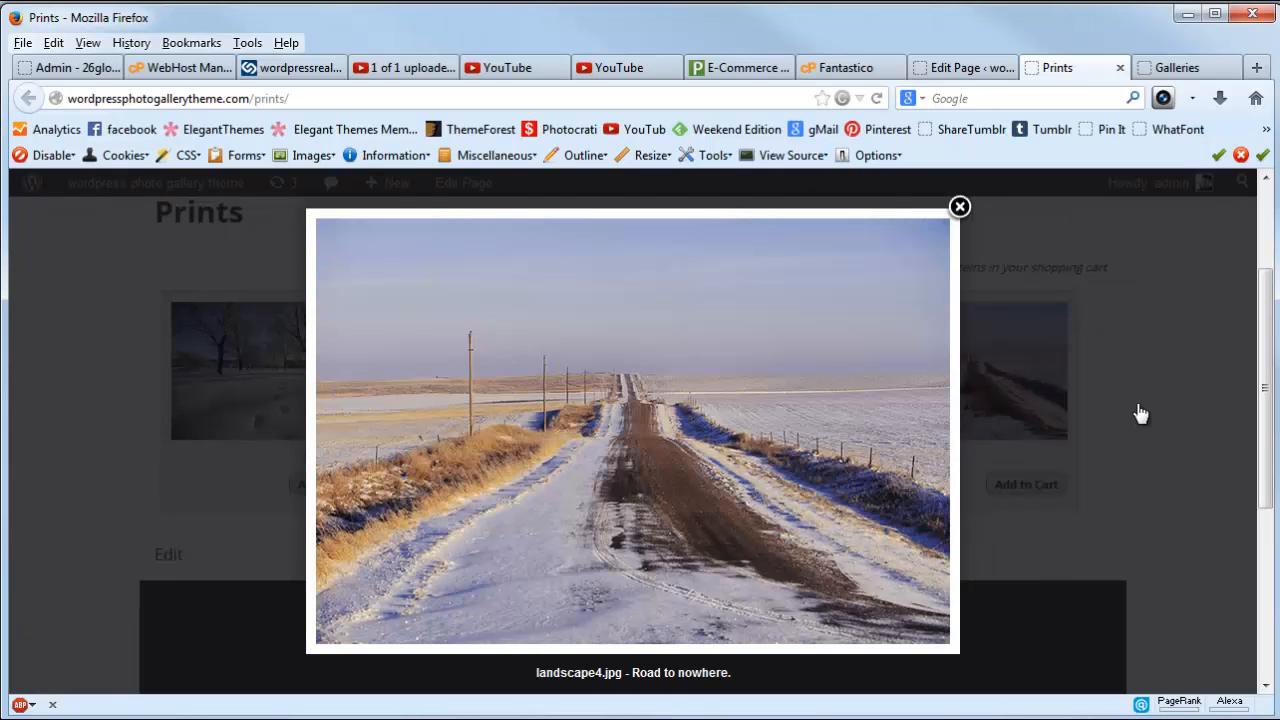
pyautogui.click(958, 207)
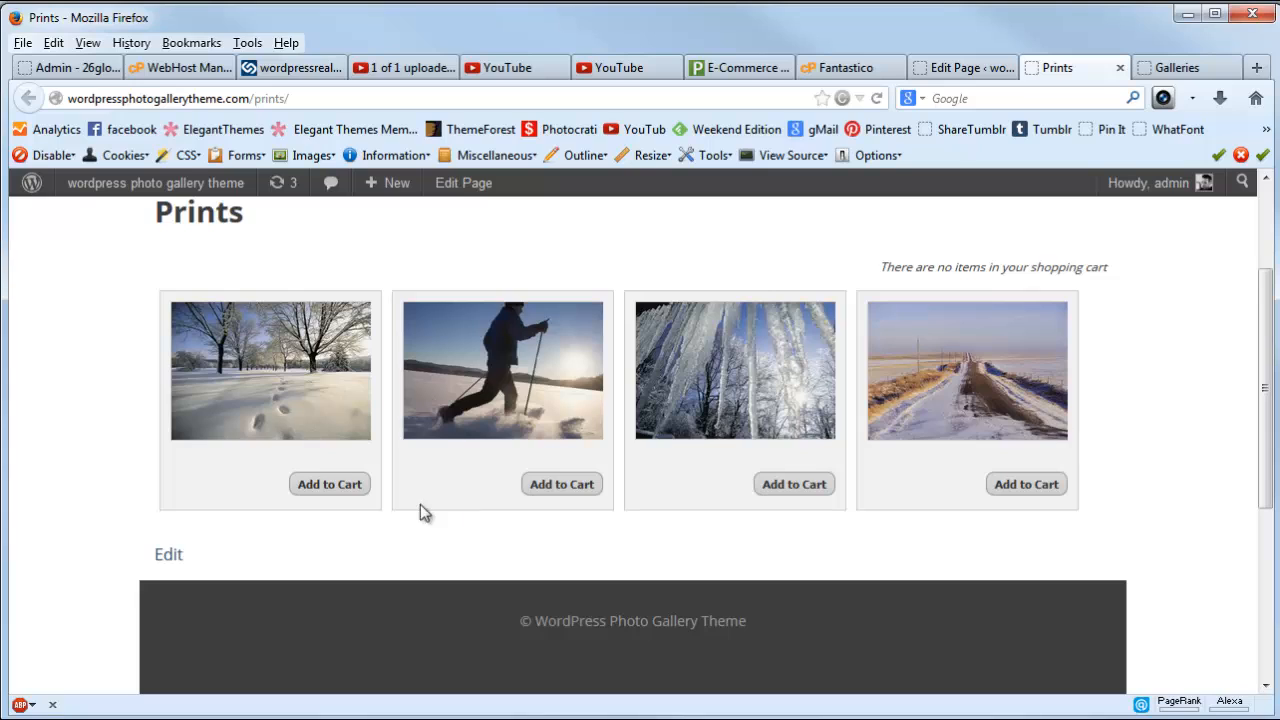
pyautogui.moveTo(329, 484)
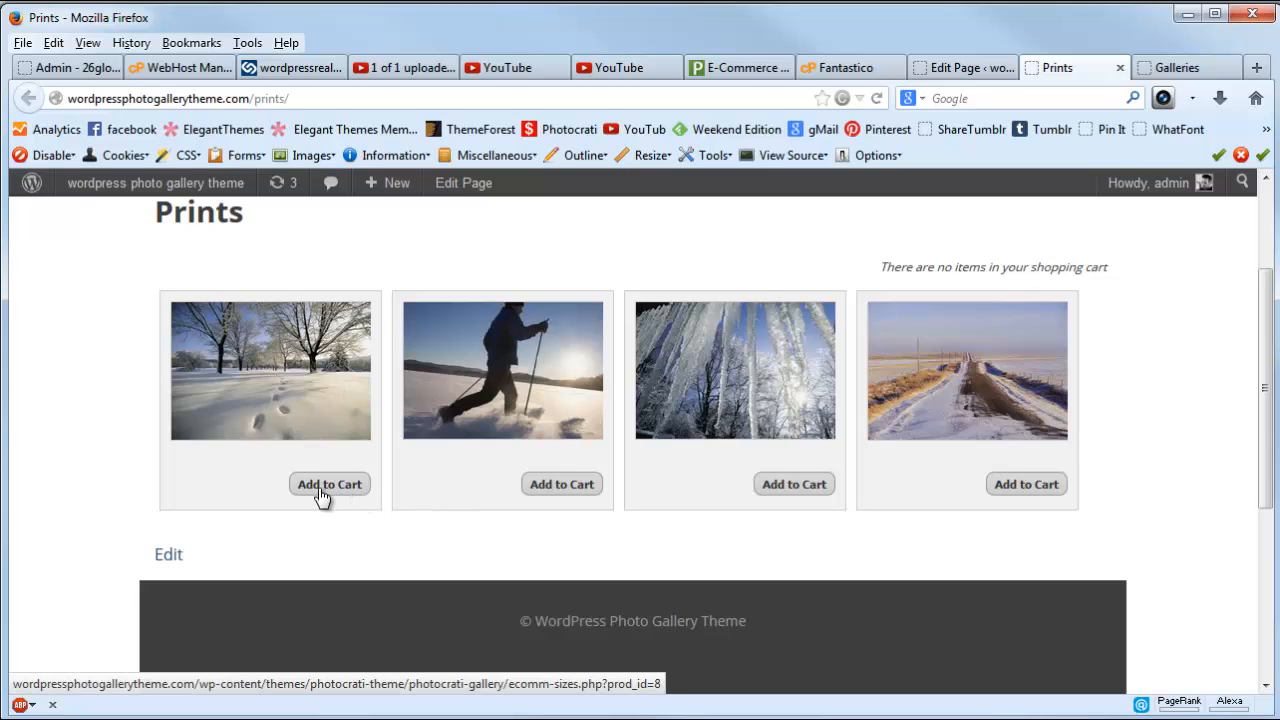
# Add one 6x9 print of the snowy trees photo to the cart.
pyautogui.click(329, 484)
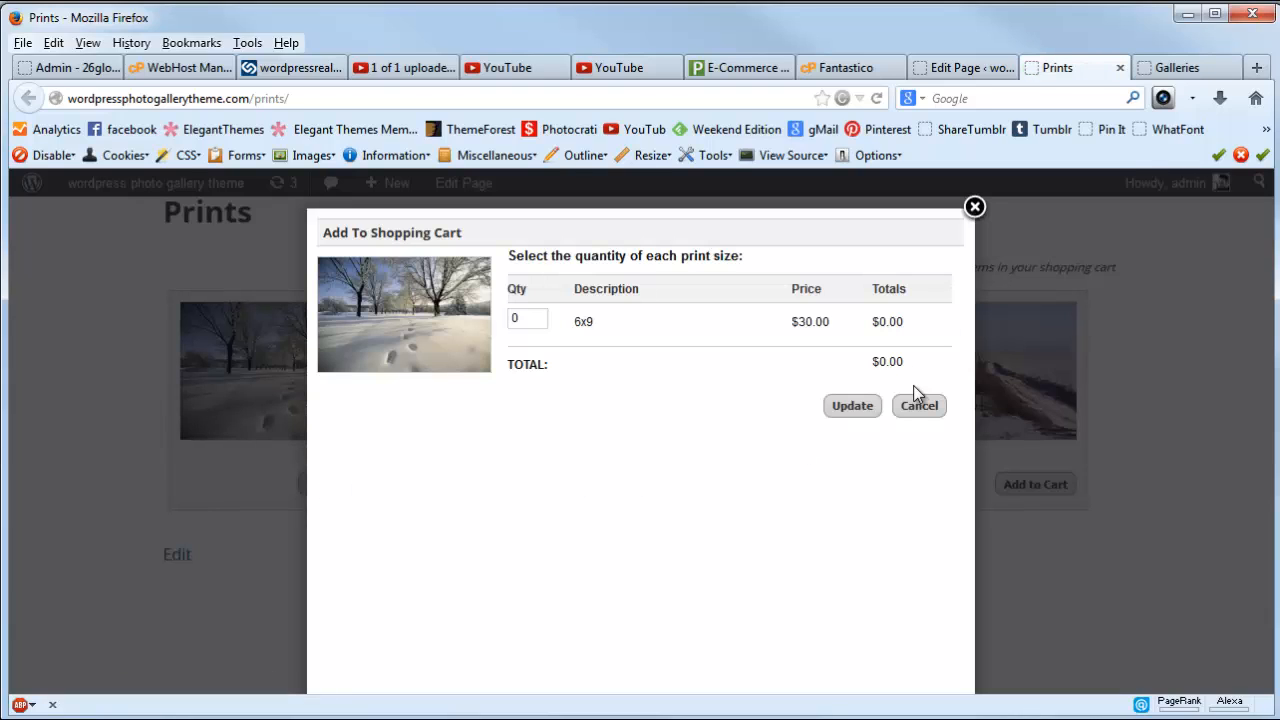
pyautogui.moveTo(863, 313)
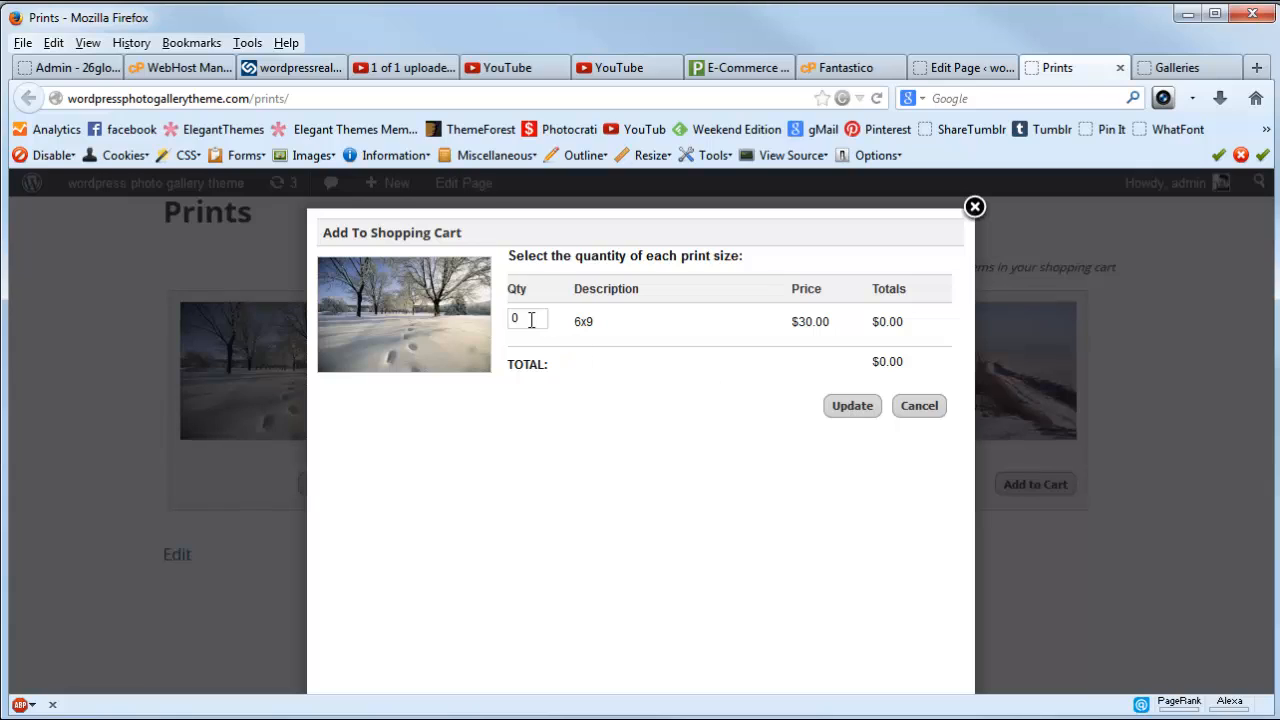
pyautogui.write('1')
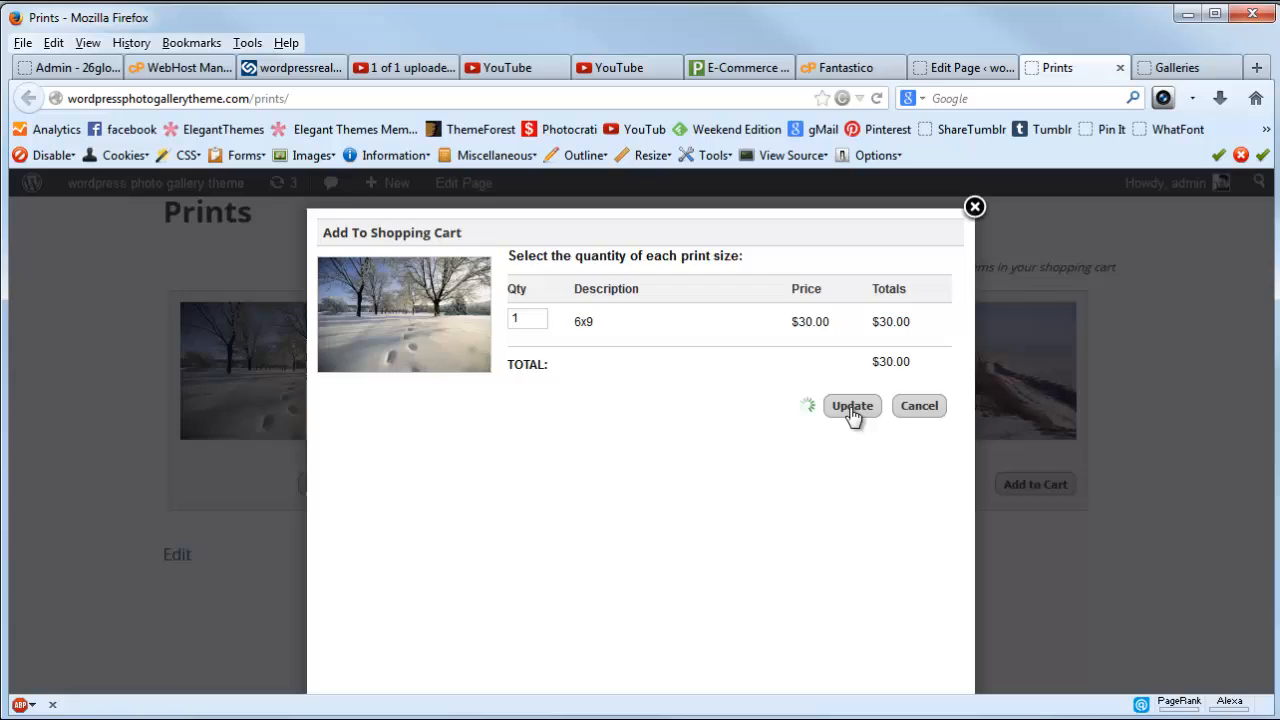
pyautogui.click(851, 405)
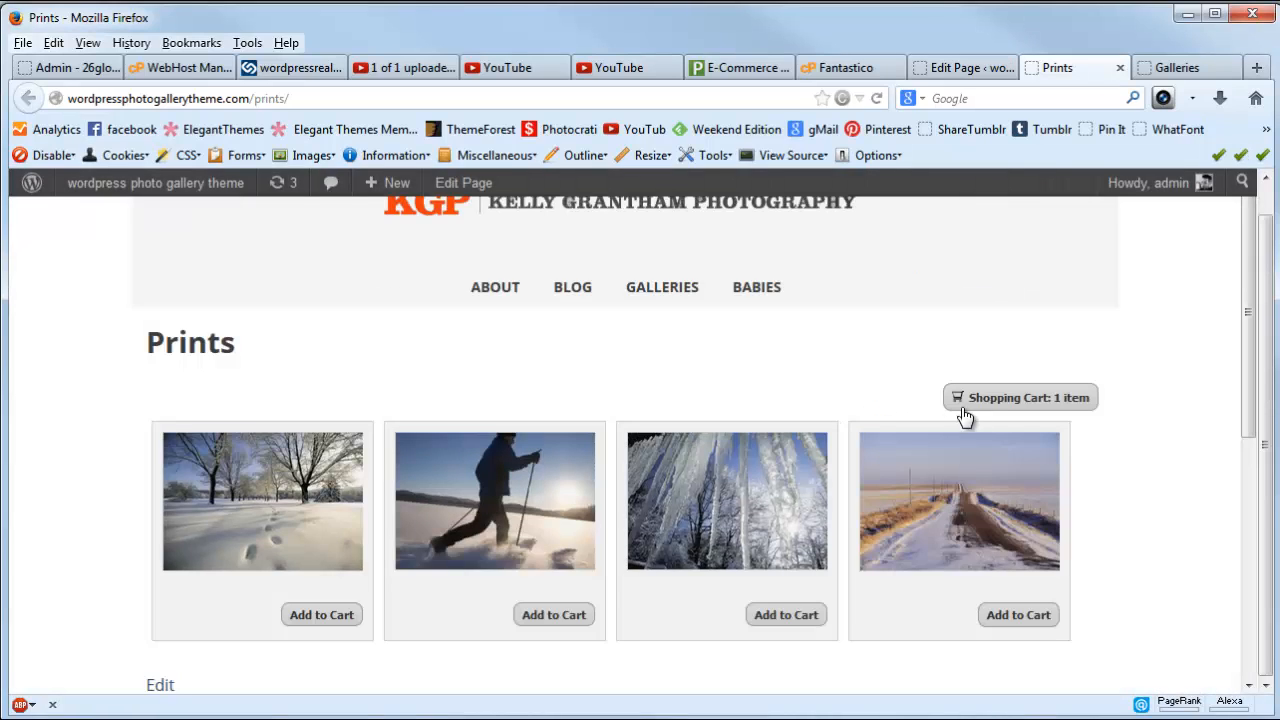
pyautogui.moveTo(1253, 337)
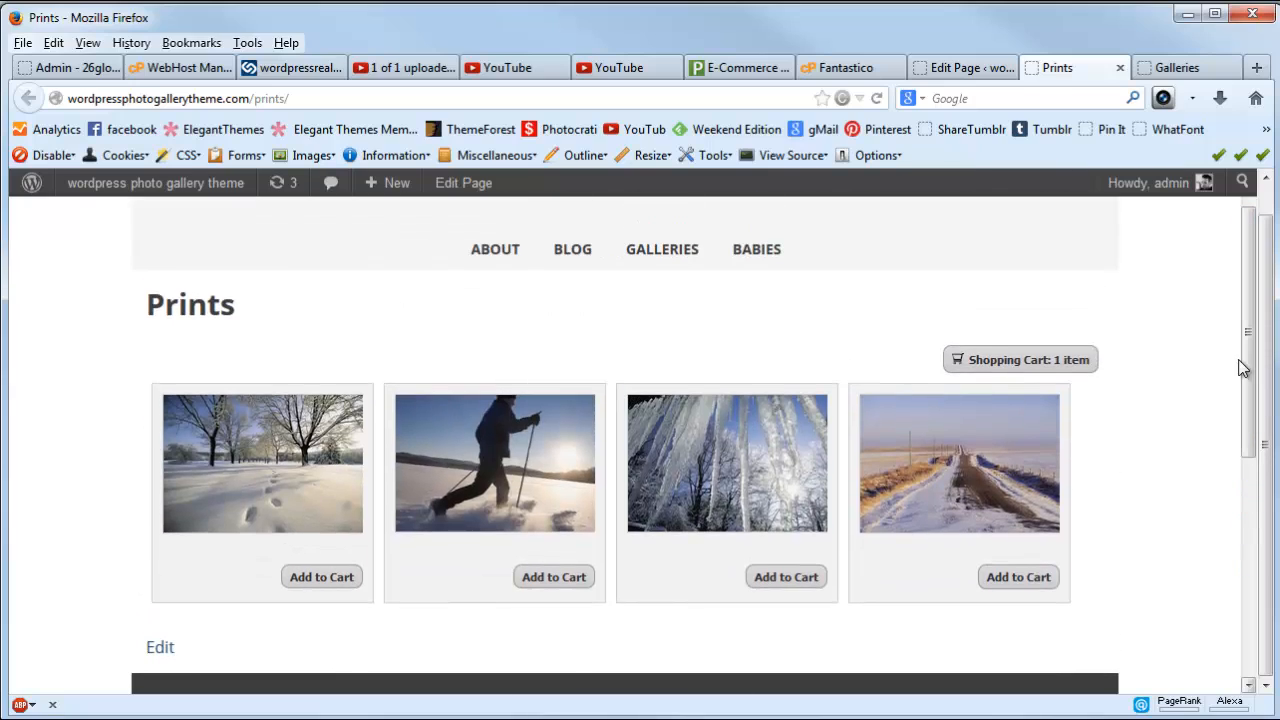
# Review the cart's single 6x9 snow print ($35.00 with shipping), then return to the Prints editor.
pyautogui.click(1019, 359)
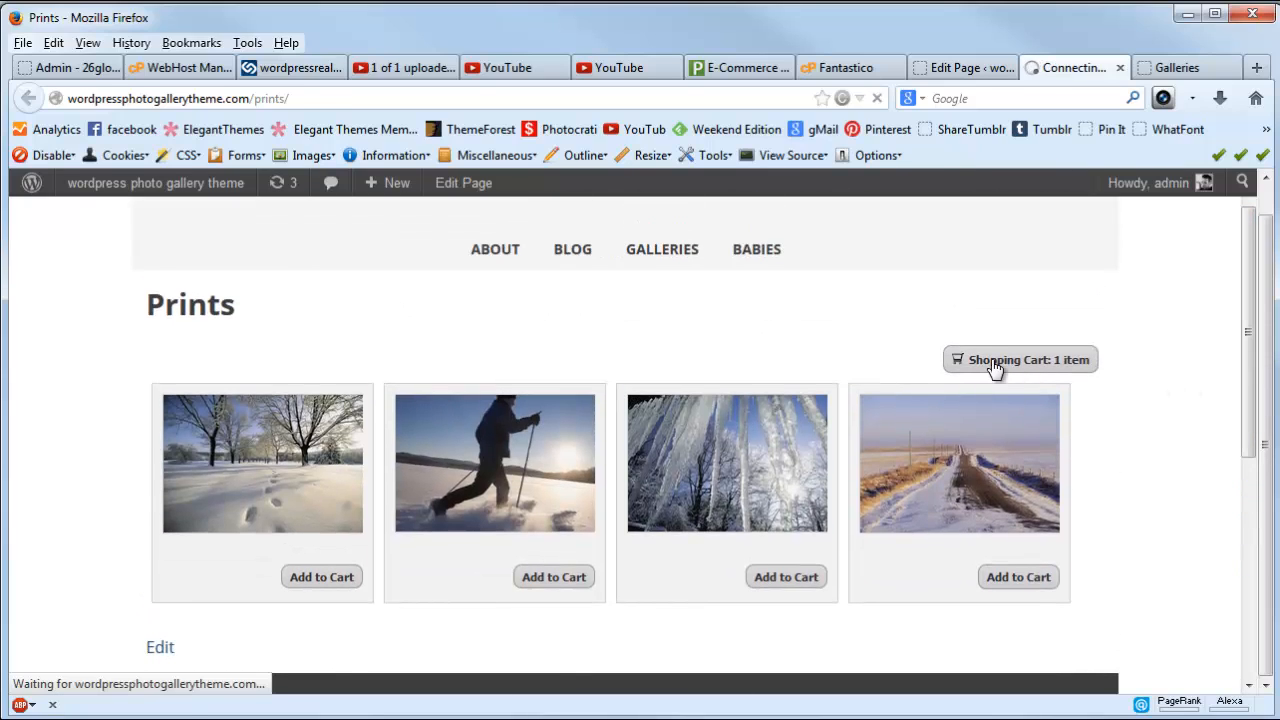
pyautogui.click(1019, 359)
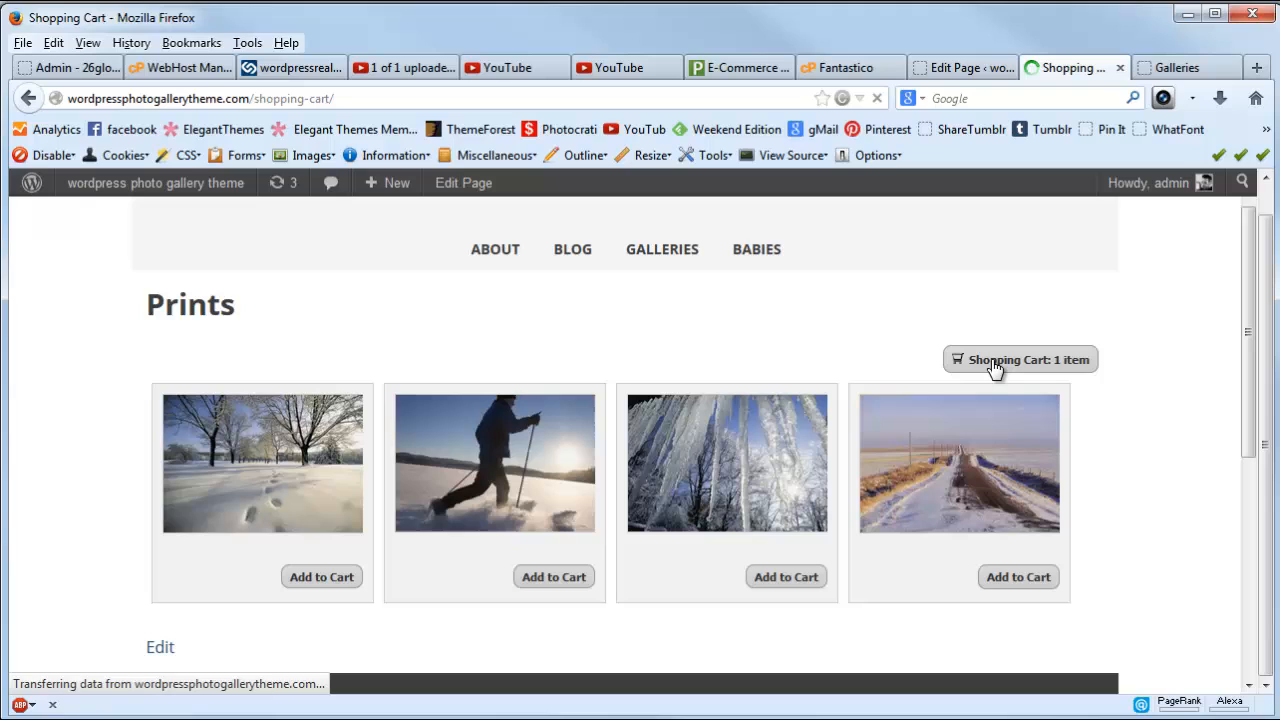
pyautogui.click(1020, 359)
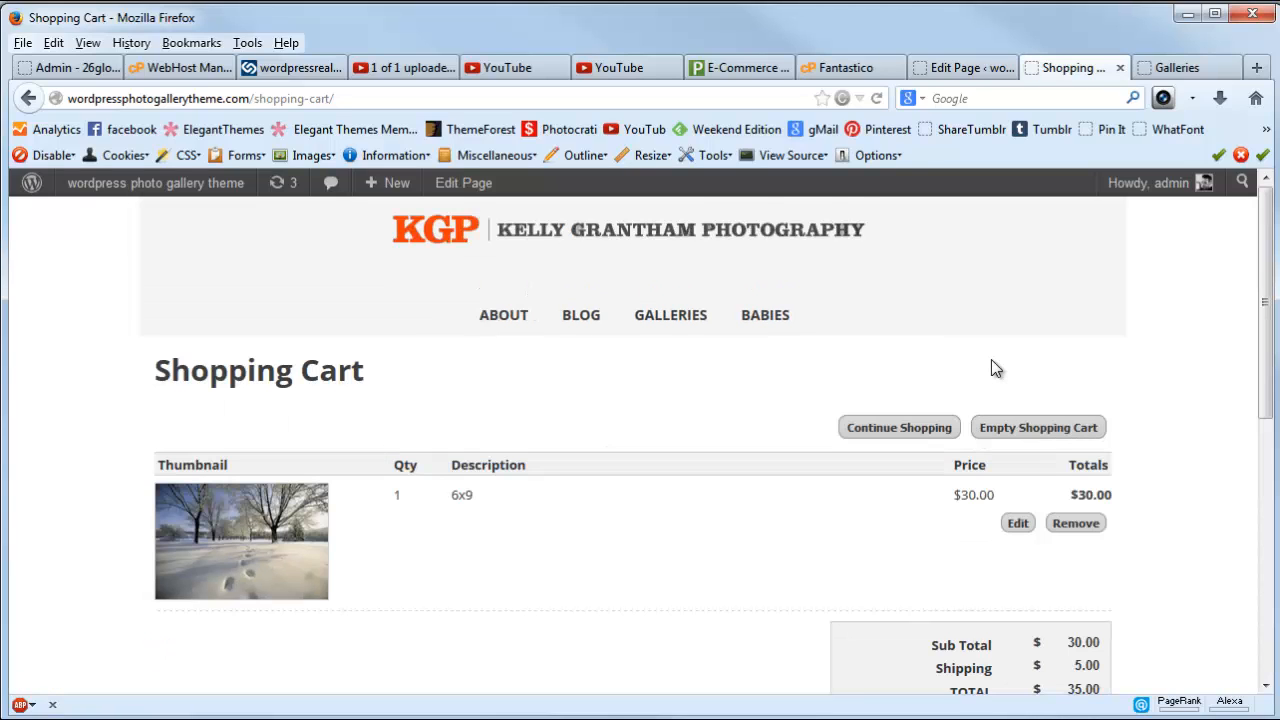
pyautogui.moveTo(1231, 330)
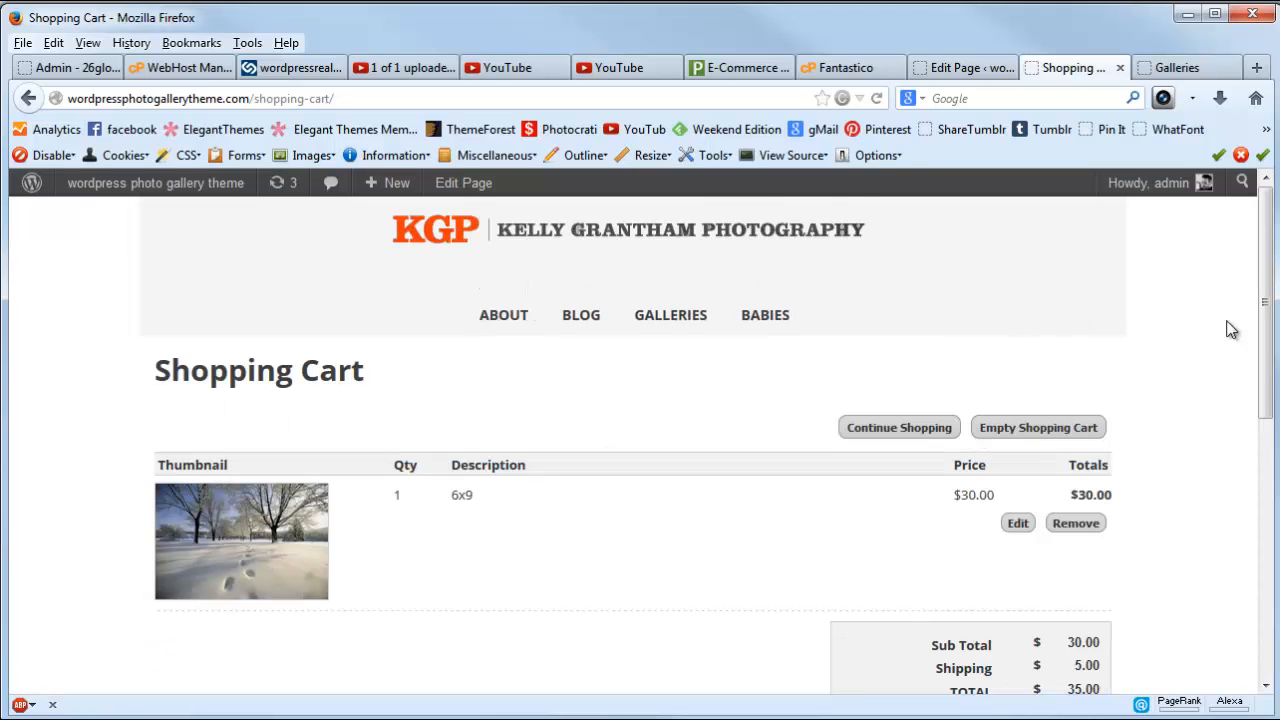
pyautogui.scroll(-3)
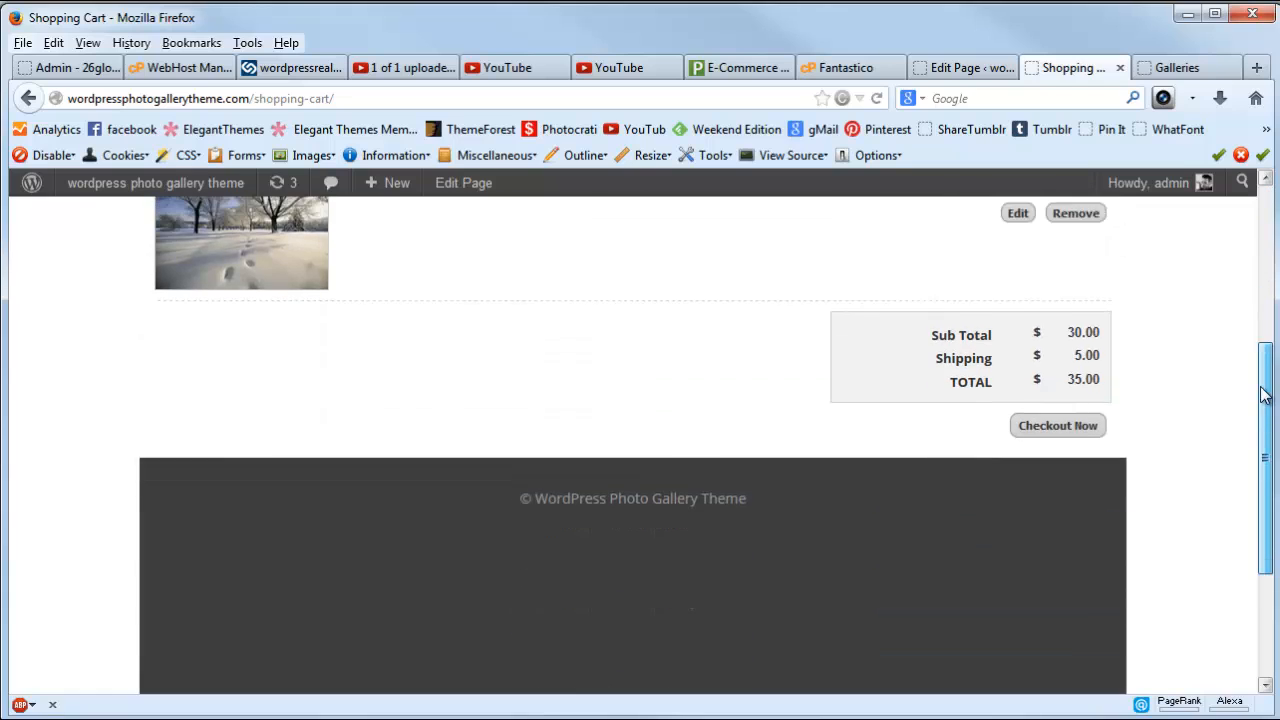
pyautogui.scroll(3)
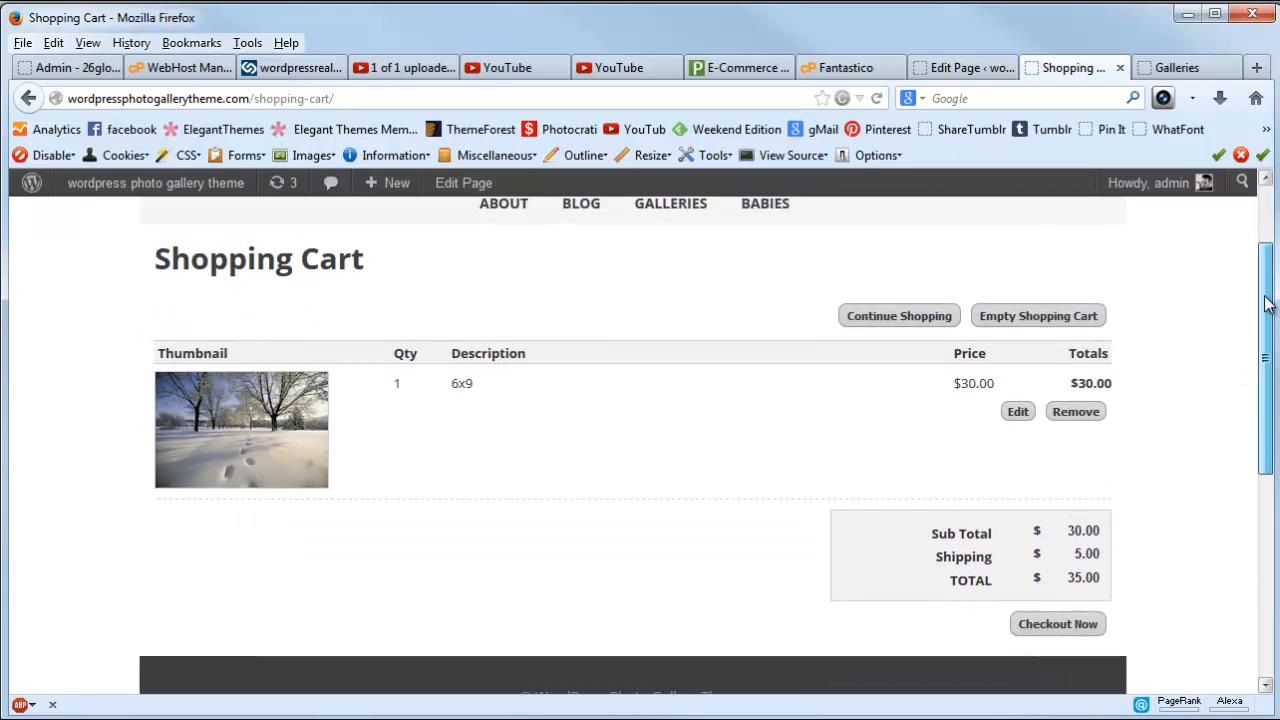
pyautogui.scroll(3)
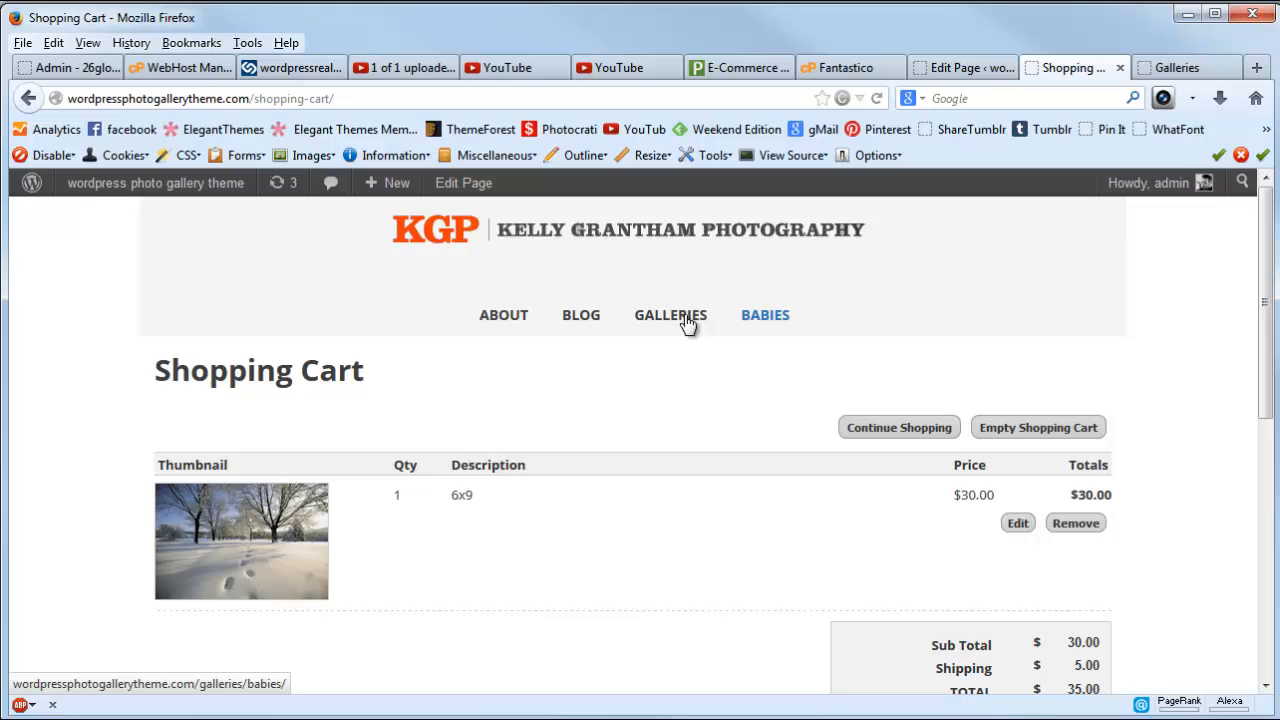
pyautogui.moveTo(825, 322)
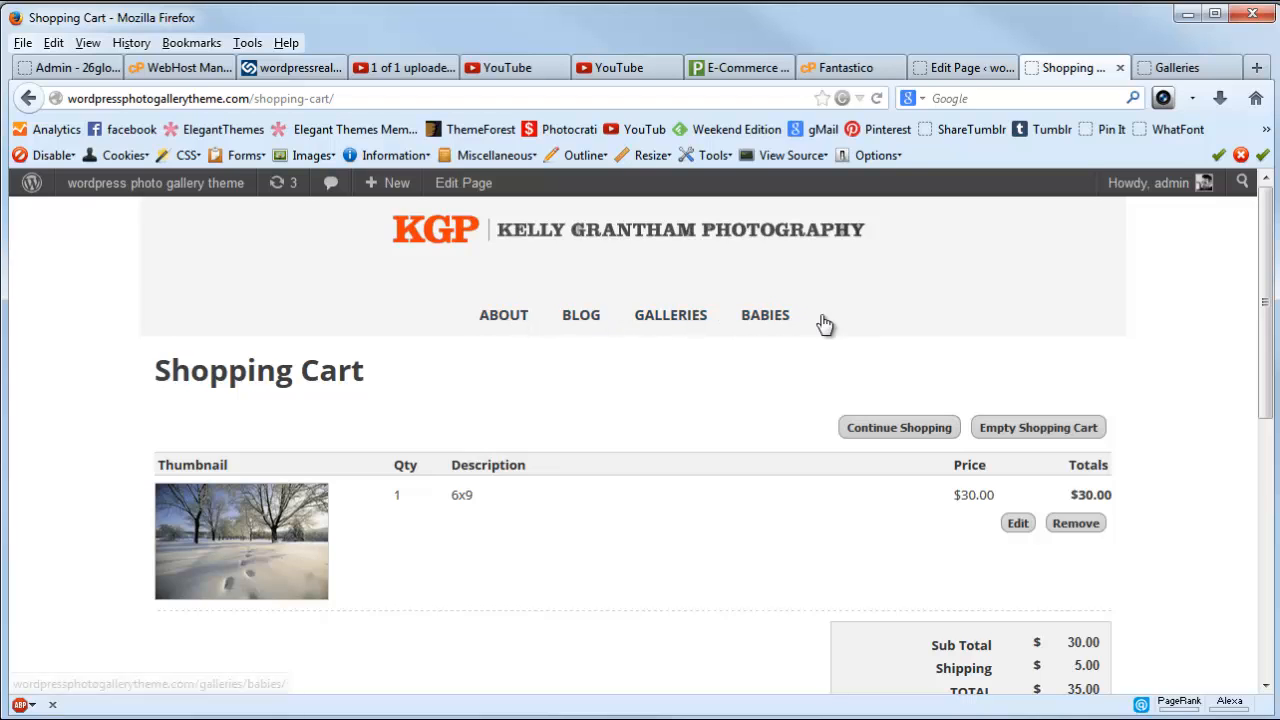
pyautogui.moveTo(830, 320)
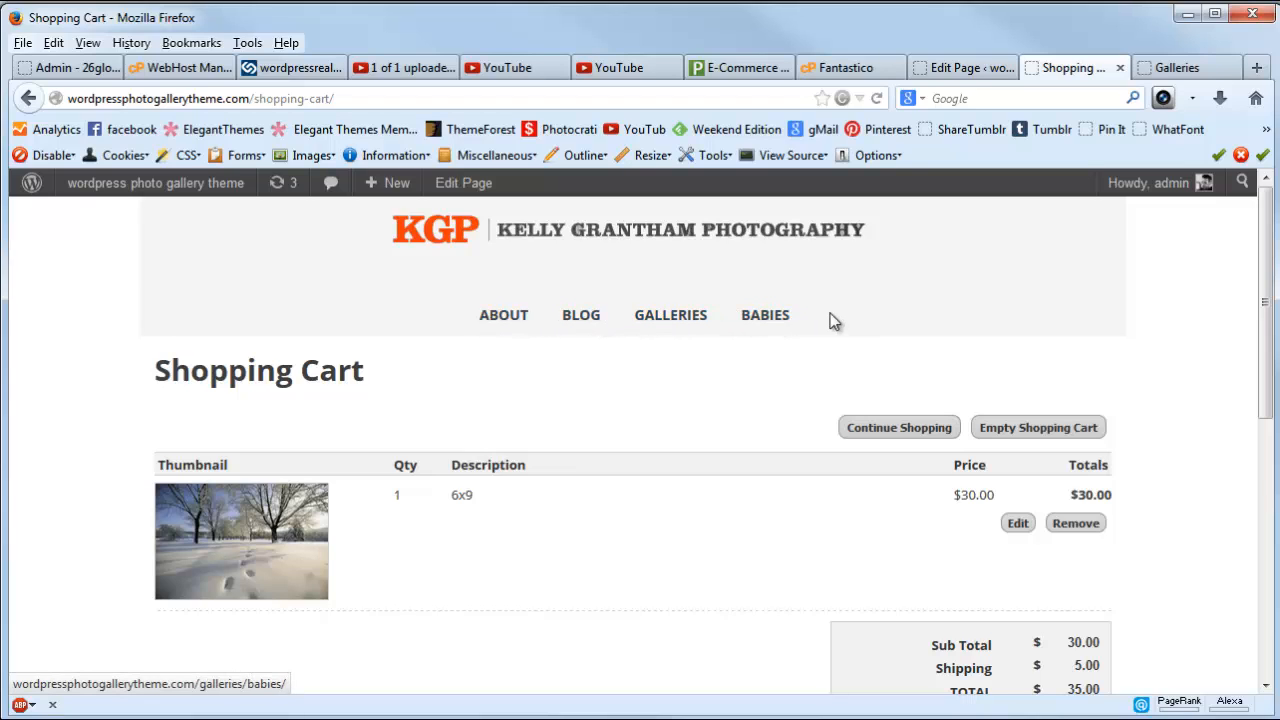
pyautogui.moveTo(928, 303)
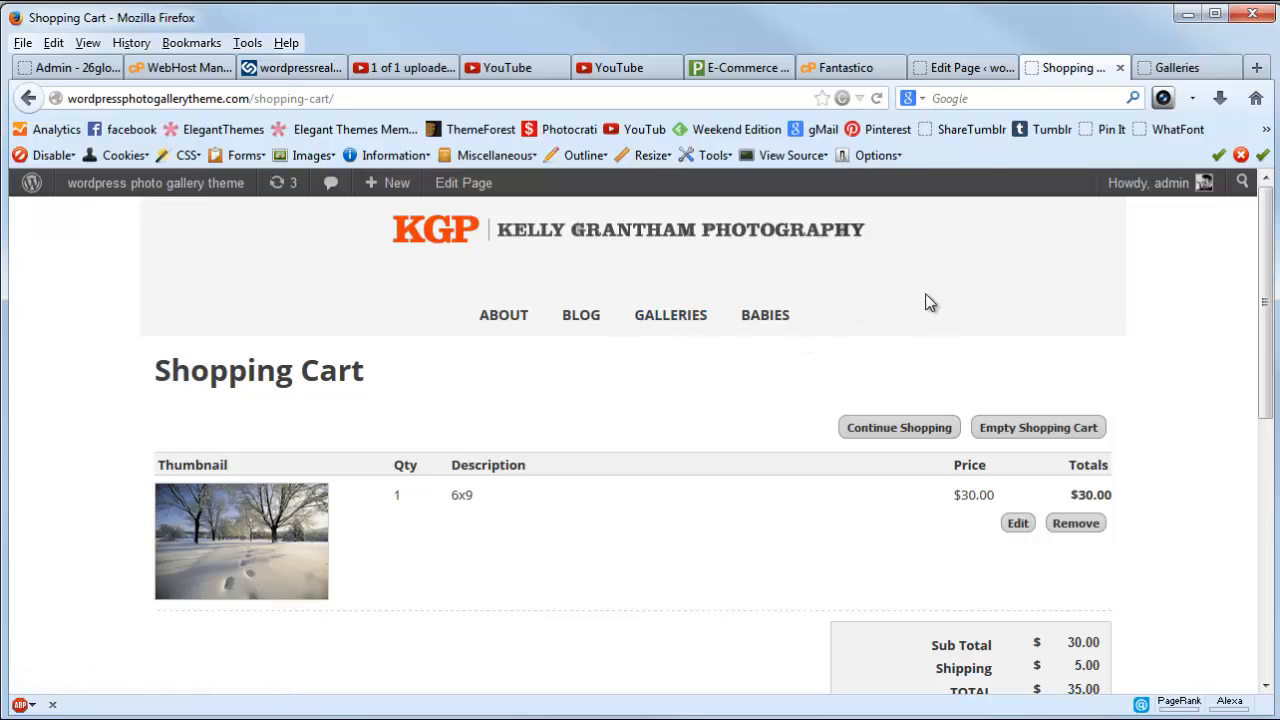
pyautogui.click(958, 67)
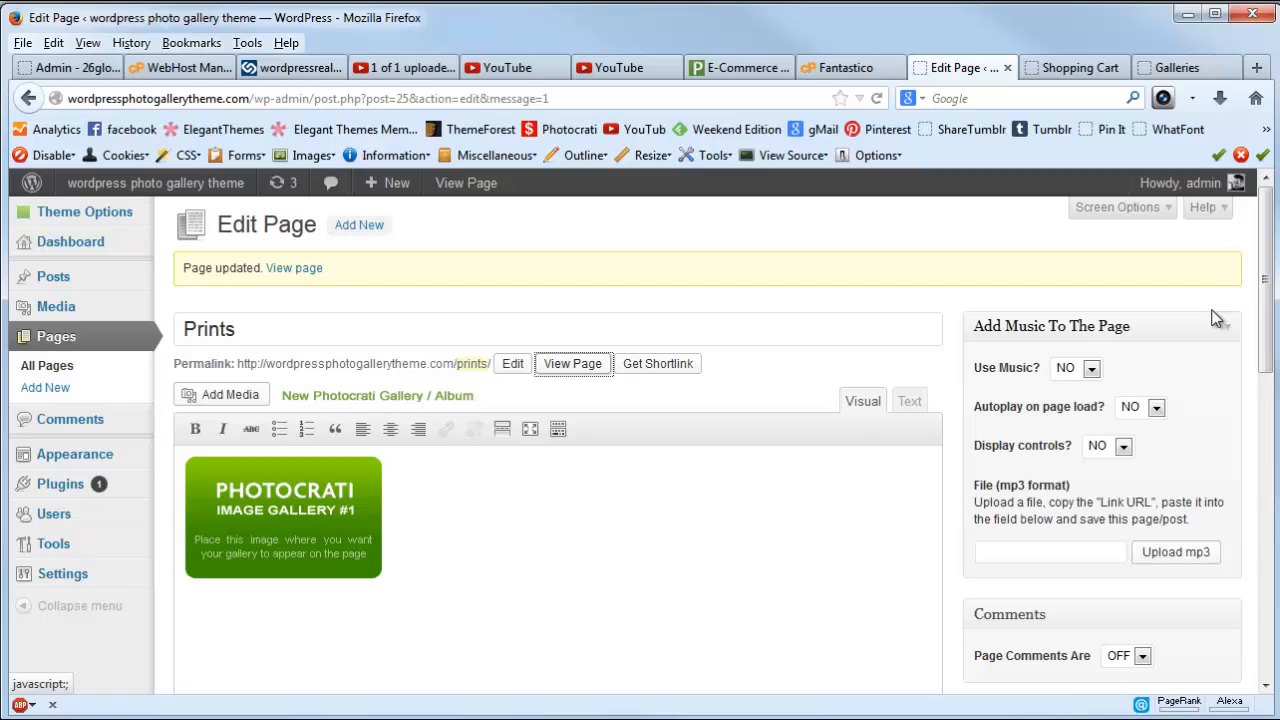
pyautogui.moveTo(107, 387)
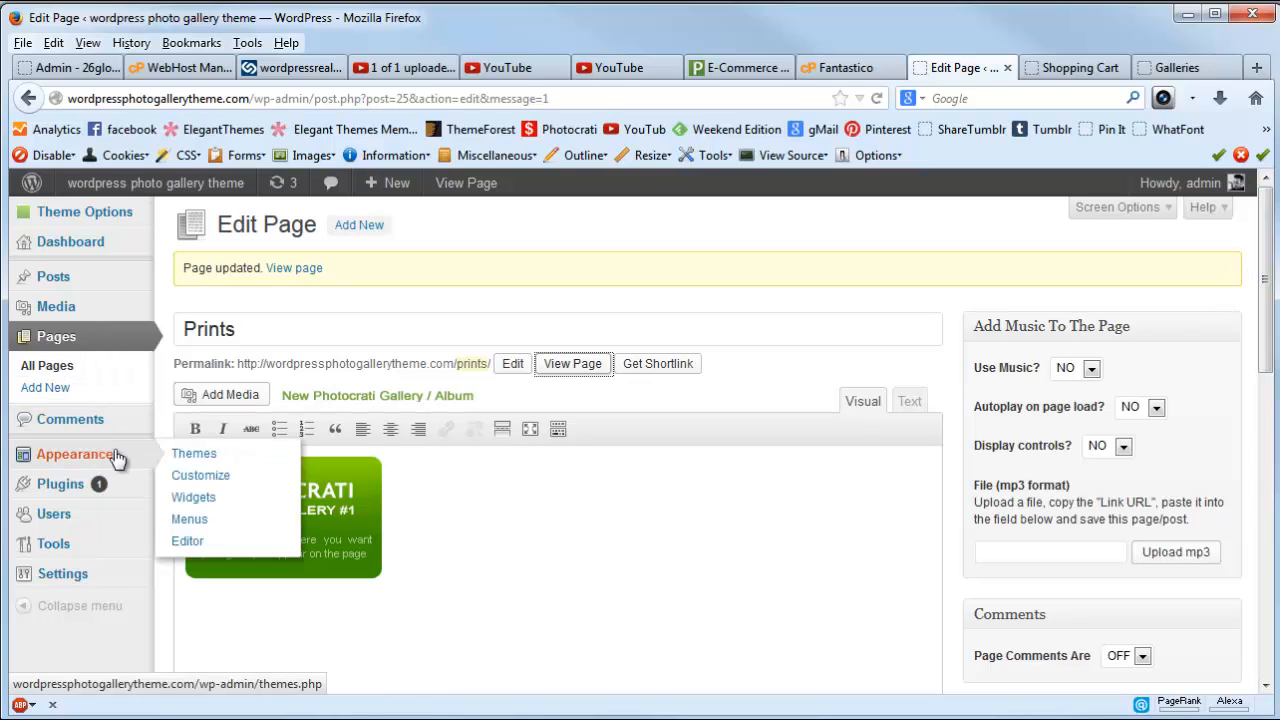
pyautogui.moveTo(189, 518)
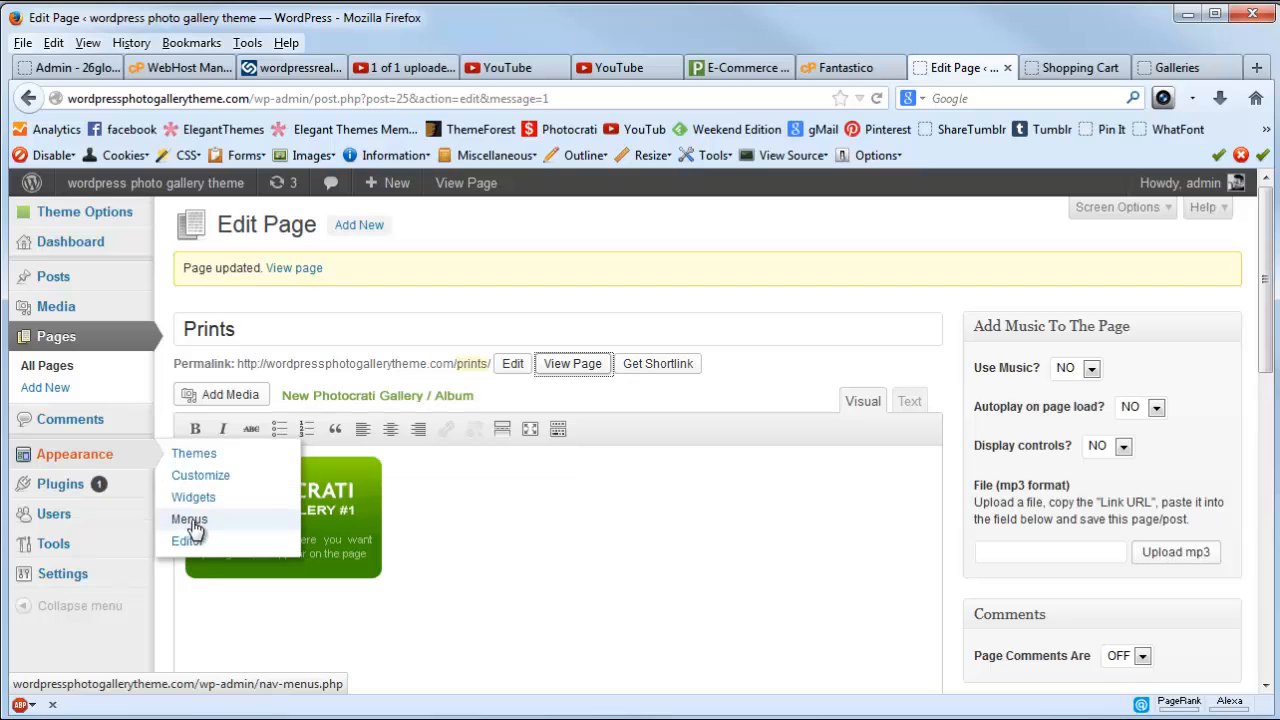
# Open the Appearance Menus screen in a new browser tab.
pyautogui.rightClick(283, 520)
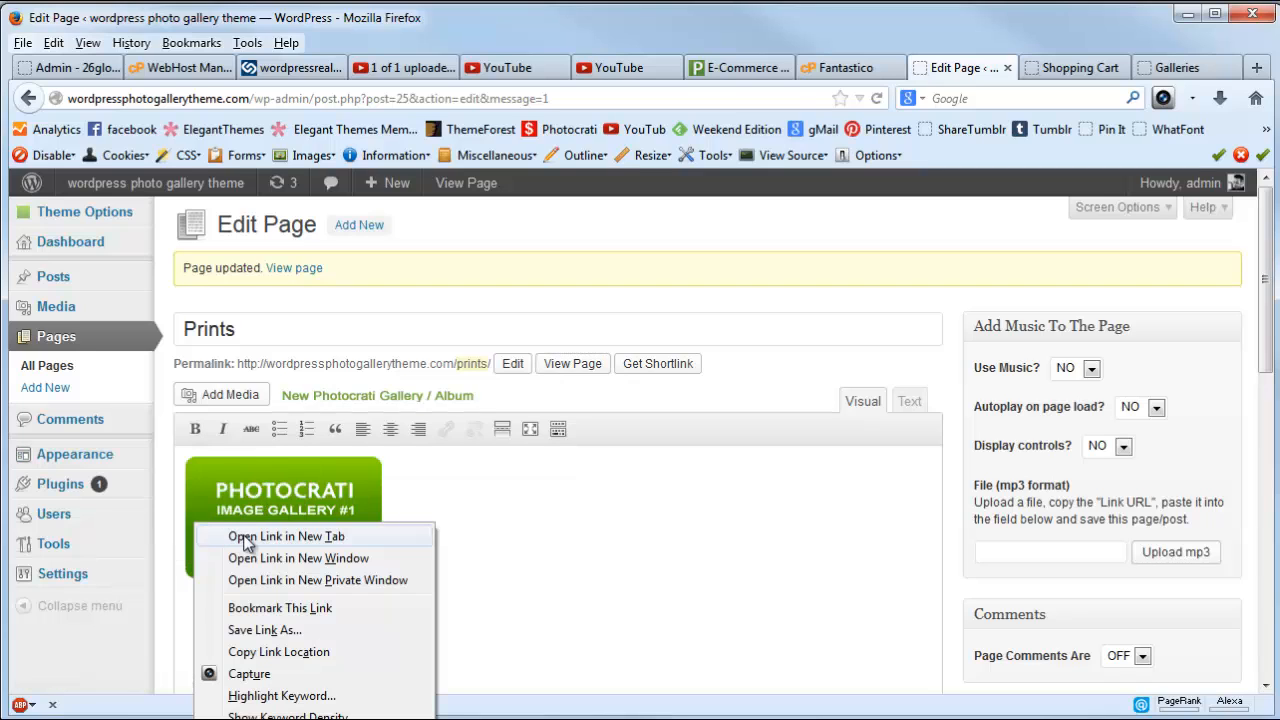
pyautogui.click(286, 536)
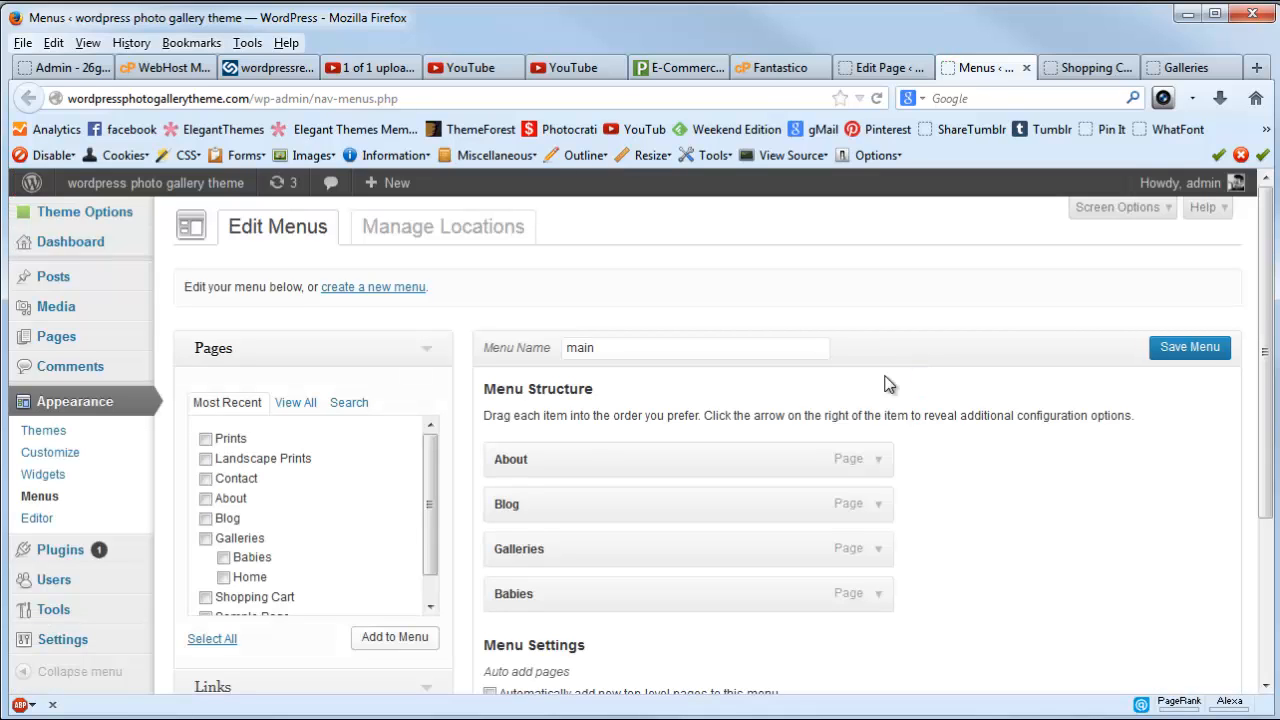
# Add the Prints and Shopping Cart pages to the main menu.
pyautogui.scroll(-3)
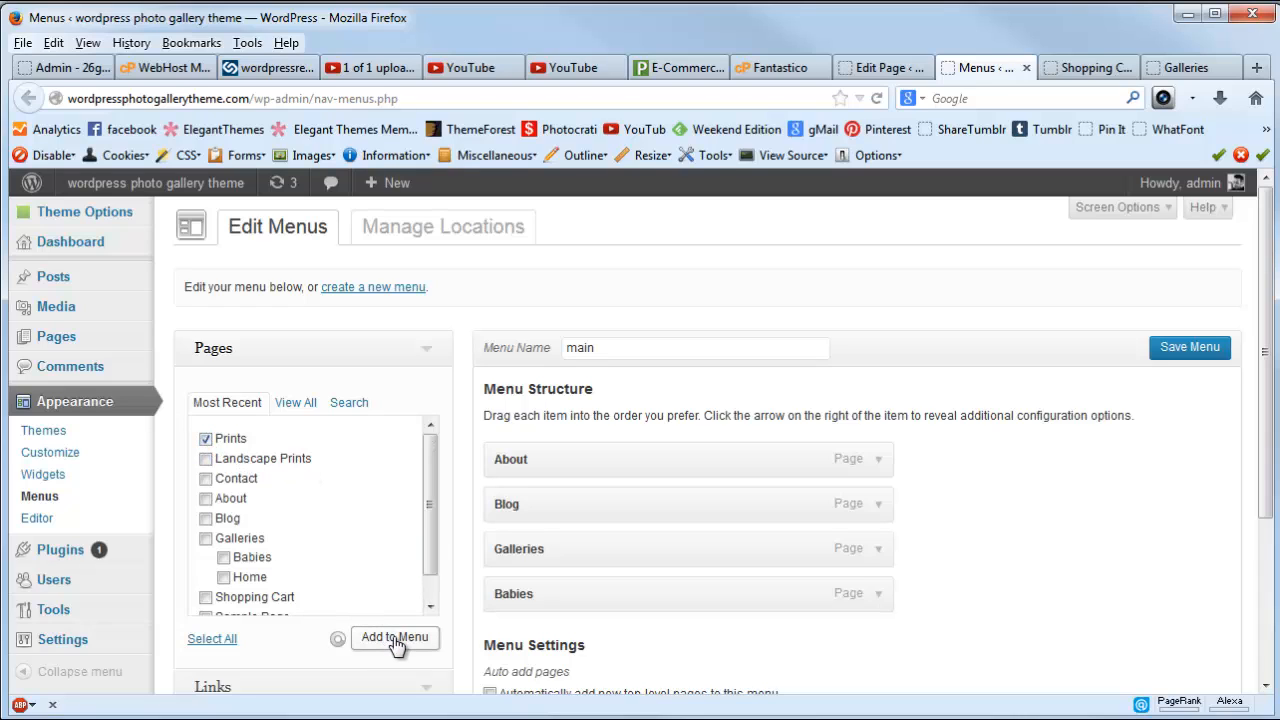
pyautogui.click(394, 637)
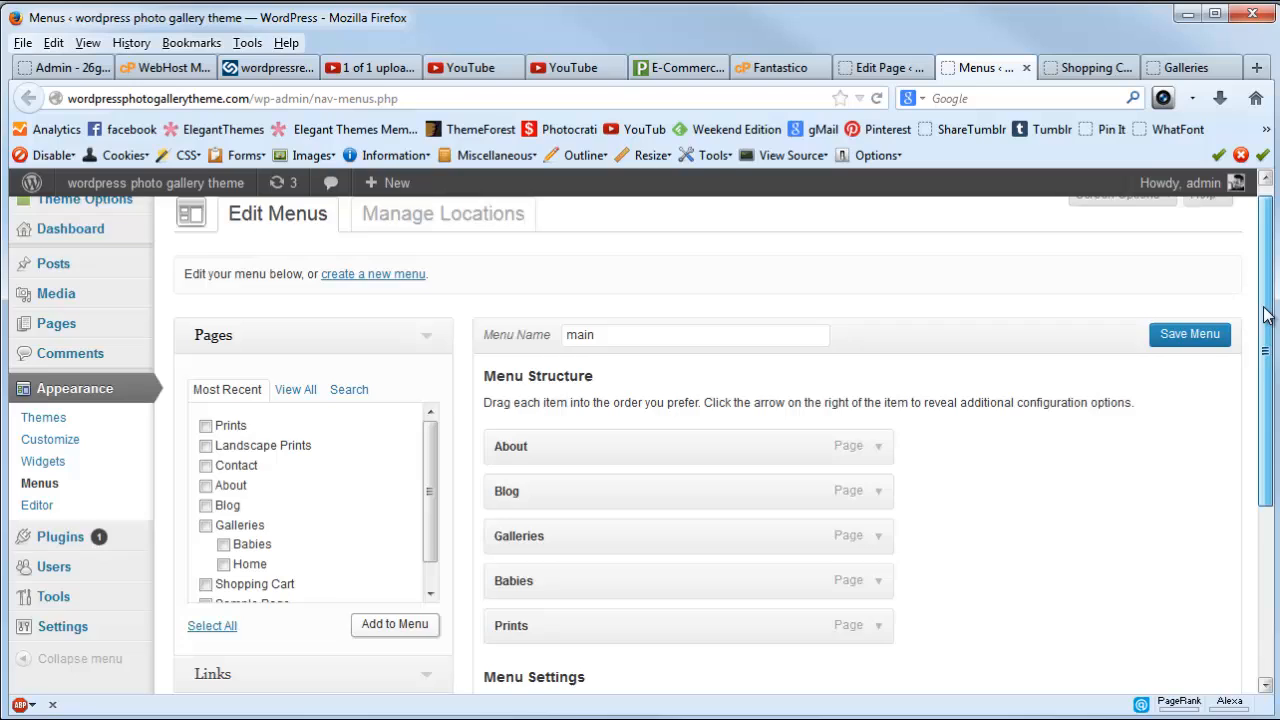
pyautogui.scroll(-3)
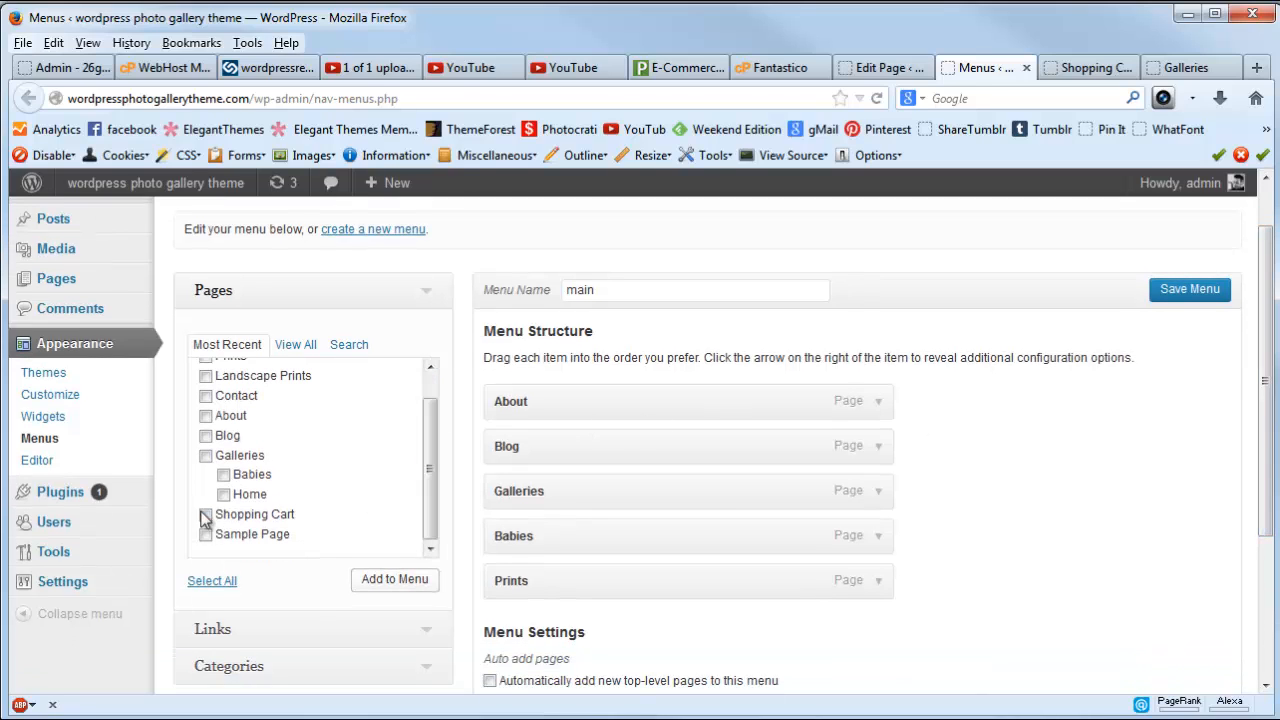
pyautogui.click(205, 514)
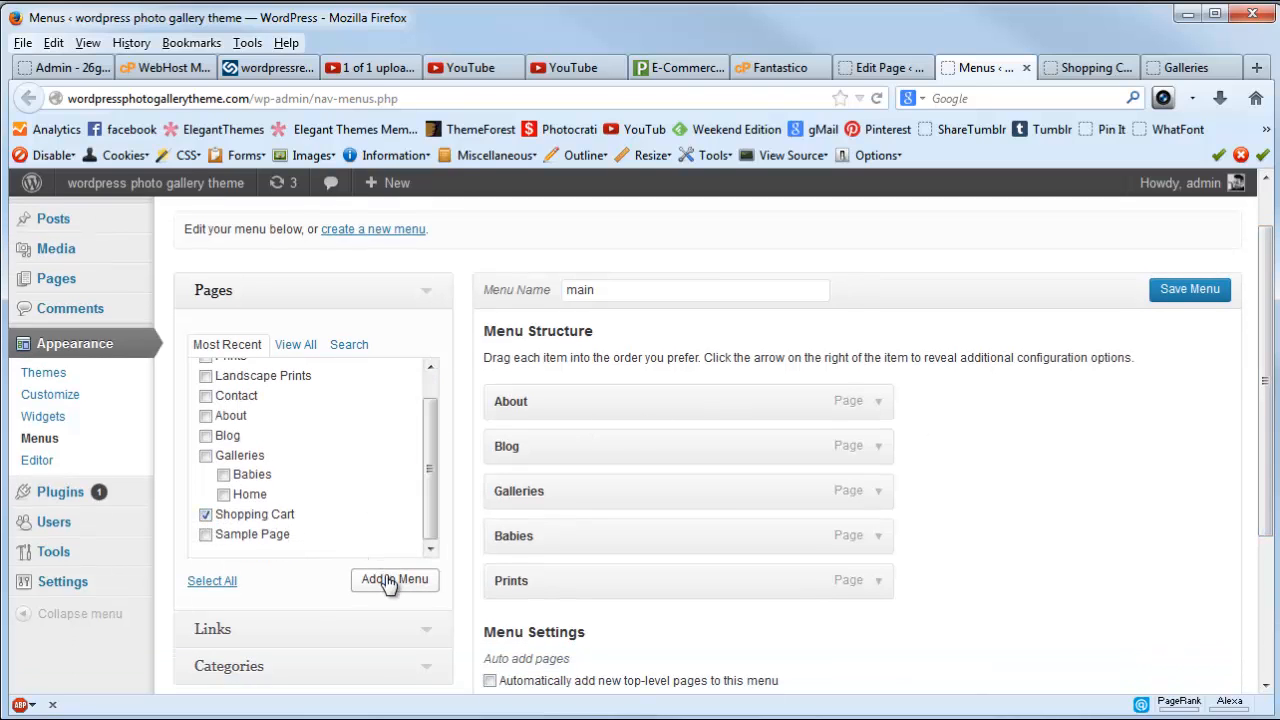
pyautogui.click(394, 579)
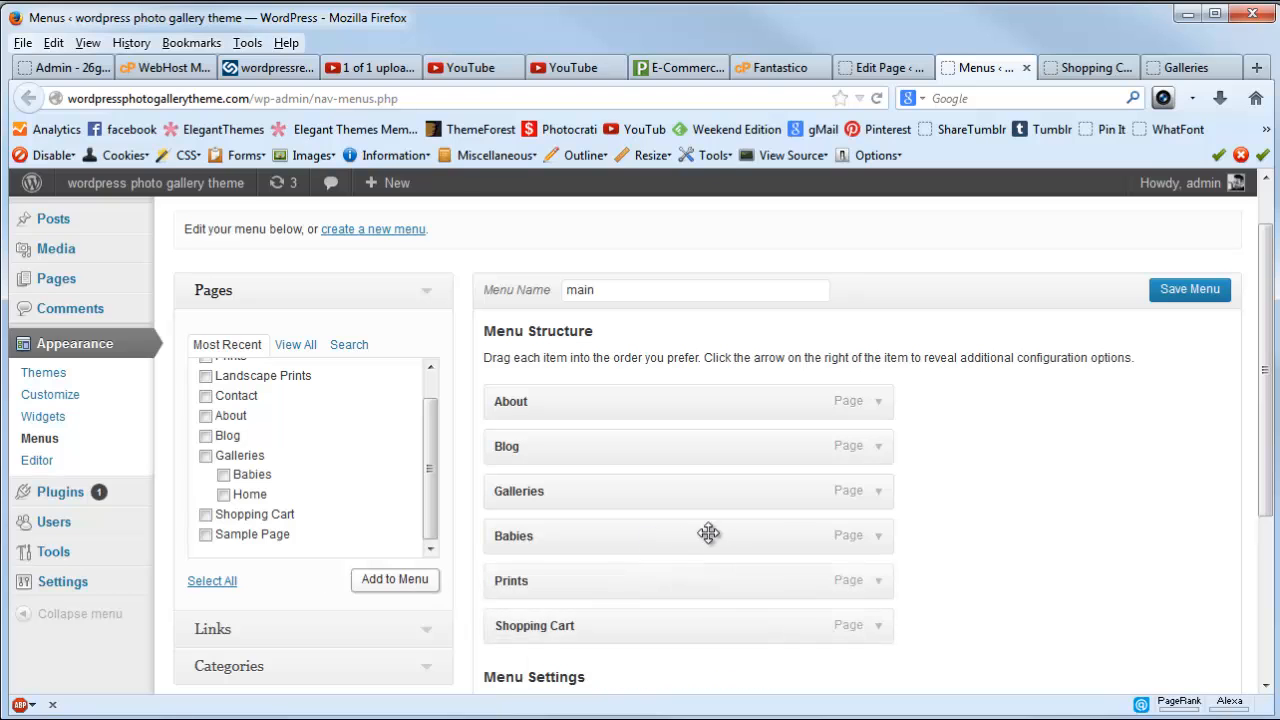
# Save the updated main menu.
pyautogui.scroll(-3)
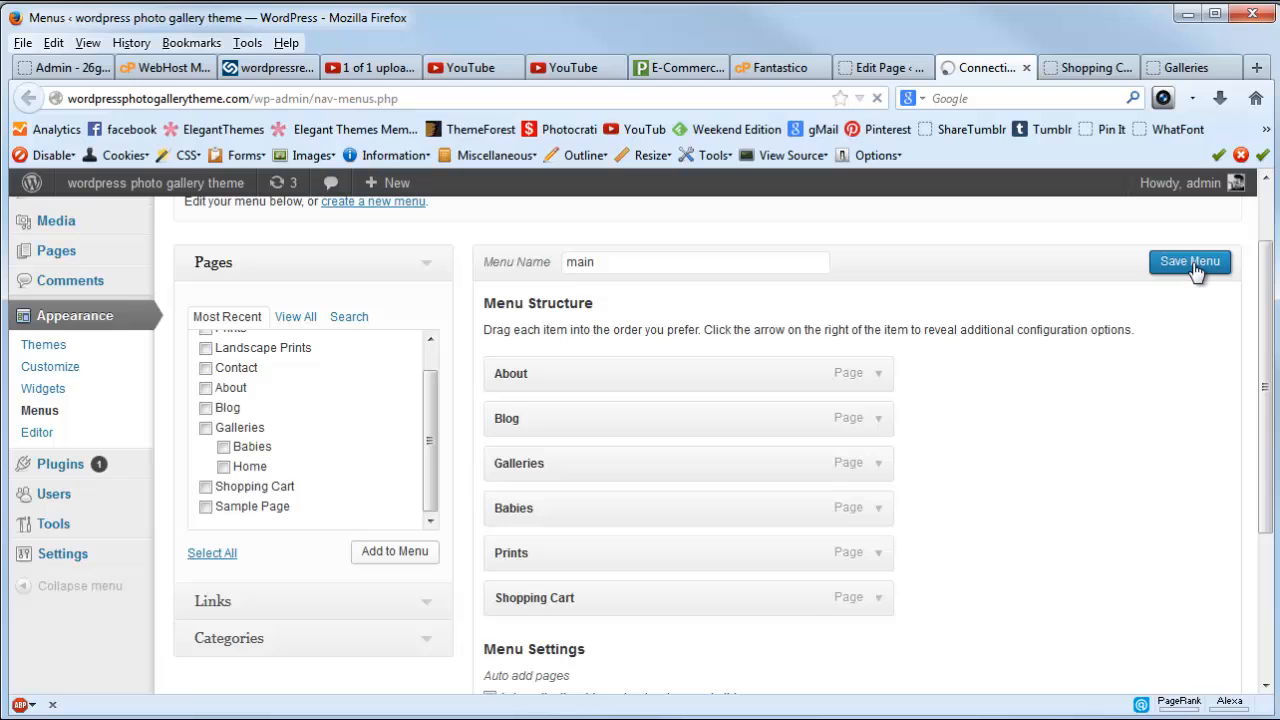
pyautogui.click(1189, 261)
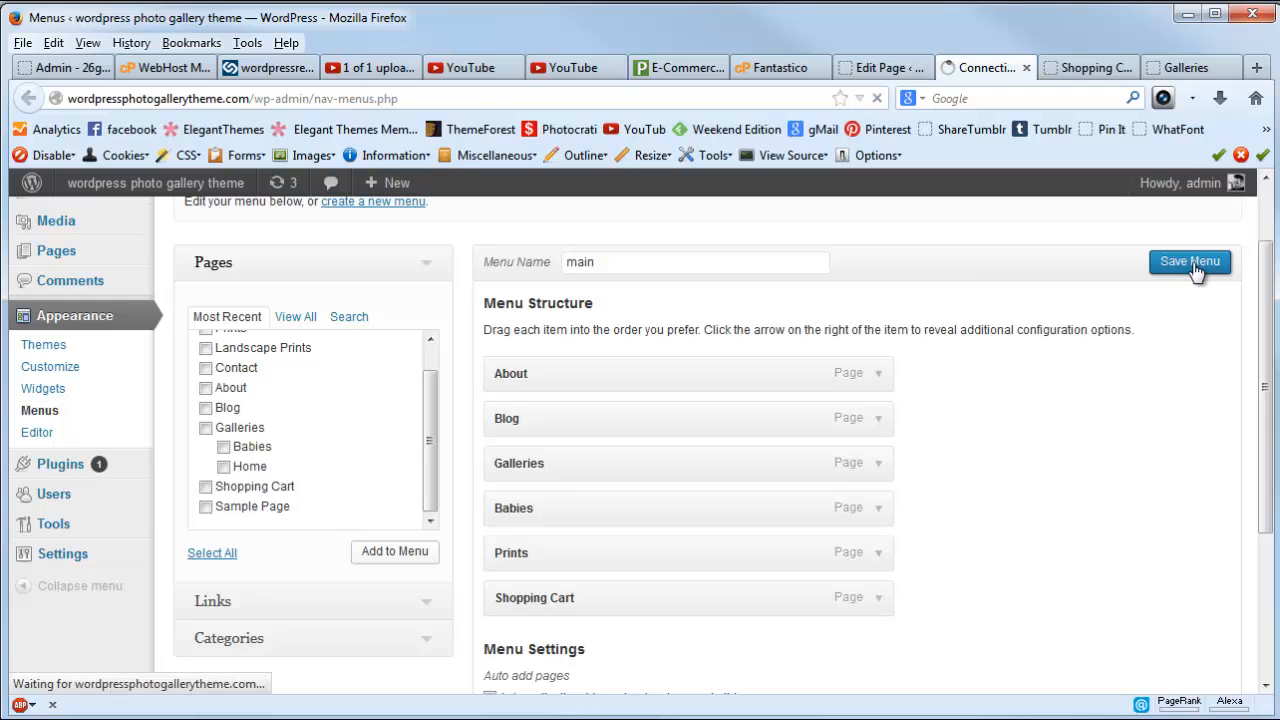
pyautogui.click(1189, 261)
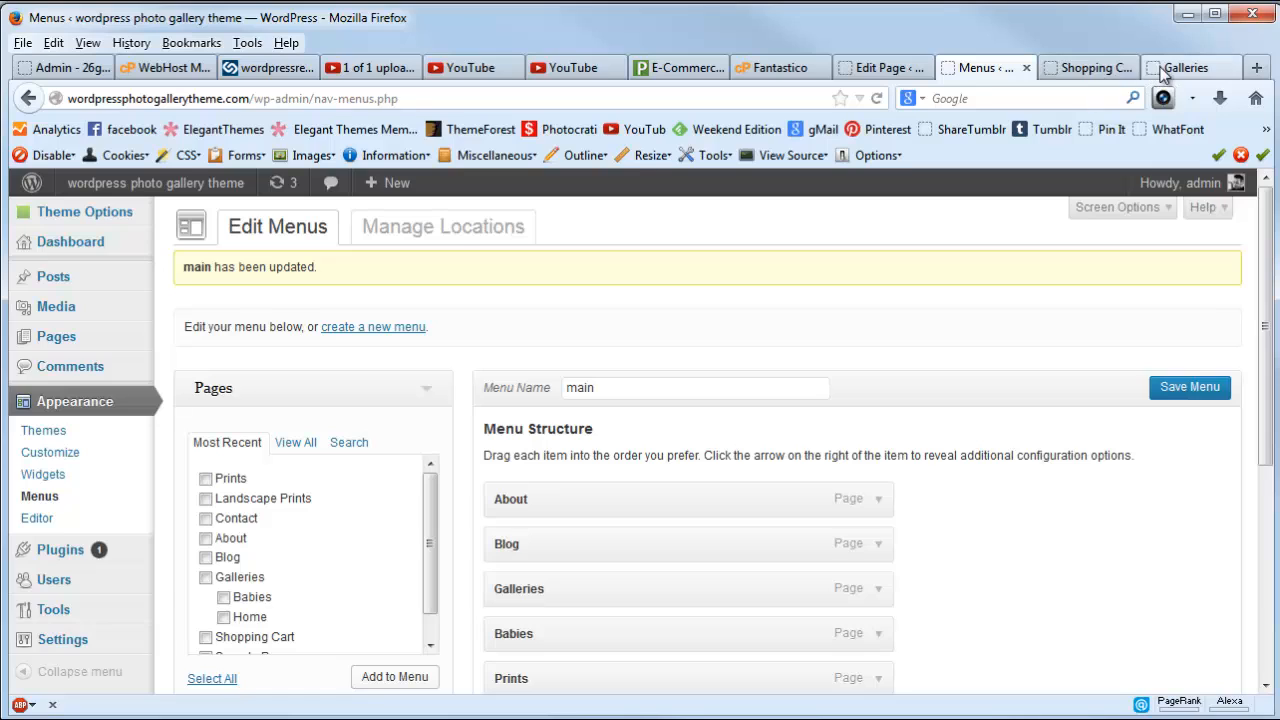
# Reload the site homepage via the KGP logo and open PRINTS from the menu.
pyautogui.click(1185, 67)
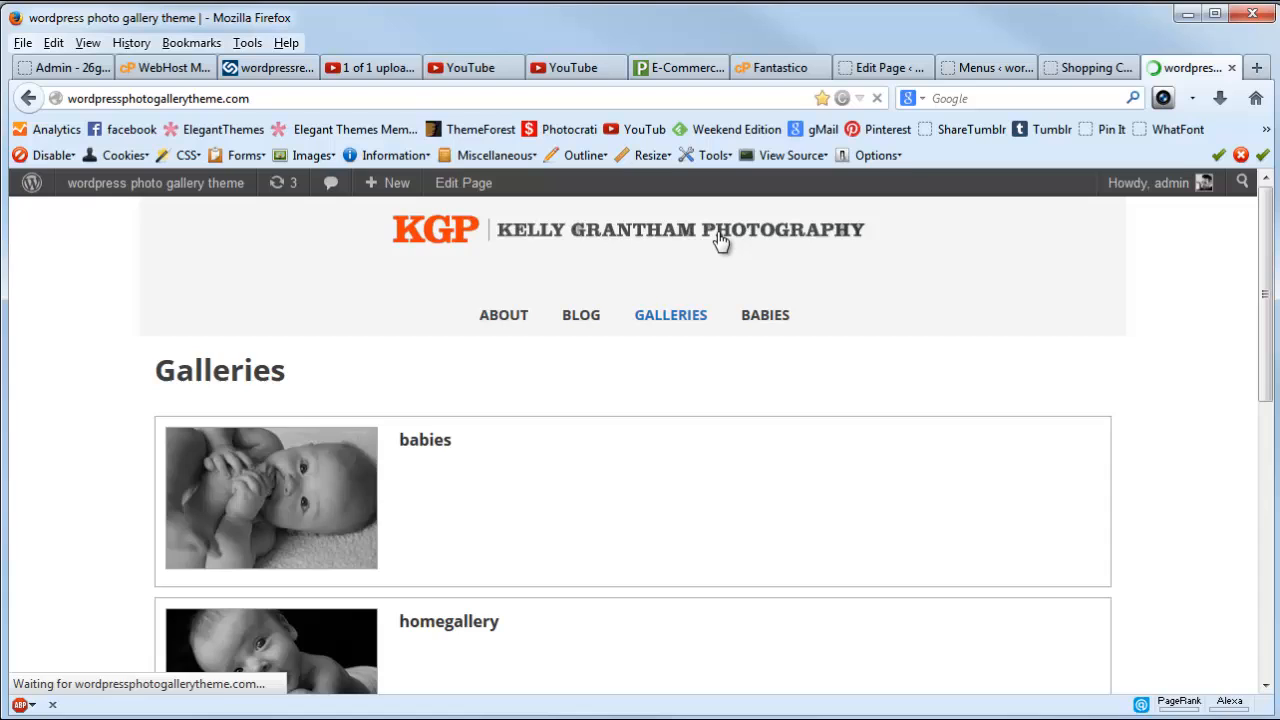
pyautogui.click(733, 314)
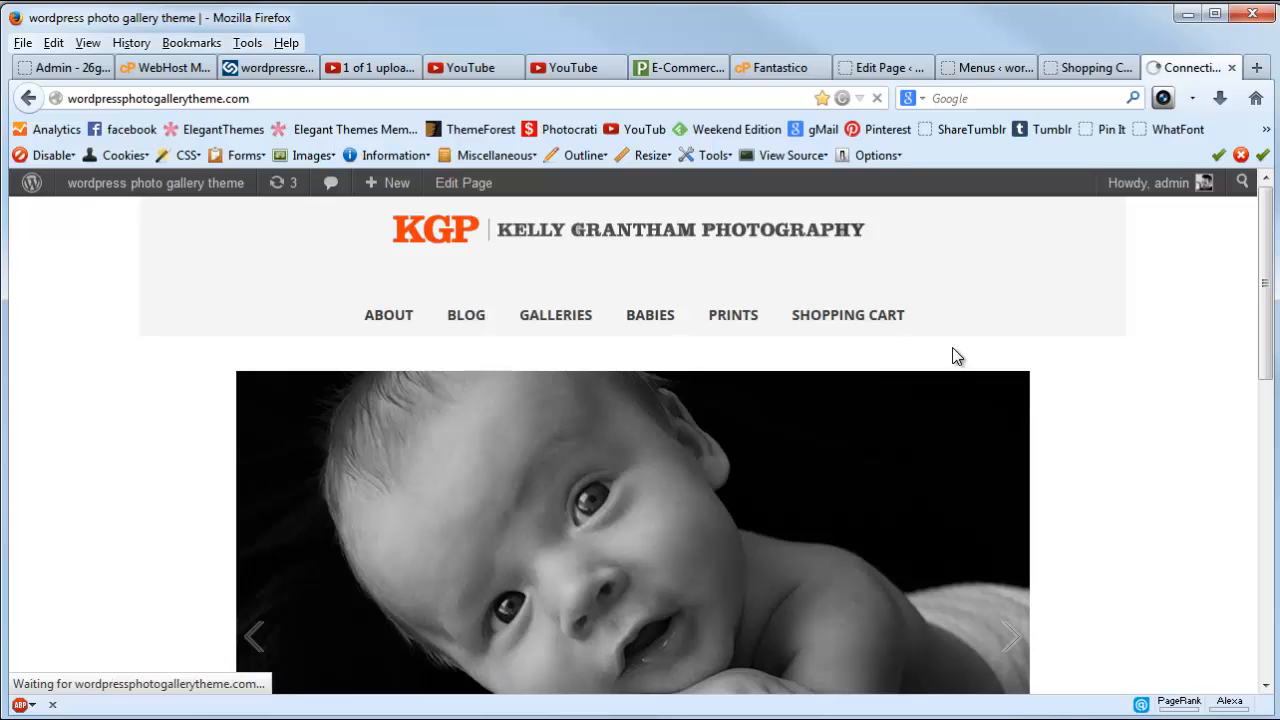
pyautogui.click(732, 315)
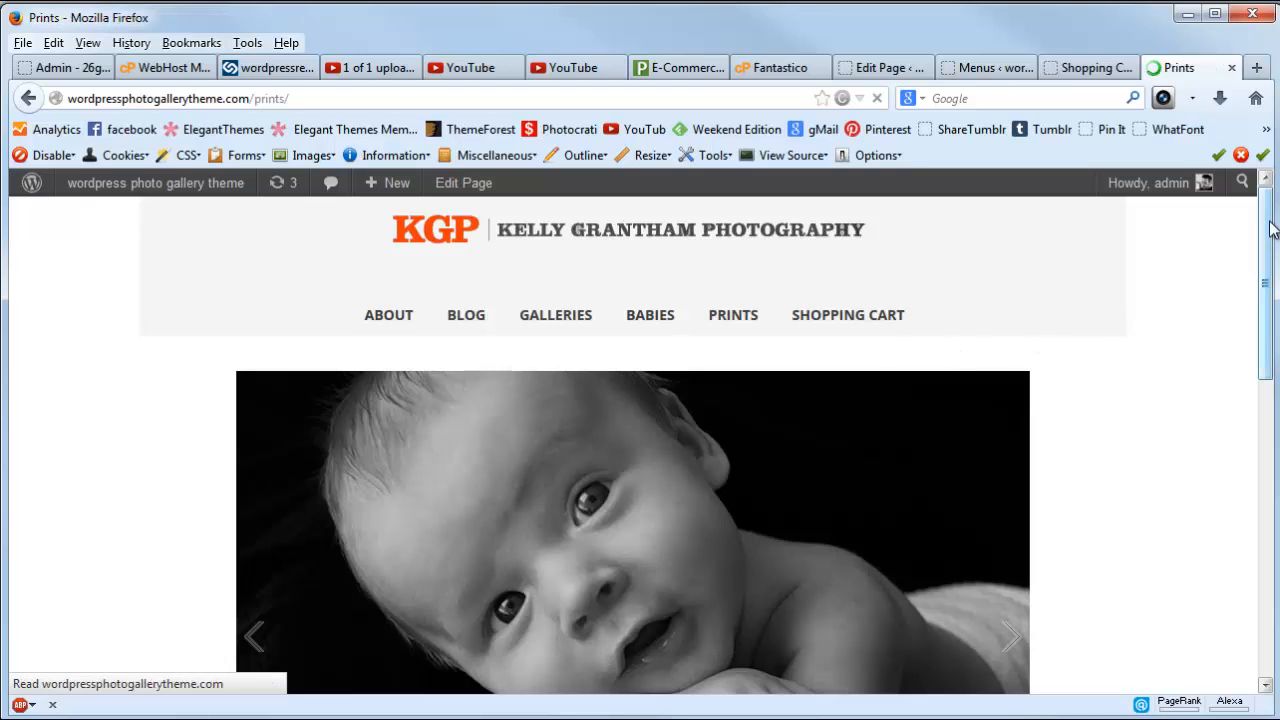
pyautogui.scroll(-3)
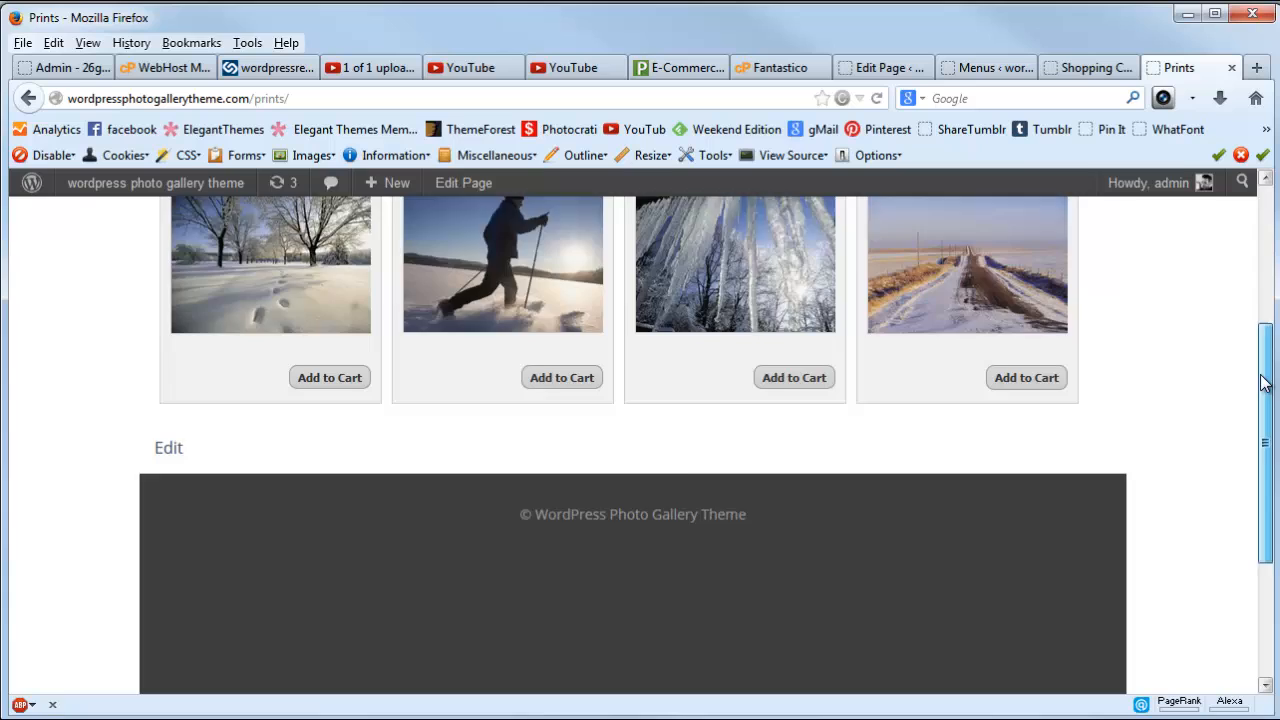
pyautogui.scroll(3)
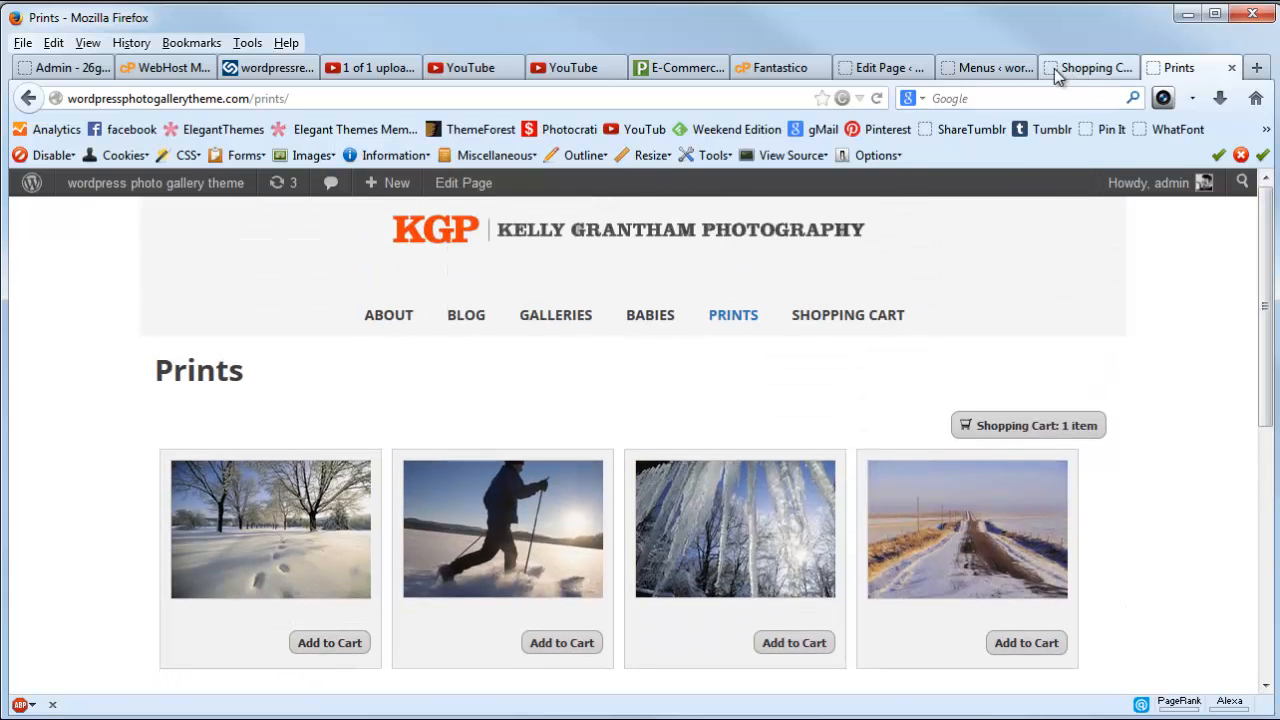
pyautogui.click(880, 67)
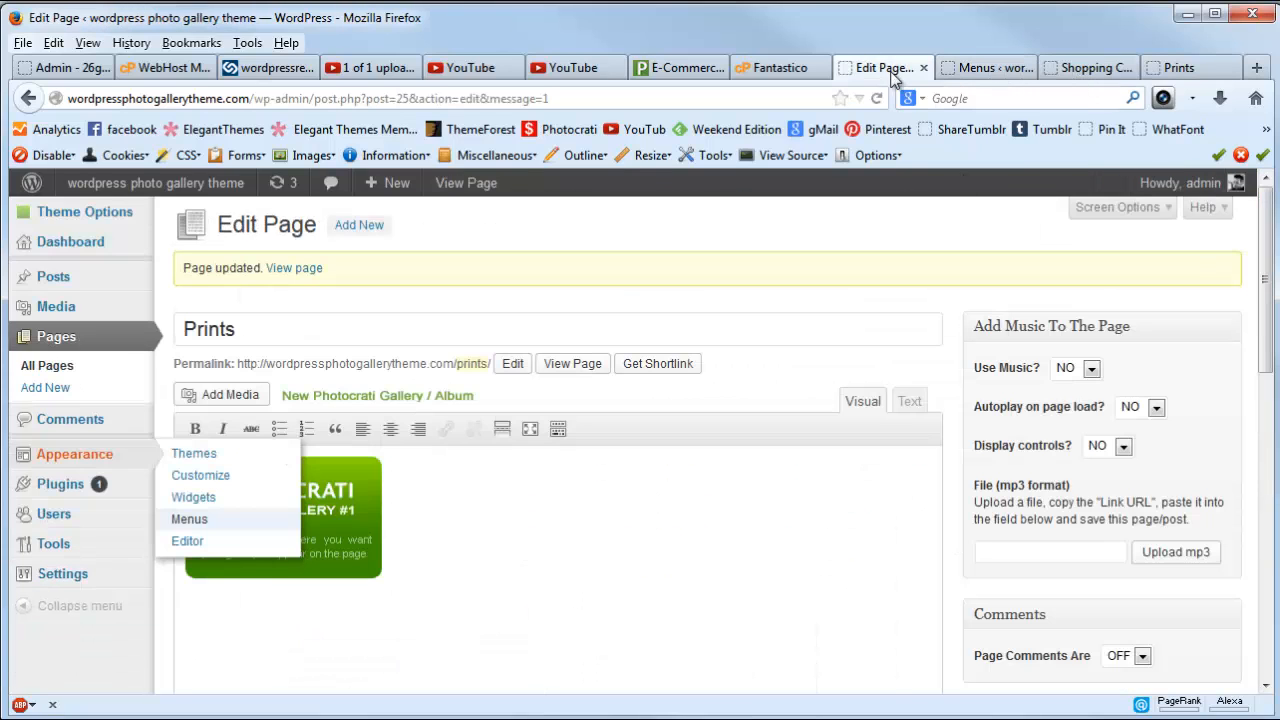
pyautogui.scroll(-3)
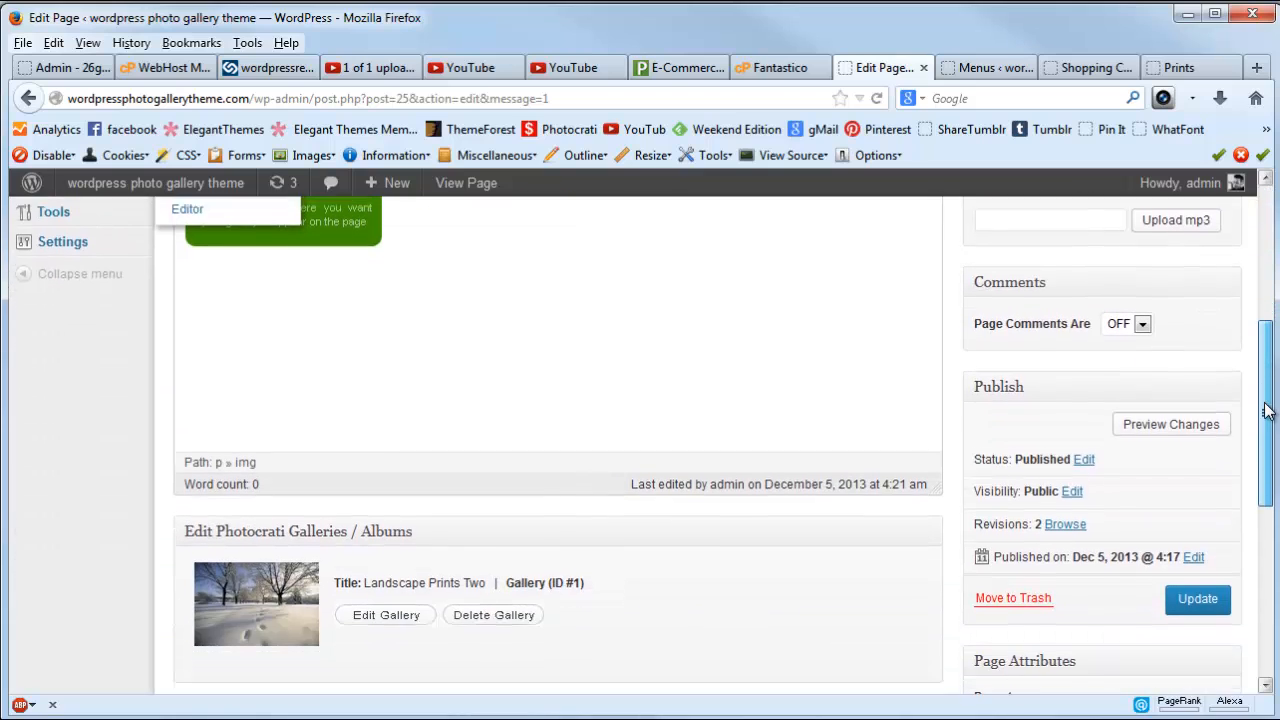
pyautogui.scroll(-3)
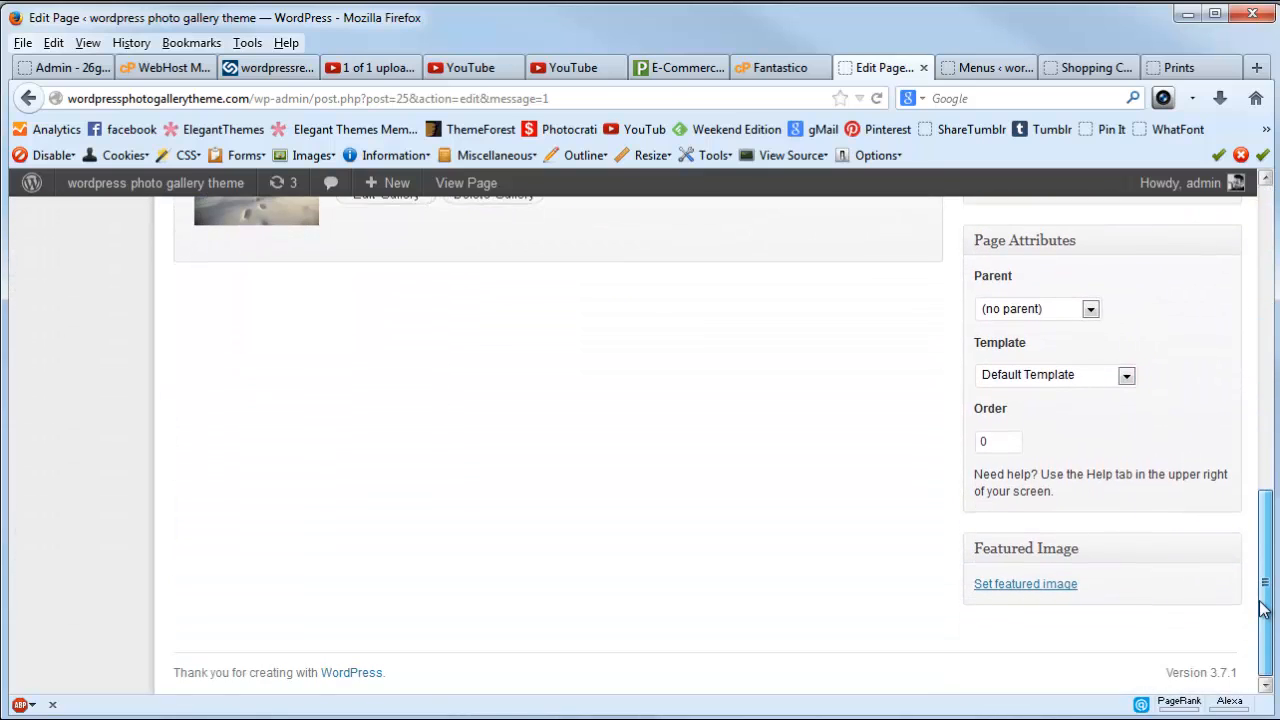
pyautogui.scroll(3)
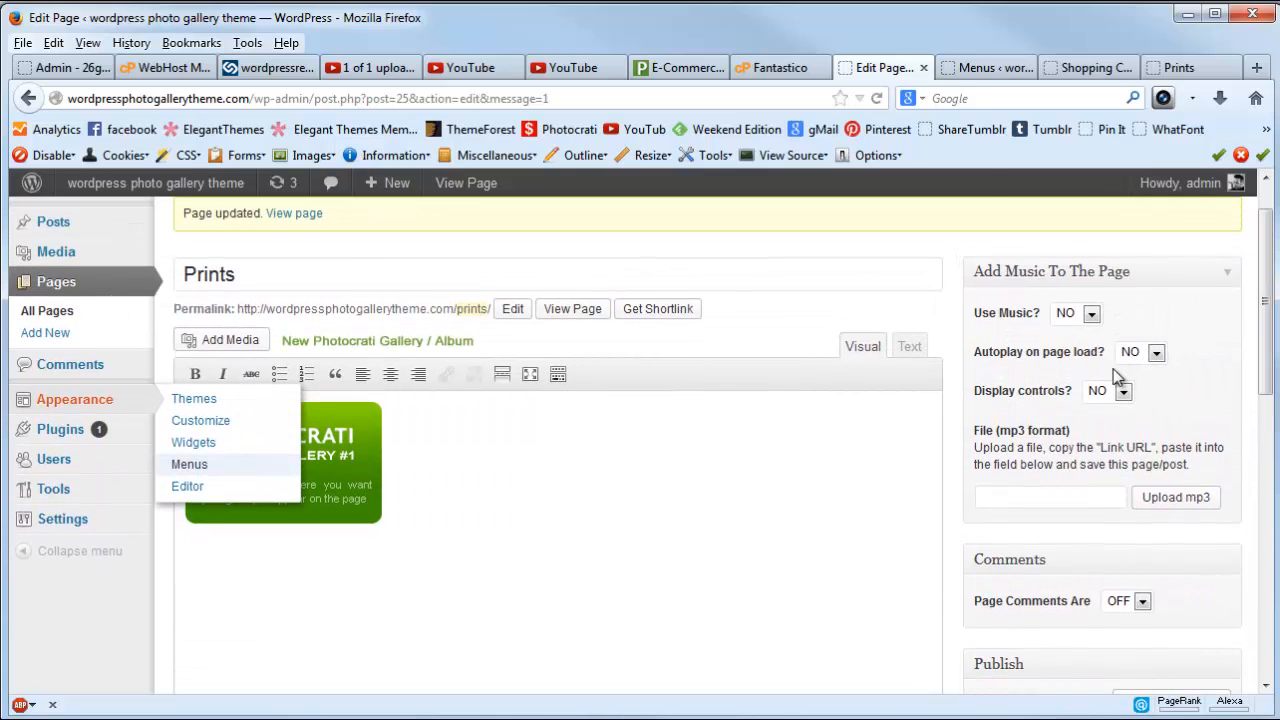
pyautogui.moveTo(1056, 414)
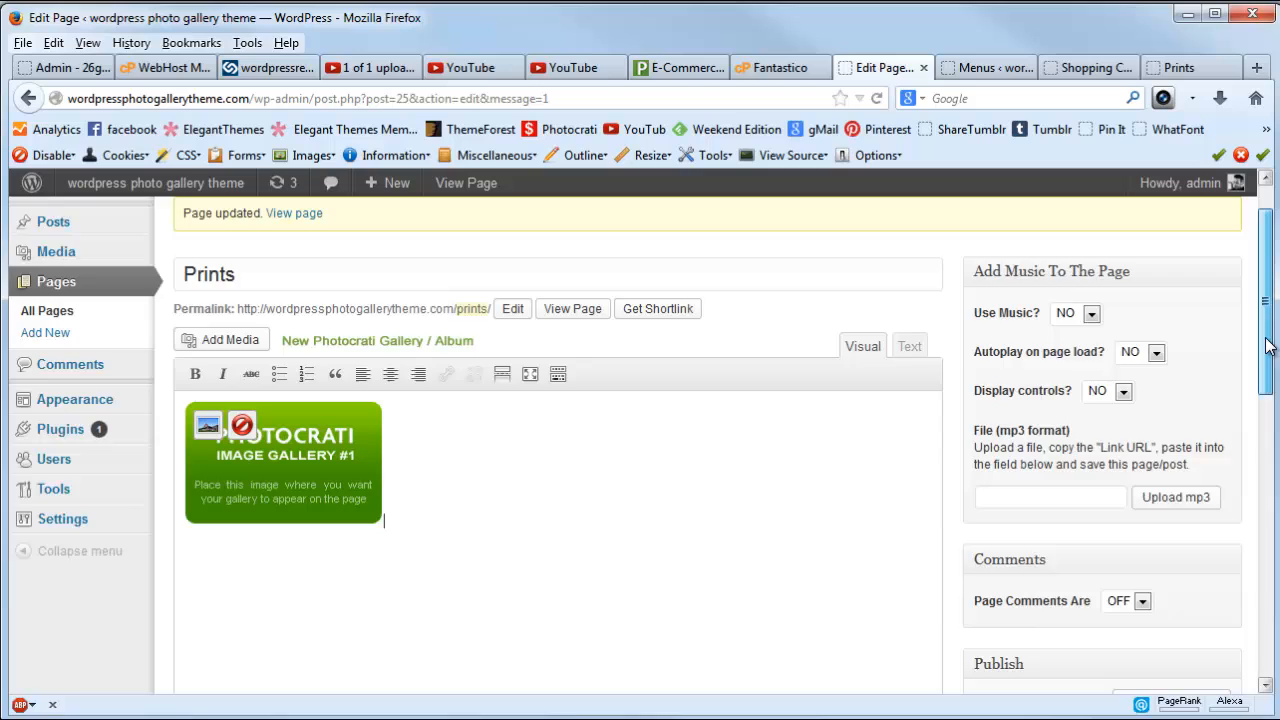
pyautogui.scroll(-3)
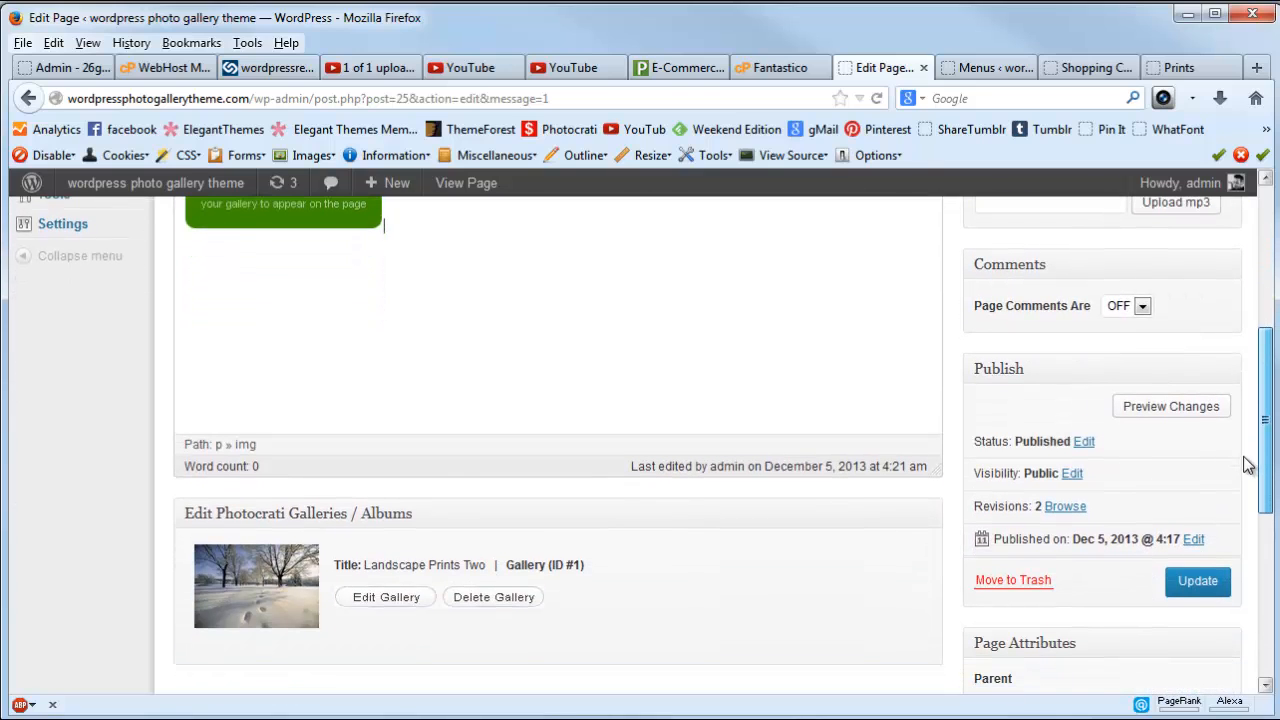
pyautogui.scroll(-3)
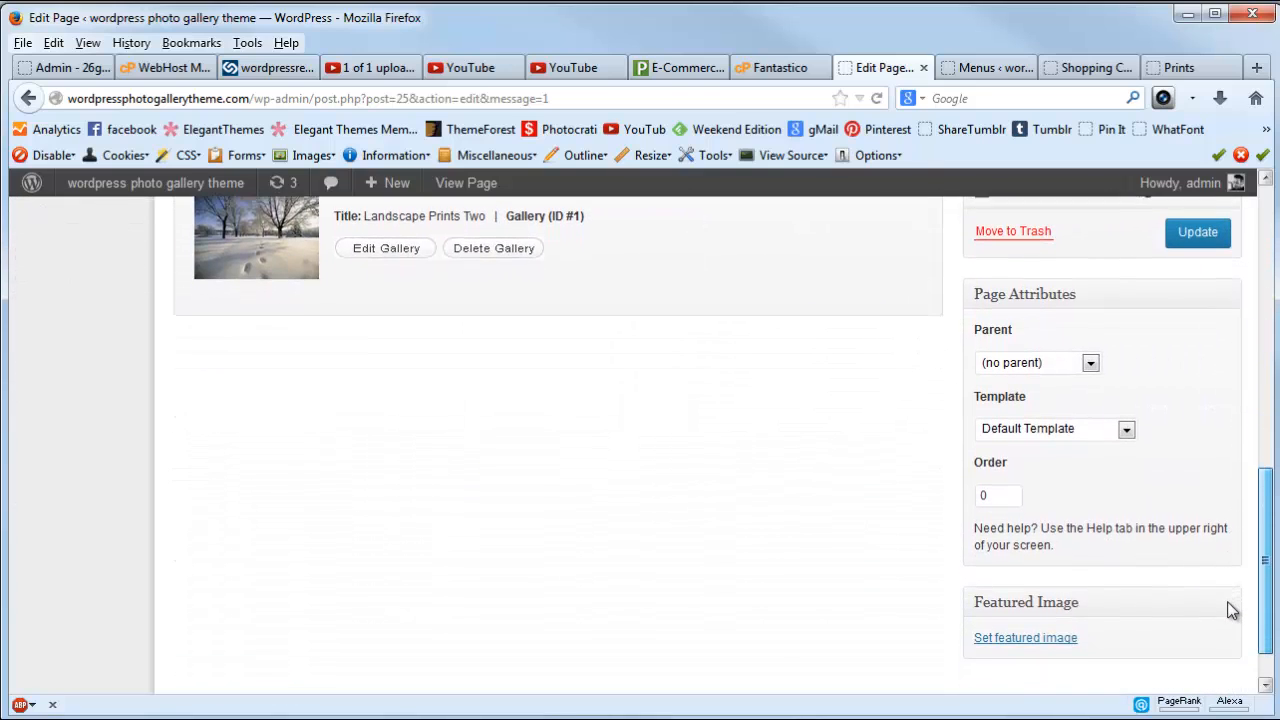
pyautogui.scroll(3)
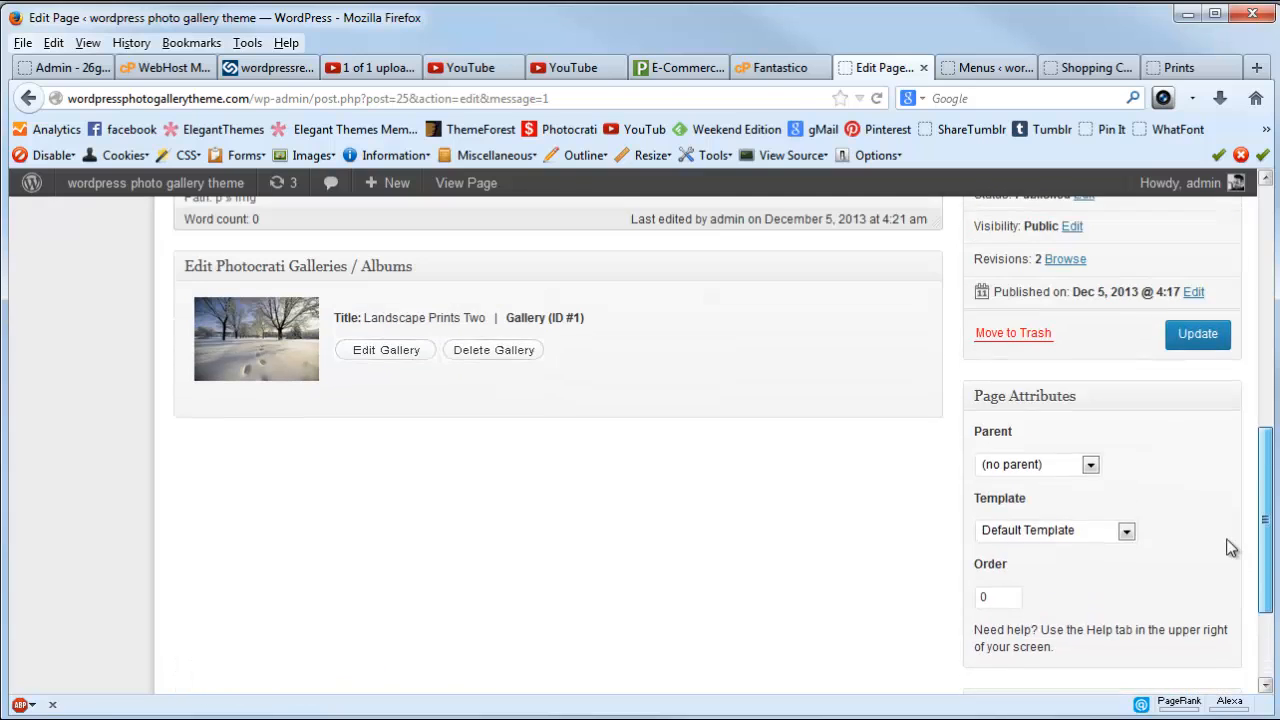
pyautogui.scroll(3)
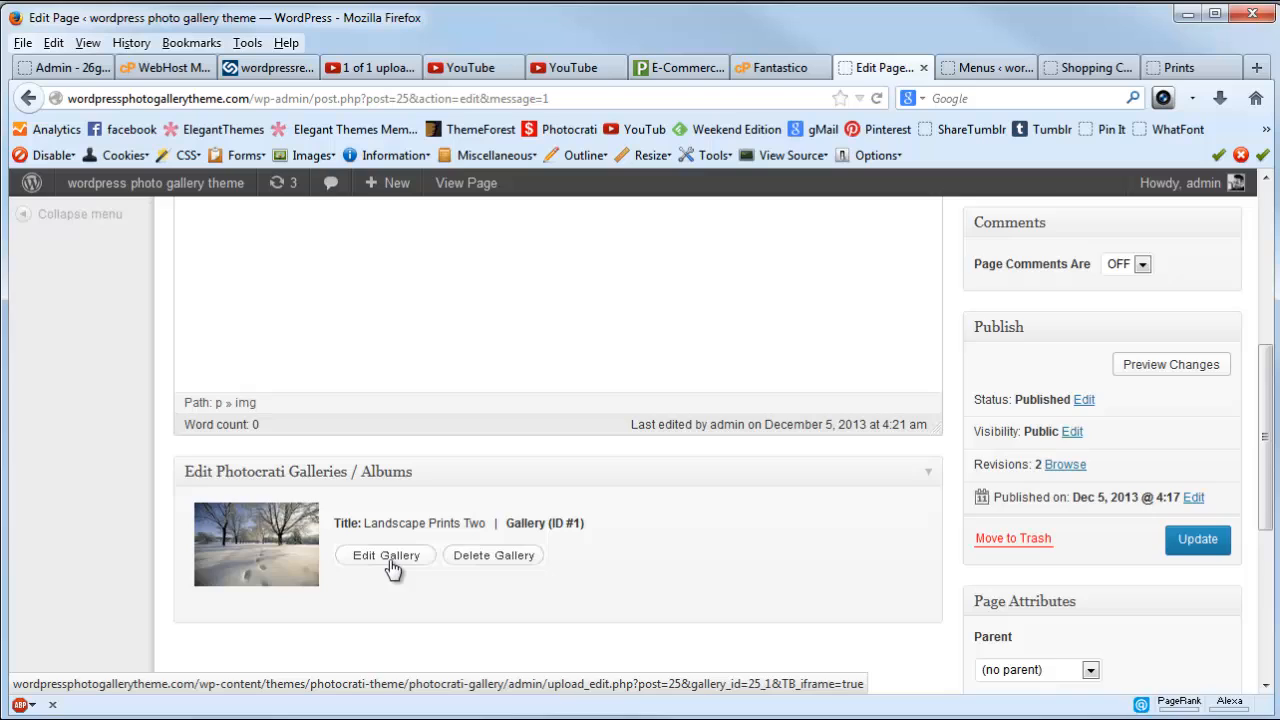
pyautogui.click(386, 555)
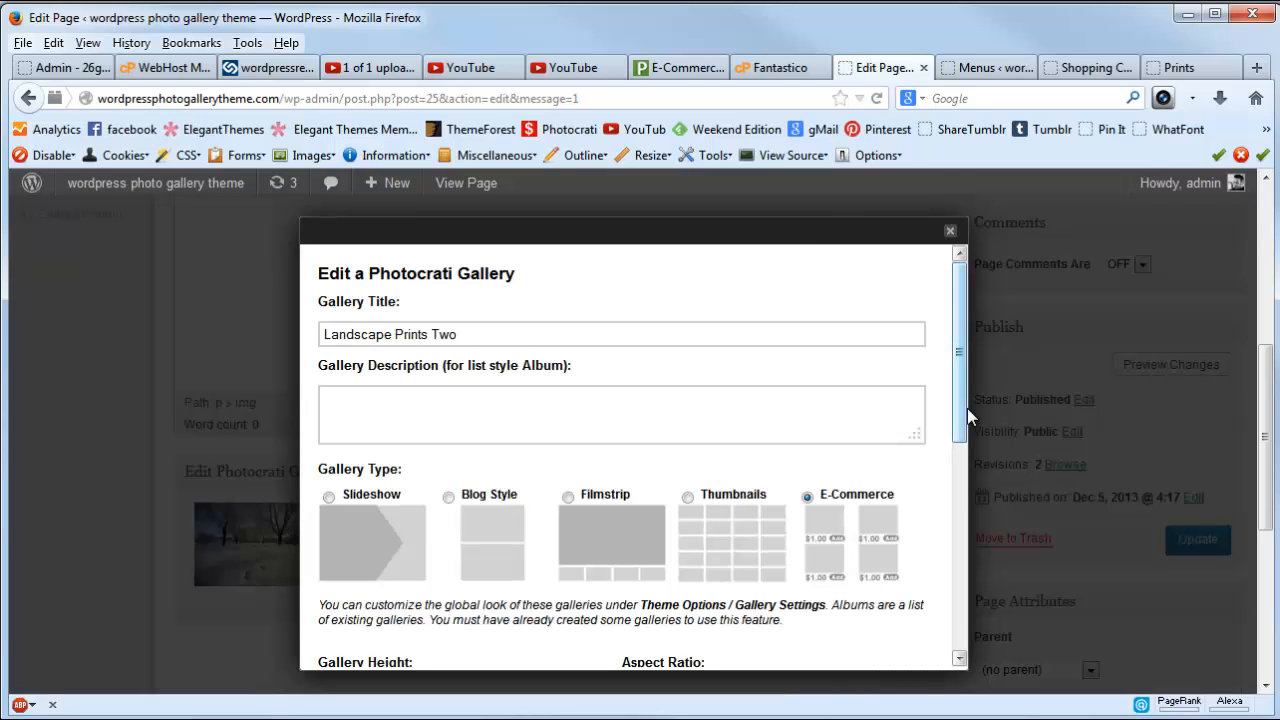
pyautogui.scroll(-3)
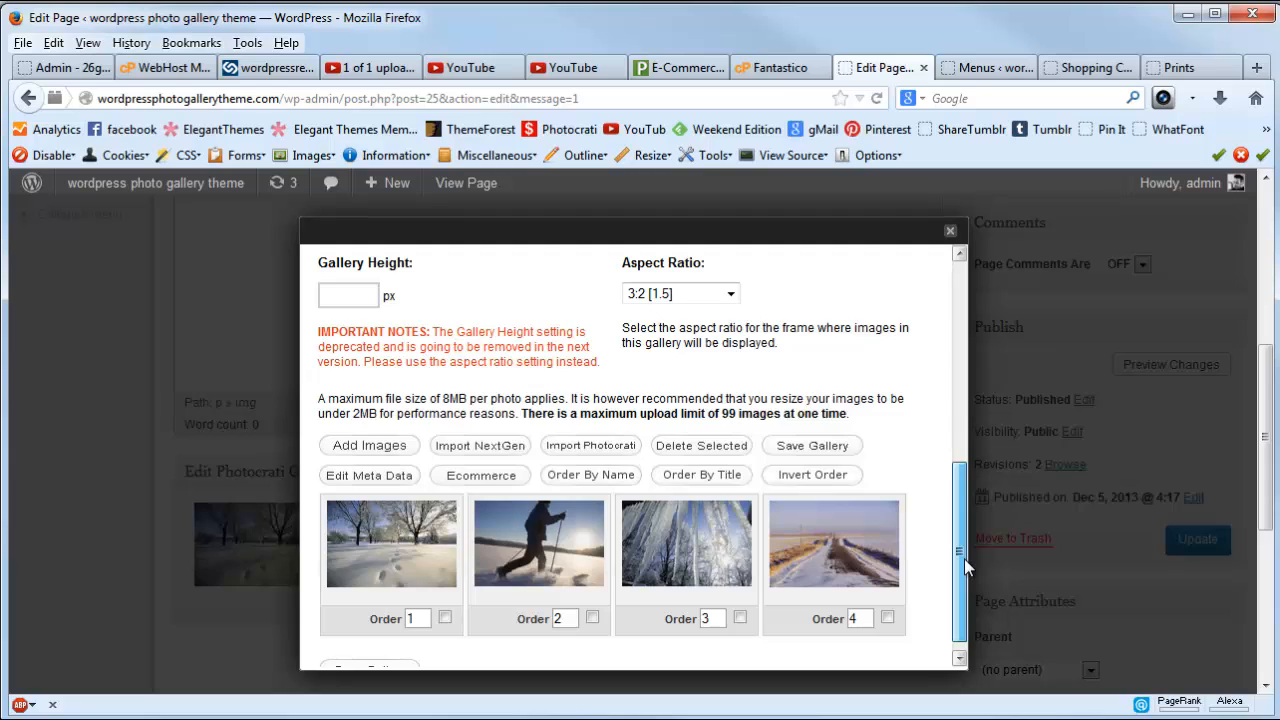
pyautogui.moveTo(1015, 465)
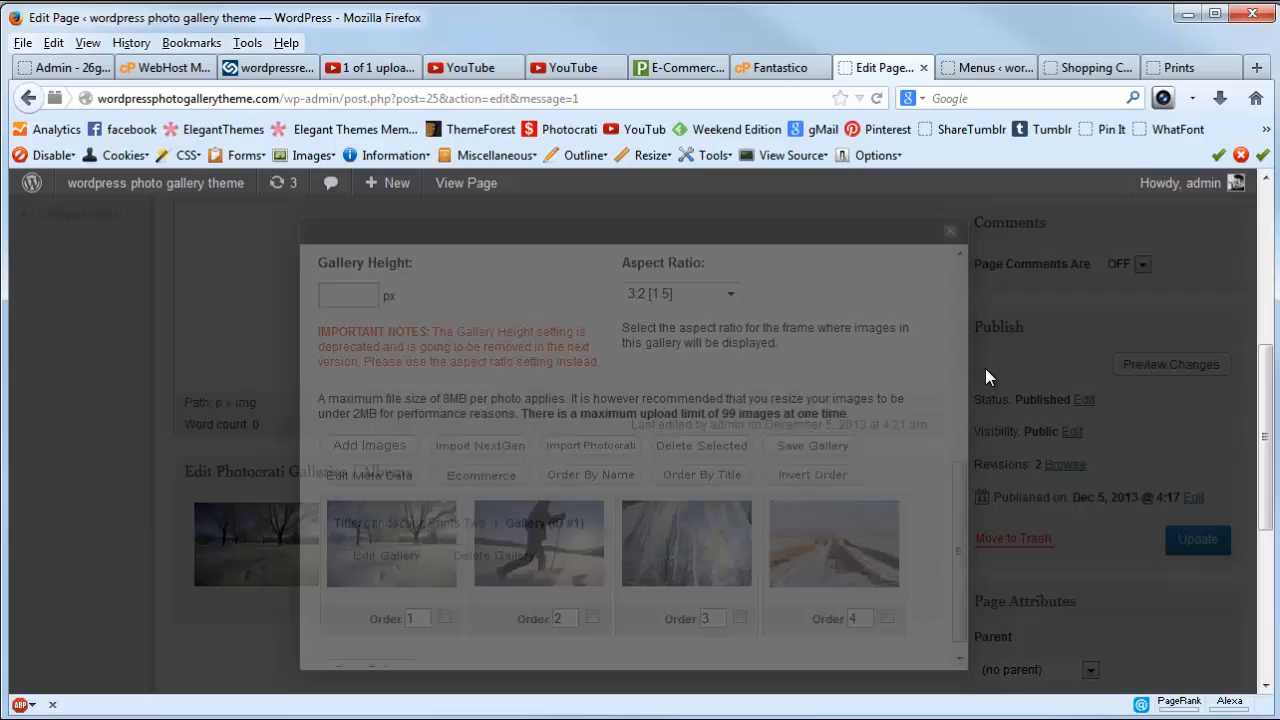
pyautogui.click(949, 230)
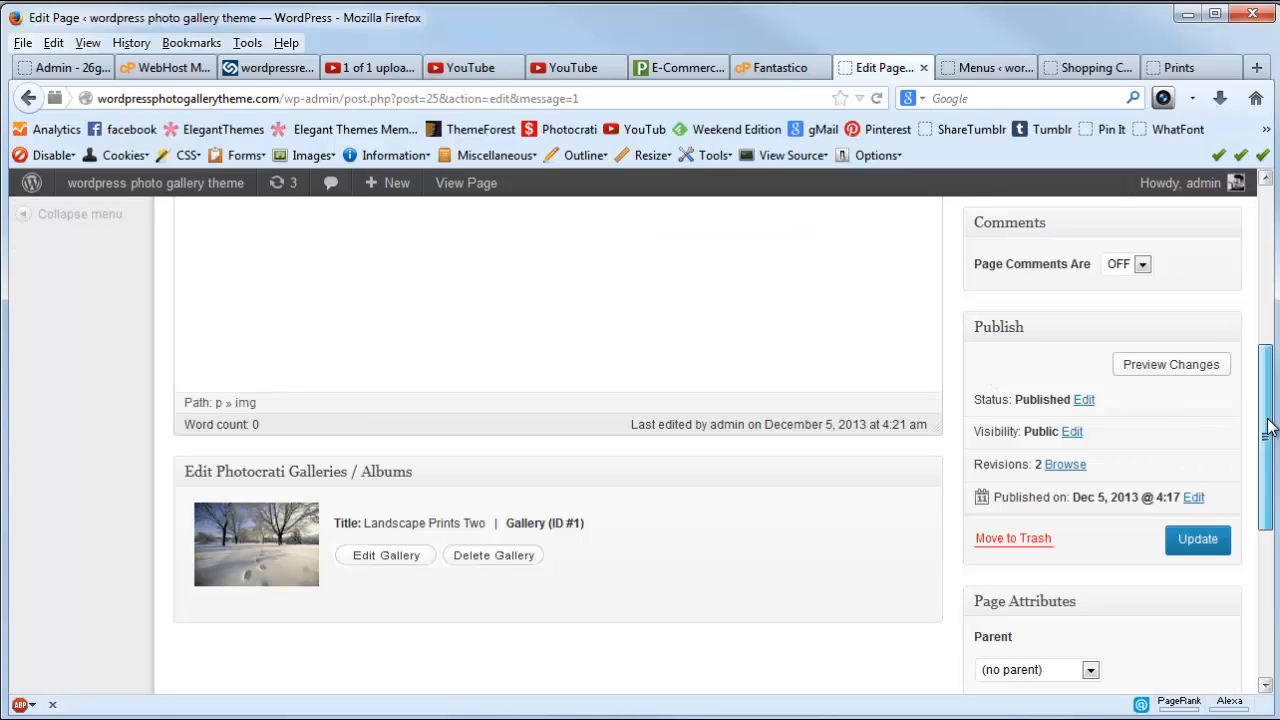
pyautogui.scroll(-3)
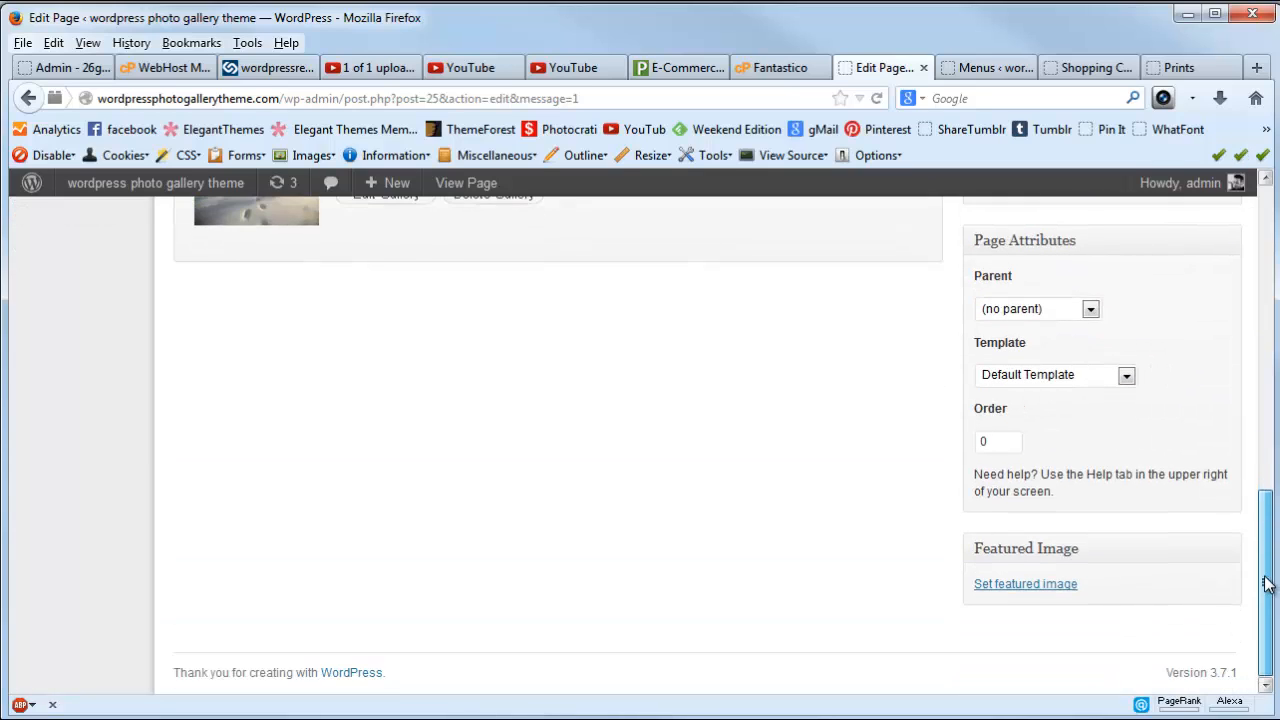
pyautogui.scroll(3)
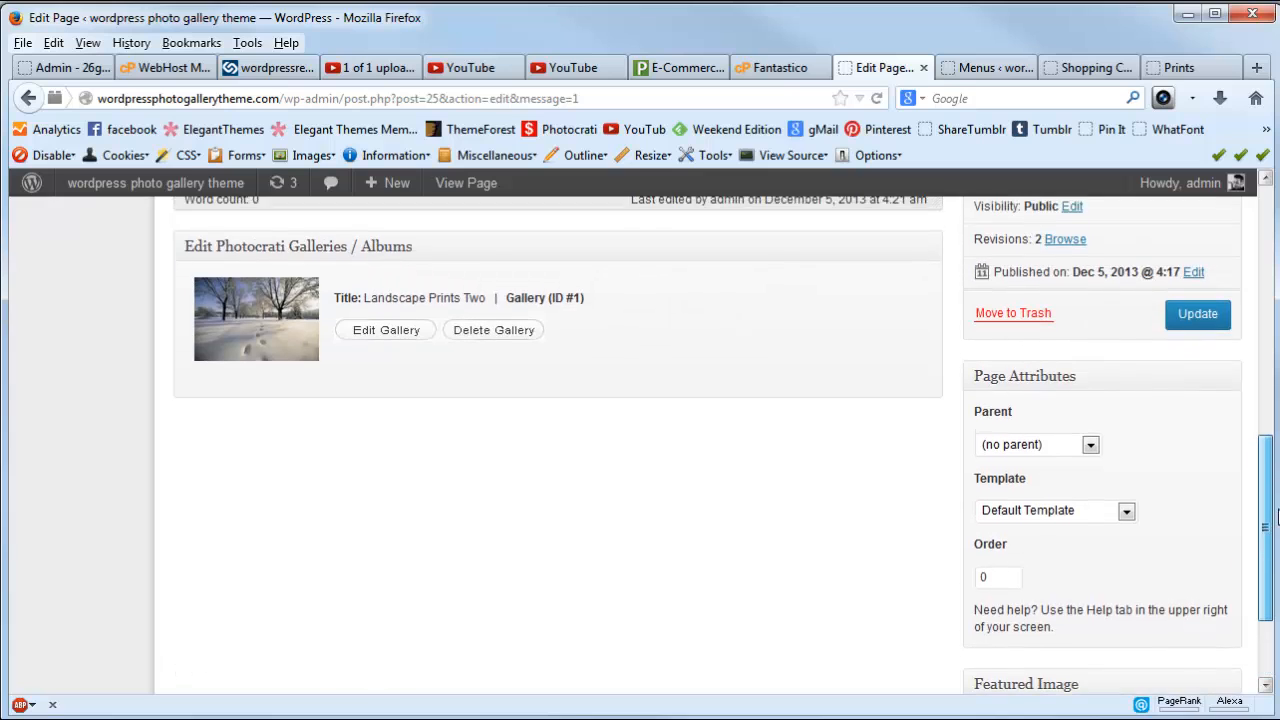
pyautogui.scroll(3)
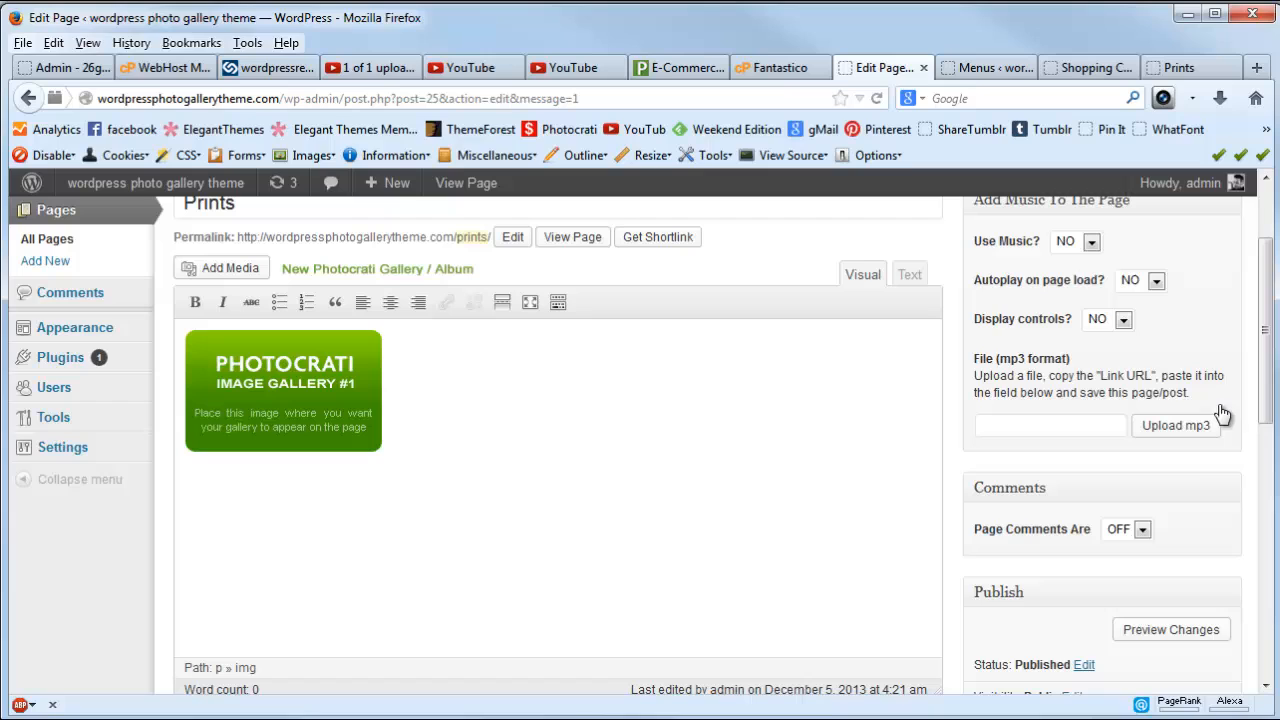
pyautogui.scroll(3)
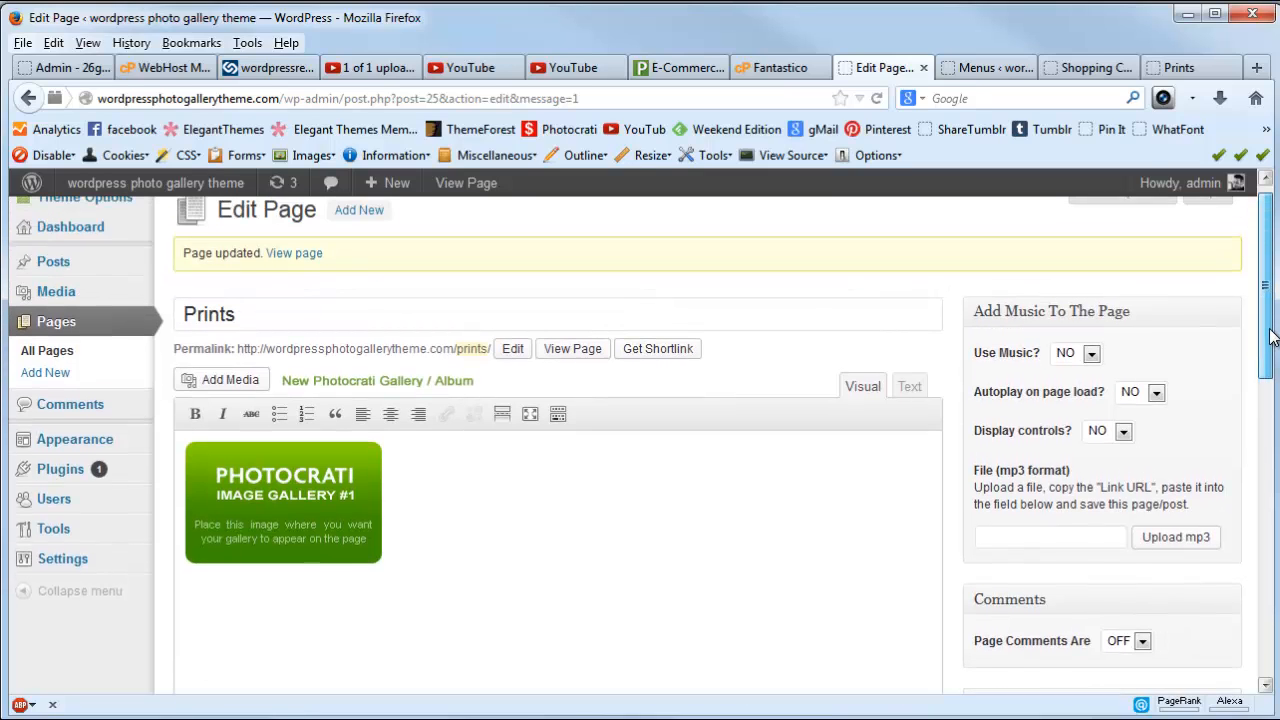
pyautogui.scroll(3)
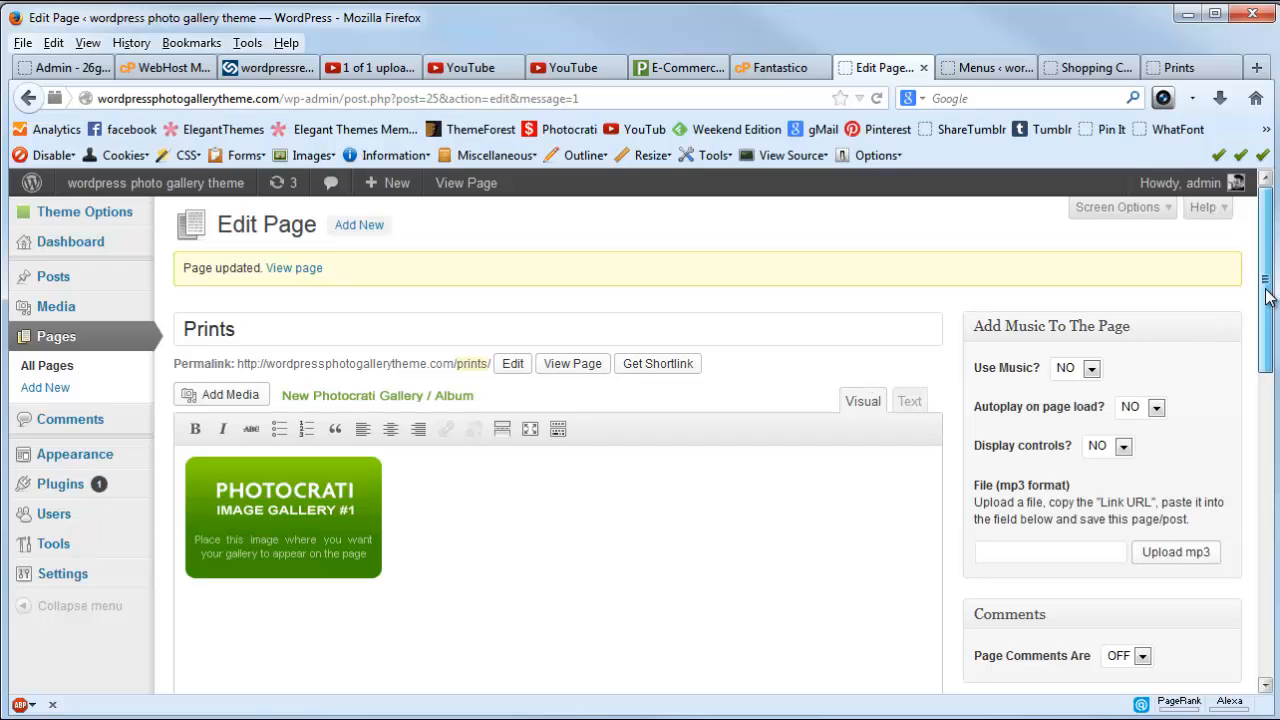
pyautogui.scroll(-3)
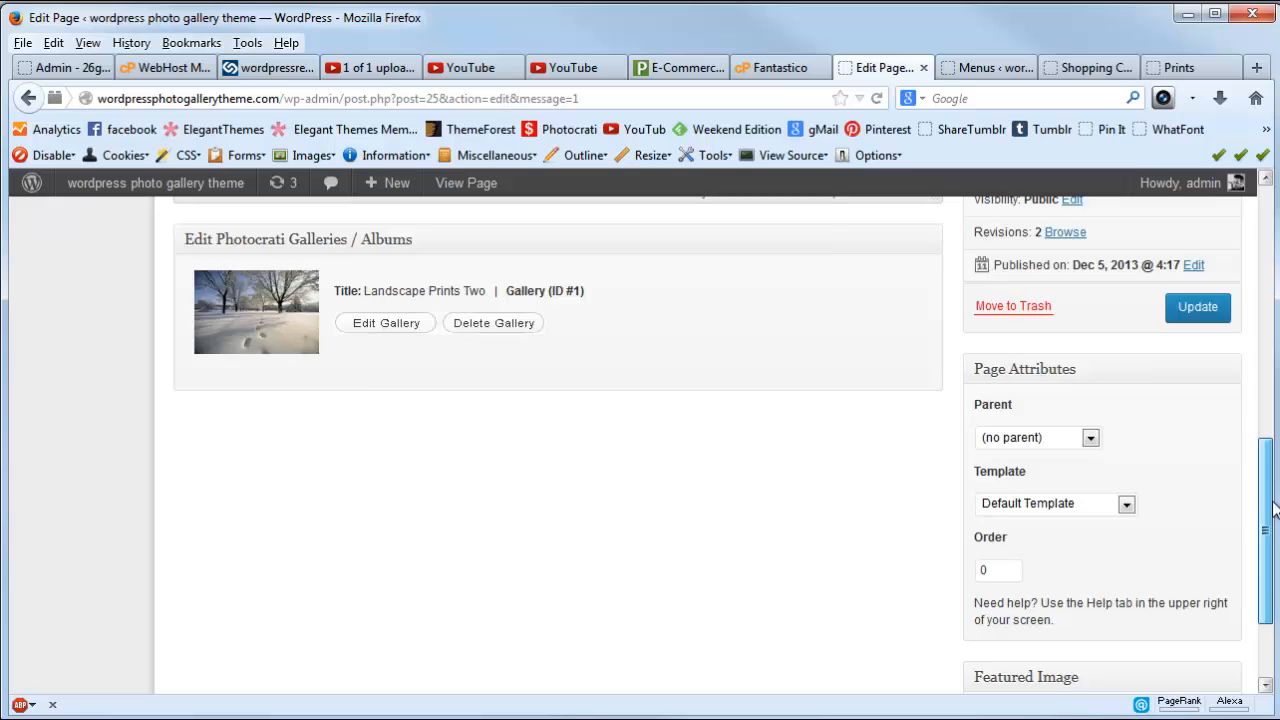
pyautogui.scroll(3)
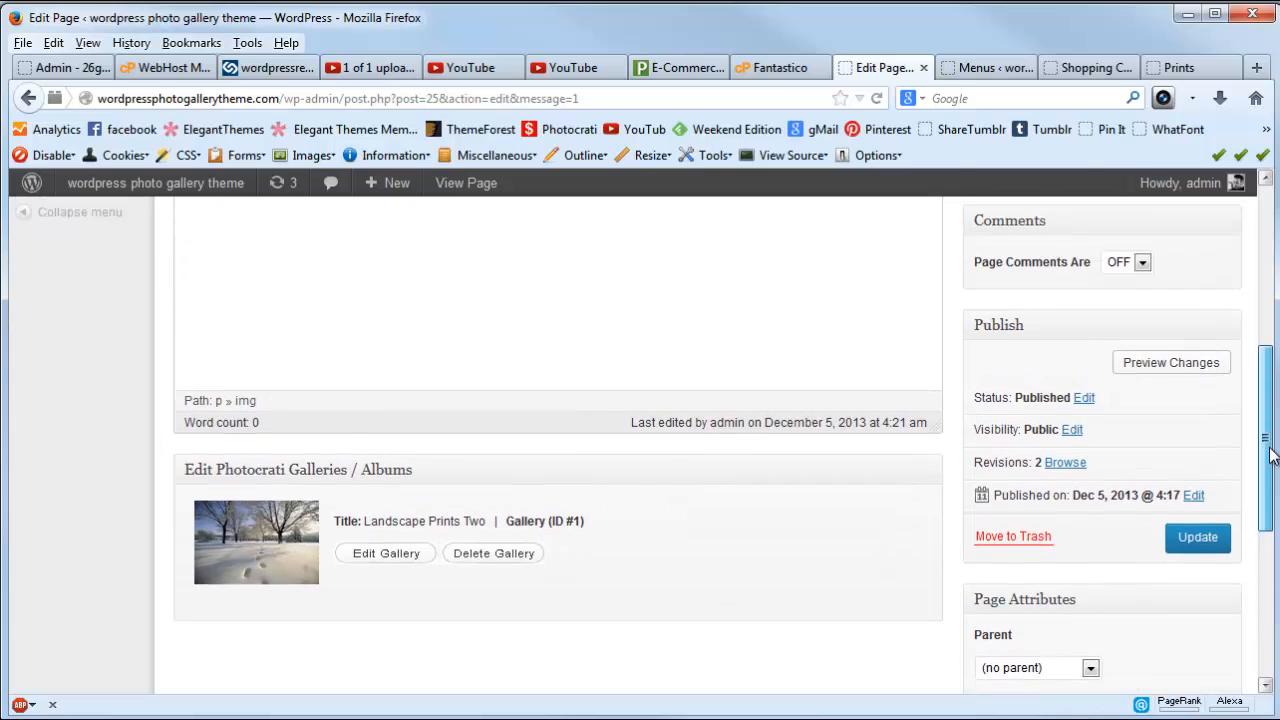
pyautogui.scroll(3)
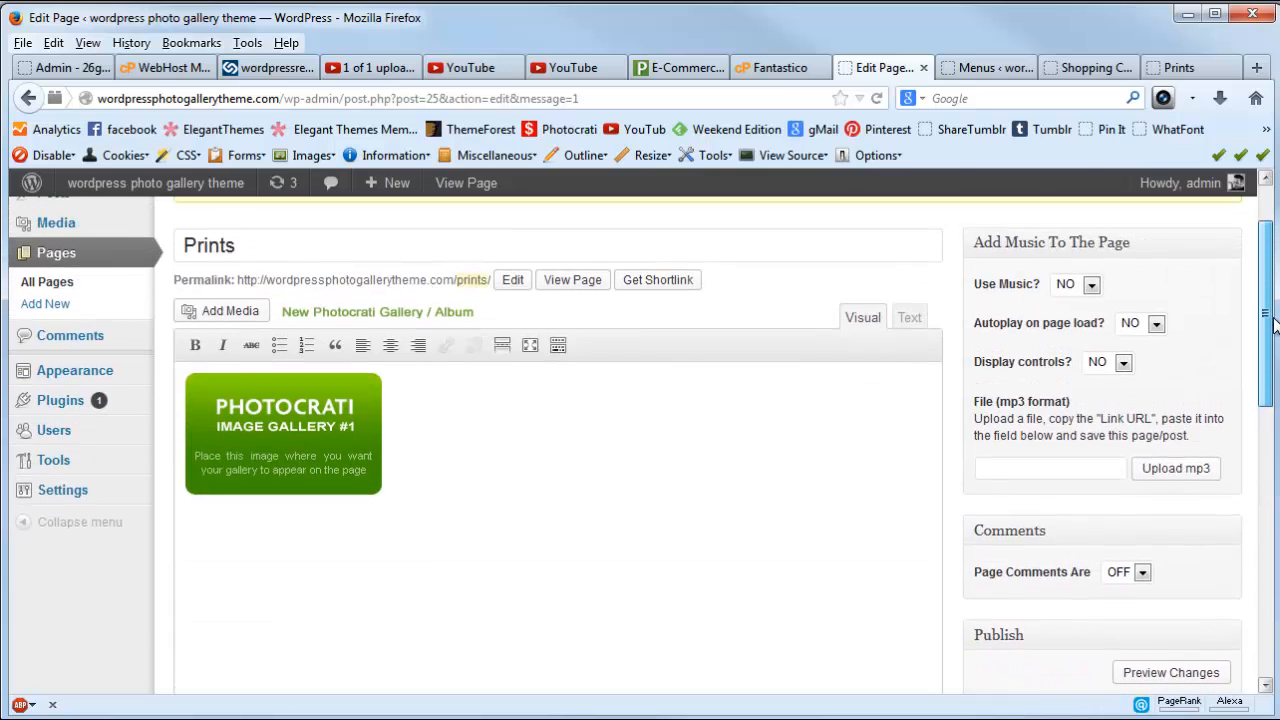
pyautogui.scroll(3)
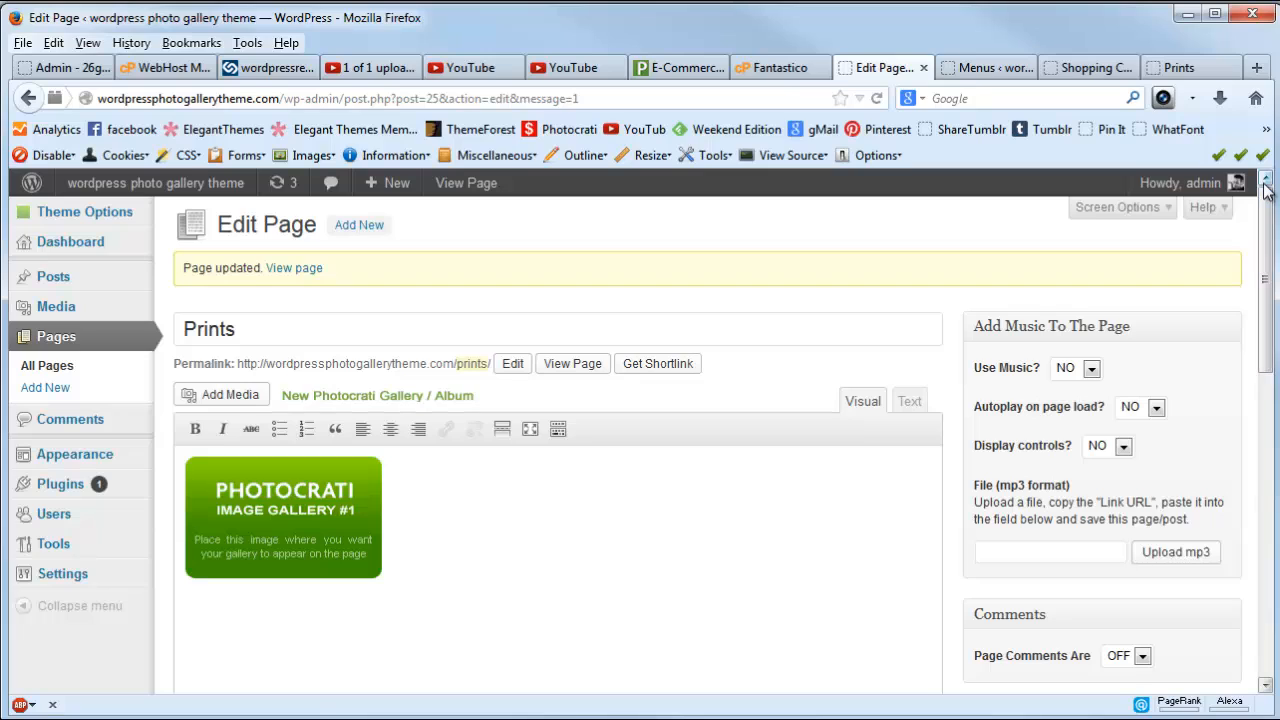
pyautogui.moveTo(988, 67)
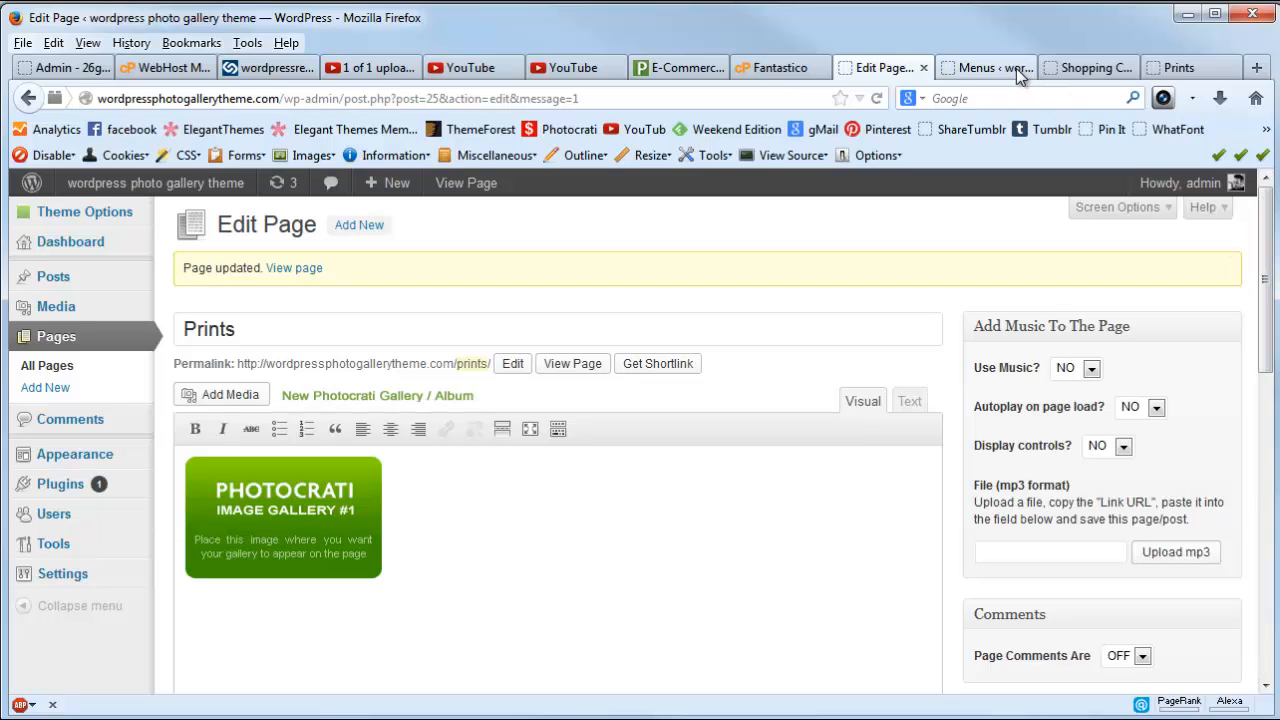
pyautogui.moveTo(631, 549)
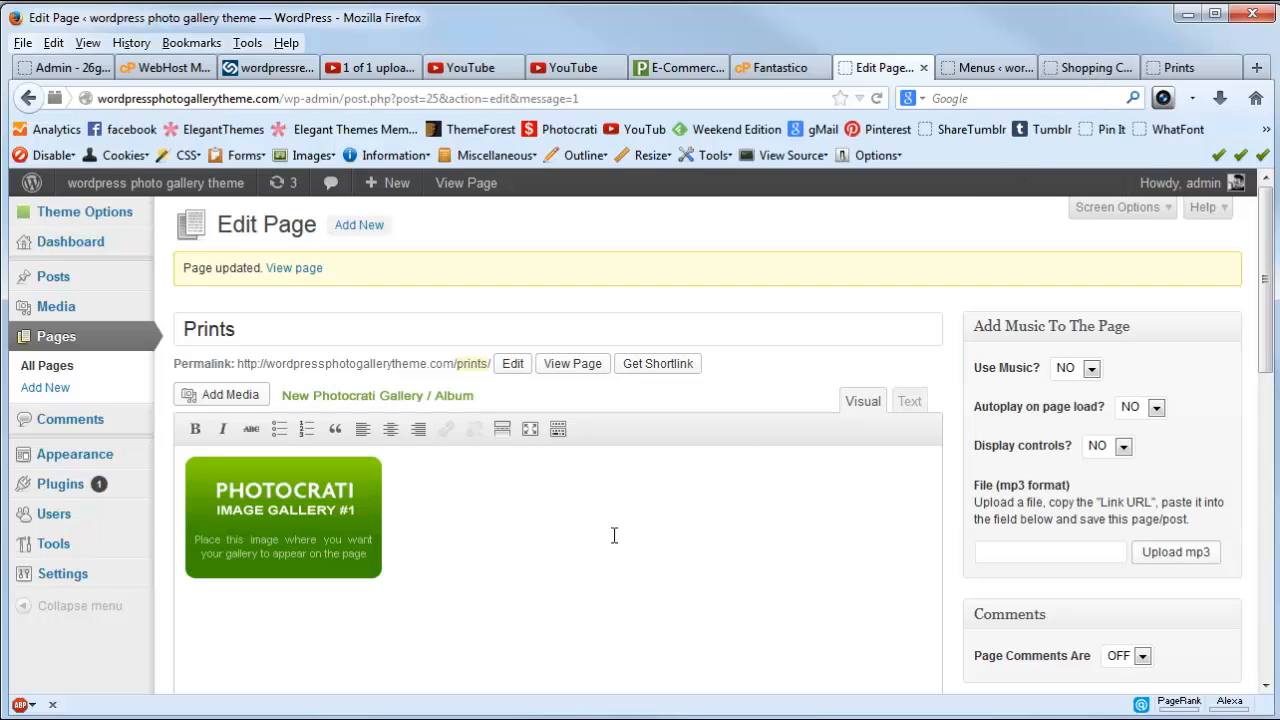
pyautogui.moveTo(46, 365)
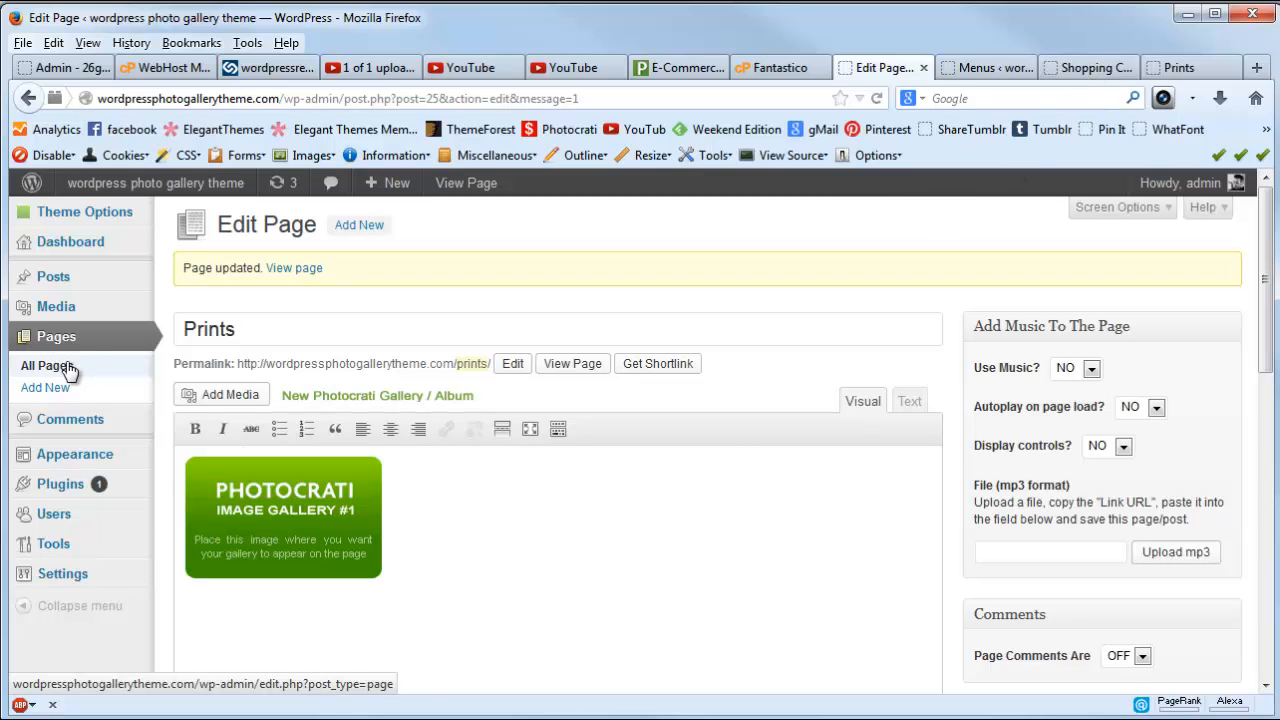
pyautogui.moveTo(451, 461)
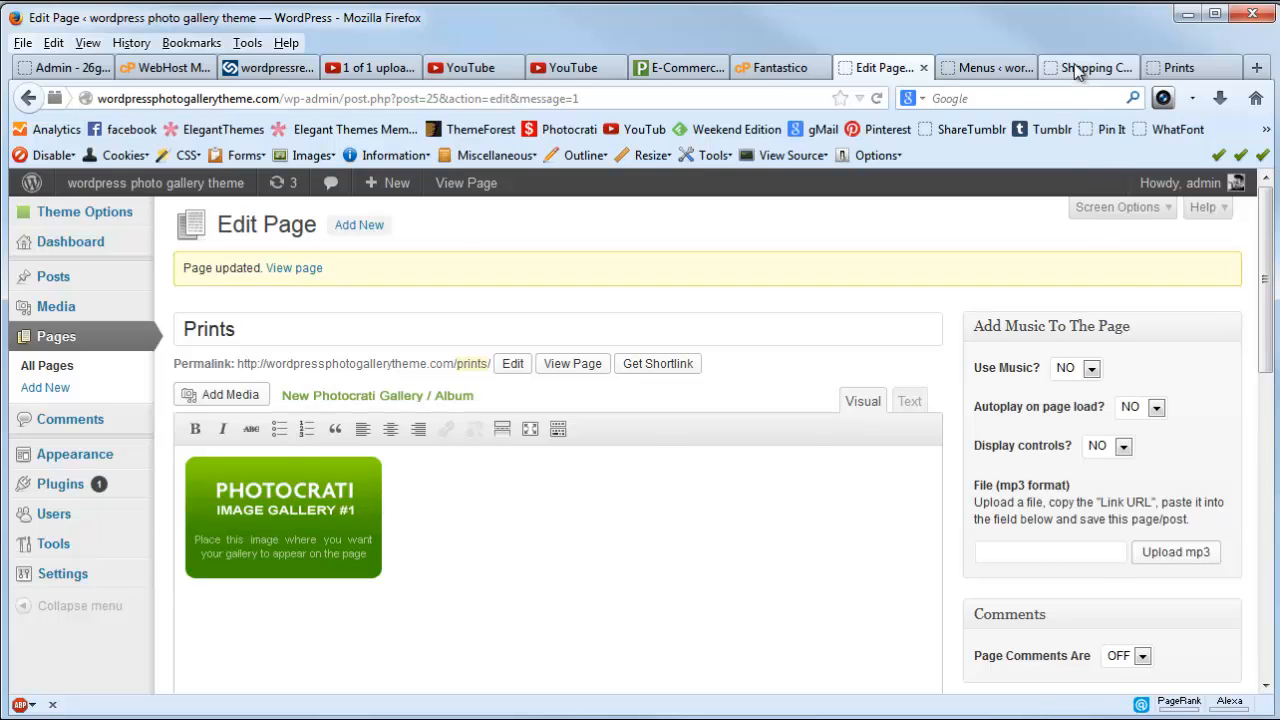
# Scroll through the published Prints page's four-photo gallery with its Add to Cart buttons.
pyautogui.click(1088, 67)
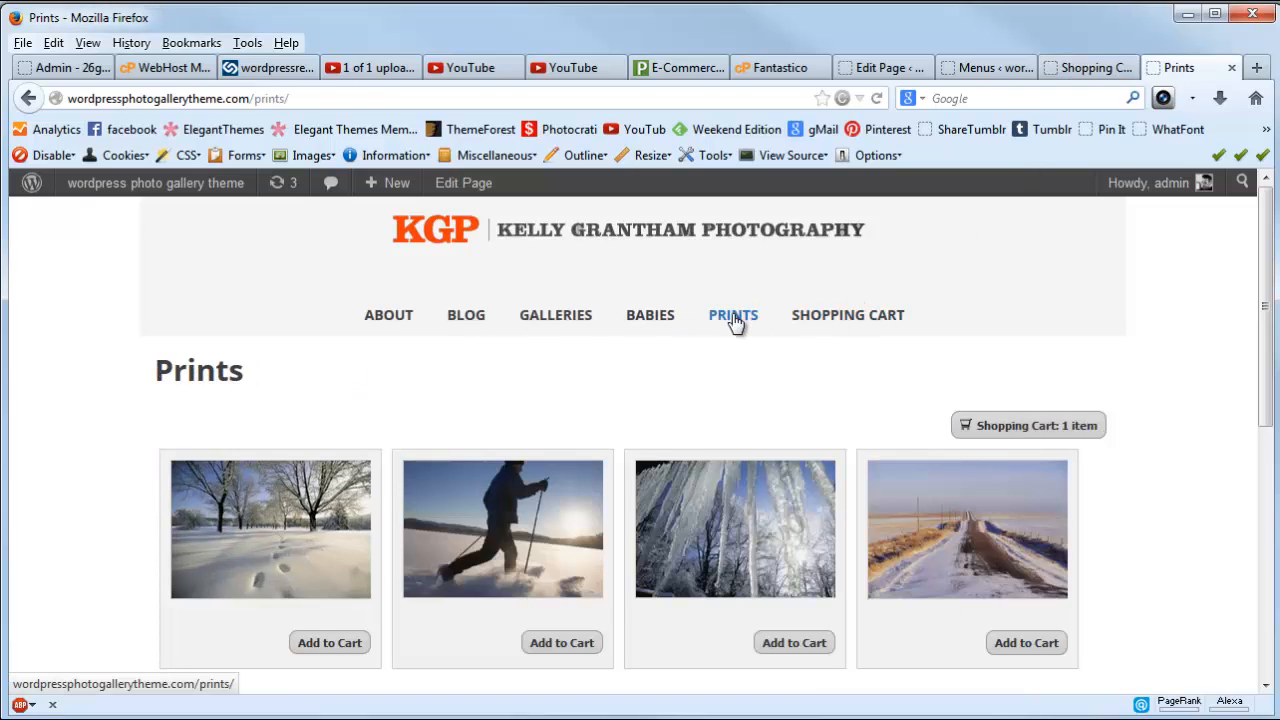
pyautogui.scroll(-3)
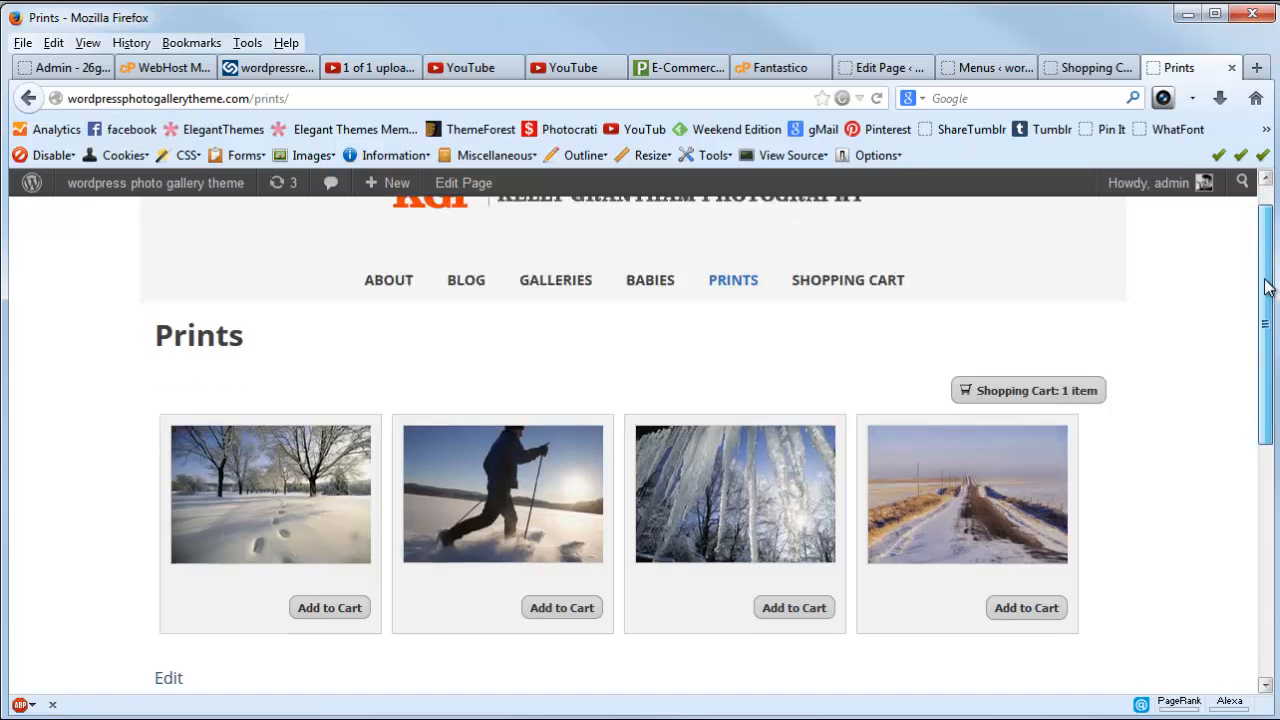
pyautogui.scroll(3)
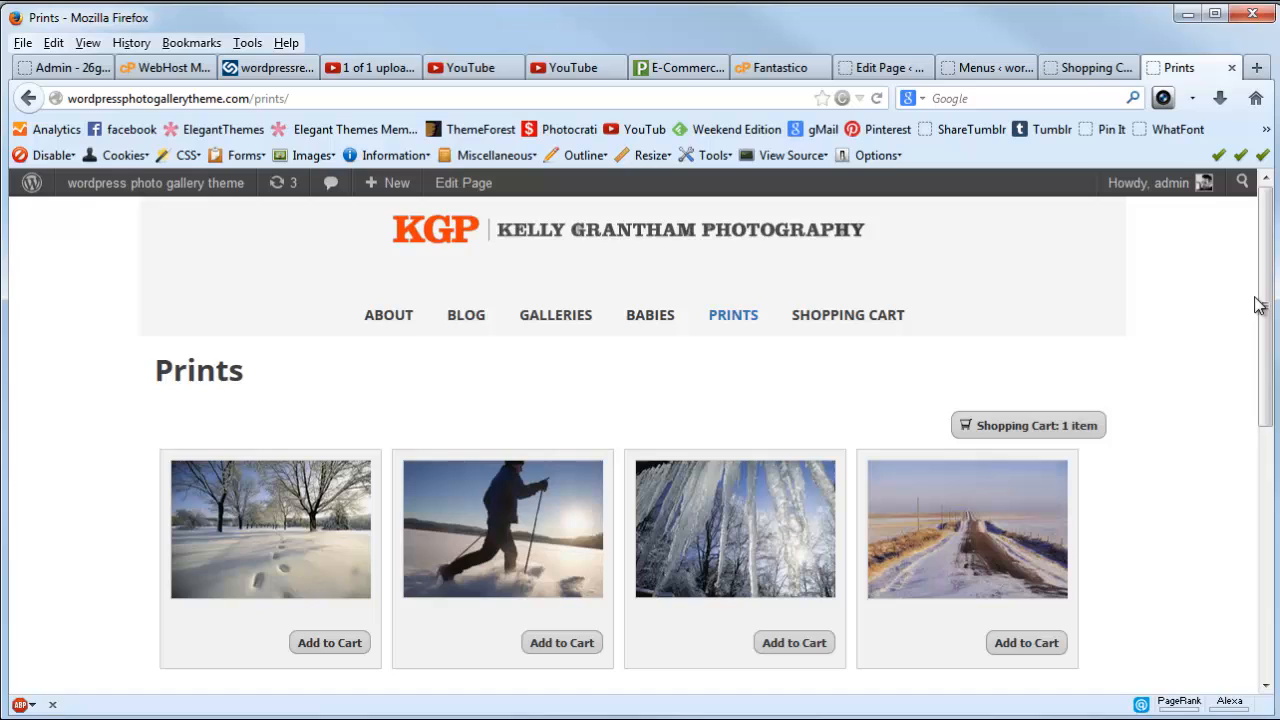
pyautogui.scroll(-3)
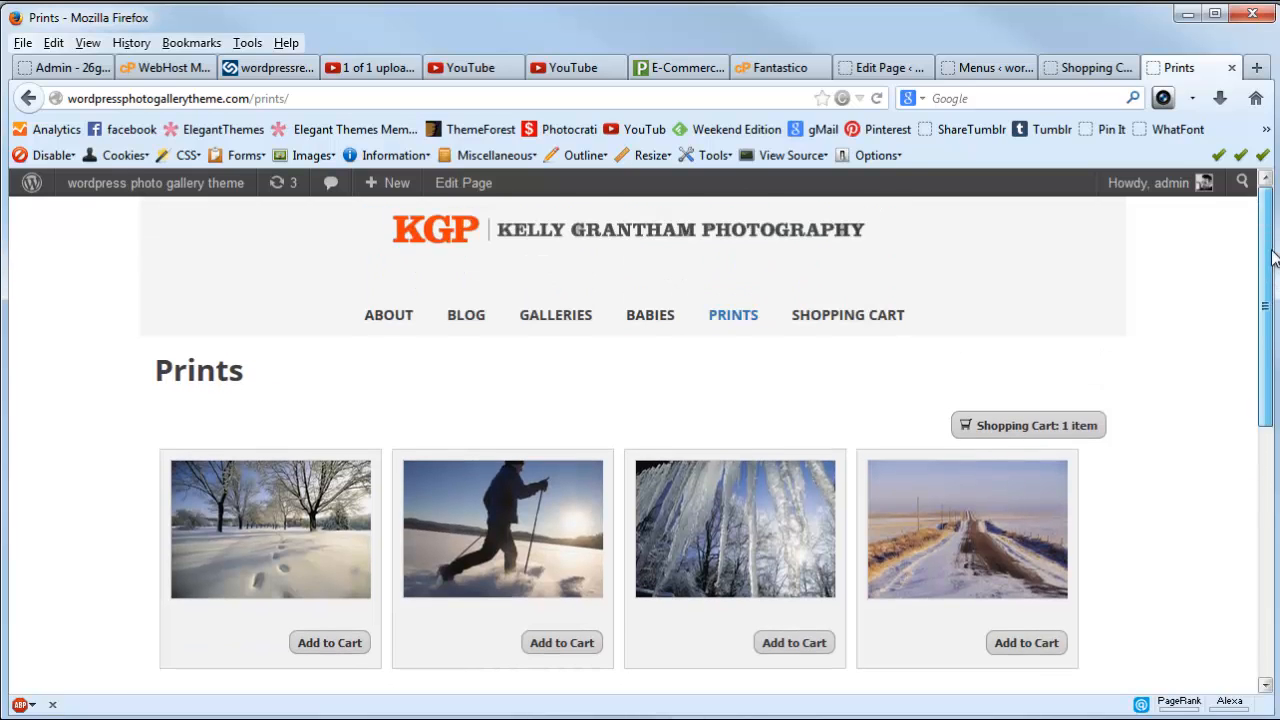
pyautogui.scroll(3)
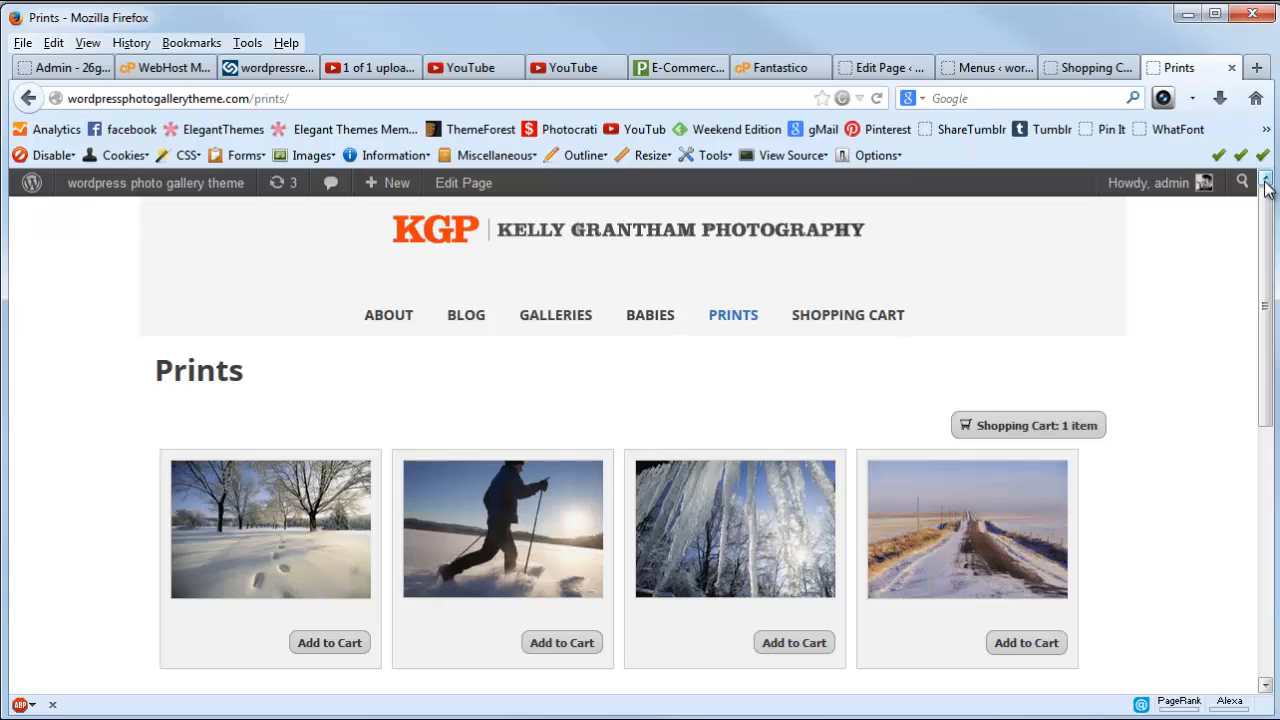